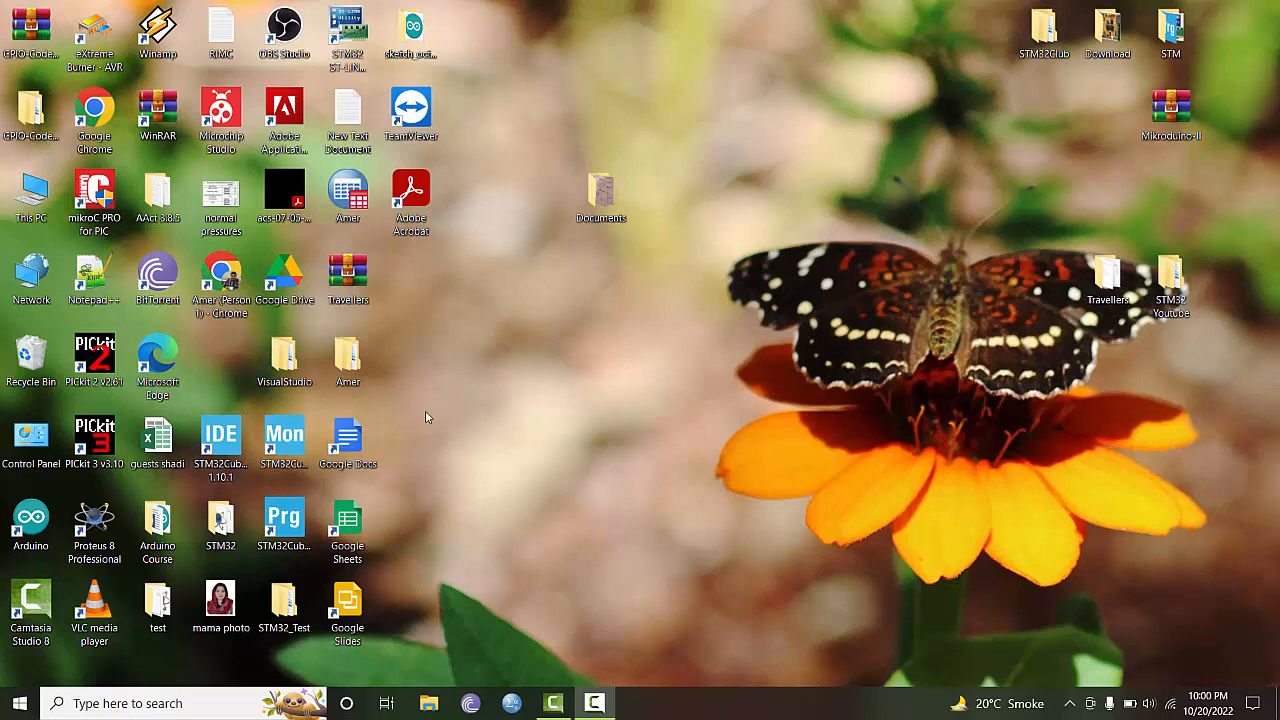
pyautogui.moveTo(457, 414)
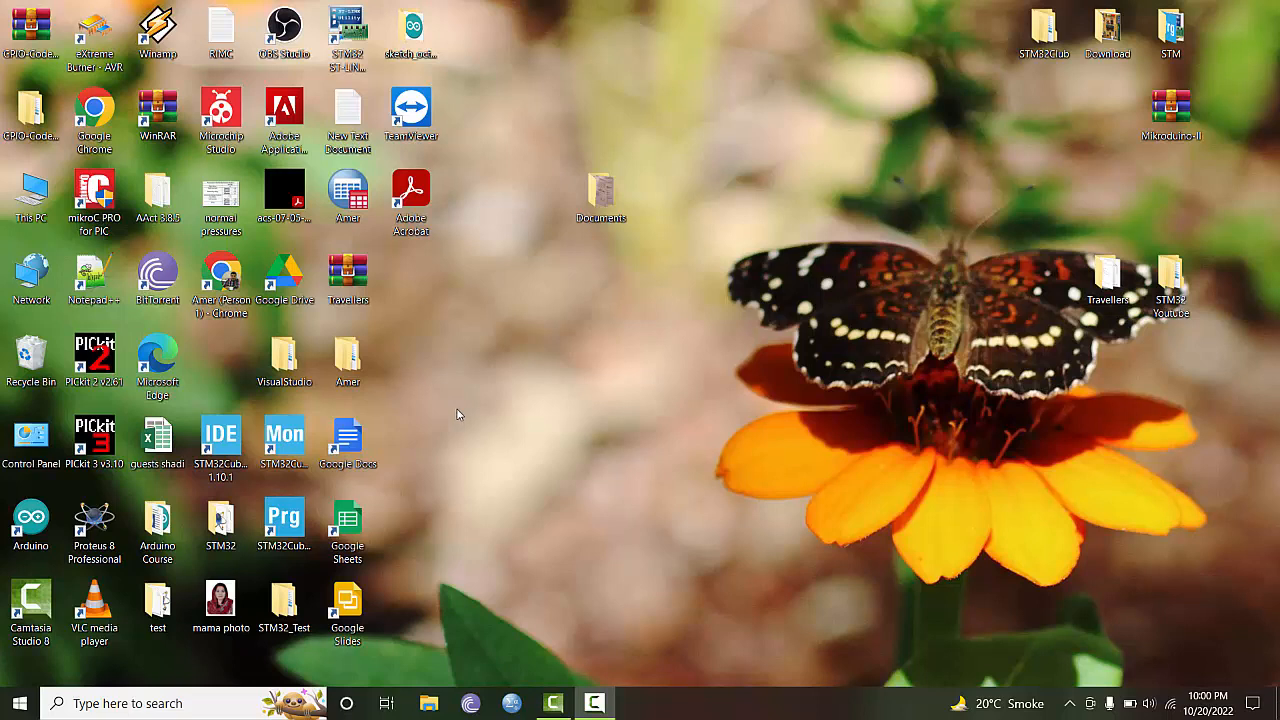
pyautogui.moveTo(491, 396)
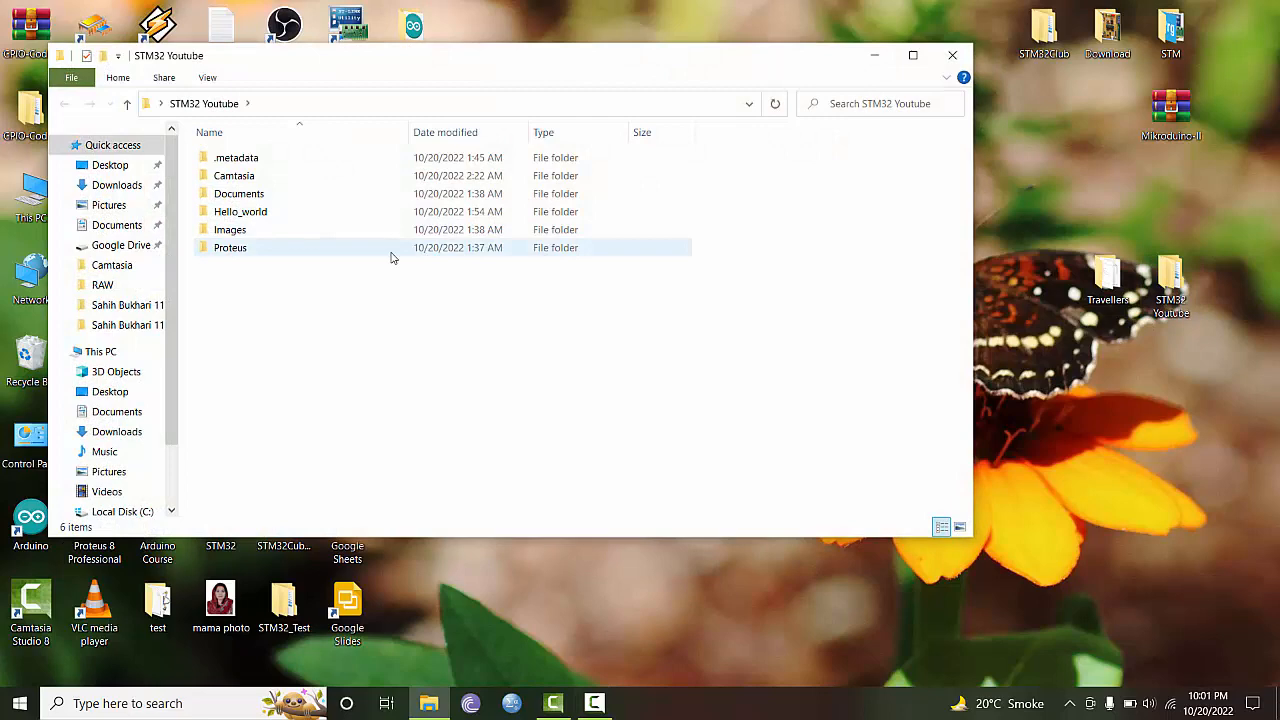
# Step: Open Hello_world > Debug in File Explorer and locate Hello_world.hex
pyautogui.doubleClick(240, 211)
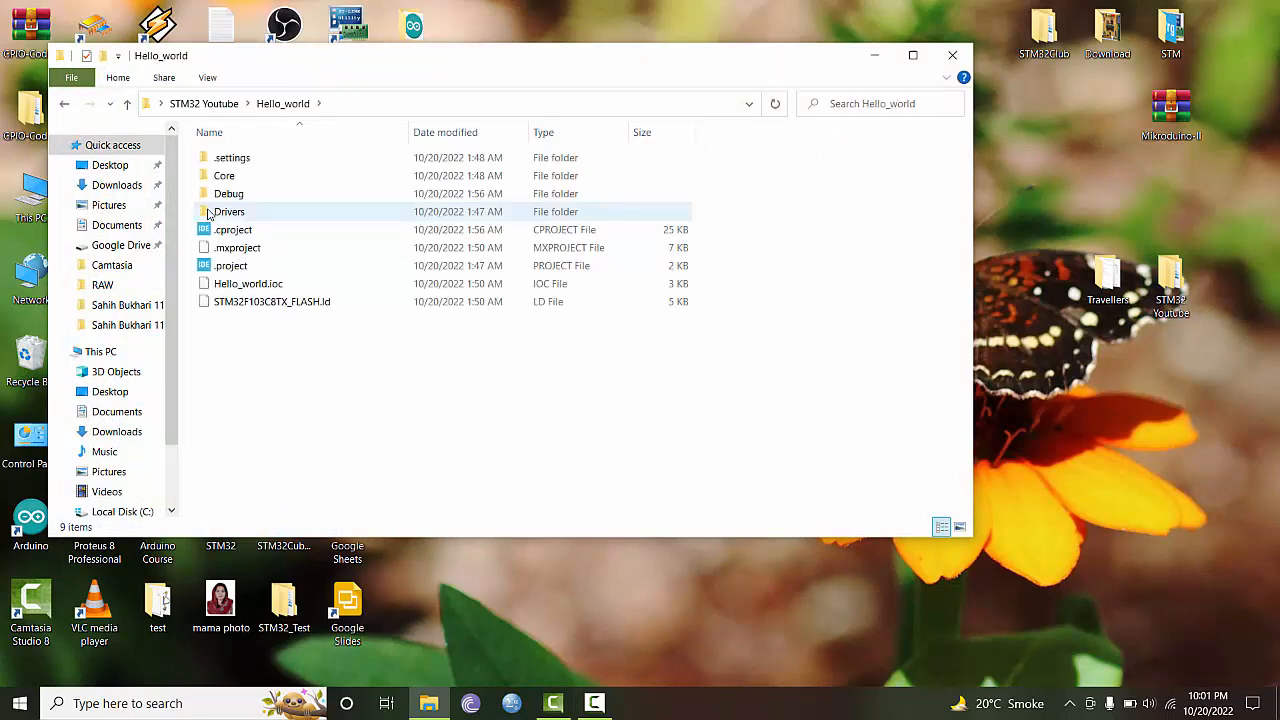
pyautogui.click(229, 193)
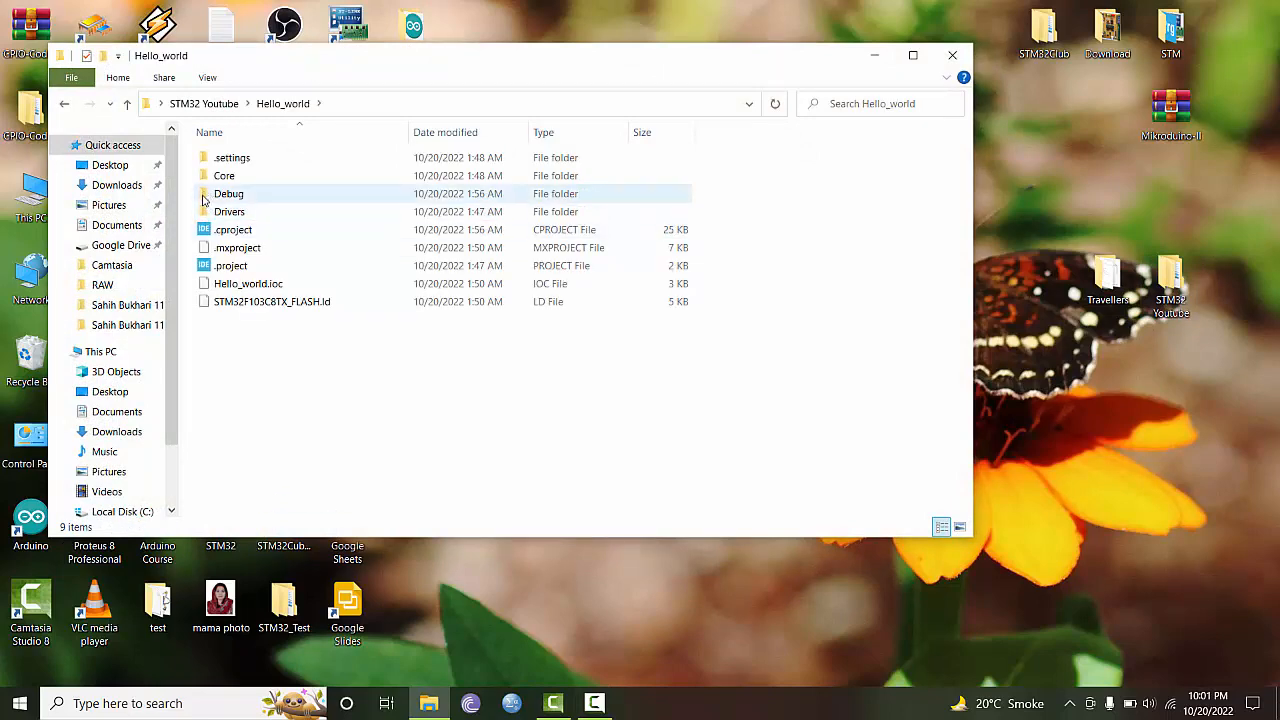
pyautogui.doubleClick(228, 193)
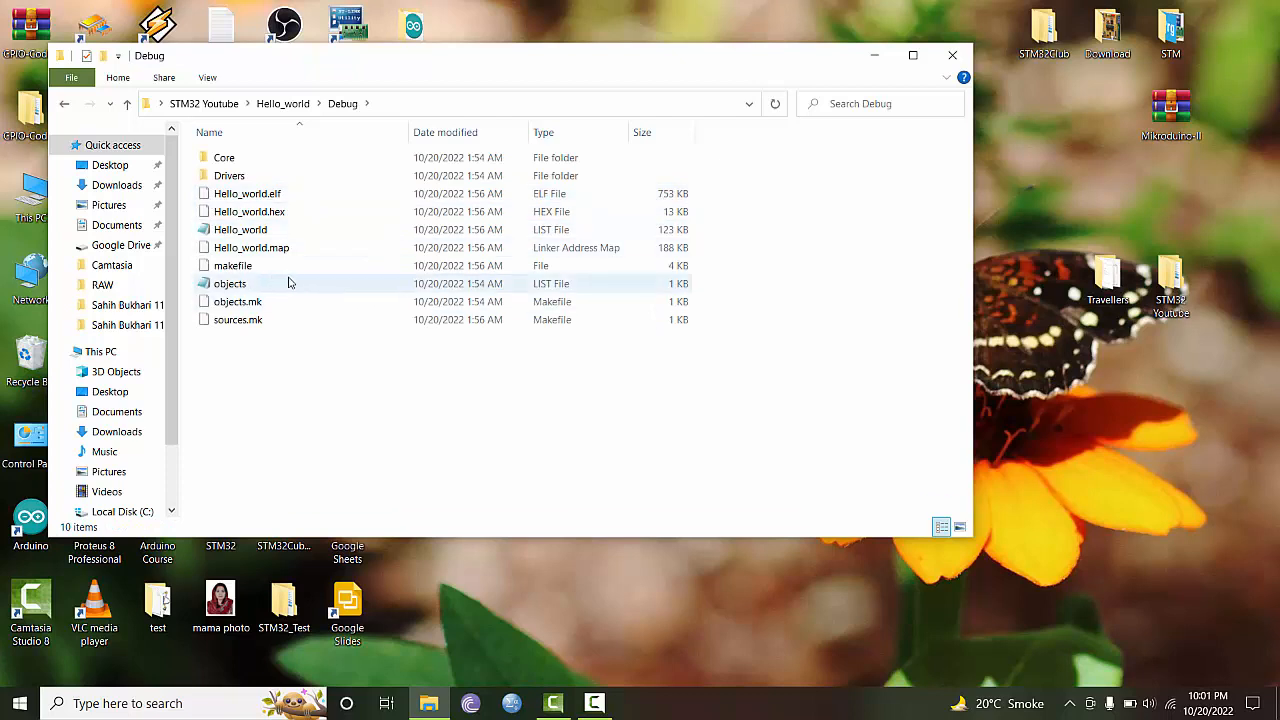
pyautogui.click(248, 211)
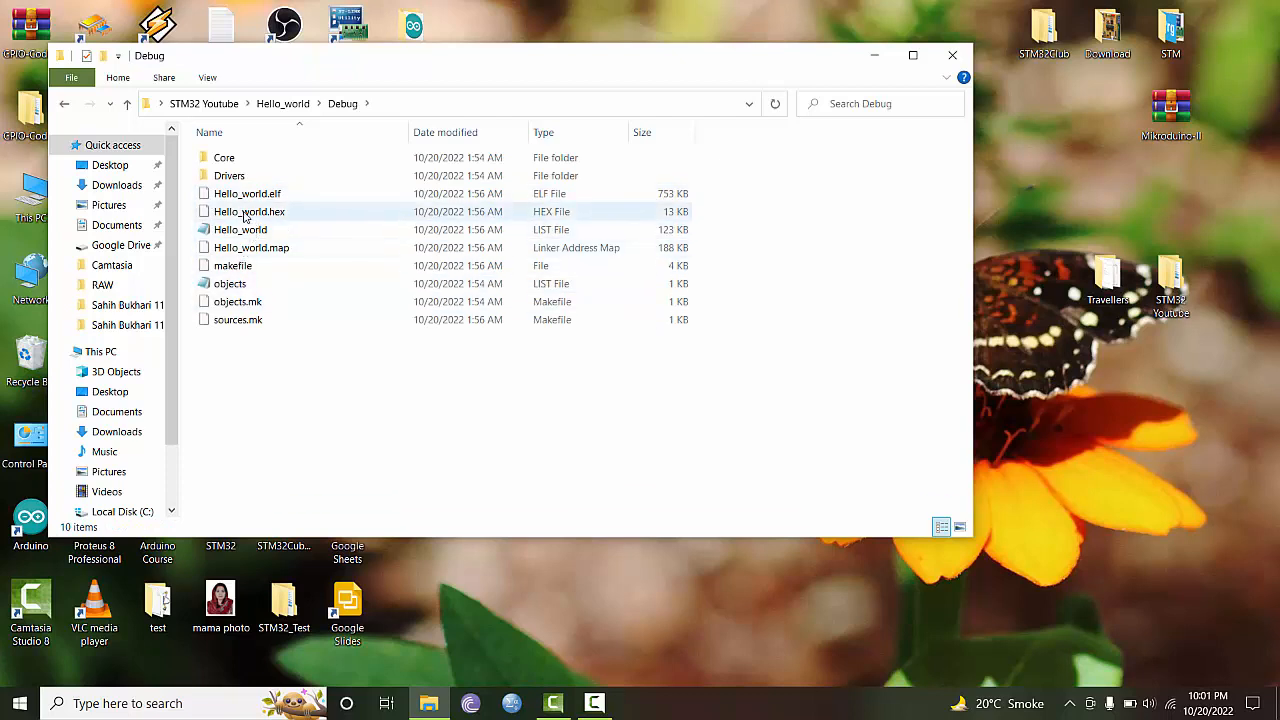
pyautogui.moveTo(248, 211)
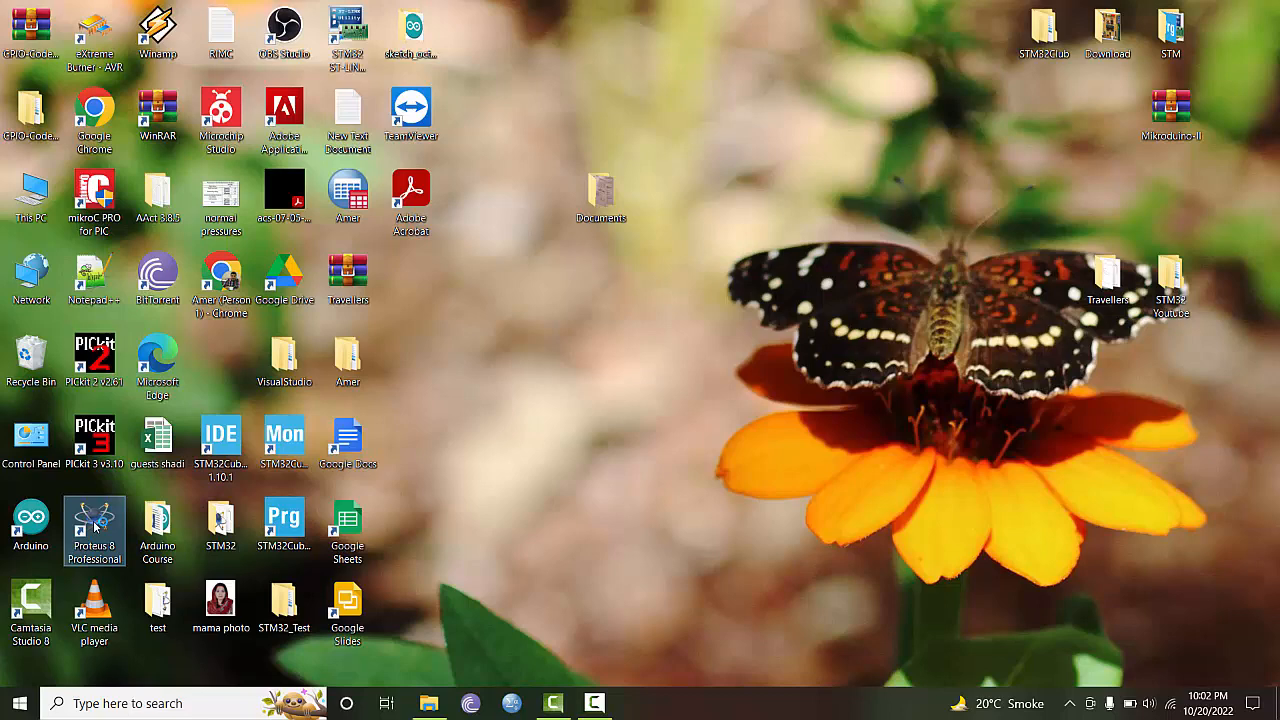
# Step: Launch Proteus 8 Professional from its desktop shortcut
pyautogui.doubleClick(94, 525)
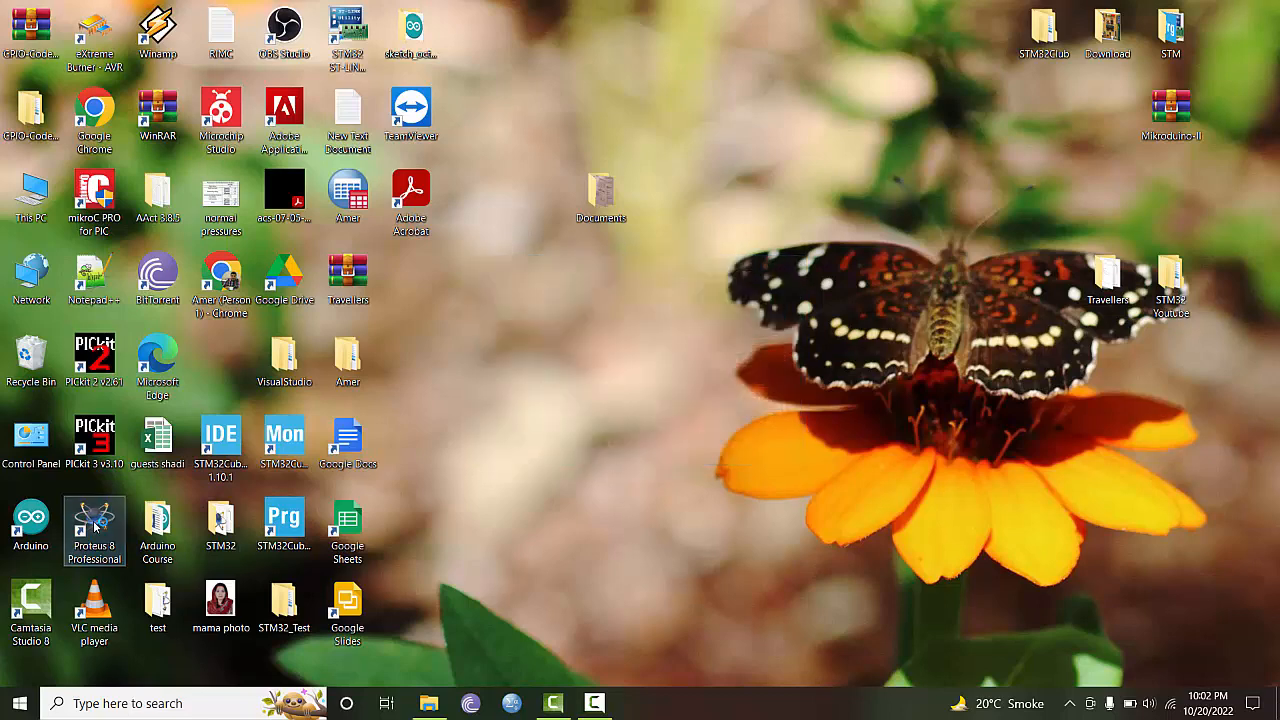
pyautogui.doubleClick(94, 525)
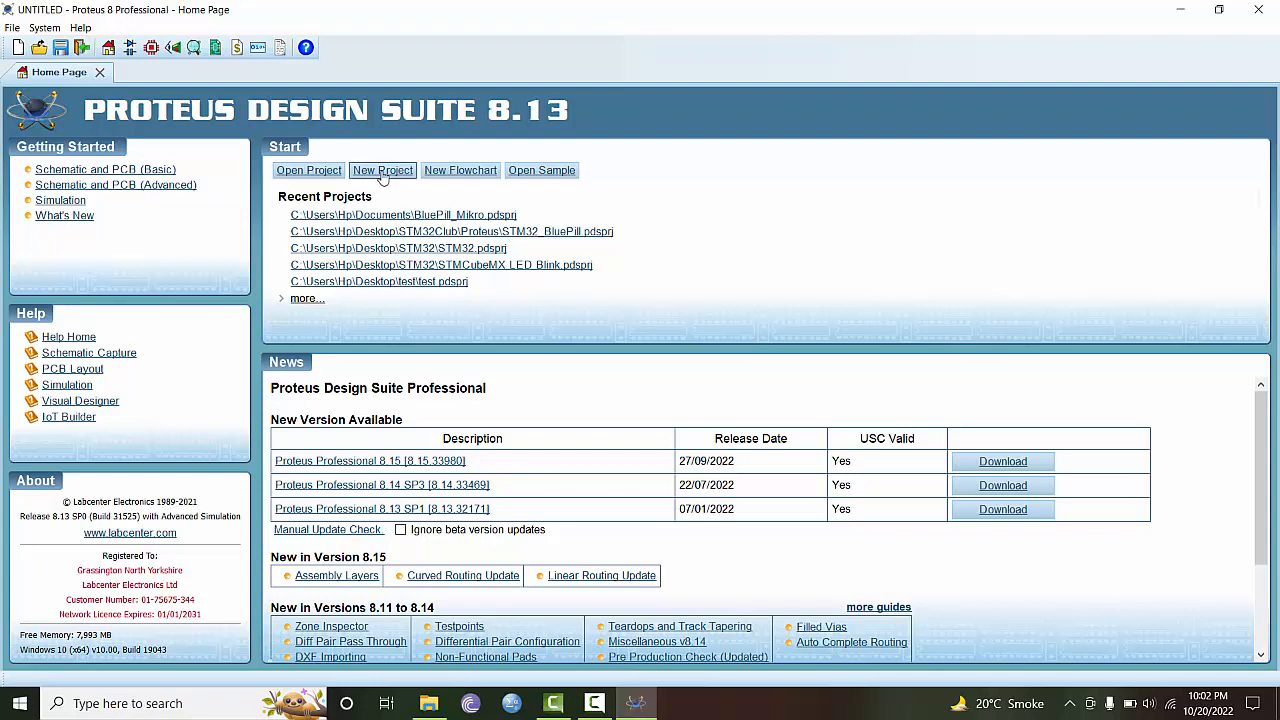
pyautogui.moveTo(490, 128)
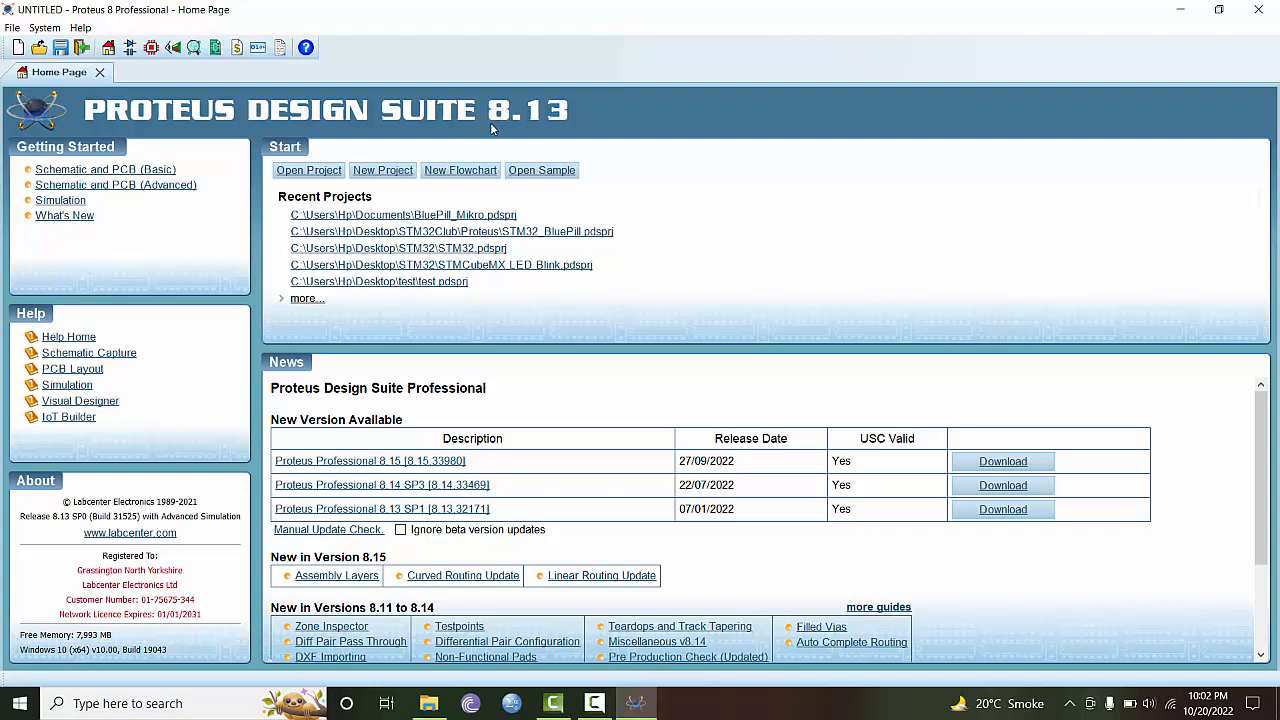
pyautogui.moveTo(508, 123)
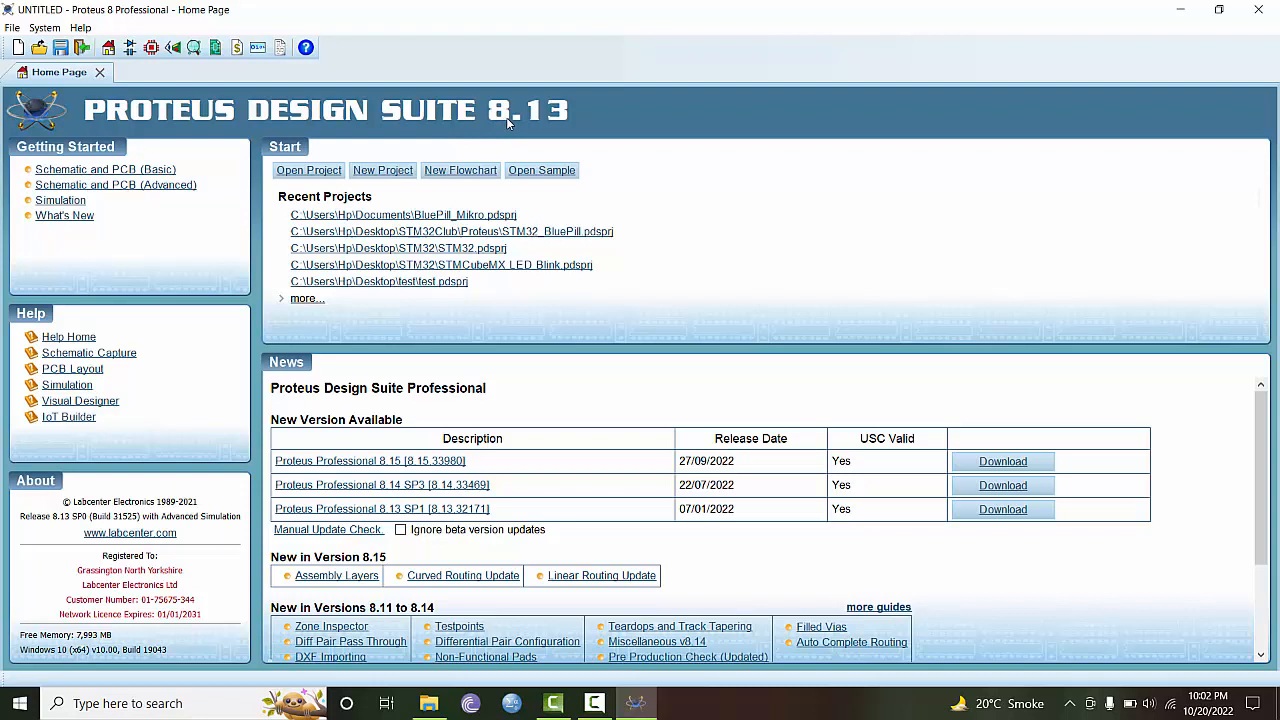
pyautogui.moveTo(523, 138)
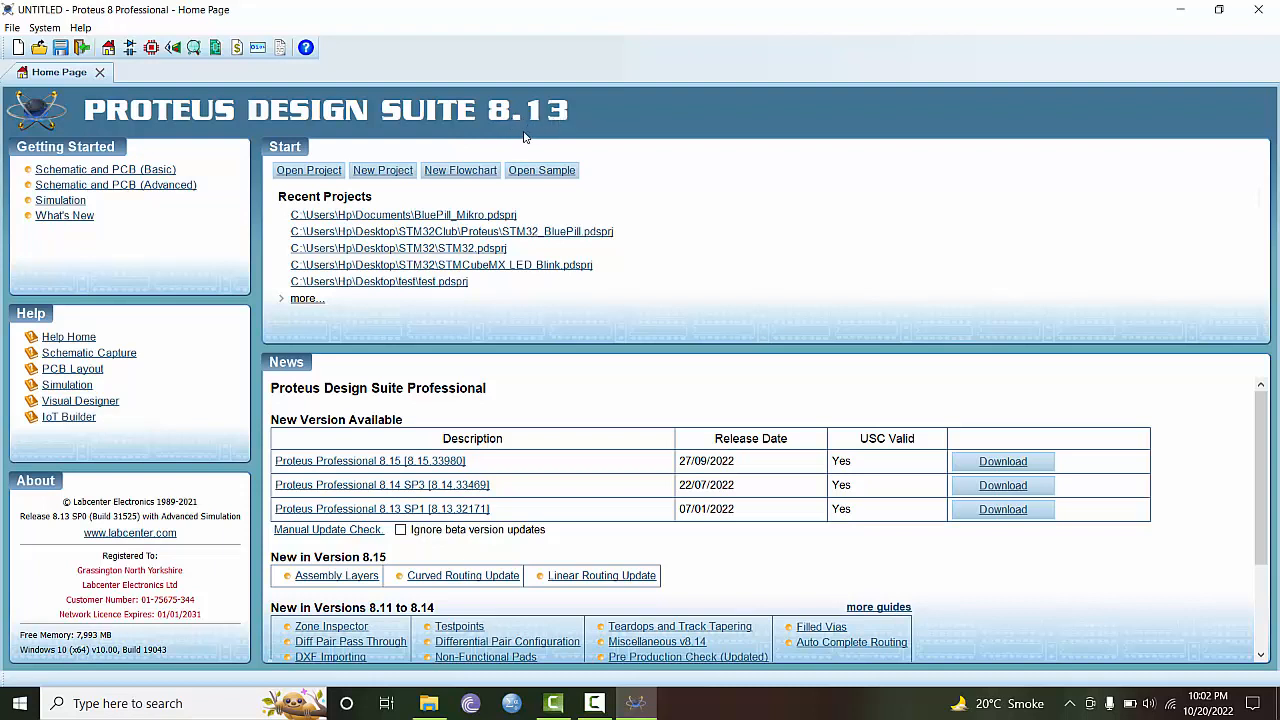
pyautogui.moveTo(588, 123)
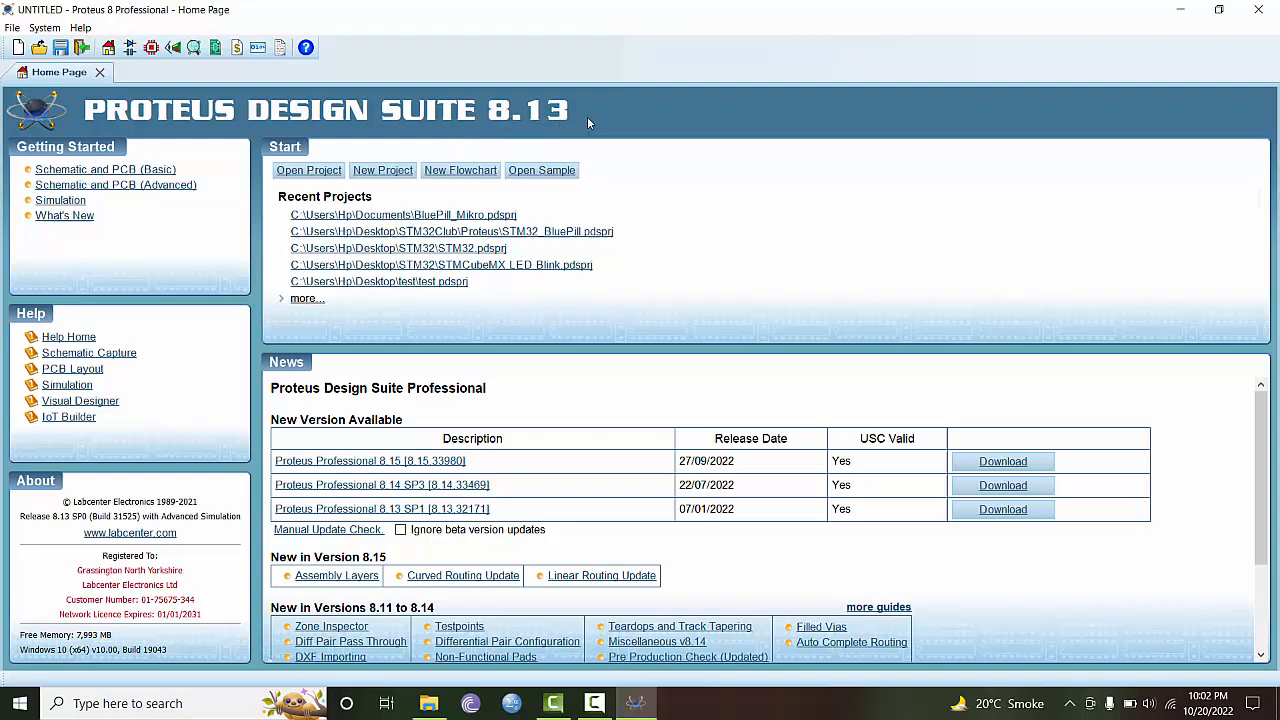
pyautogui.moveTo(578, 100)
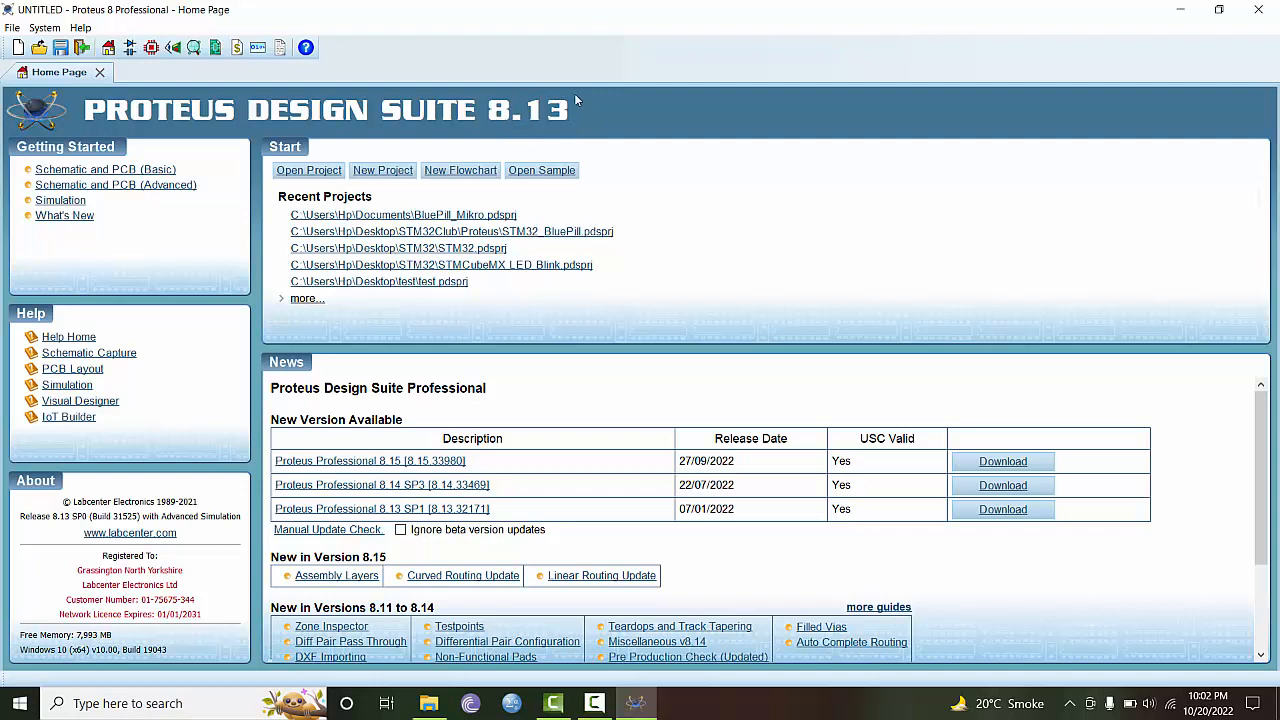
pyautogui.moveTo(548, 82)
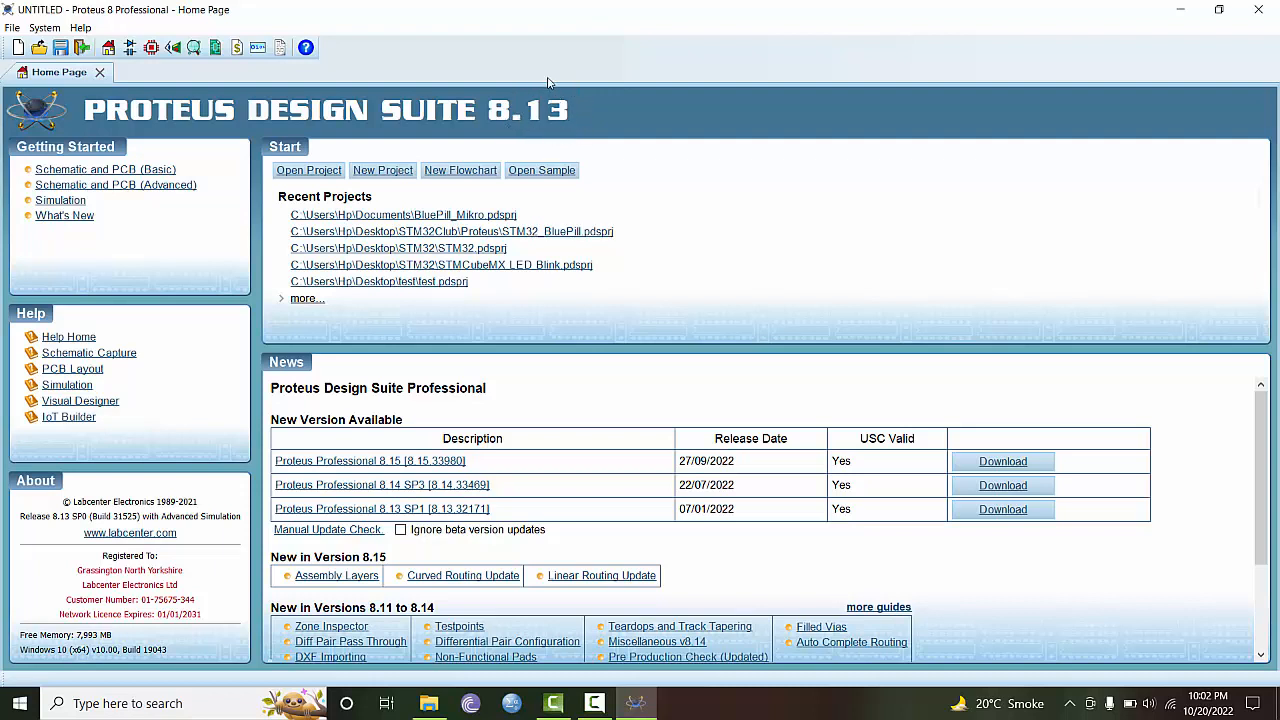
pyautogui.moveTo(383, 170)
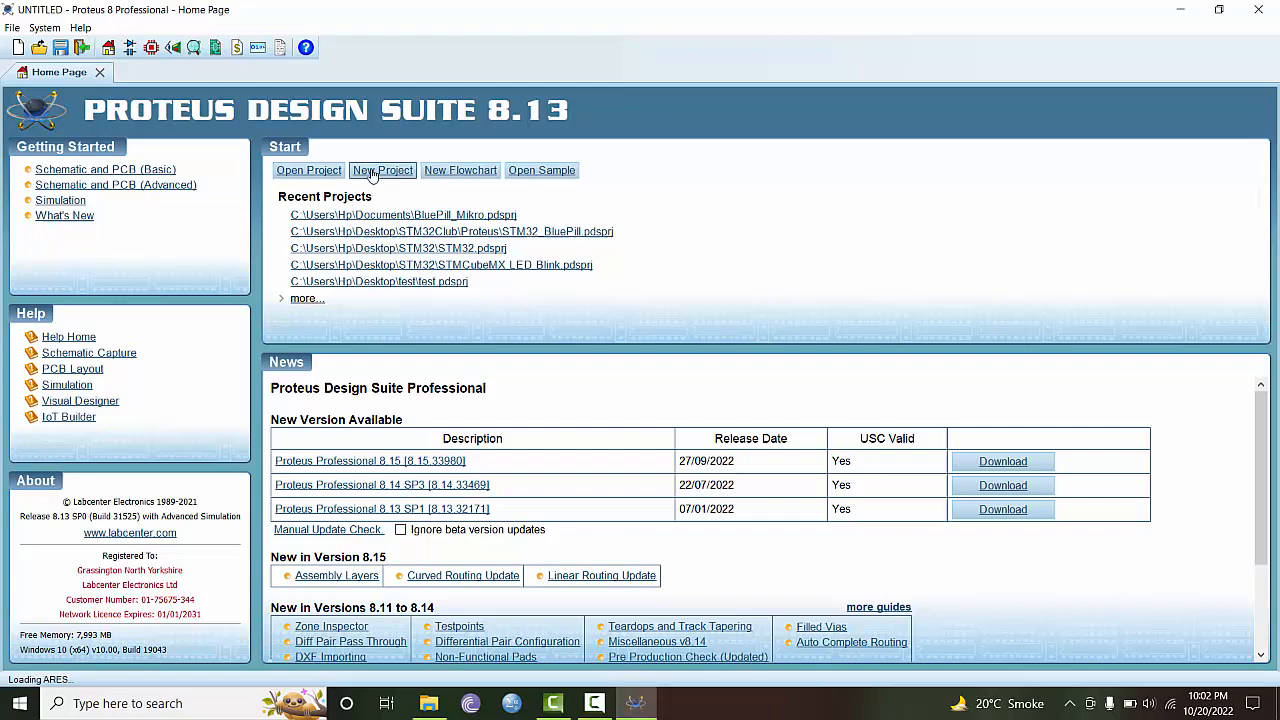
# Step: Start a new project saved in Desktop > STM32 Youtube > Proteus
pyautogui.click(382, 170)
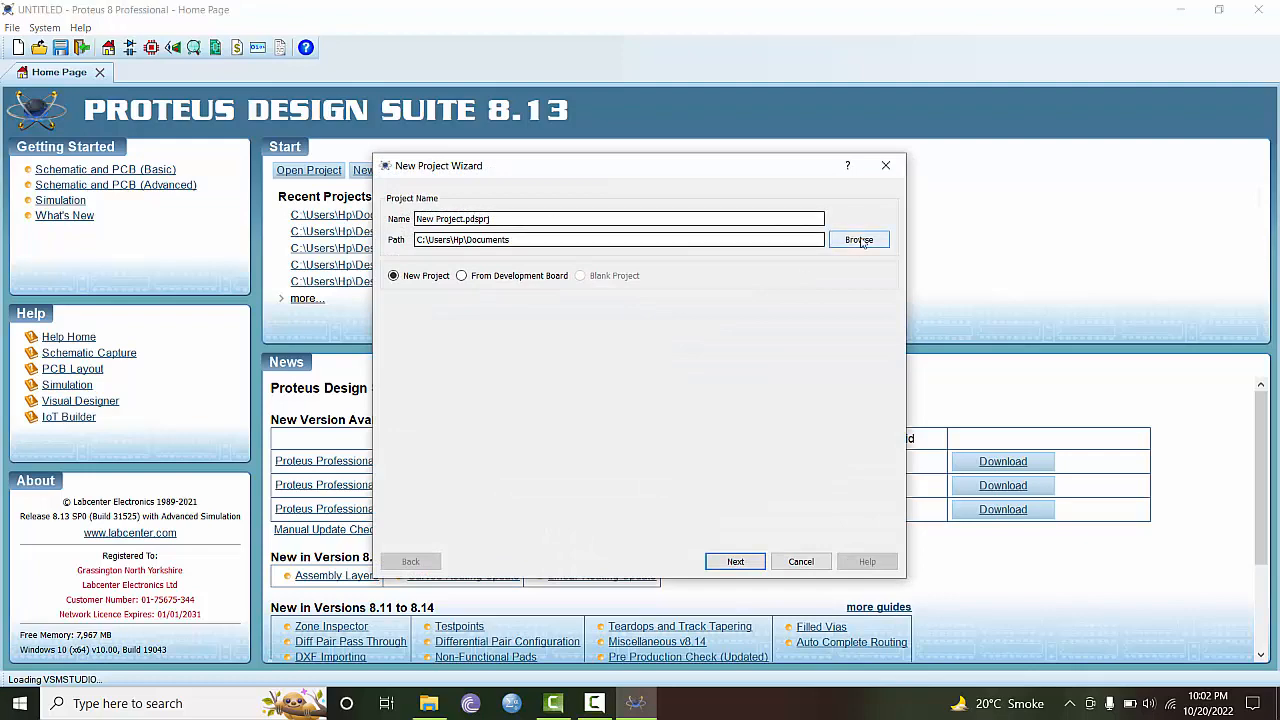
pyautogui.click(859, 239)
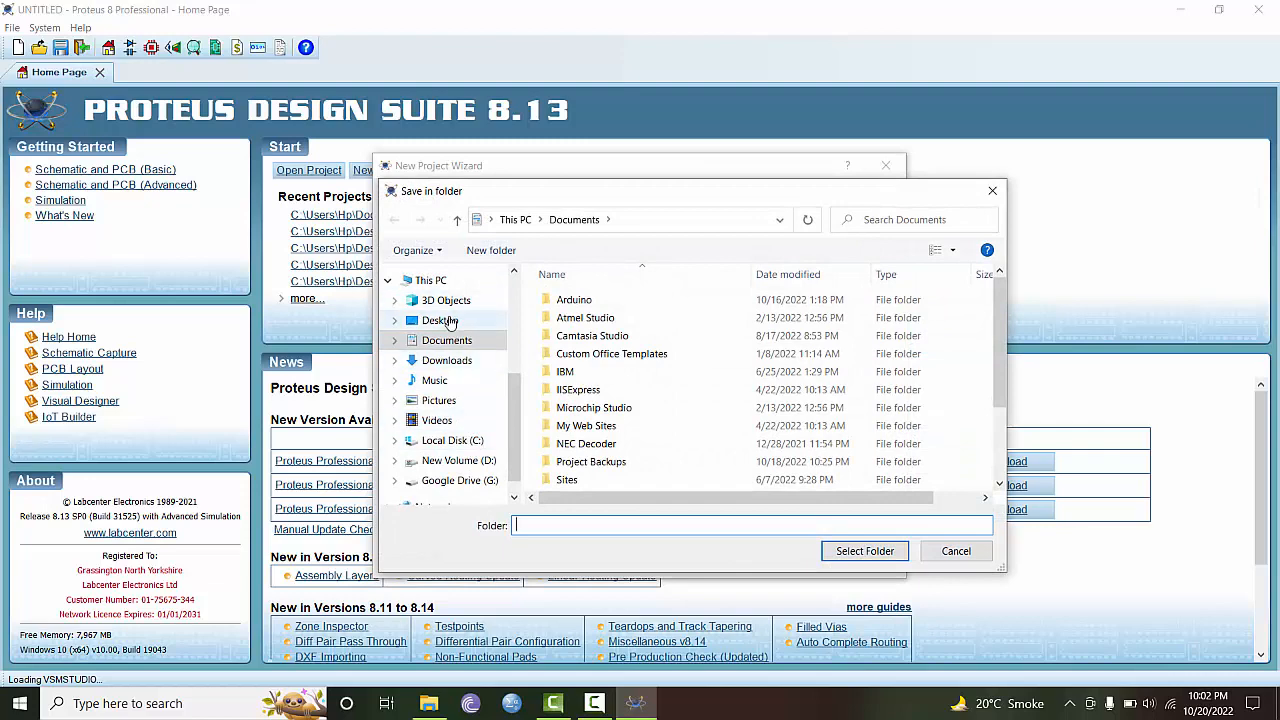
pyautogui.click(440, 320)
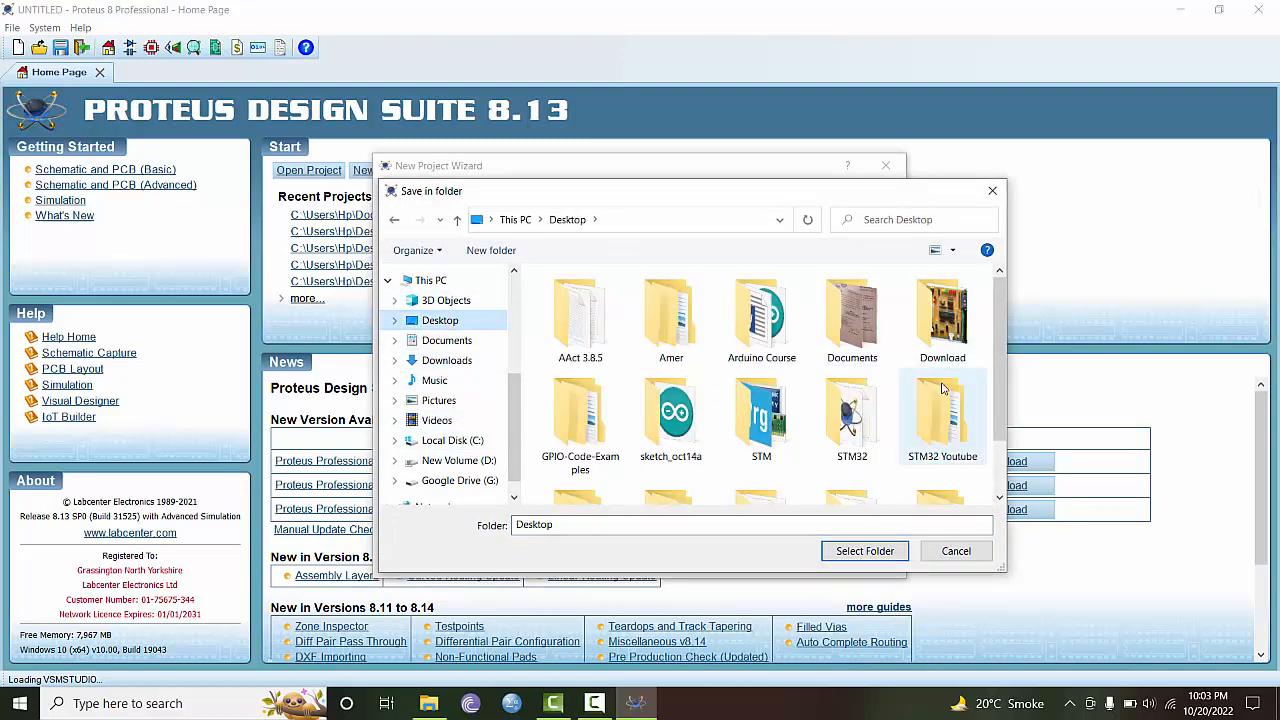
pyautogui.doubleClick(941, 415)
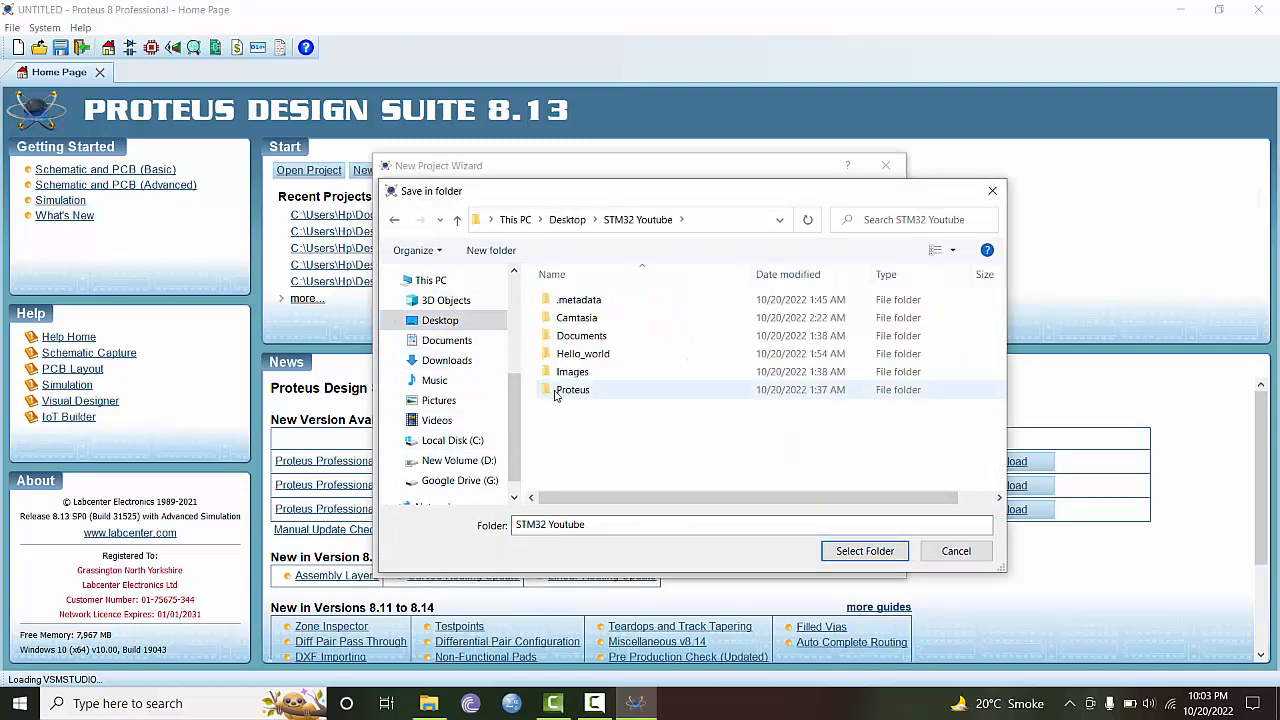
pyautogui.doubleClick(573, 389)
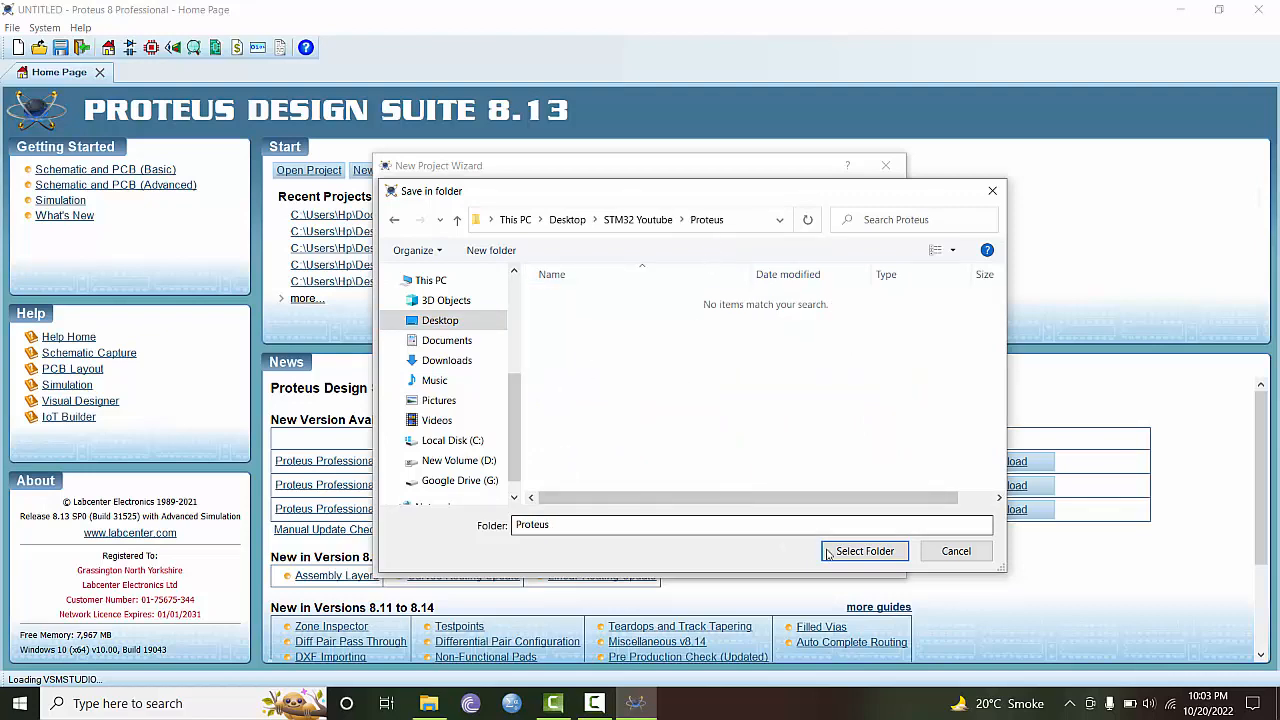
pyautogui.click(864, 551)
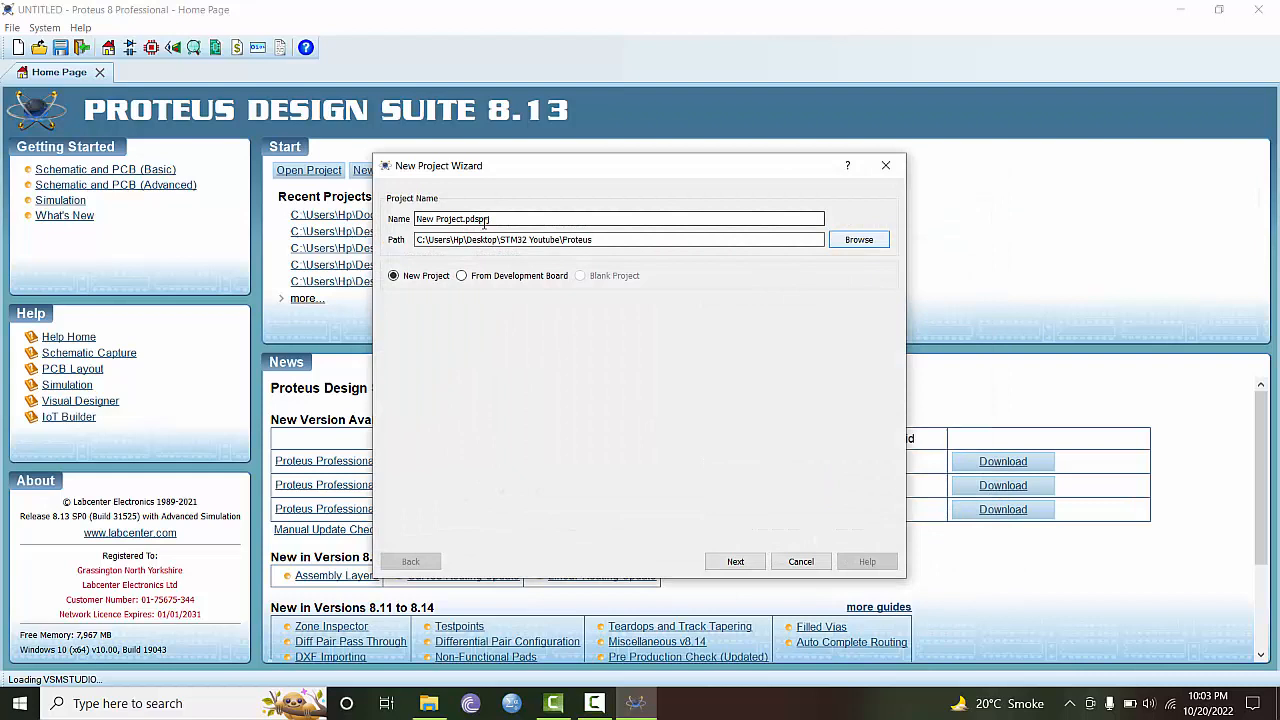
# Step: Name the new project STM32F103_Board
pyautogui.doubleClick(474, 219)
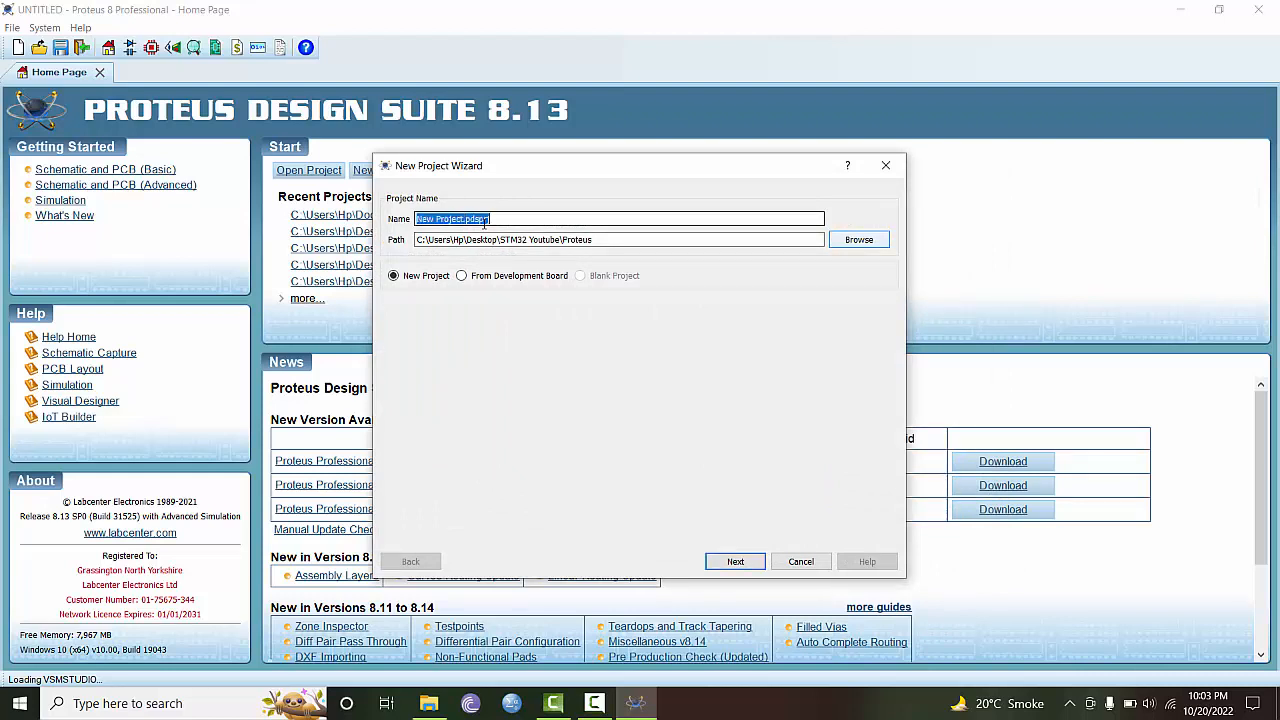
pyautogui.write('STM3')
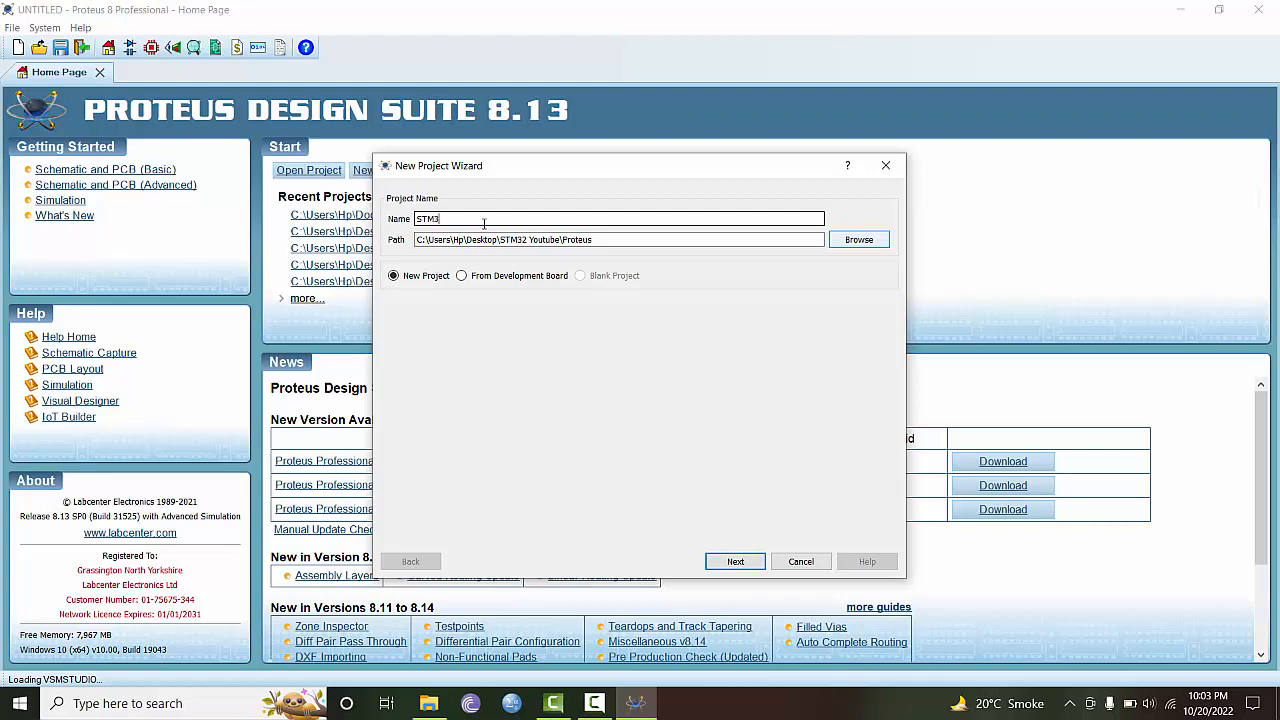
pyautogui.write('2F10')
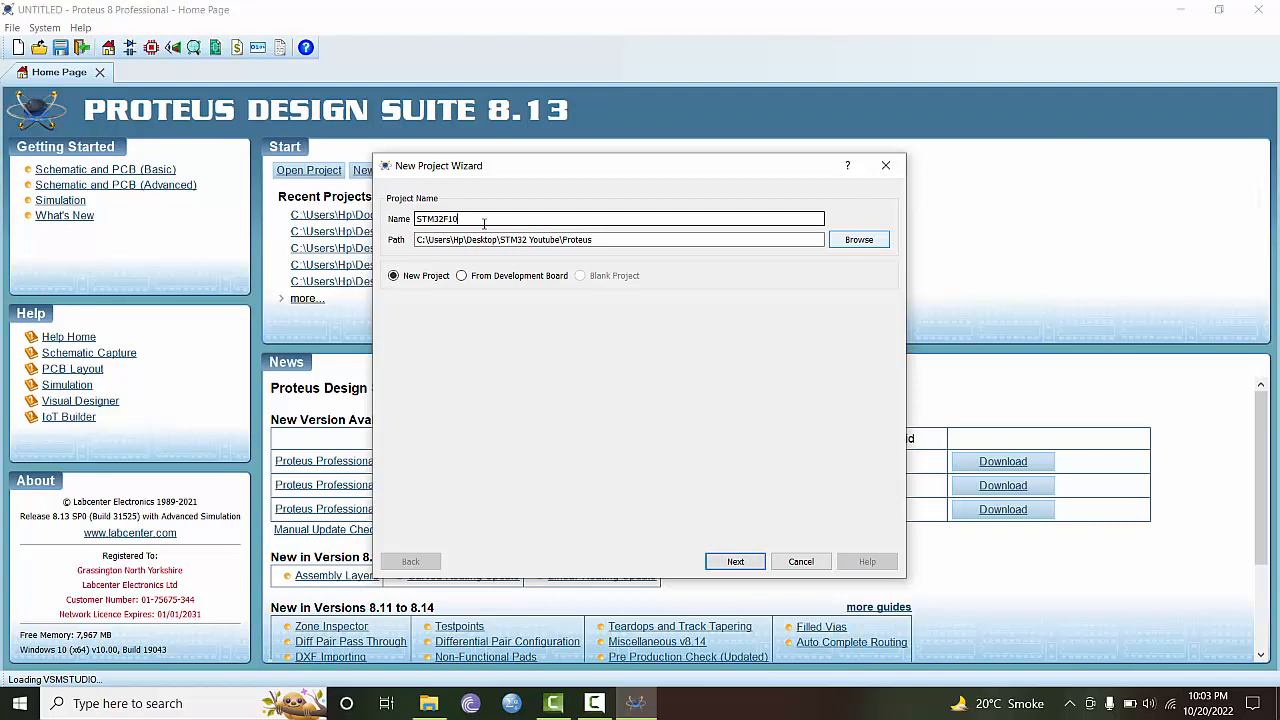
pyautogui.write('3')
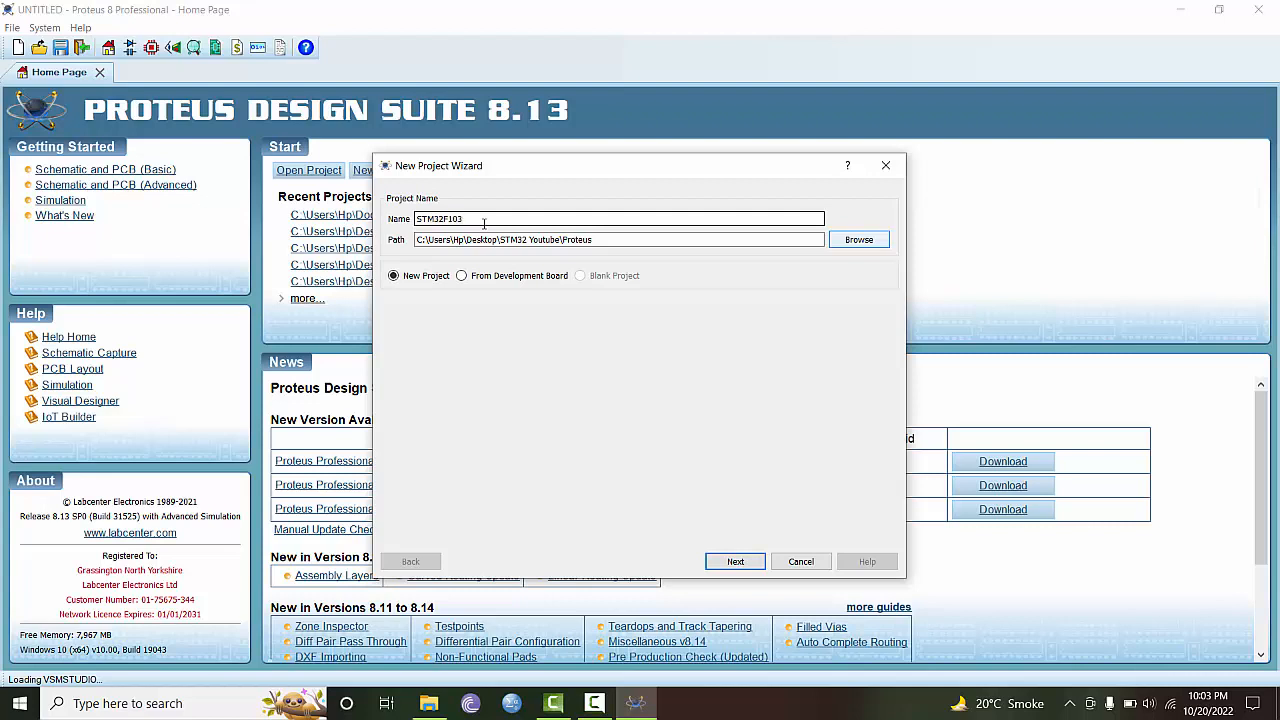
pyautogui.write('_Board')
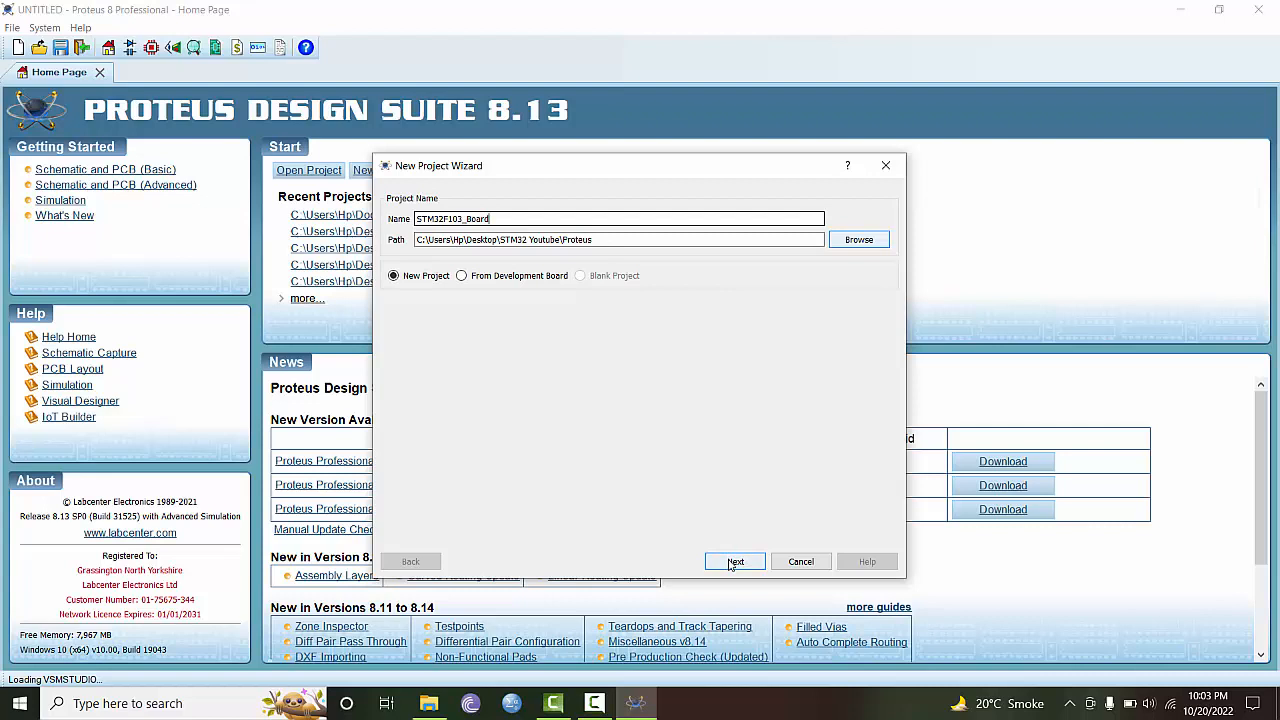
# Step: Keep the default schematic, skip PCB layout and firmware, and finish the wizard
pyautogui.click(735, 561)
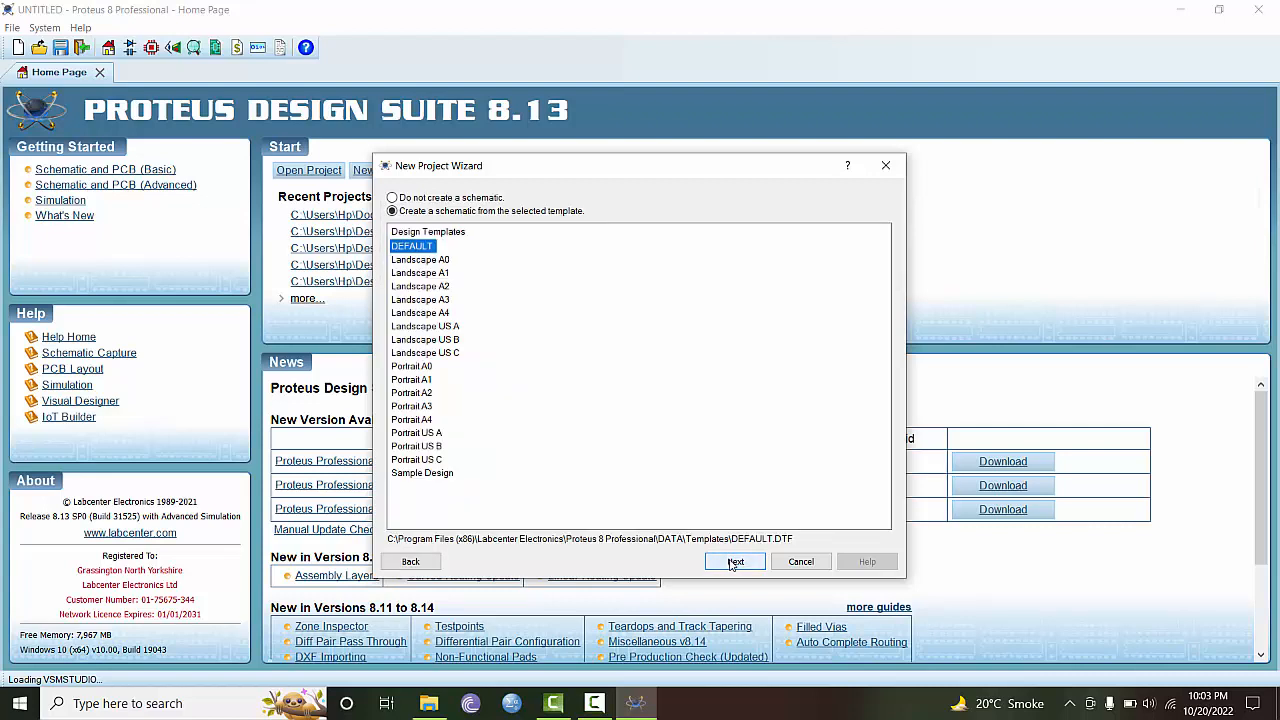
pyautogui.click(735, 561)
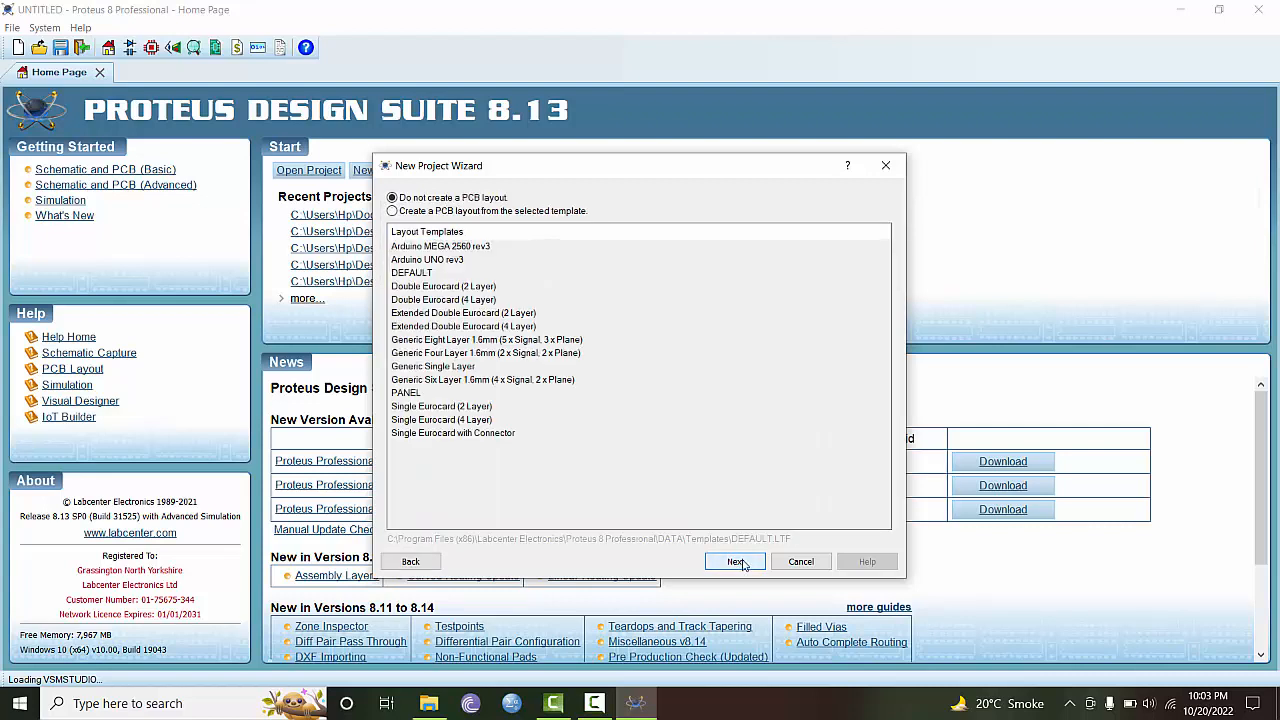
pyautogui.click(734, 561)
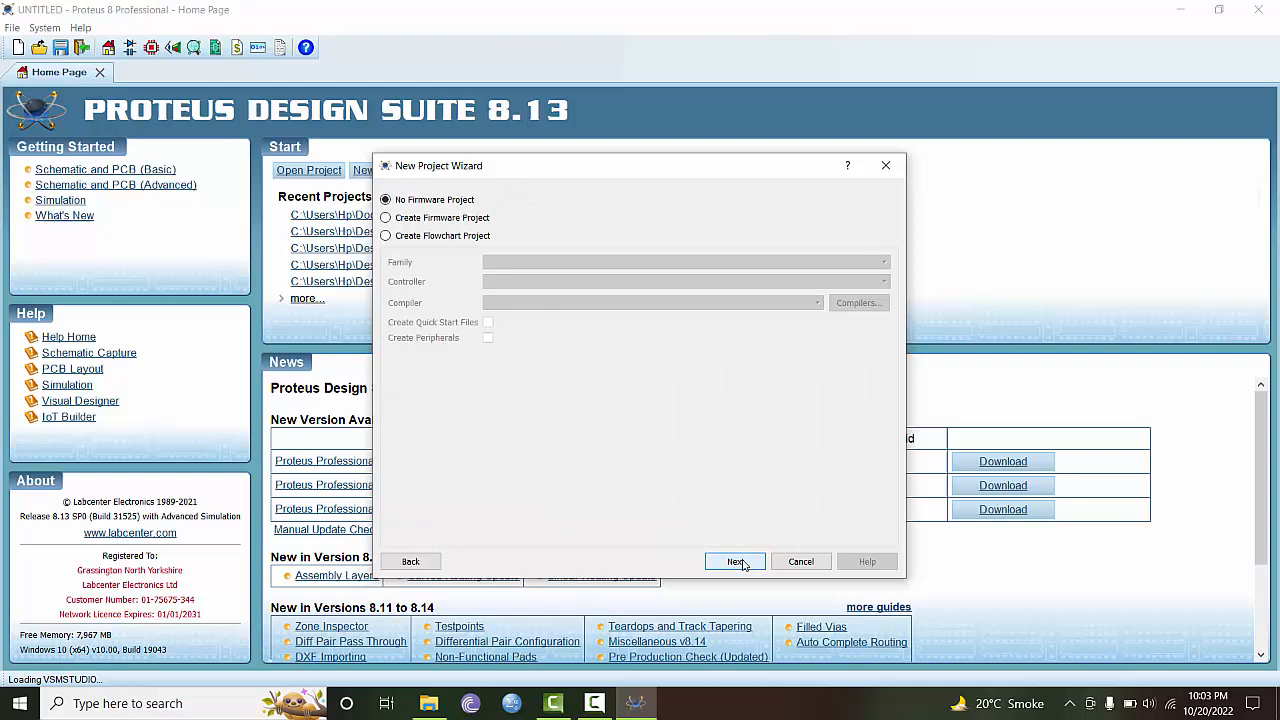
pyautogui.click(735, 561)
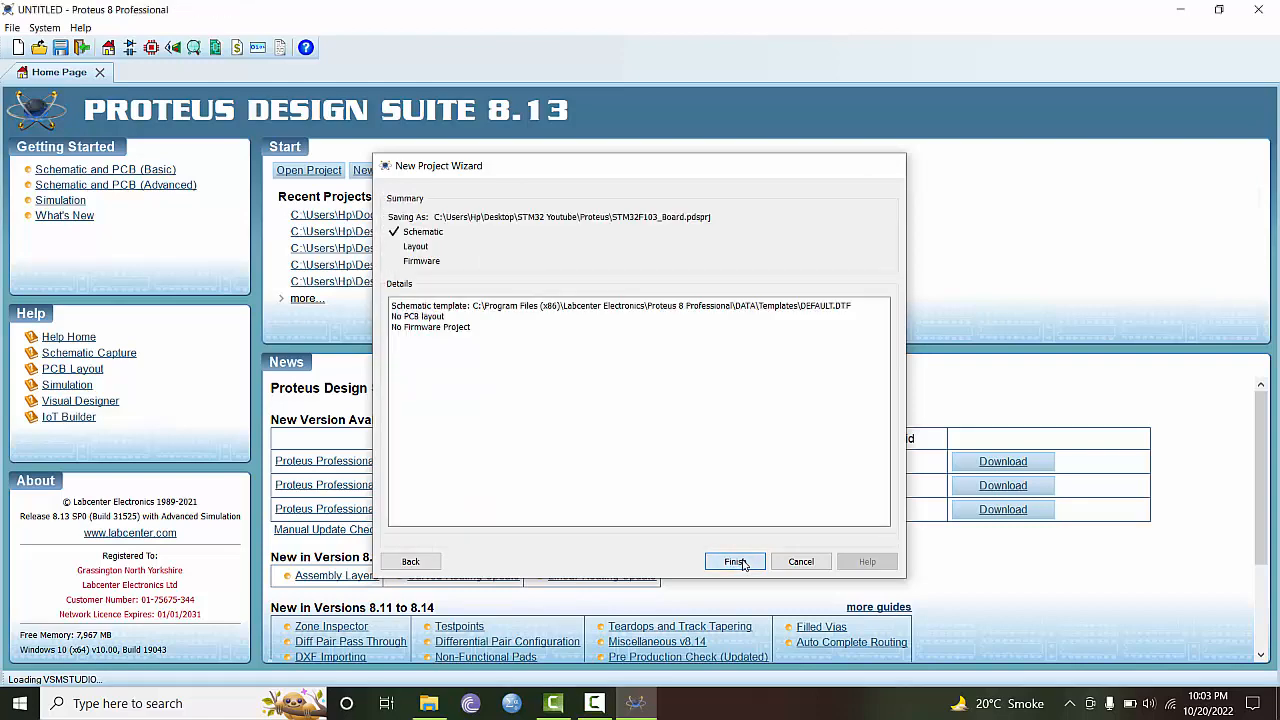
pyautogui.click(734, 561)
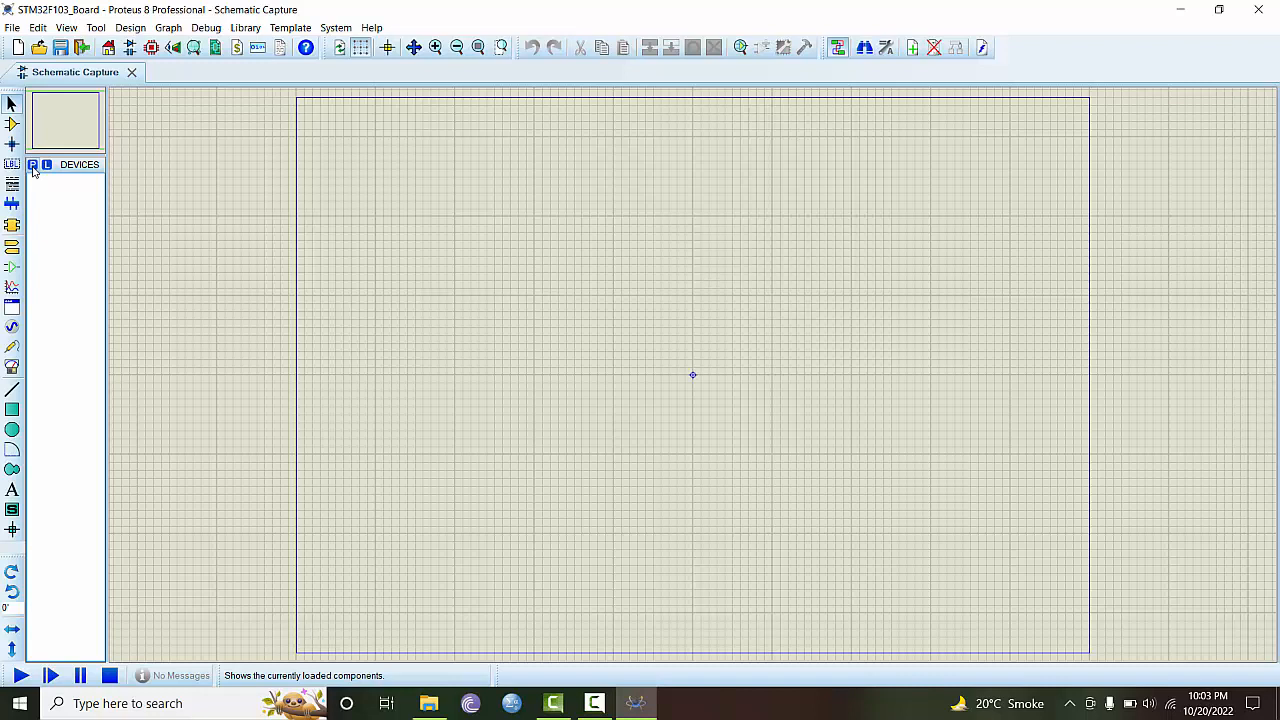
# Step: Open the Pick Devices browser from the schematic's DEVICES panel
pyautogui.click(33, 164)
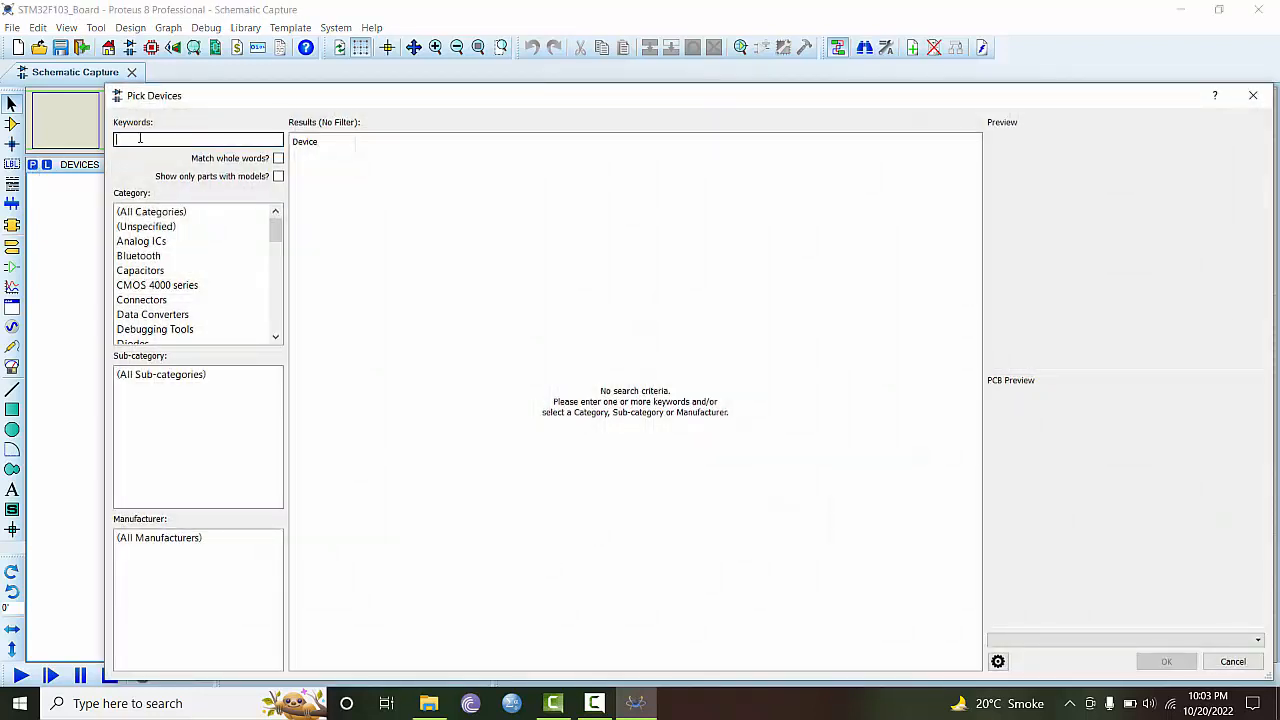
# Step: Search 'stm32f103c8' and add the STM32F103C8 to the device list
pyautogui.write('stm32f103c8')
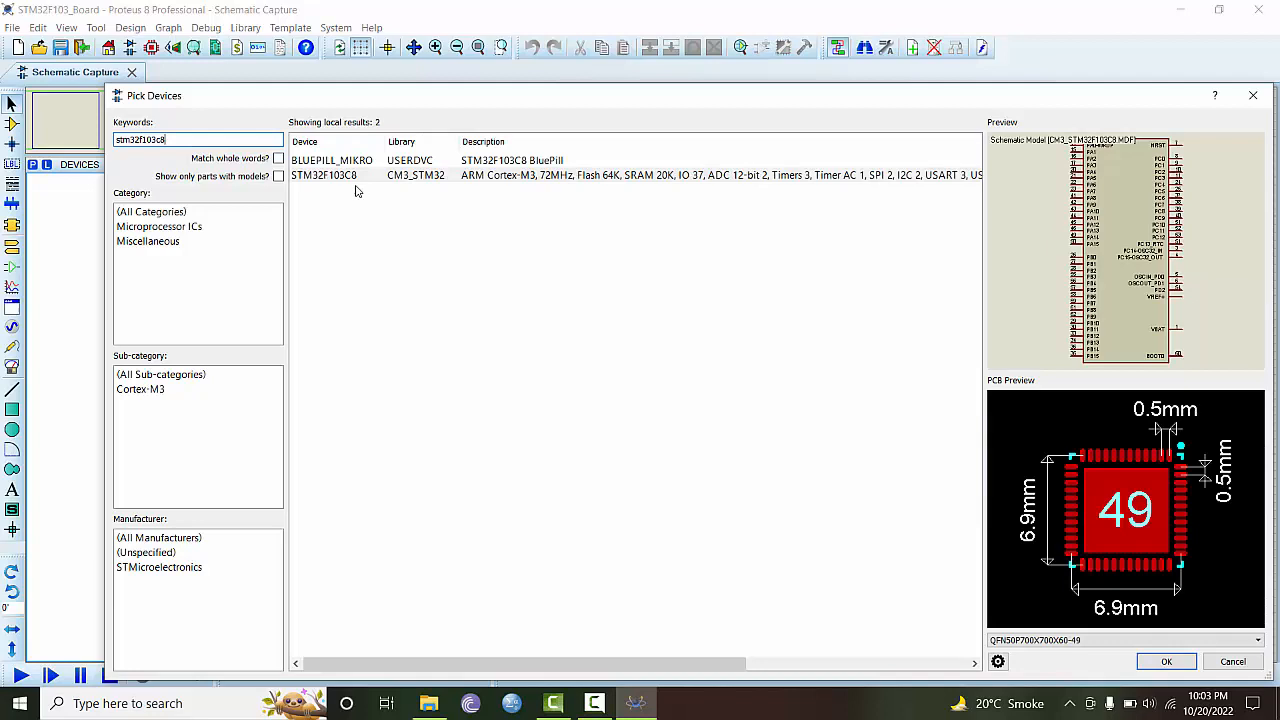
pyautogui.moveTo(358, 180)
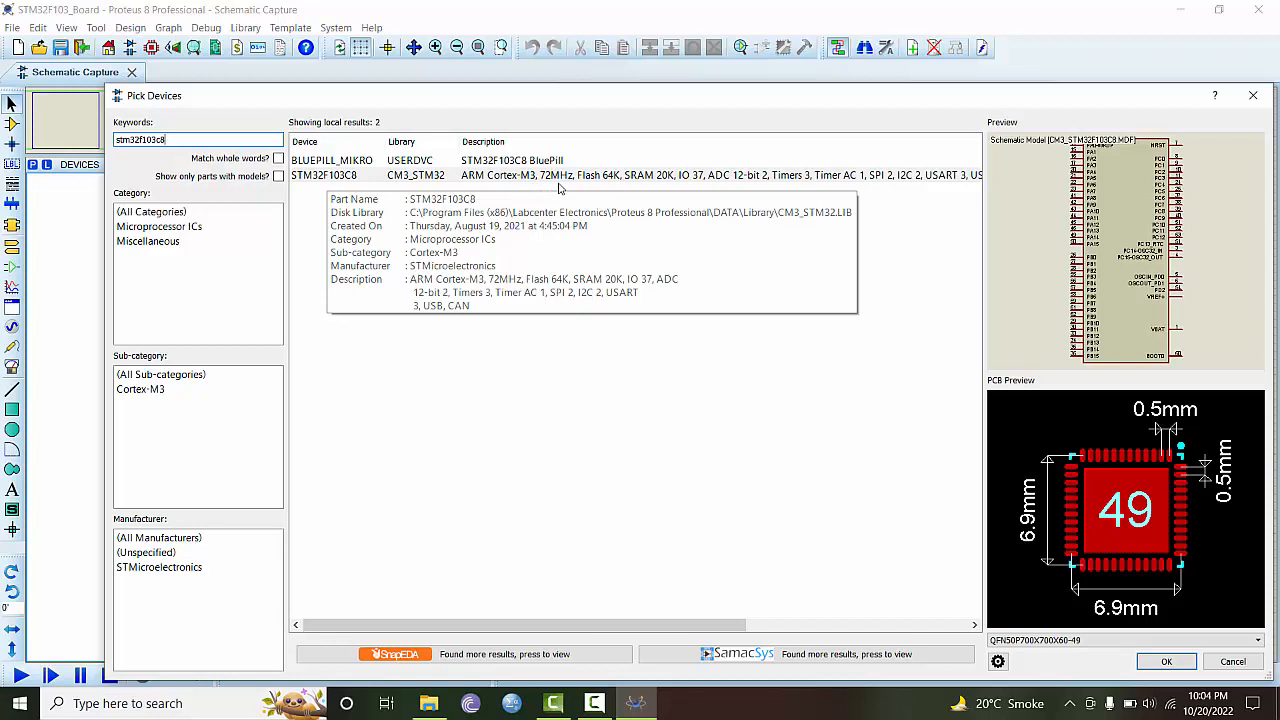
pyautogui.moveTo(612, 189)
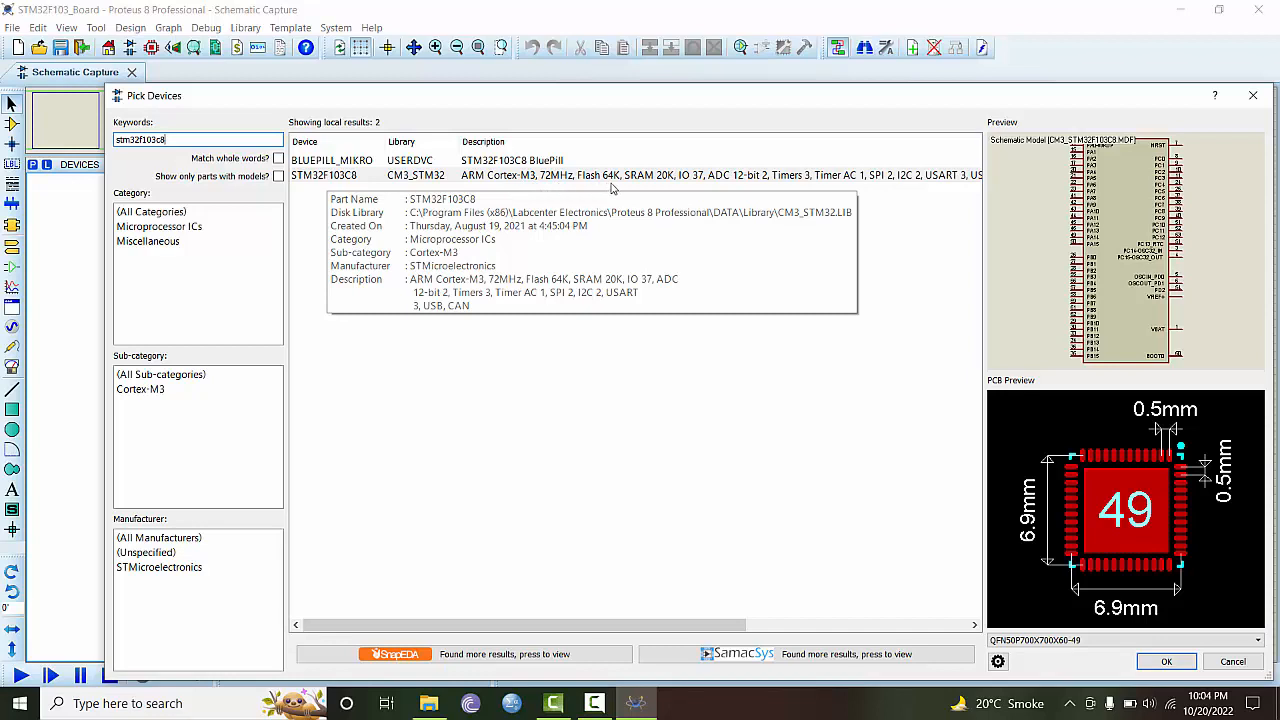
pyautogui.moveTo(663, 186)
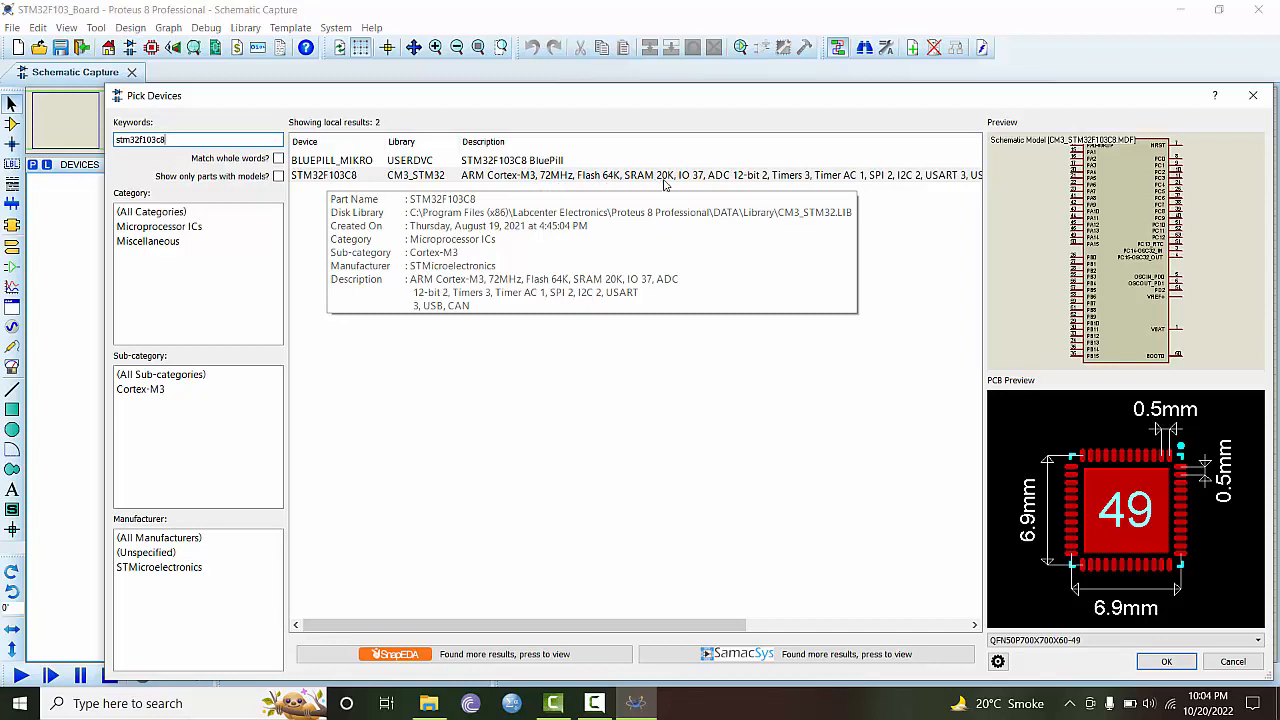
pyautogui.moveTo(694, 188)
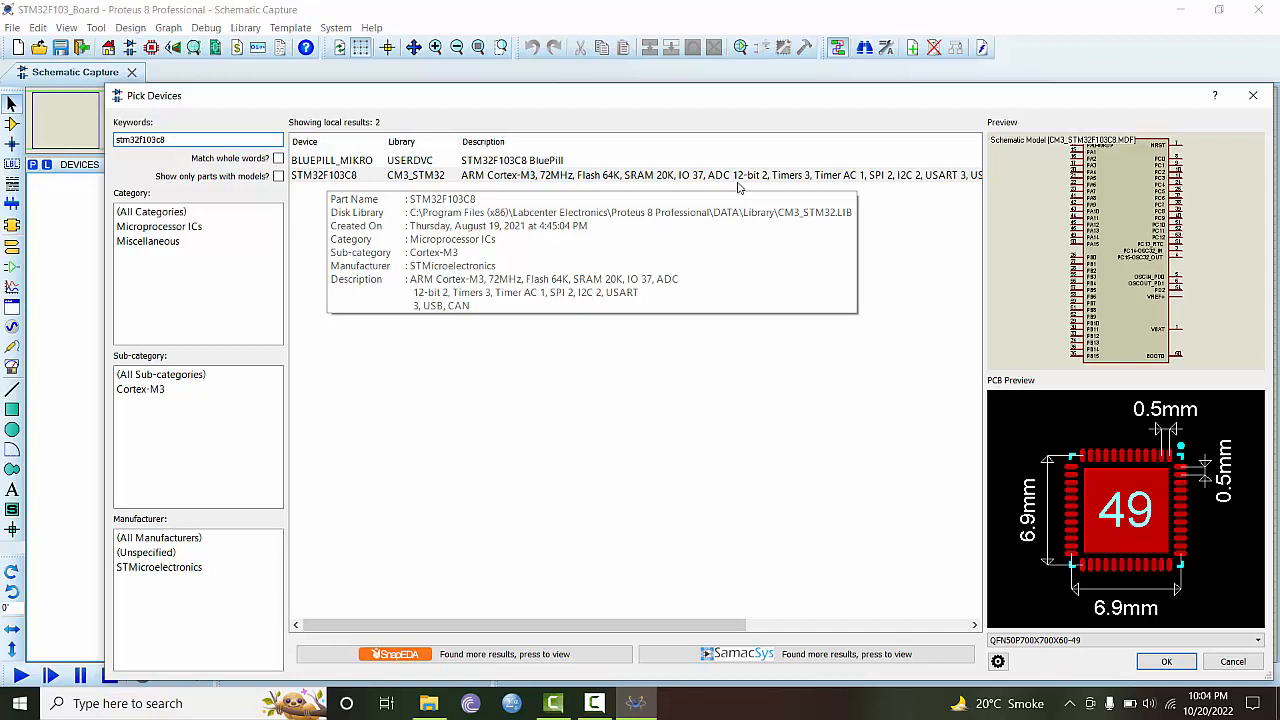
pyautogui.moveTo(845, 182)
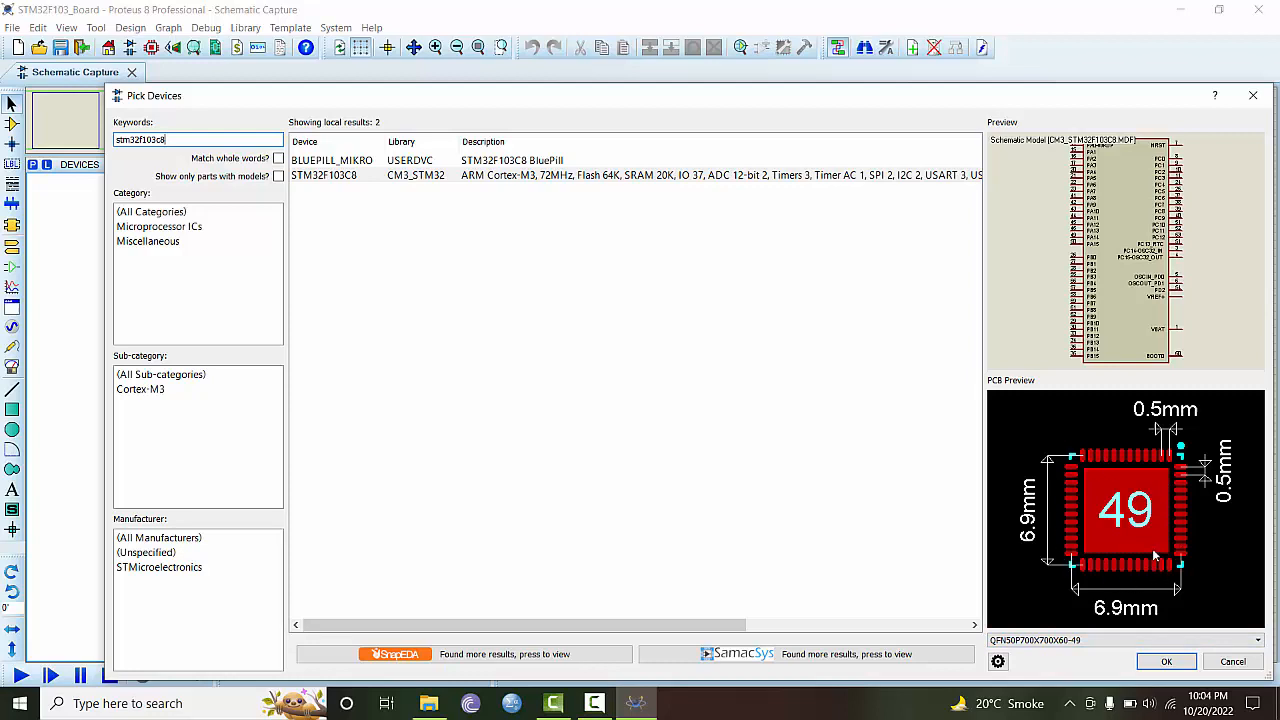
pyautogui.moveTo(1104, 238)
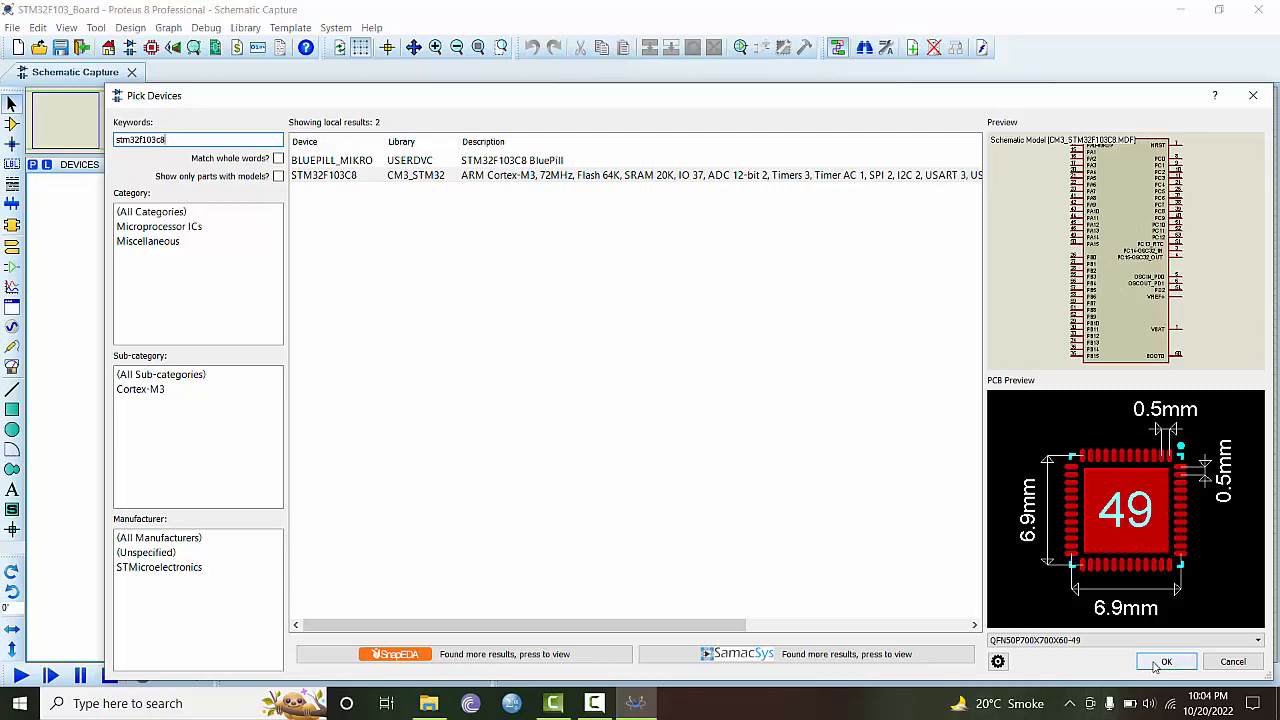
pyautogui.click(1165, 661)
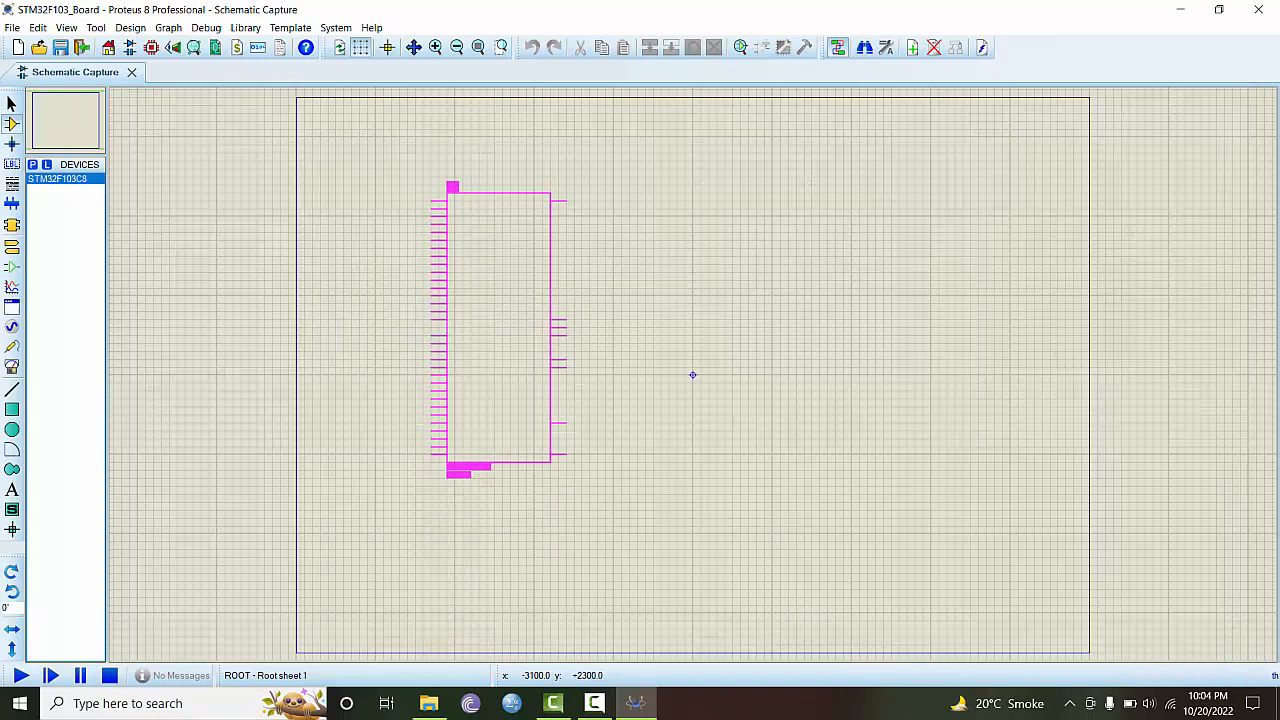
# Step: Place the STM32F103C8 as U1 left of centre on the sheet
pyautogui.click(500, 320)
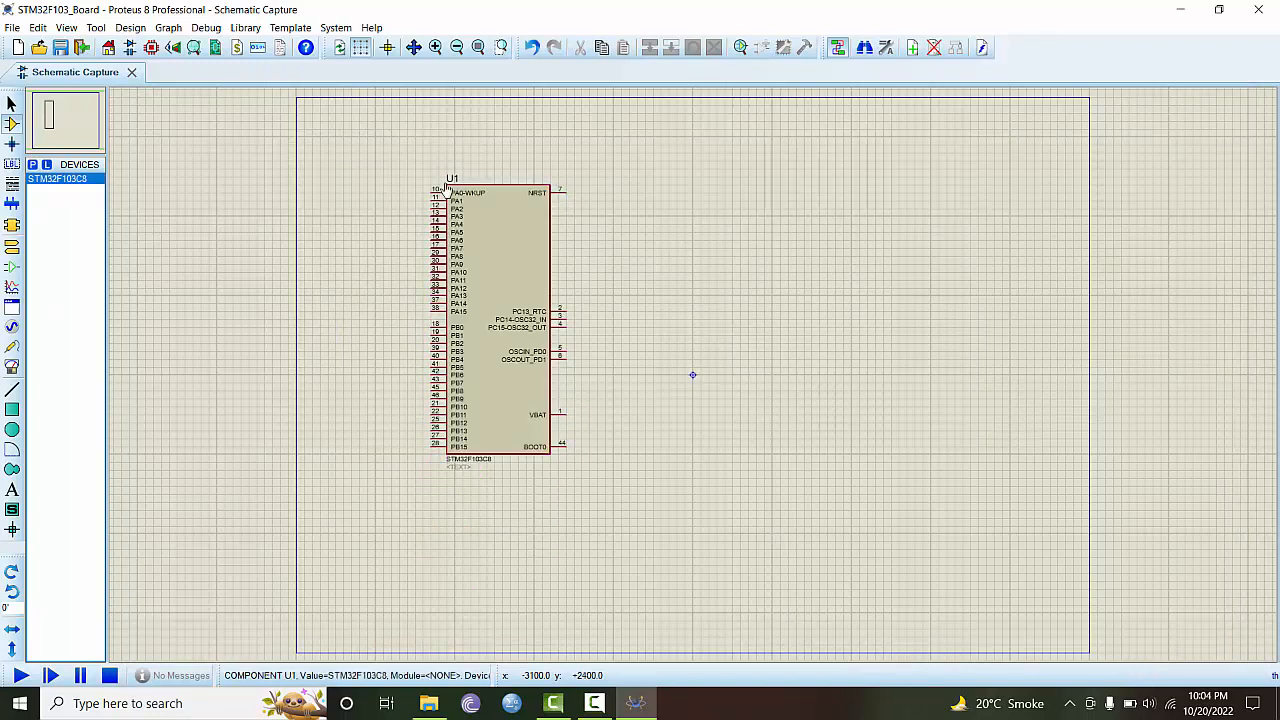
pyautogui.click(490, 320)
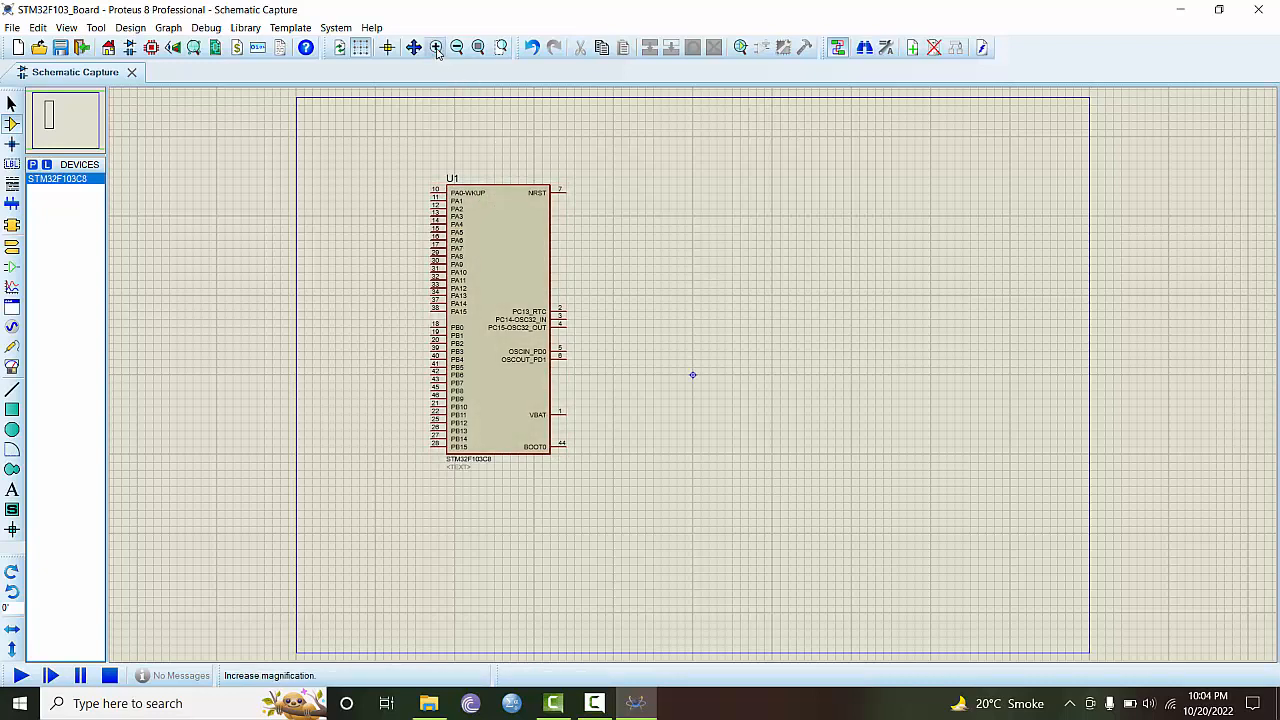
# Step: Zoom in to inspect U1's pins, including NRST, PC13_RTC, VBAT and BOOT0
pyautogui.click(435, 47)
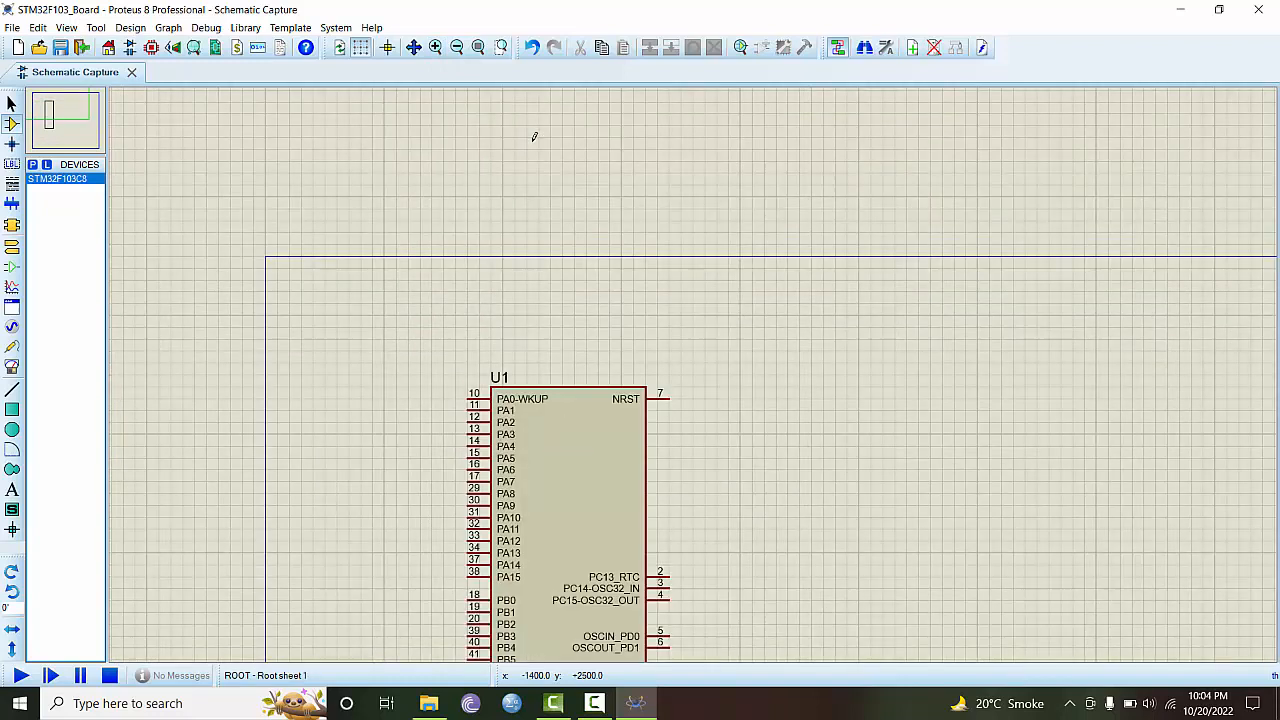
pyautogui.moveTo(692, 510)
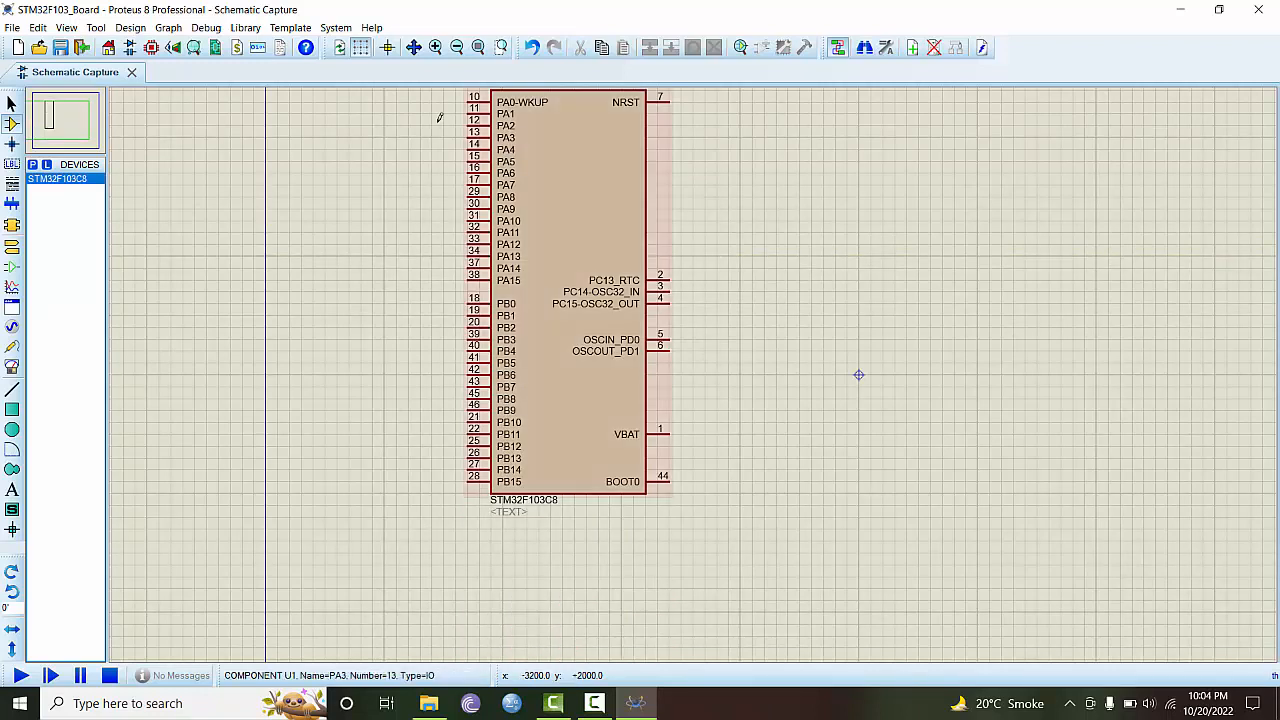
pyautogui.click(435, 47)
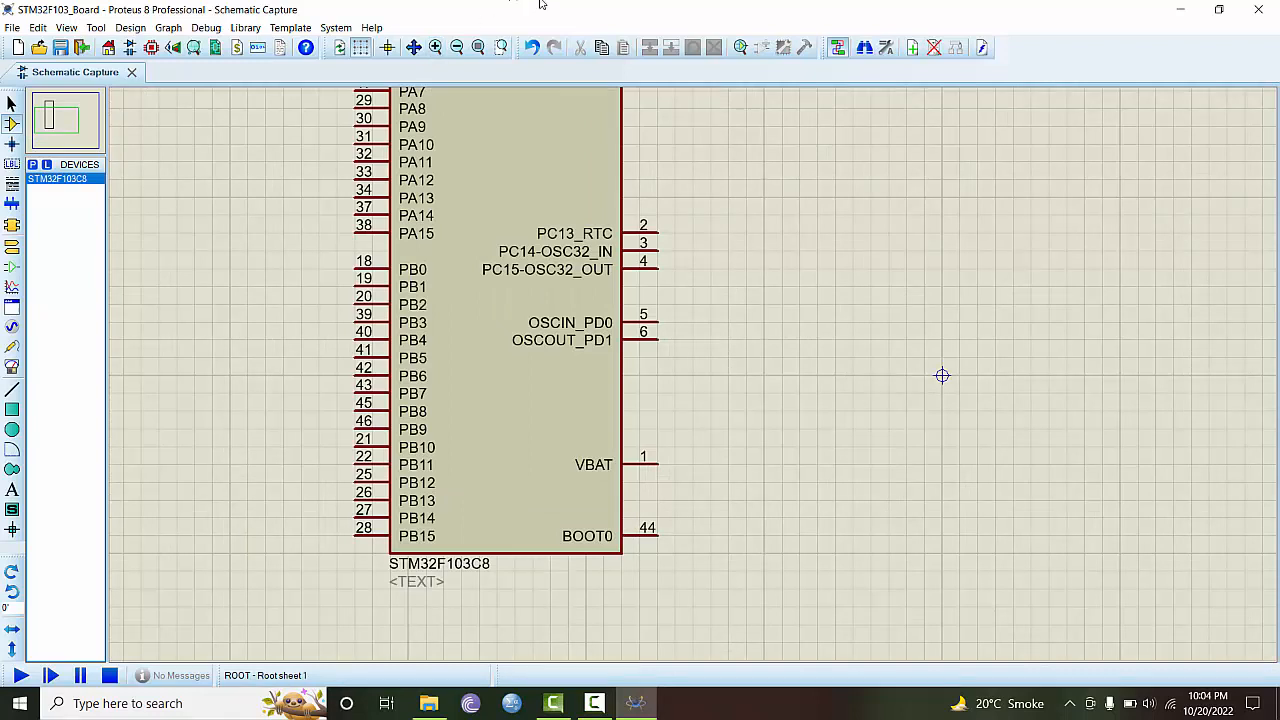
pyautogui.moveTo(670, 95)
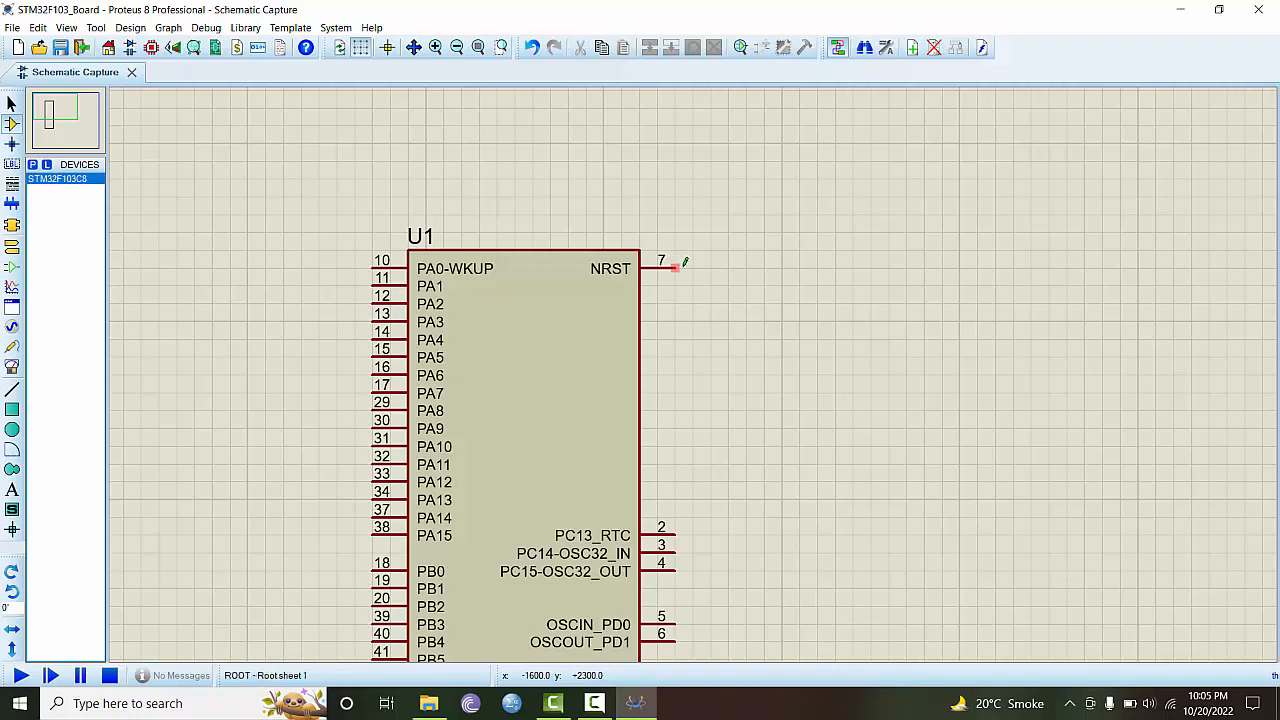
pyautogui.moveTo(675, 267)
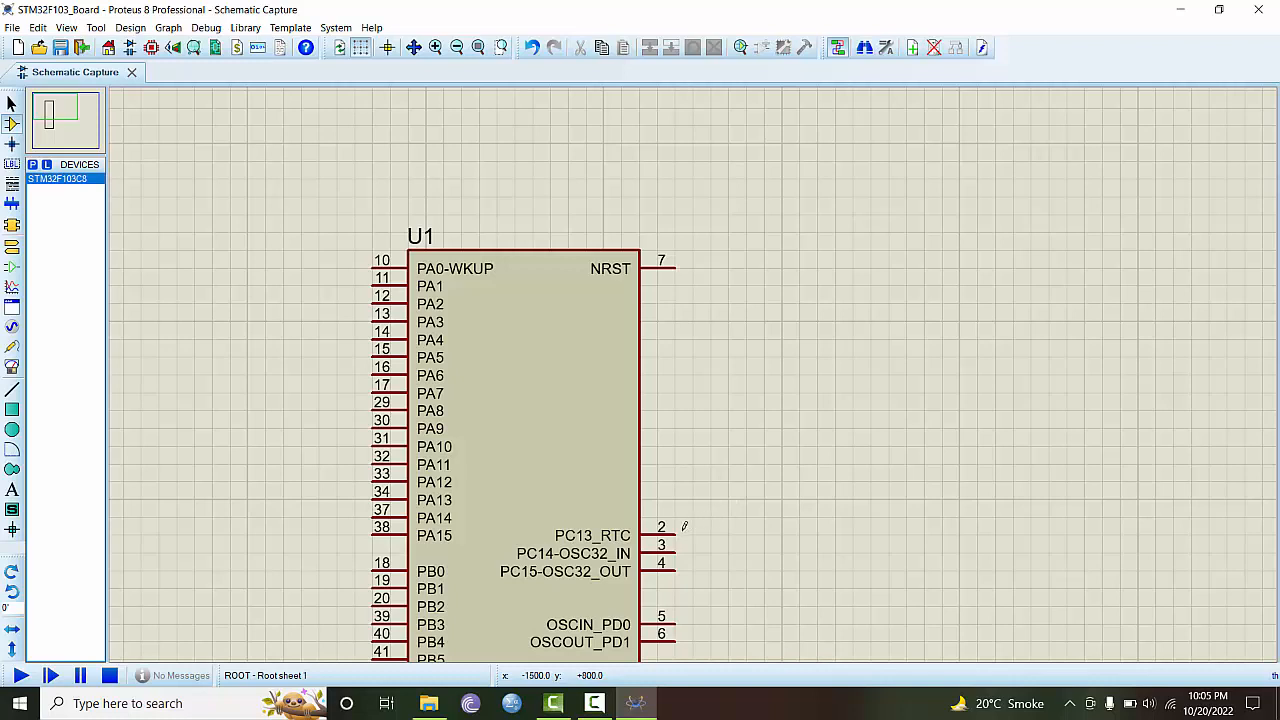
pyautogui.moveTo(672, 530)
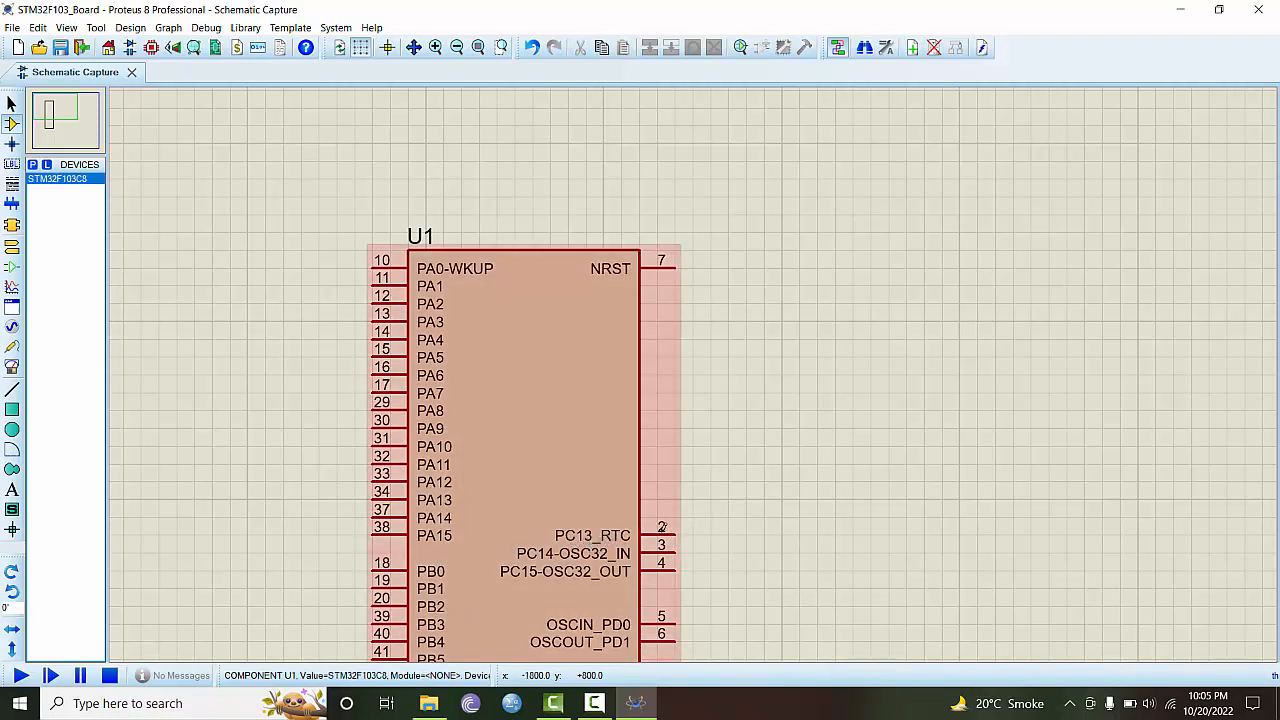
pyautogui.click(877, 499)
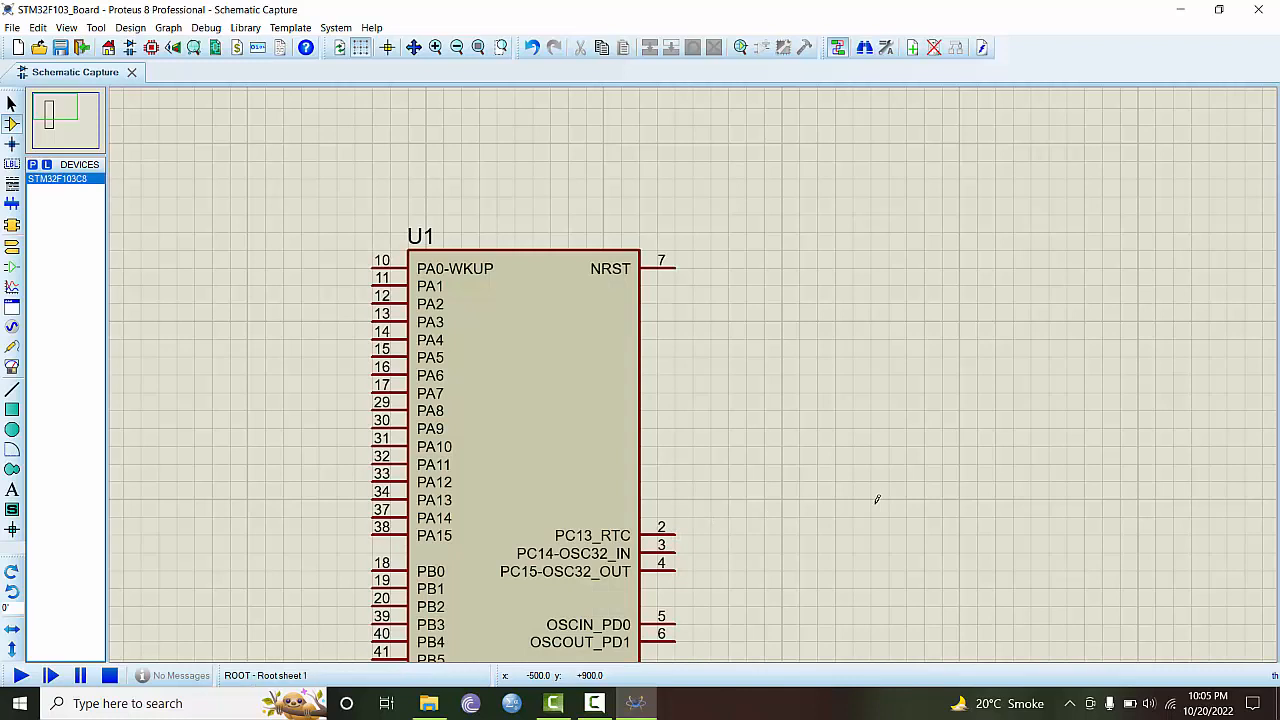
pyautogui.scroll(-3)
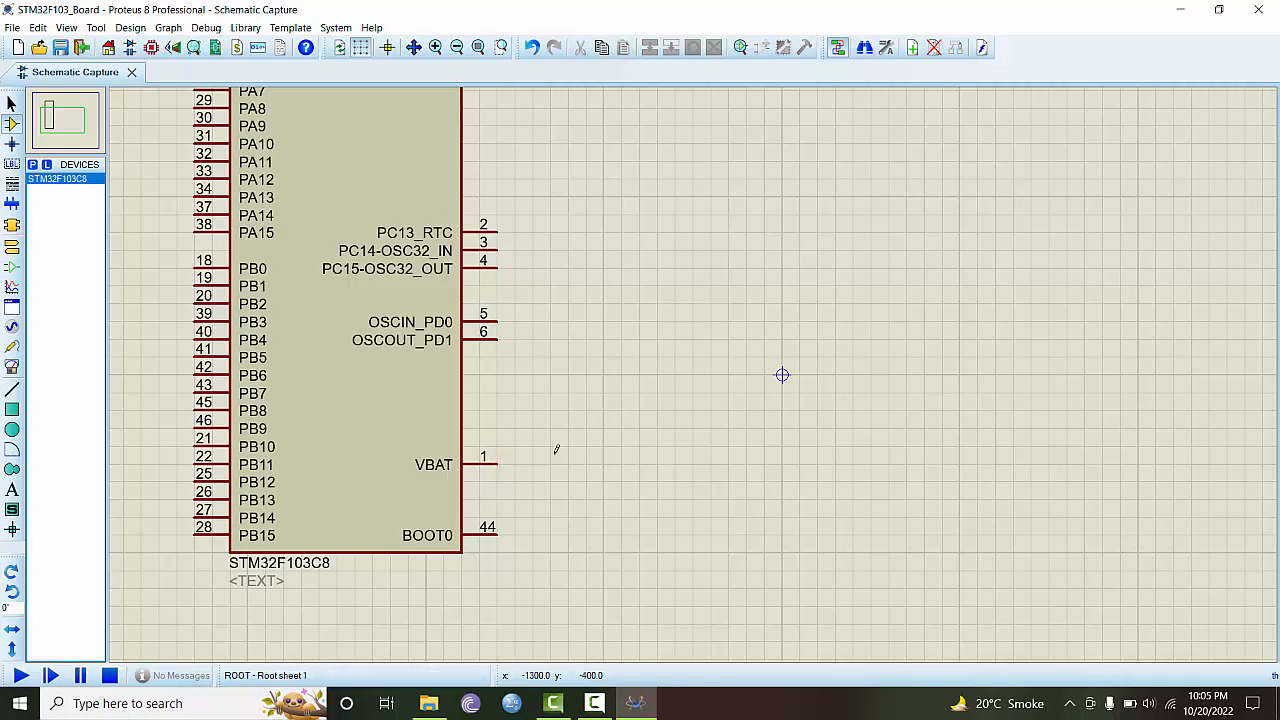
pyautogui.moveTo(532, 505)
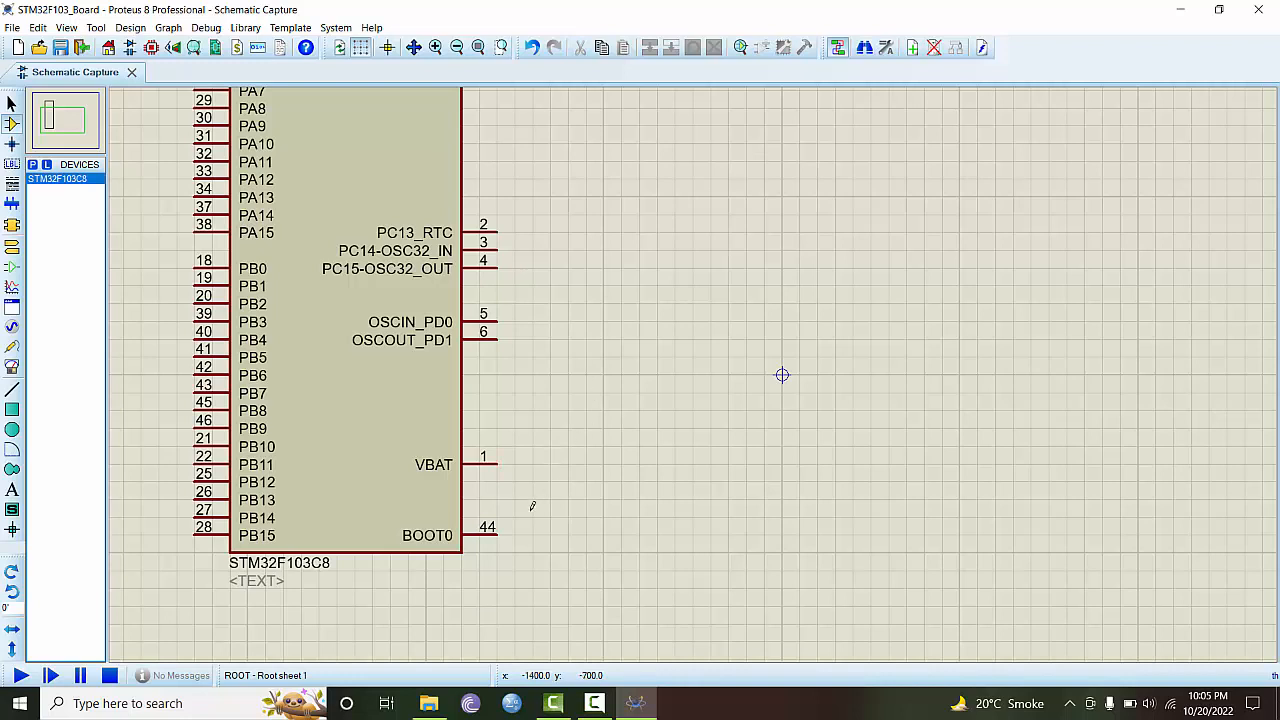
pyautogui.moveTo(626, 314)
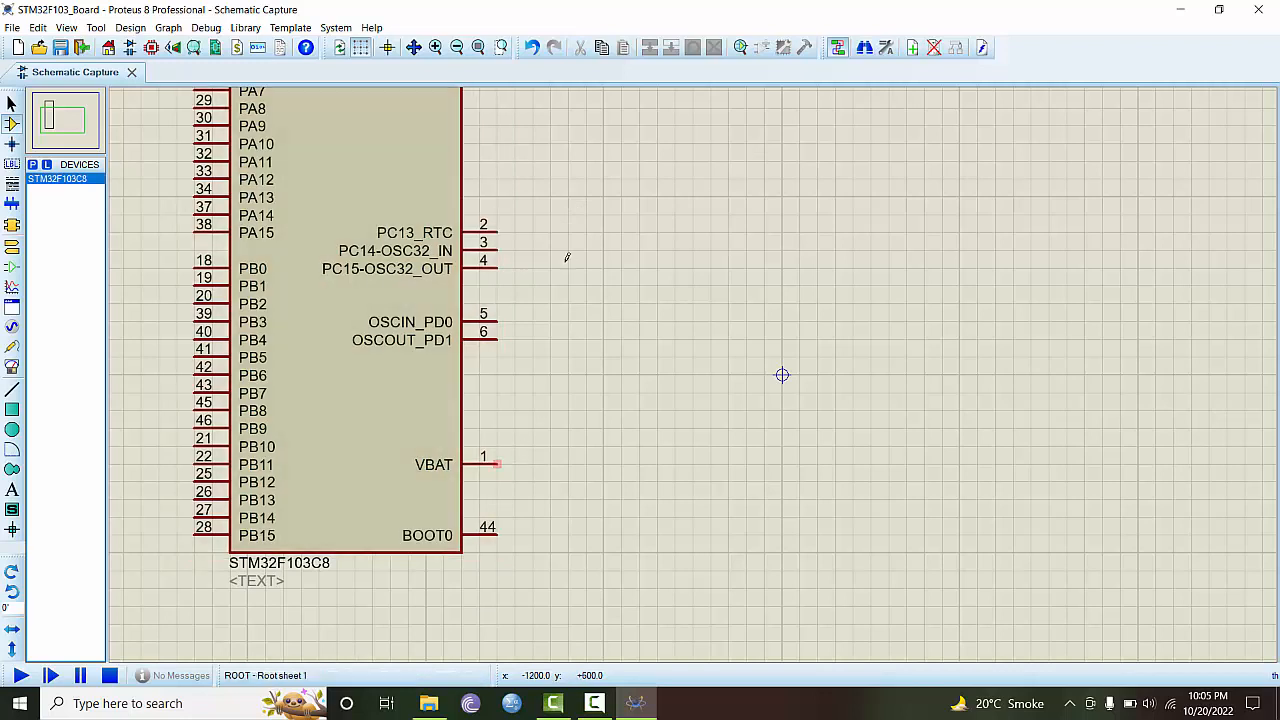
pyautogui.moveTo(580, 217)
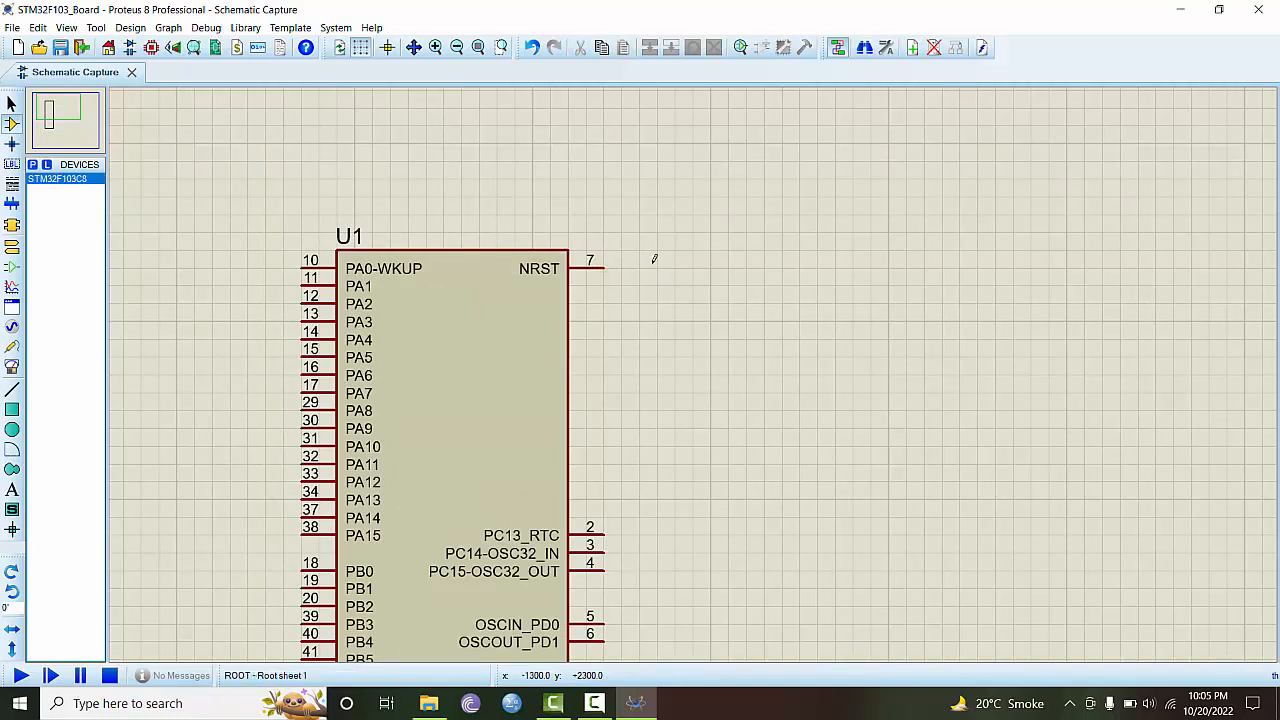
pyautogui.moveTo(182, 203)
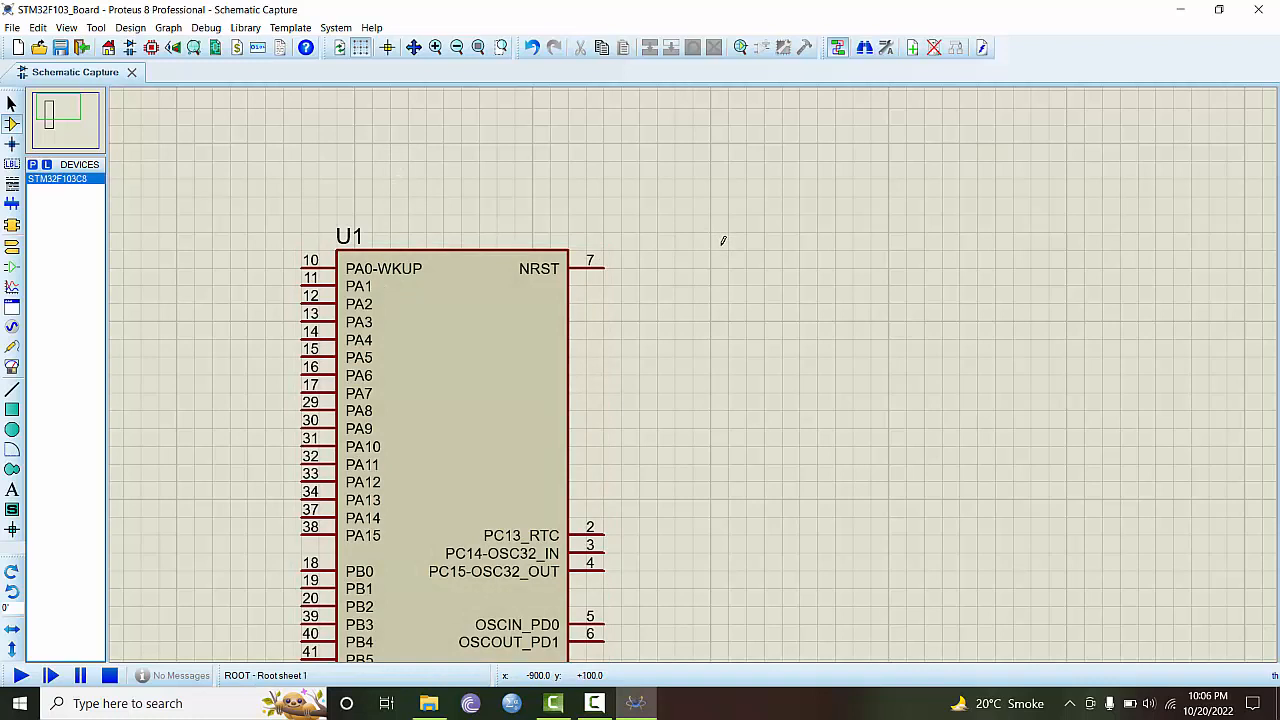
pyautogui.scroll(-3)
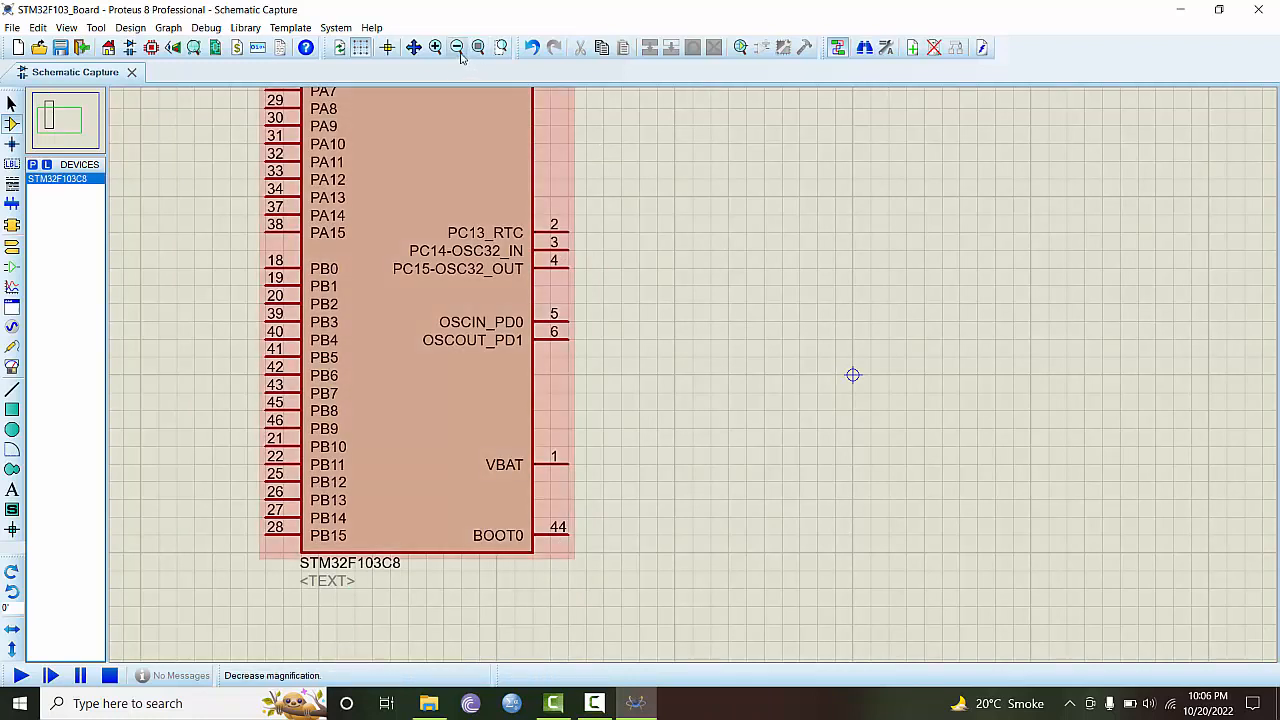
pyautogui.click(456, 47)
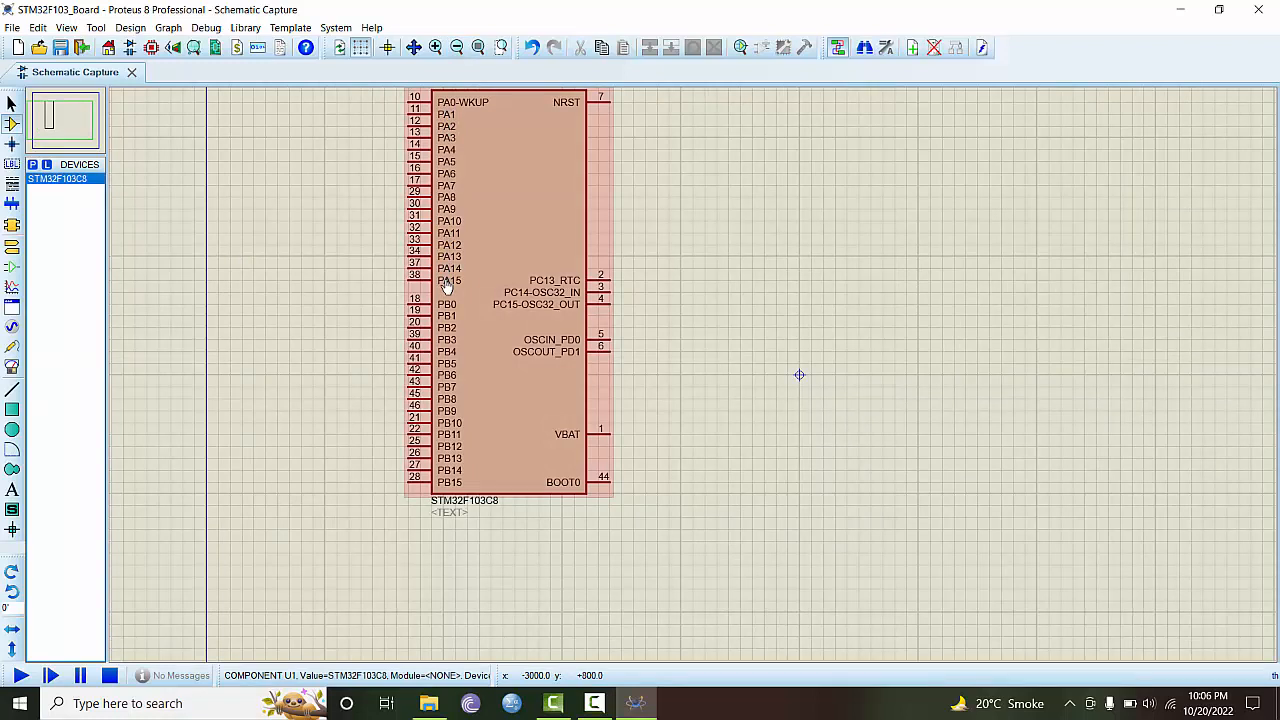
pyautogui.moveTo(442, 310)
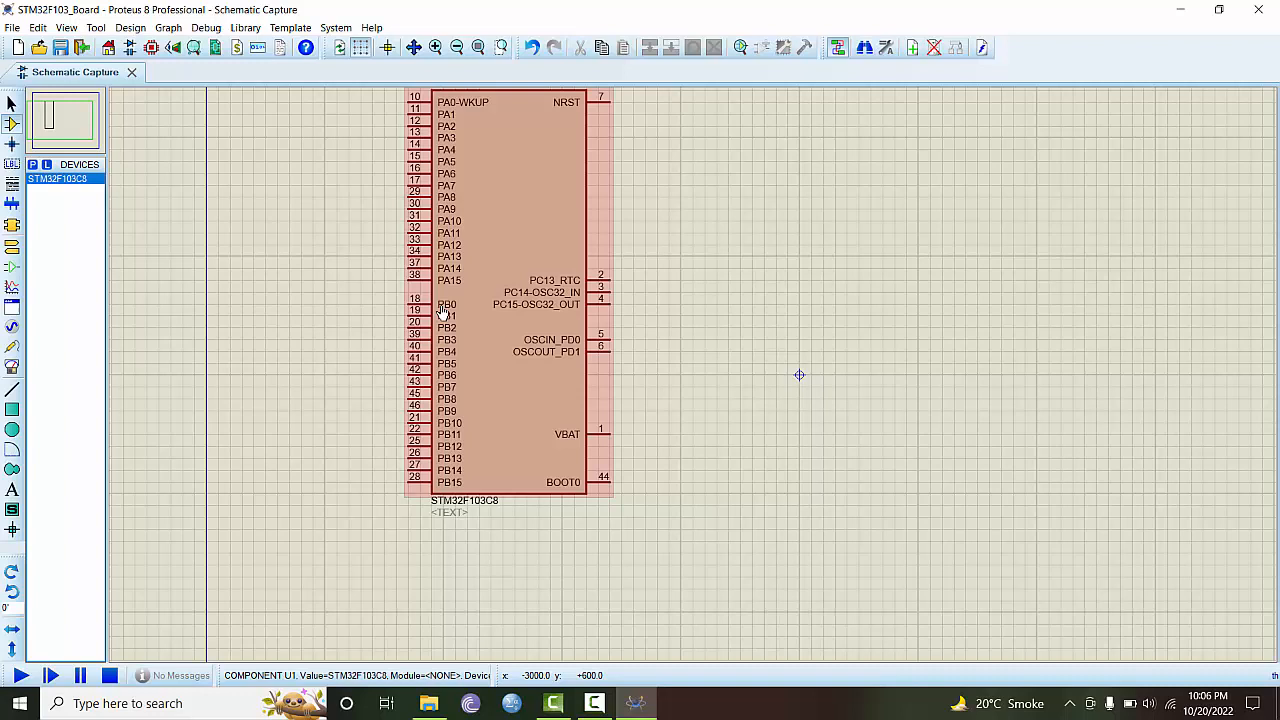
pyautogui.moveTo(455, 465)
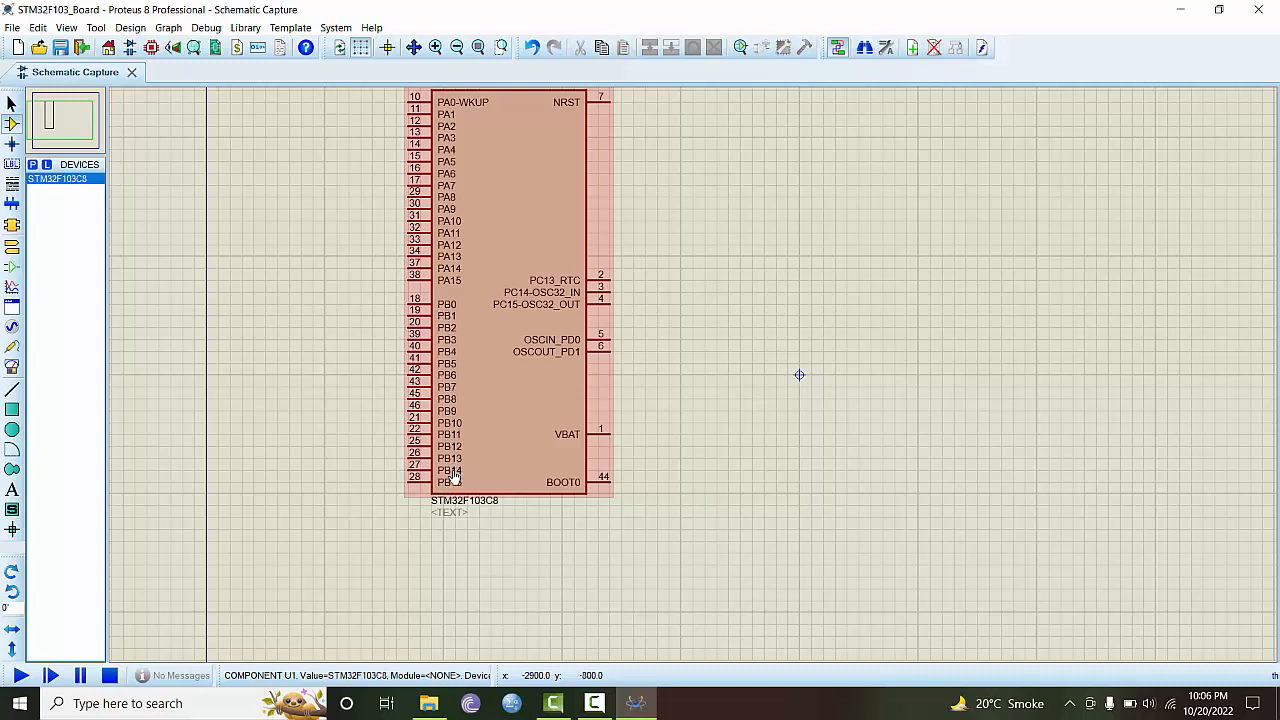
pyautogui.click(358, 305)
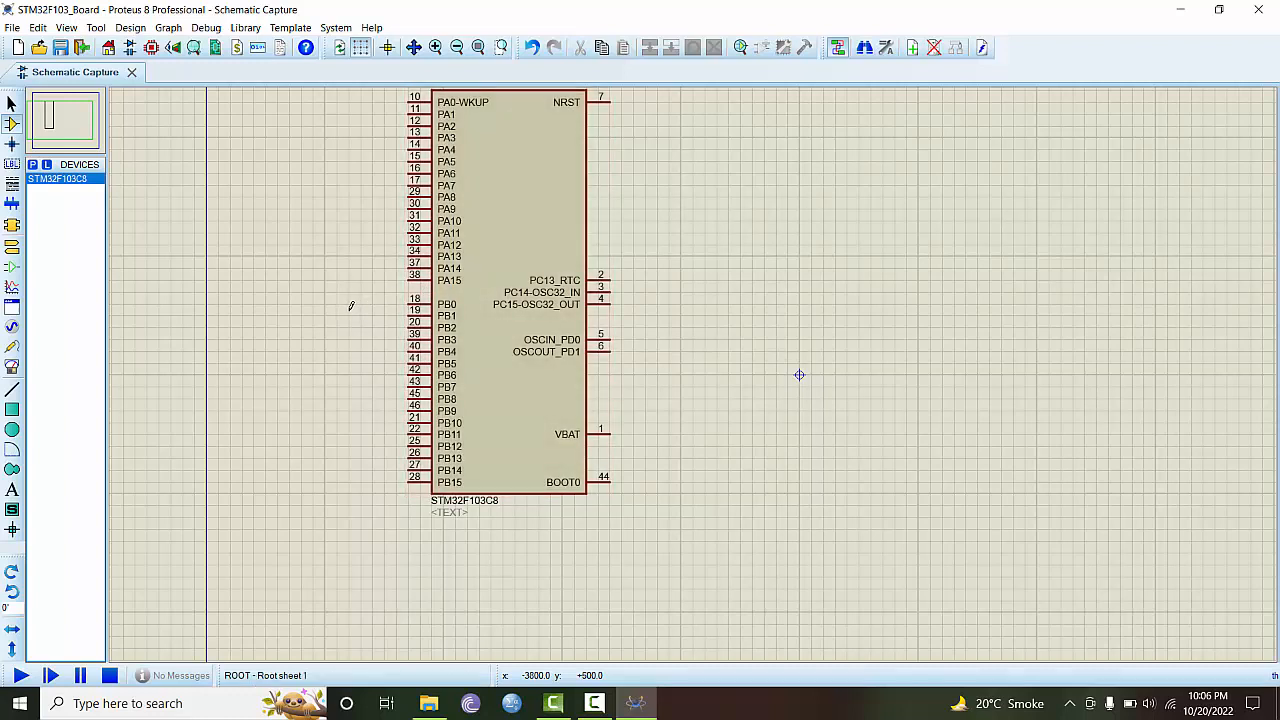
pyautogui.click(520, 322)
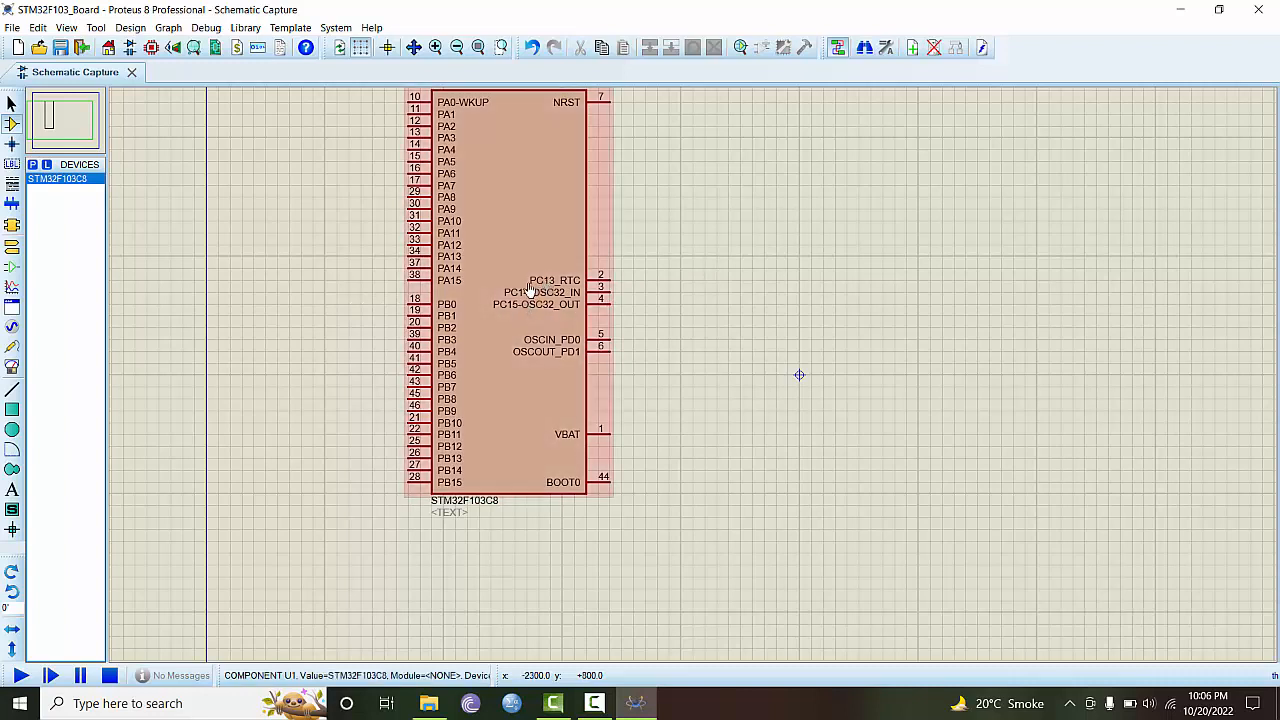
pyautogui.click(730, 295)
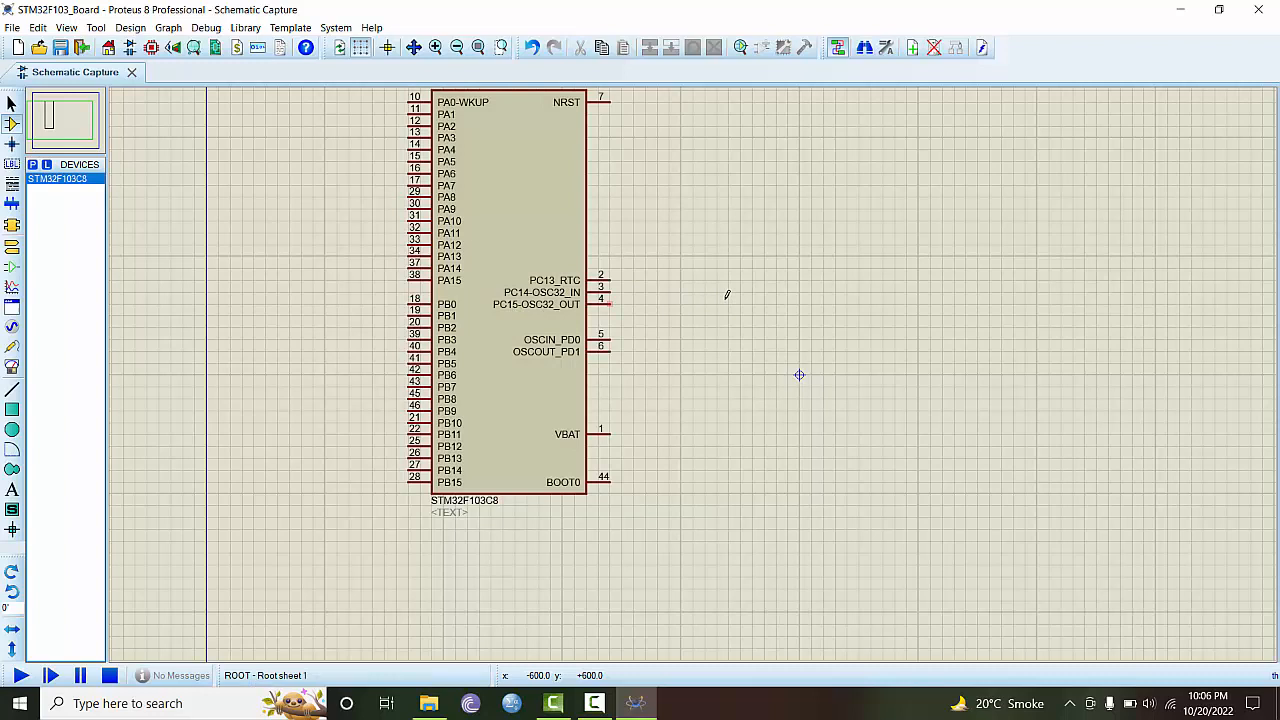
pyautogui.moveTo(694, 305)
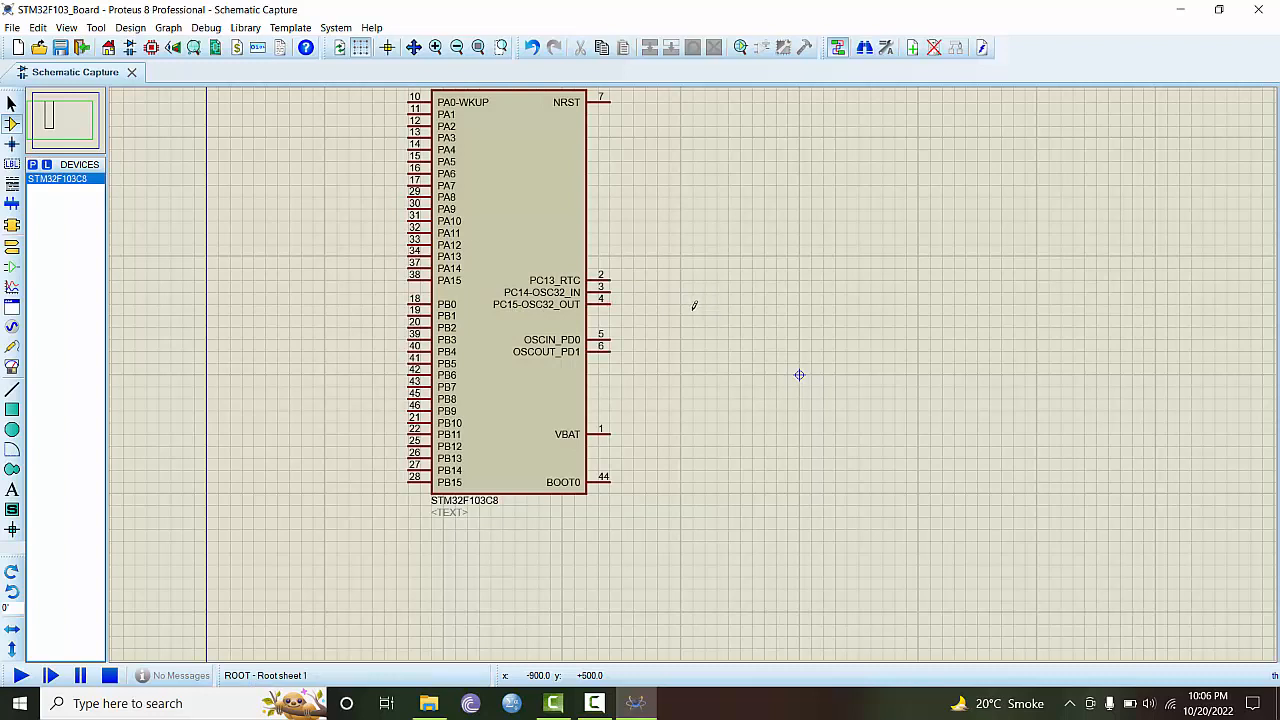
pyautogui.moveTo(657, 290)
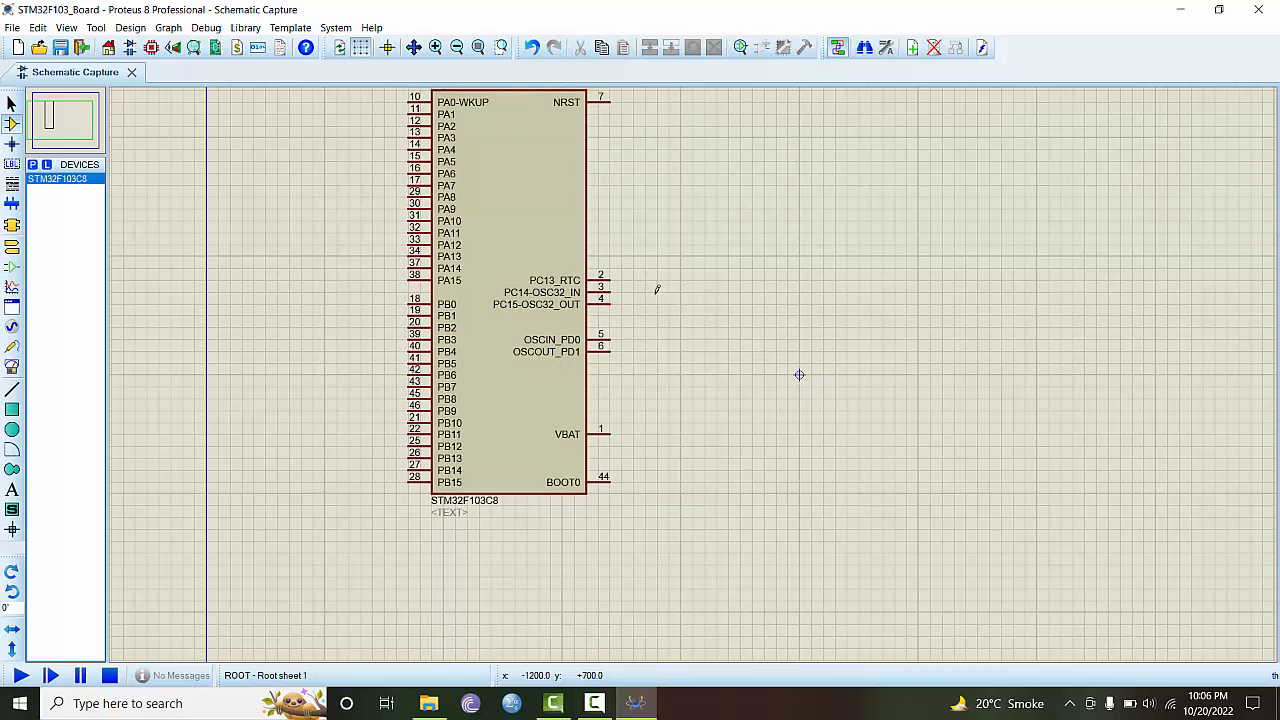
pyautogui.click(510, 240)
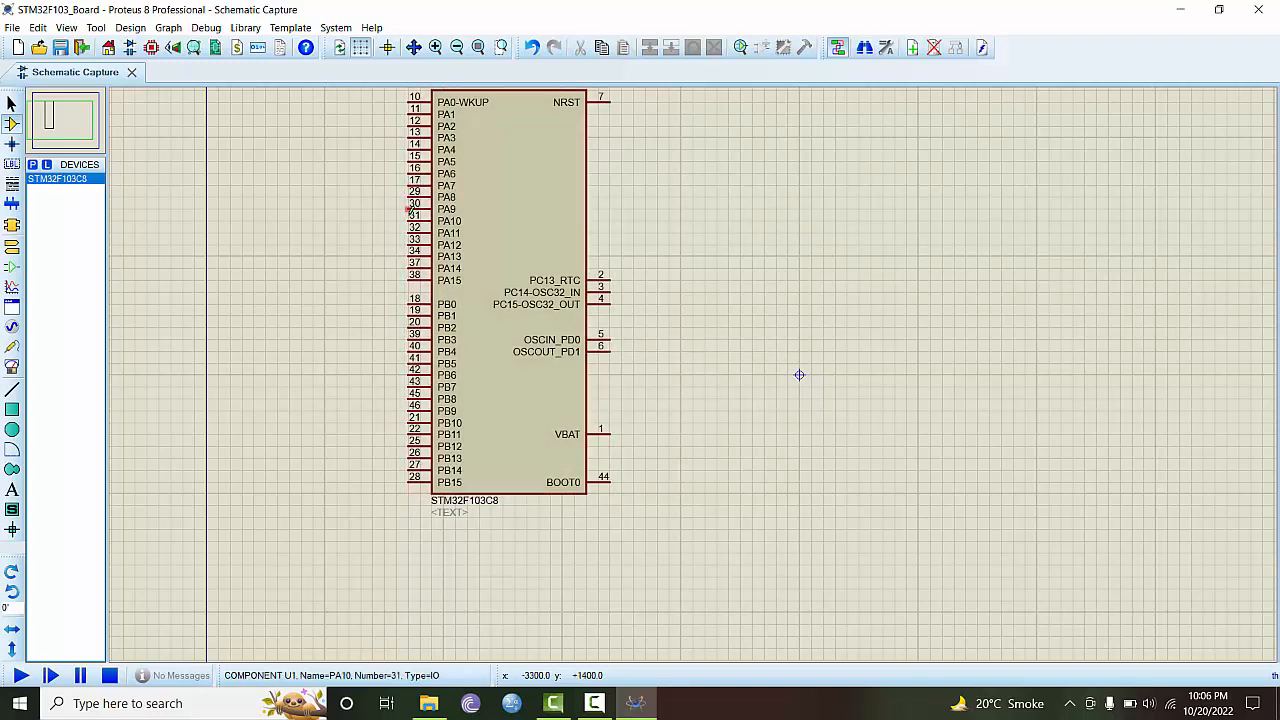
pyautogui.click(500, 240)
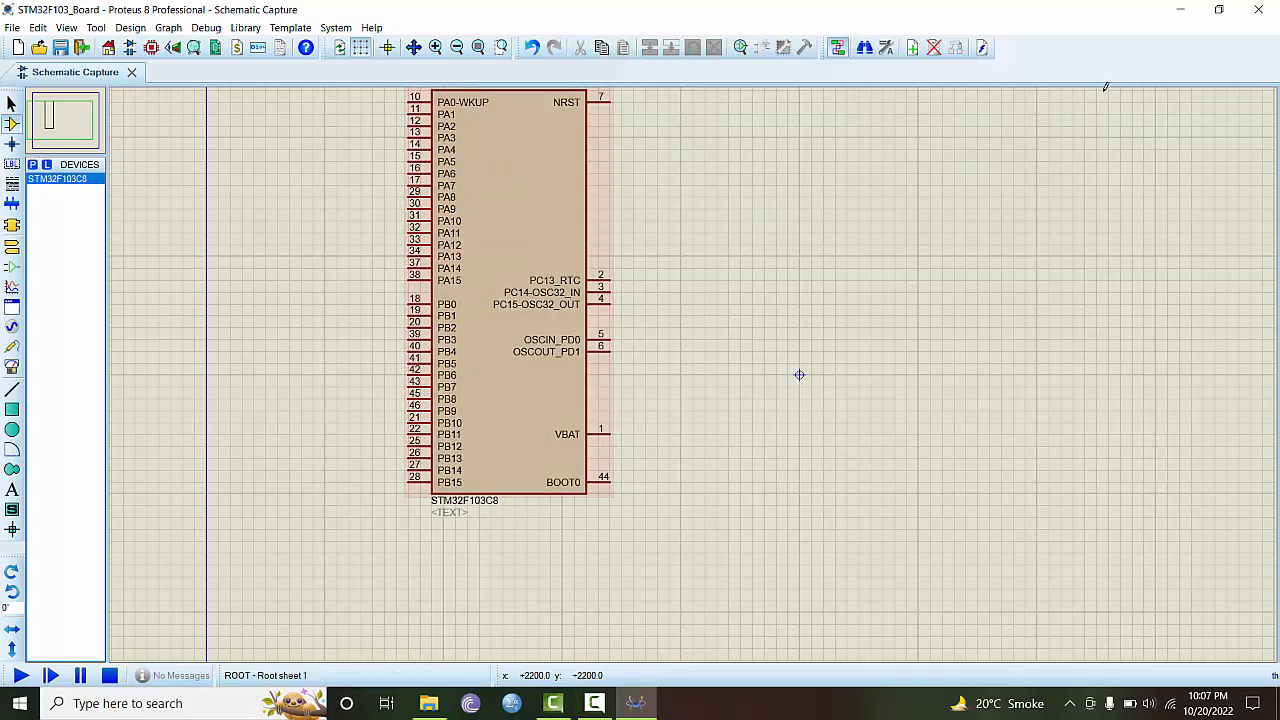
pyautogui.moveTo(1178, 14)
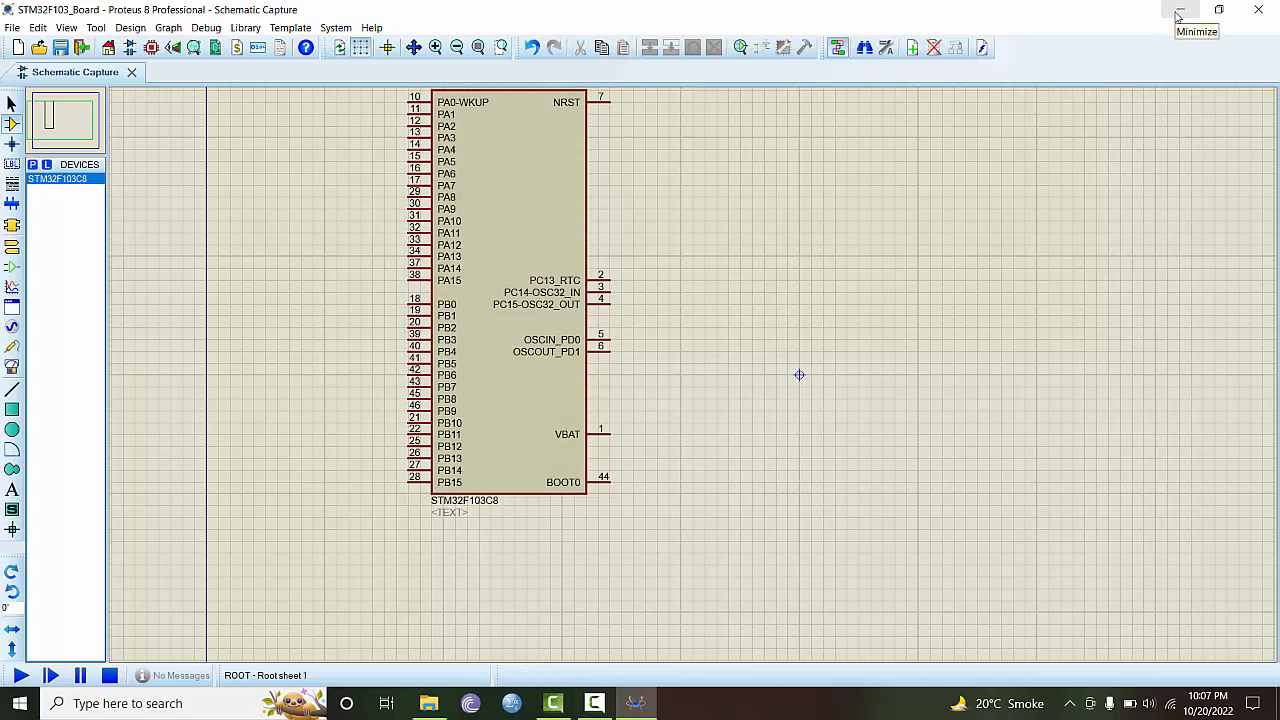
pyautogui.moveTo(629, 220)
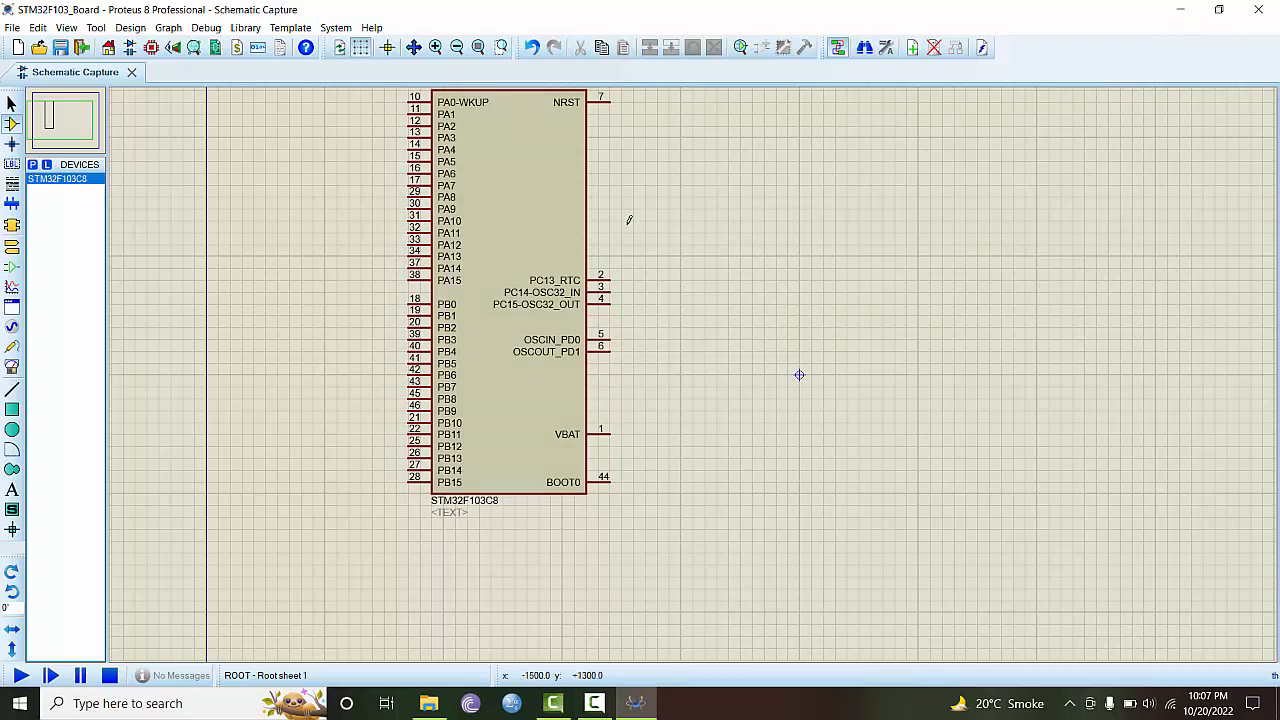
pyautogui.moveTo(275, 225)
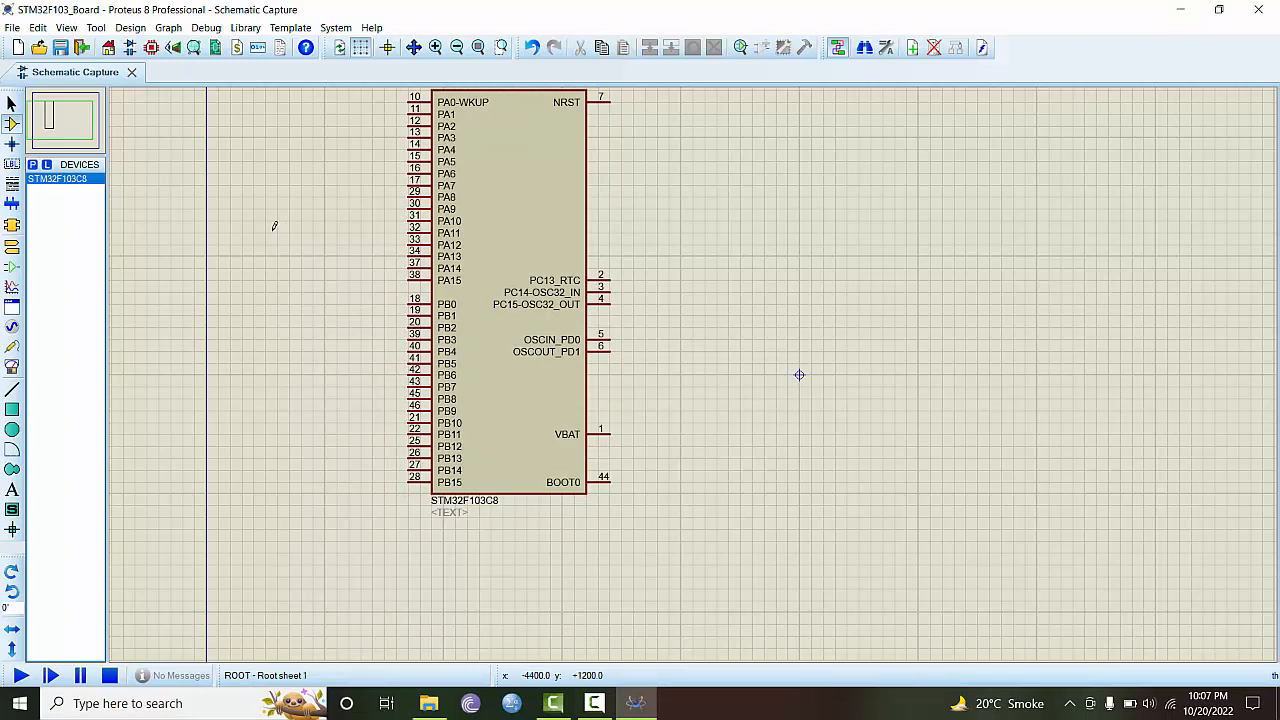
pyautogui.moveTo(665, 167)
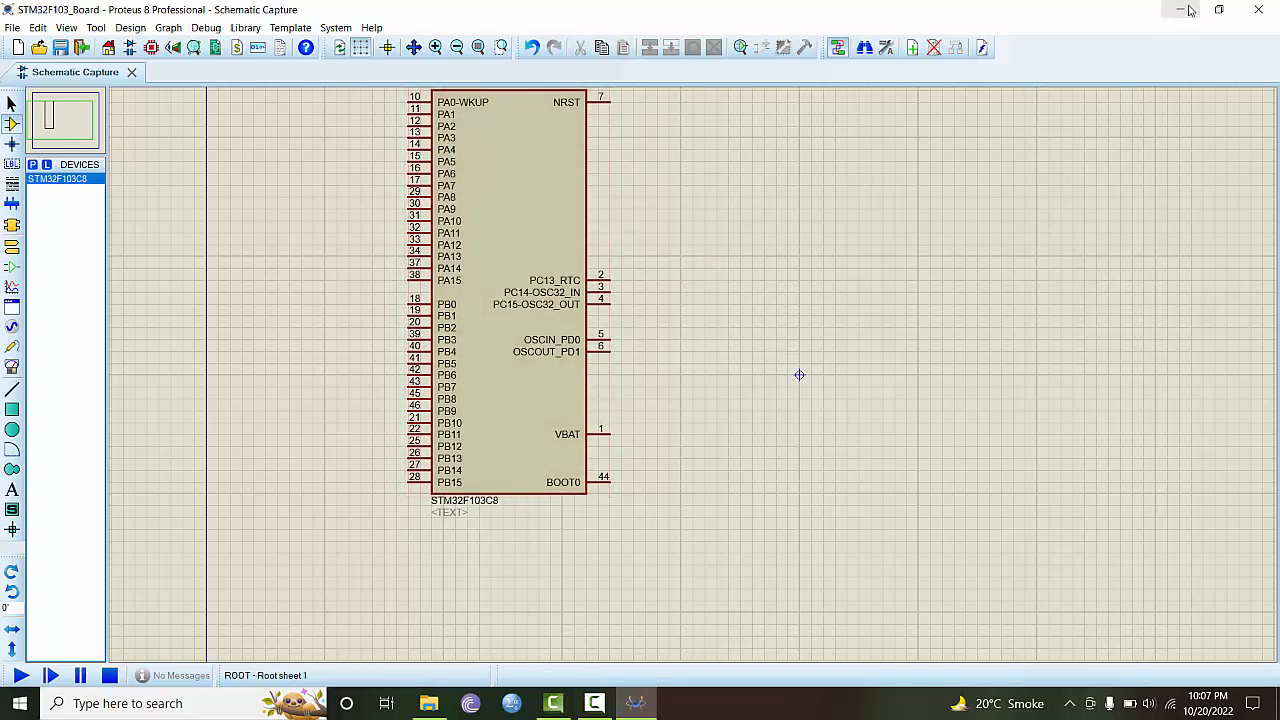
# Step: Minimize Proteus, browse the STM32 Youtube folder, and launch Google Chrome
pyautogui.click(1181, 10)
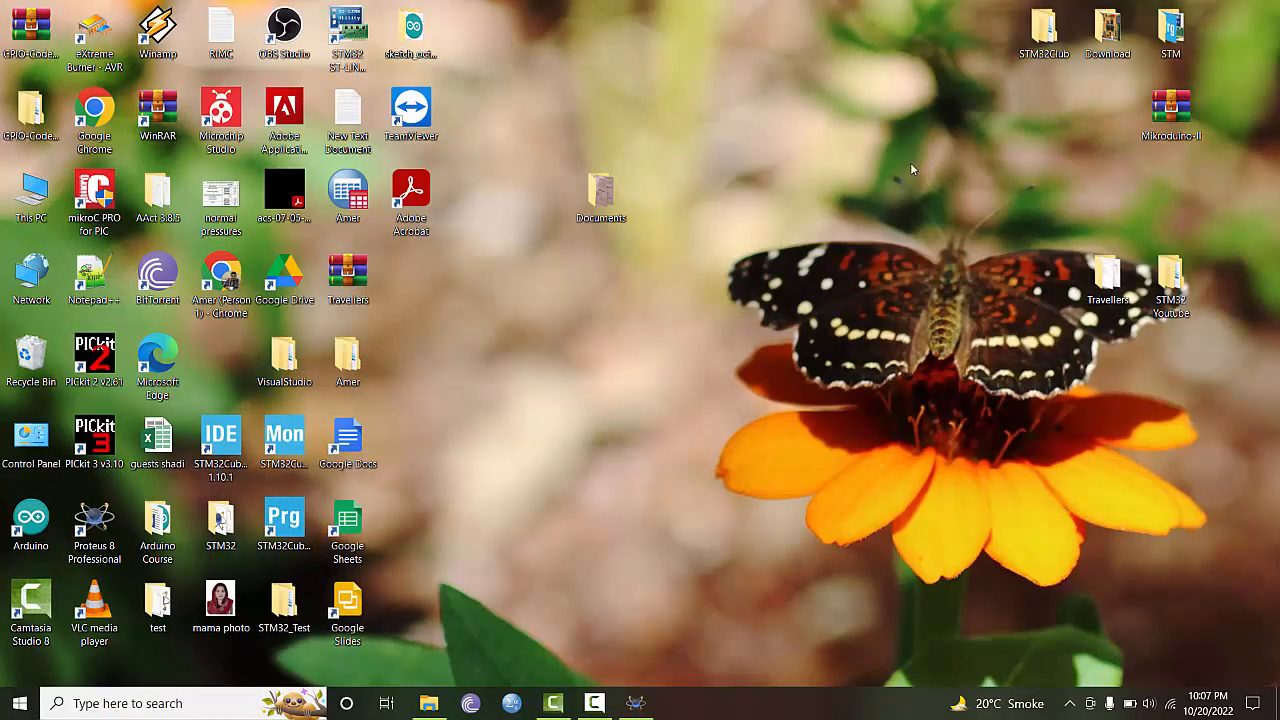
pyautogui.doubleClick(1171, 280)
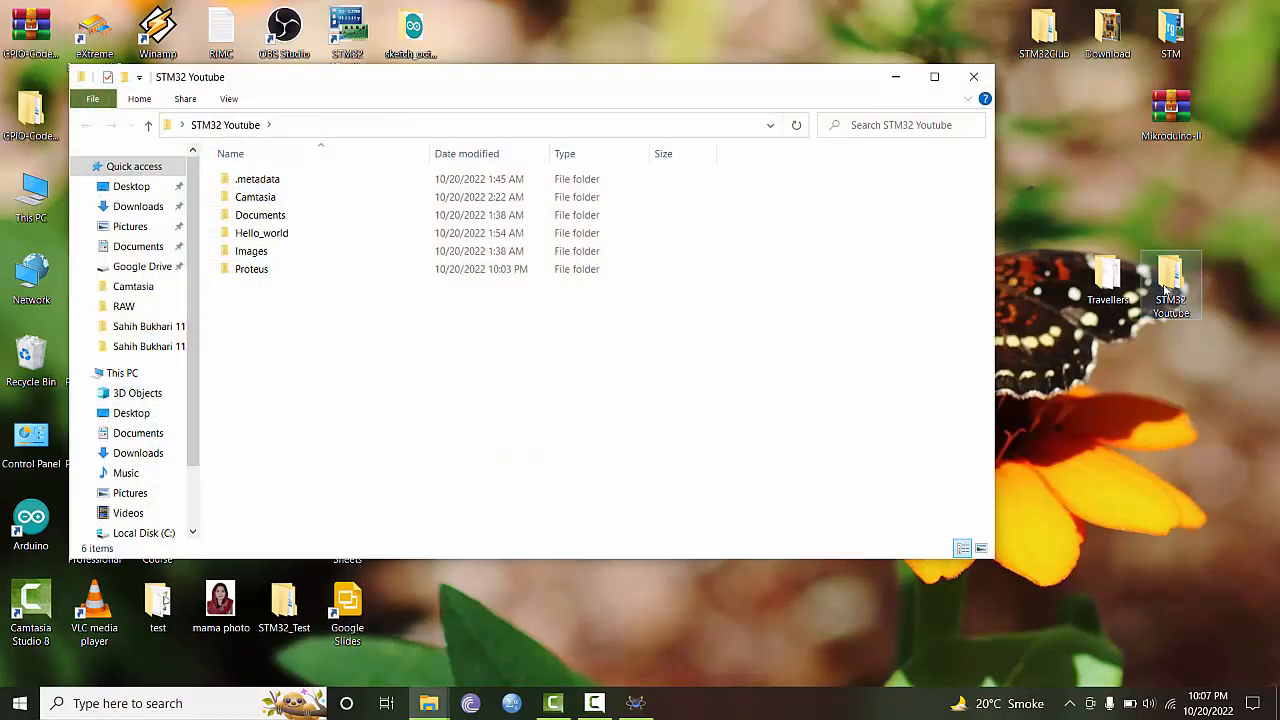
pyautogui.doubleClick(251, 251)
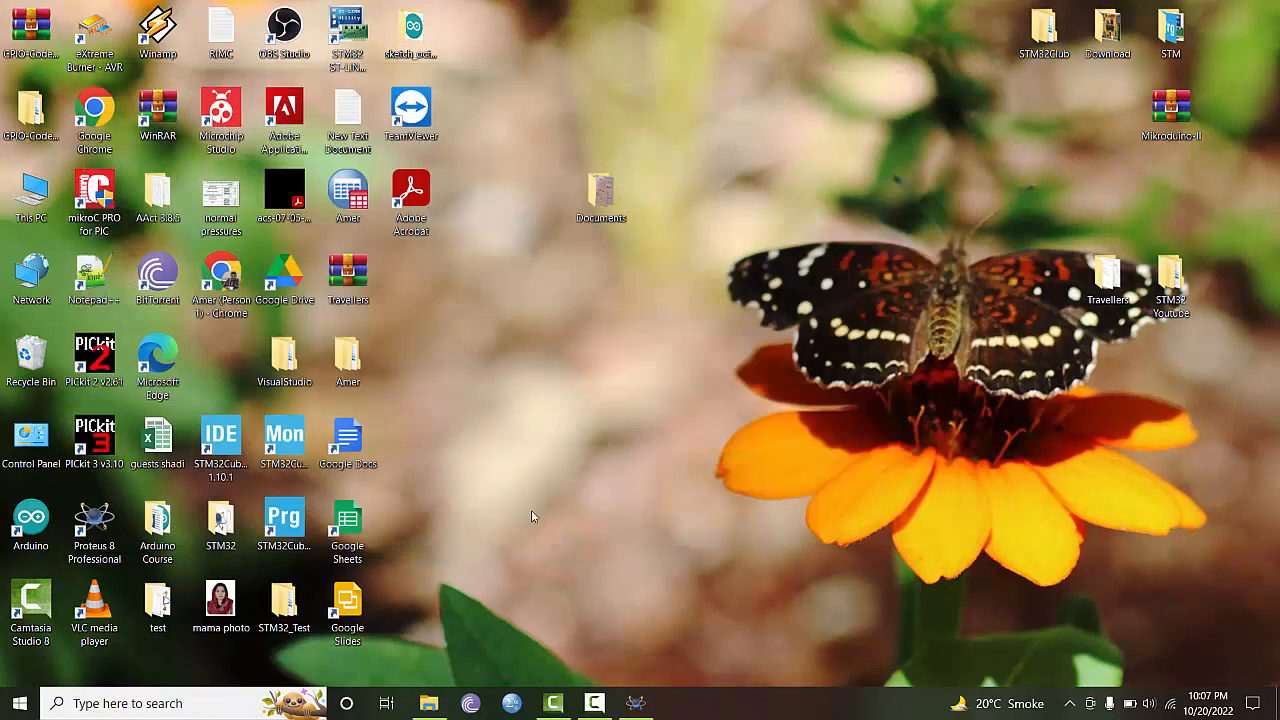
pyautogui.moveTo(220, 275)
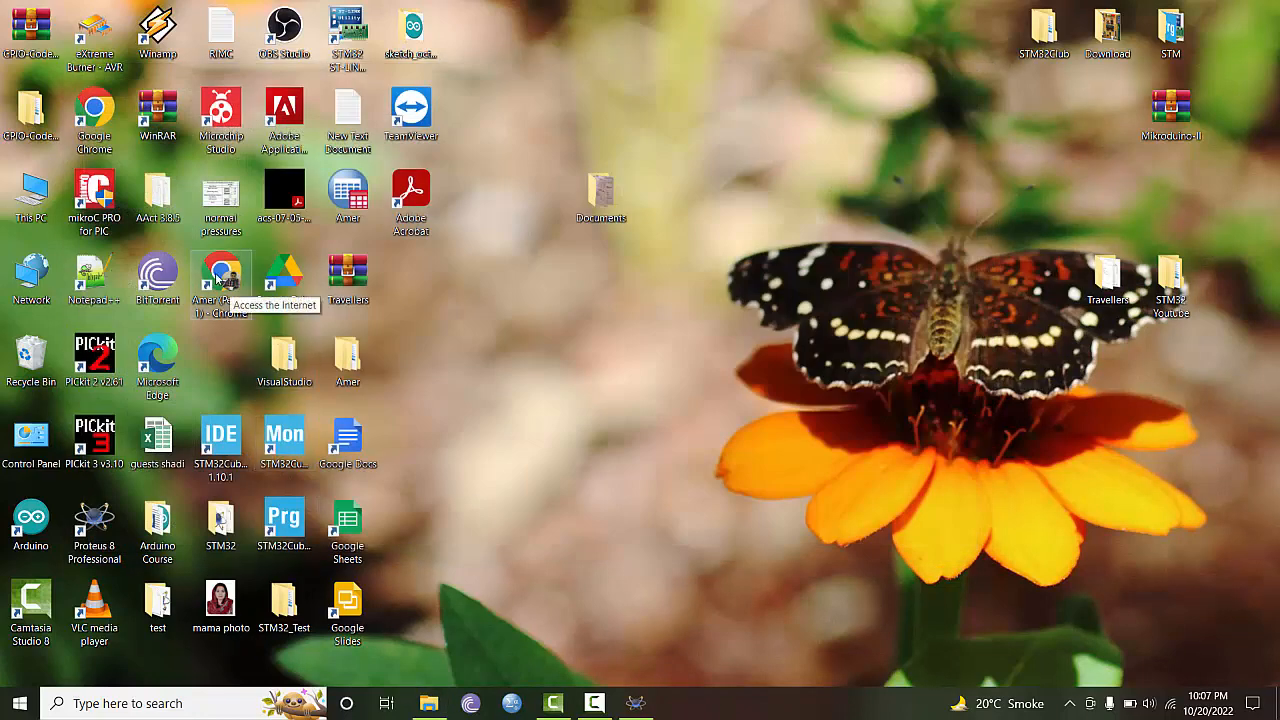
pyautogui.doubleClick(221, 271)
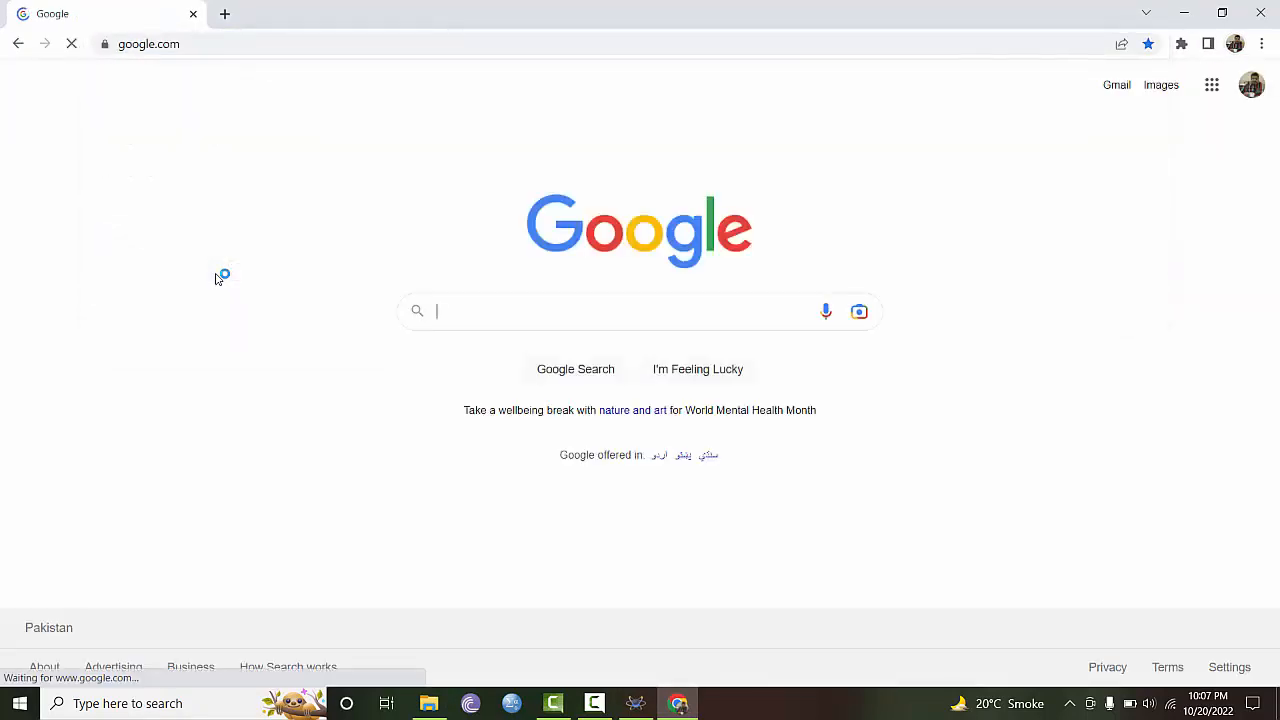
# Step: Search Google images for the blue pill STM32 pinout
pyautogui.write('b')
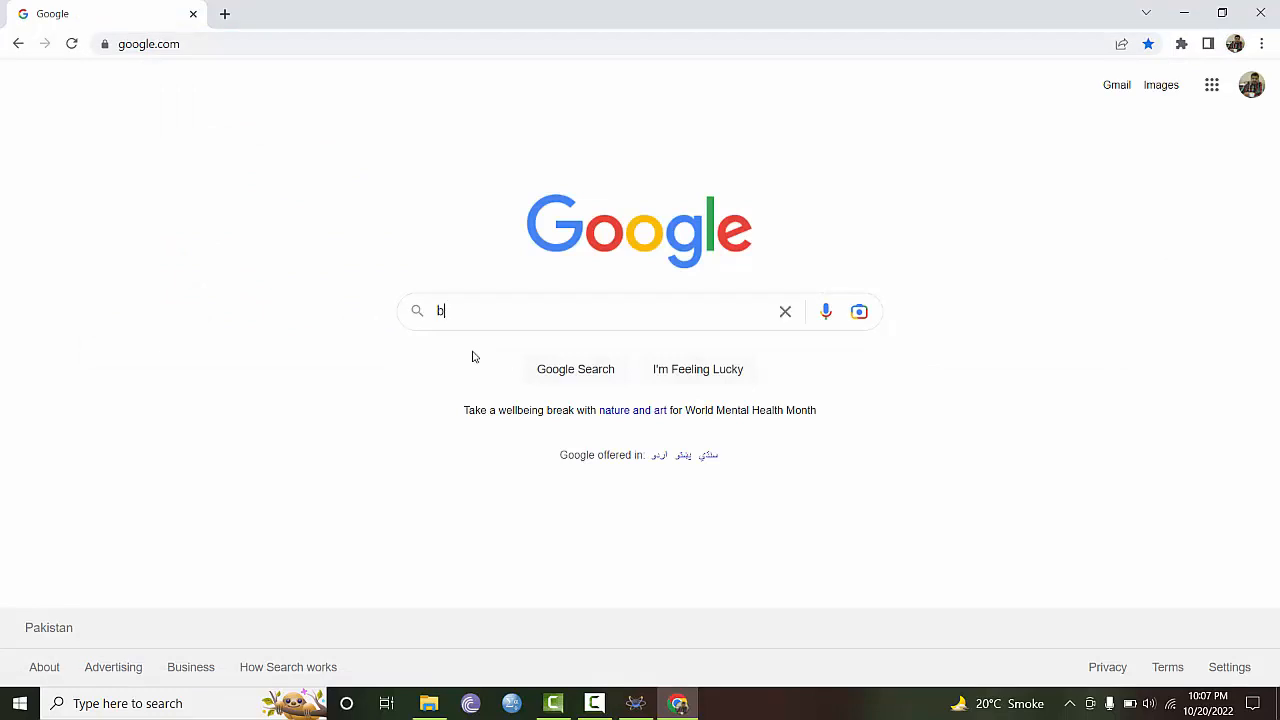
pyautogui.write('lue pil')
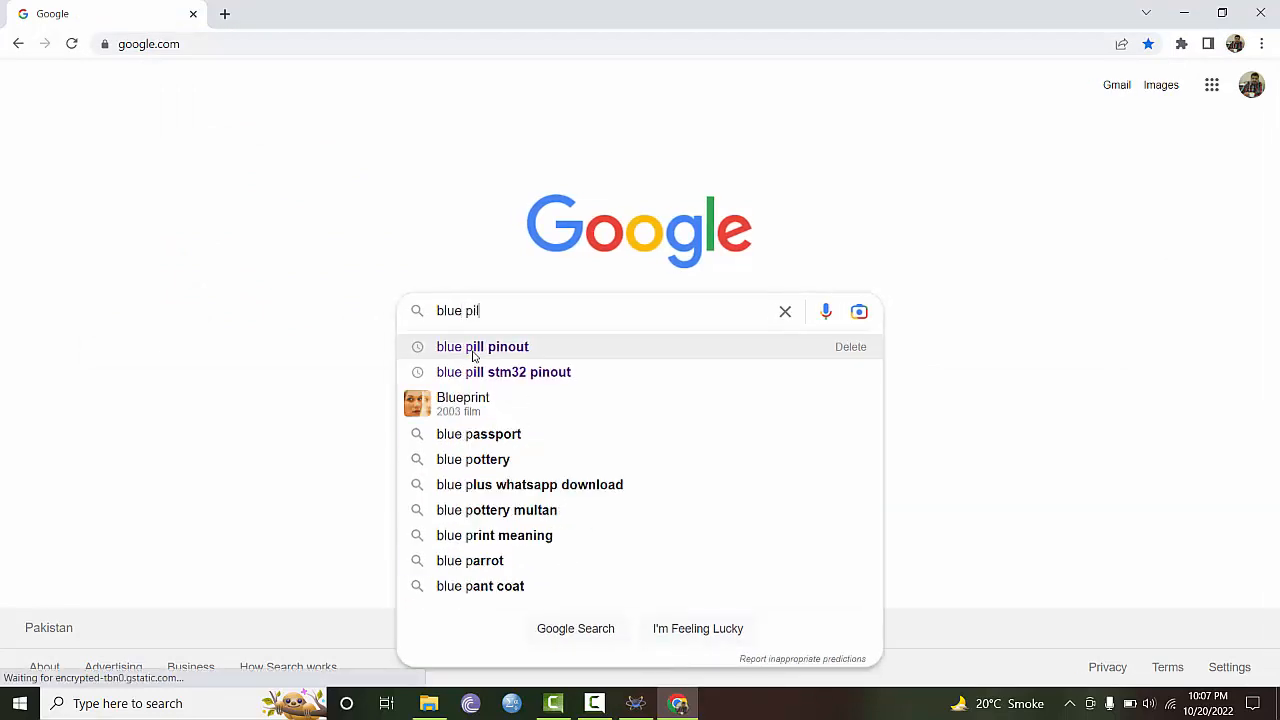
pyautogui.write('l')
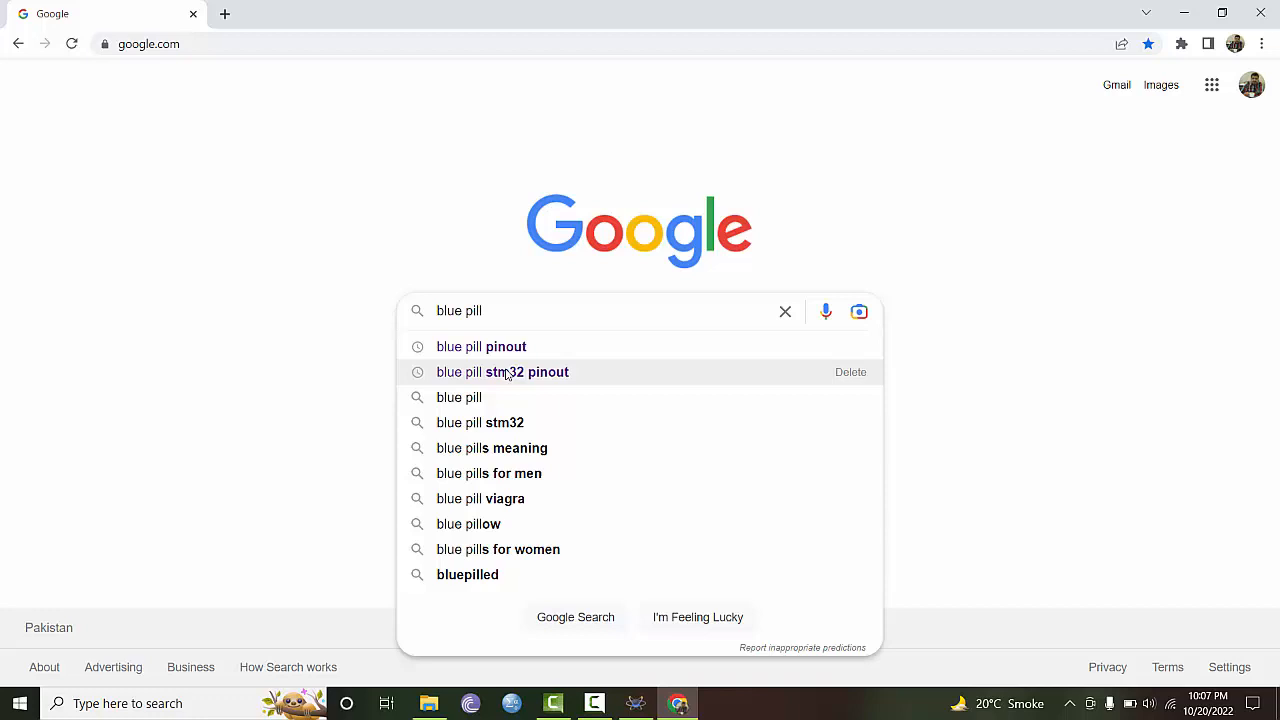
pyautogui.click(502, 371)
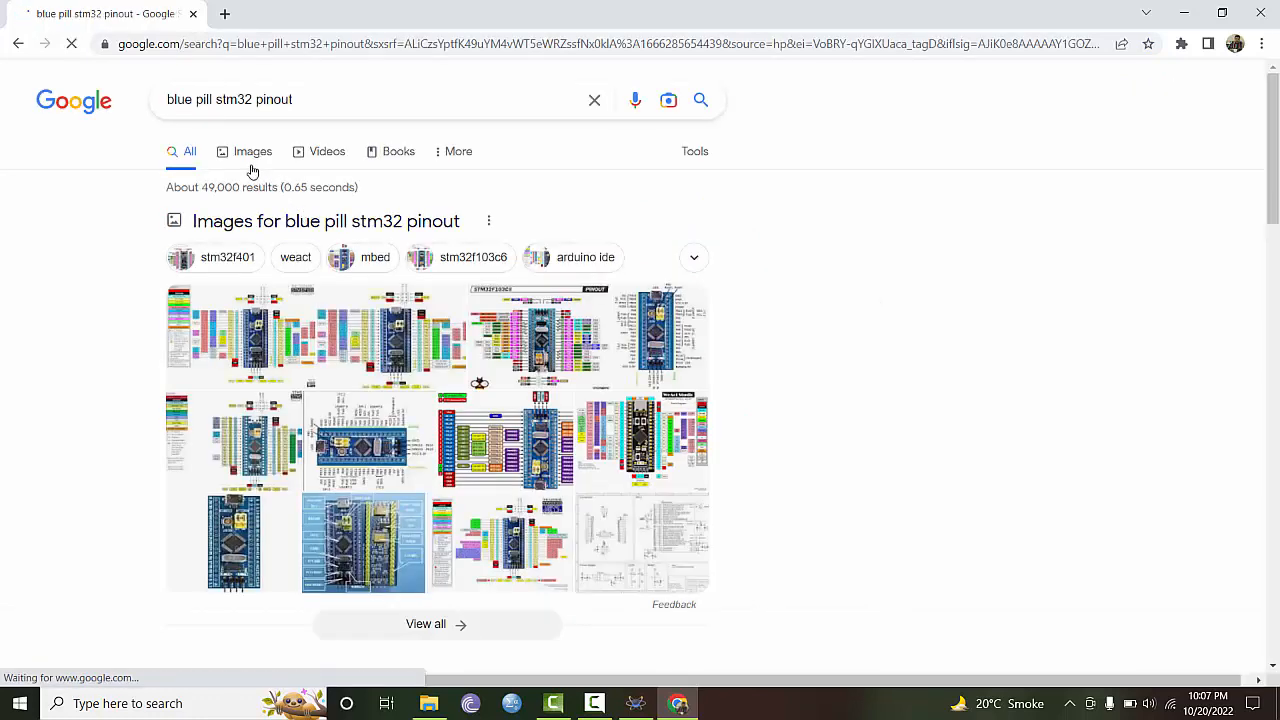
pyautogui.click(252, 151)
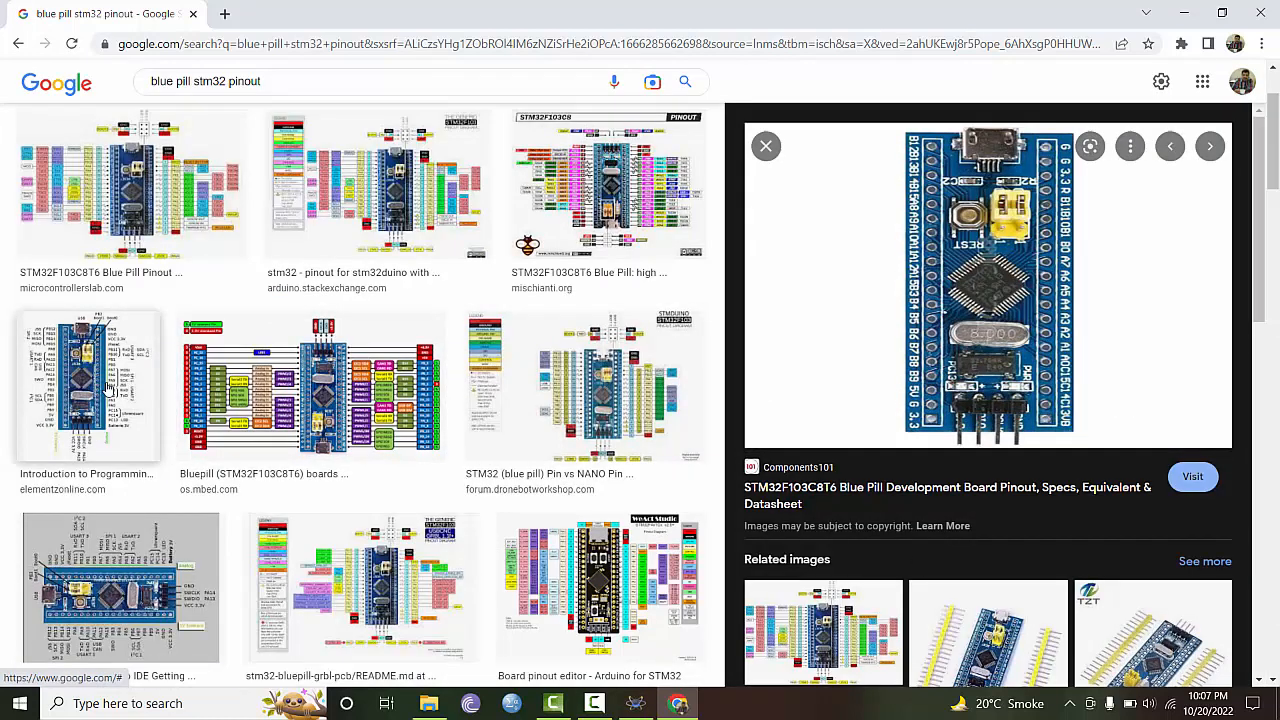
# Step: View the os.mbed.com Bluepill pinout image, then return to Proteus
pyautogui.click(88, 385)
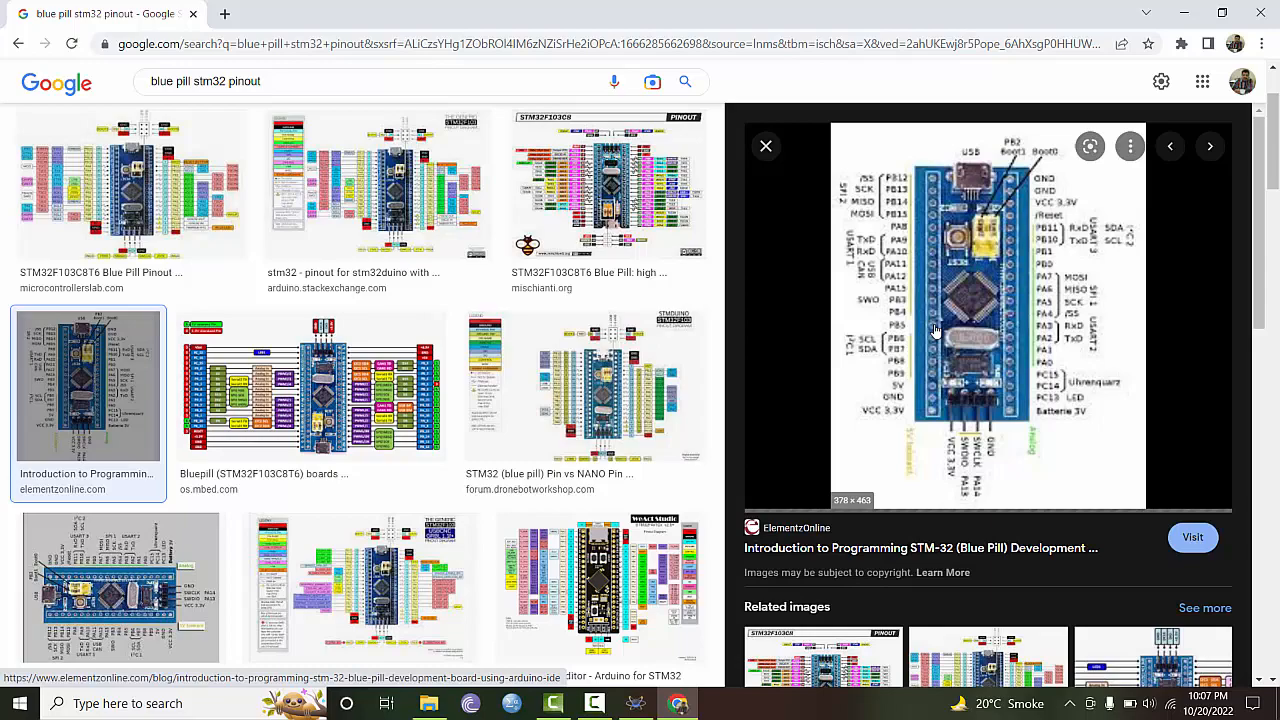
pyautogui.moveTo(920, 447)
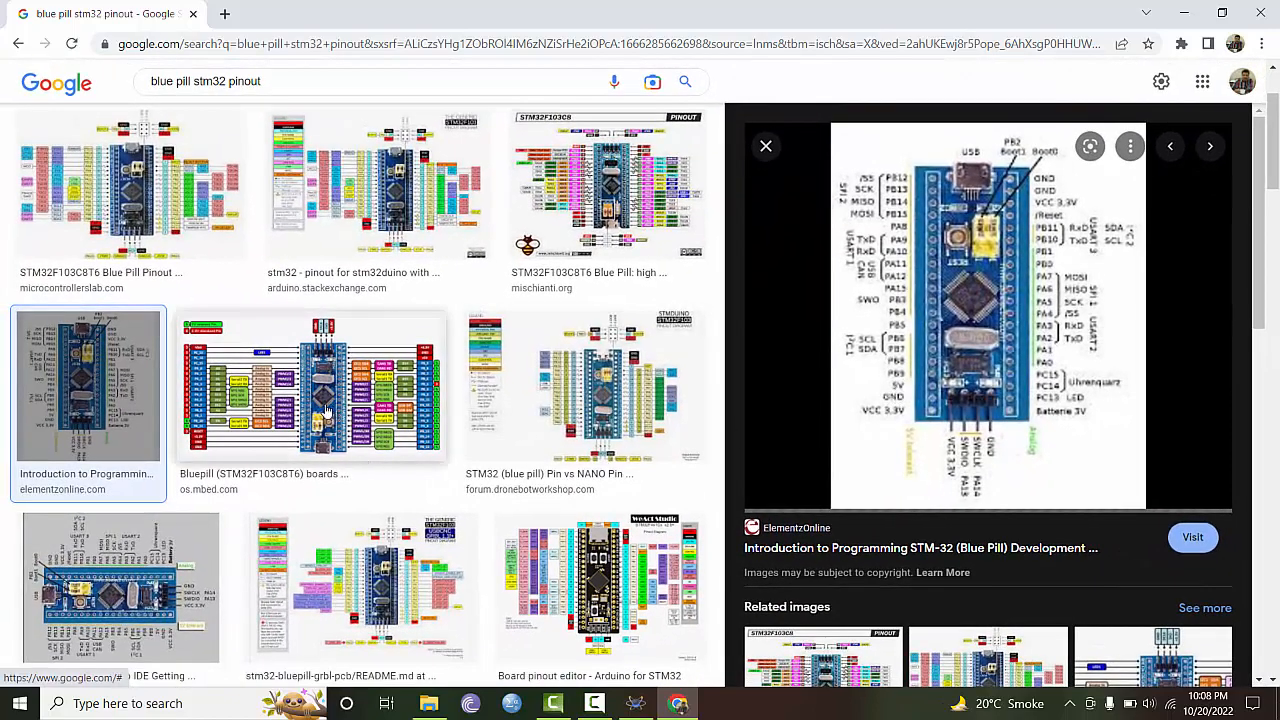
pyautogui.click(311, 385)
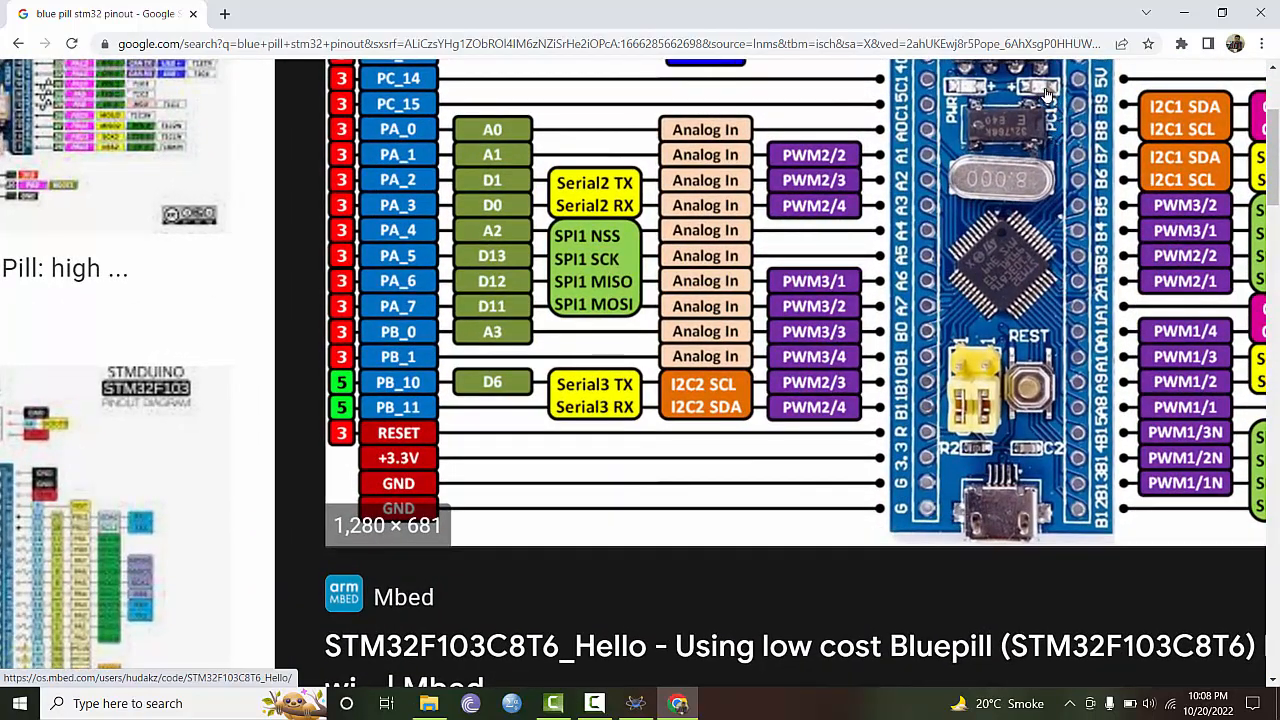
pyautogui.moveTo(1050, 115)
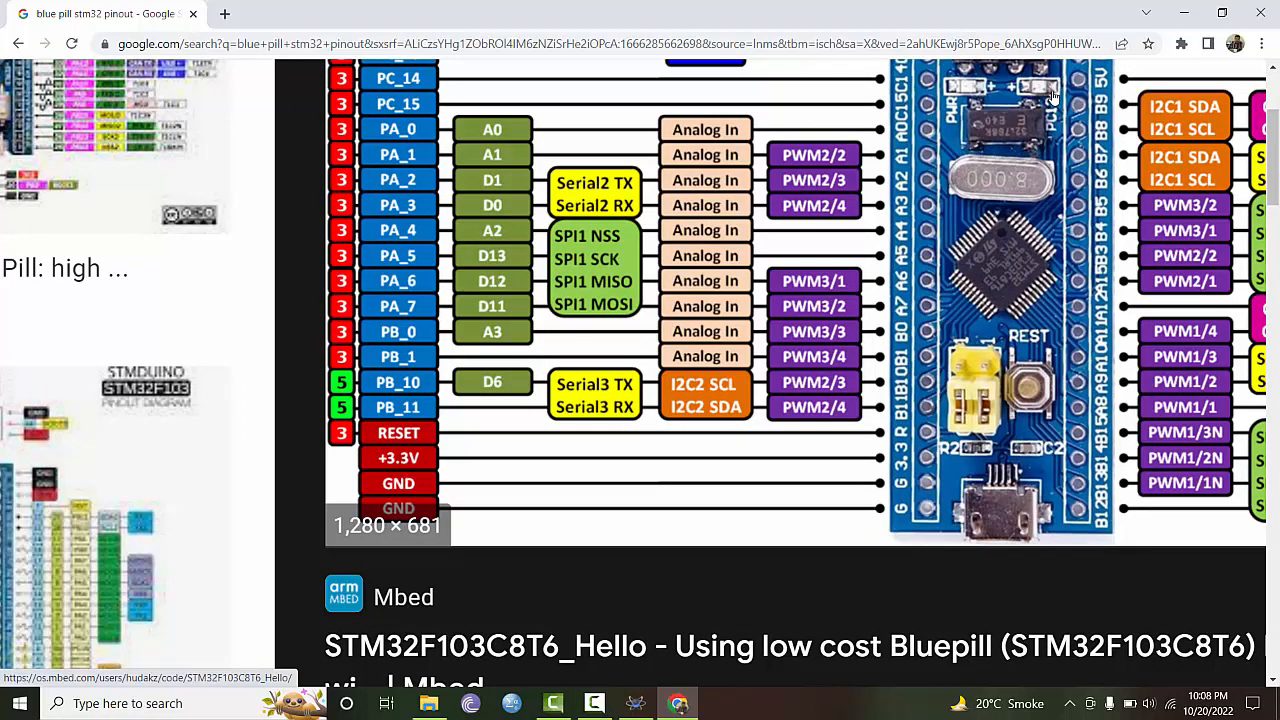
pyautogui.moveTo(1025, 260)
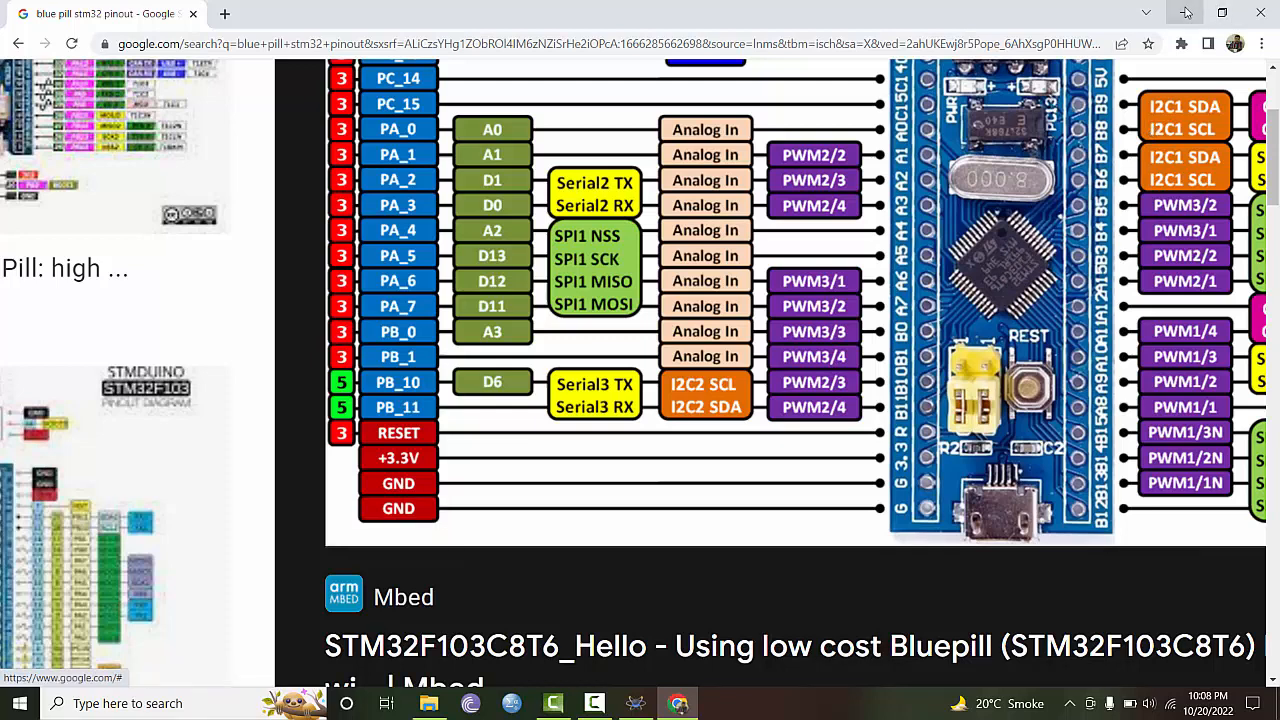
pyautogui.click(1188, 12)
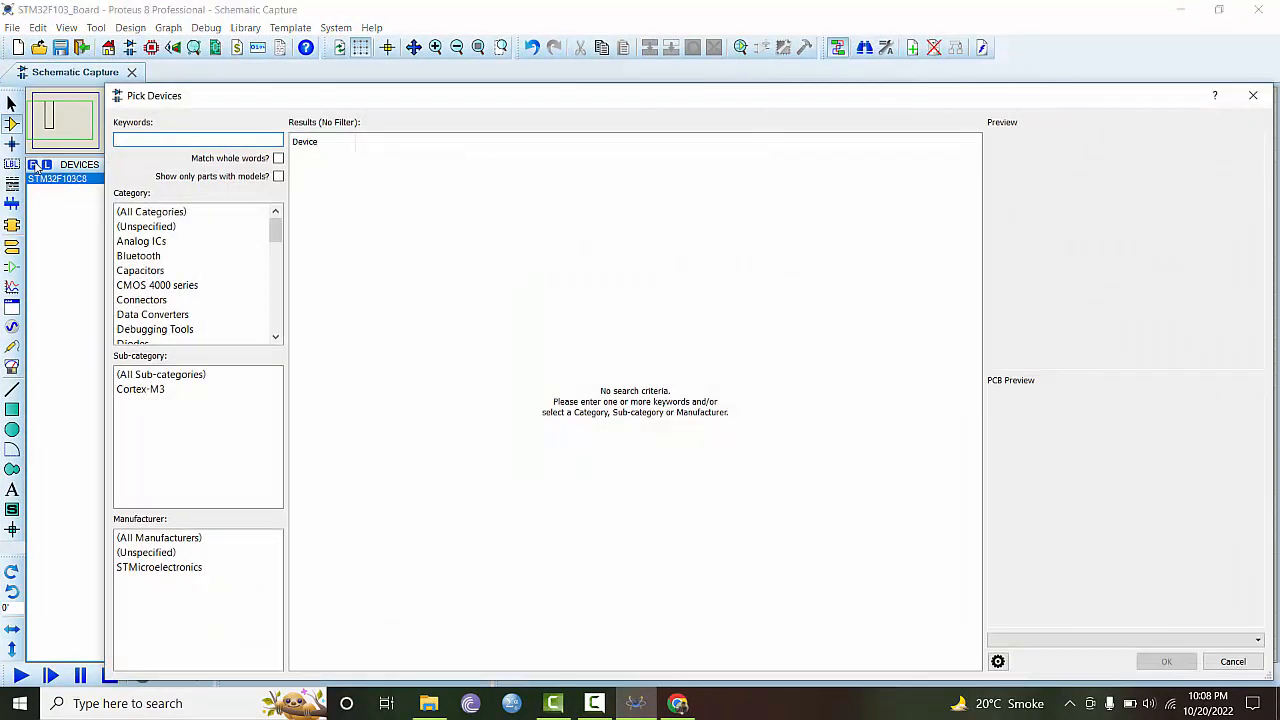
# Step: Search Pick Devices for LED and add LED-BIBY from the Optoelectronics category
pyautogui.write('L')
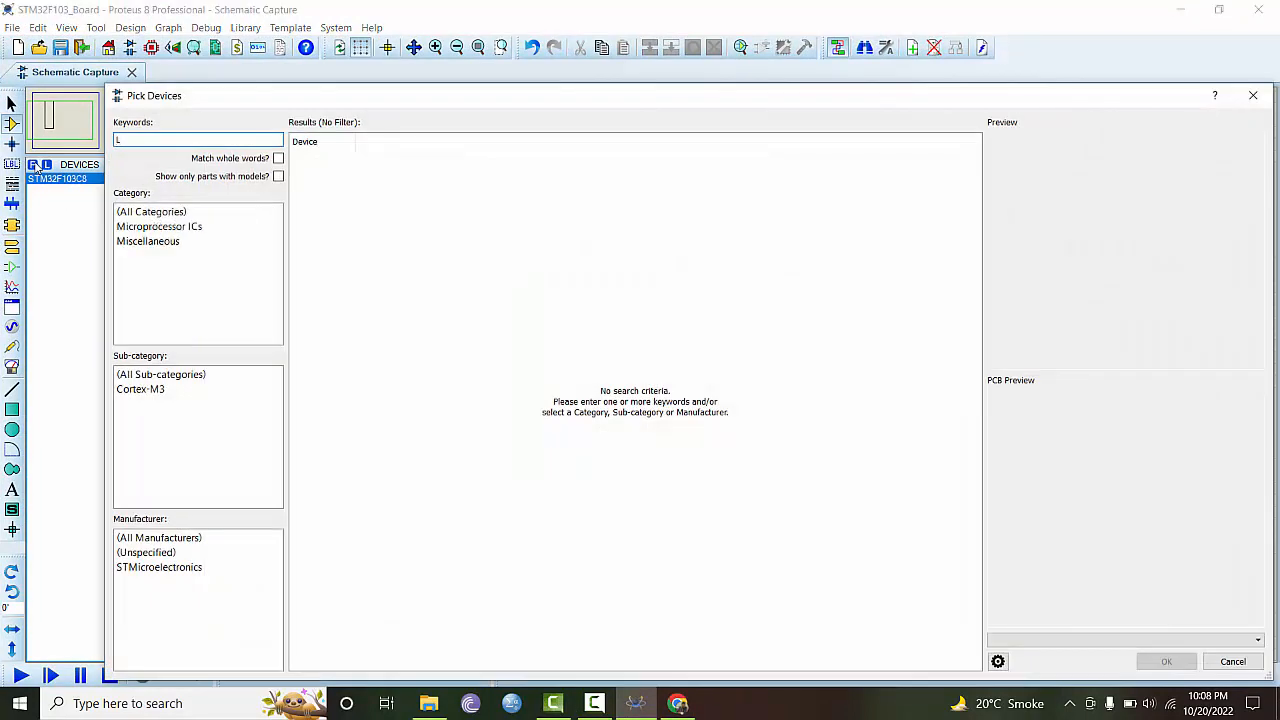
pyautogui.write('ED')
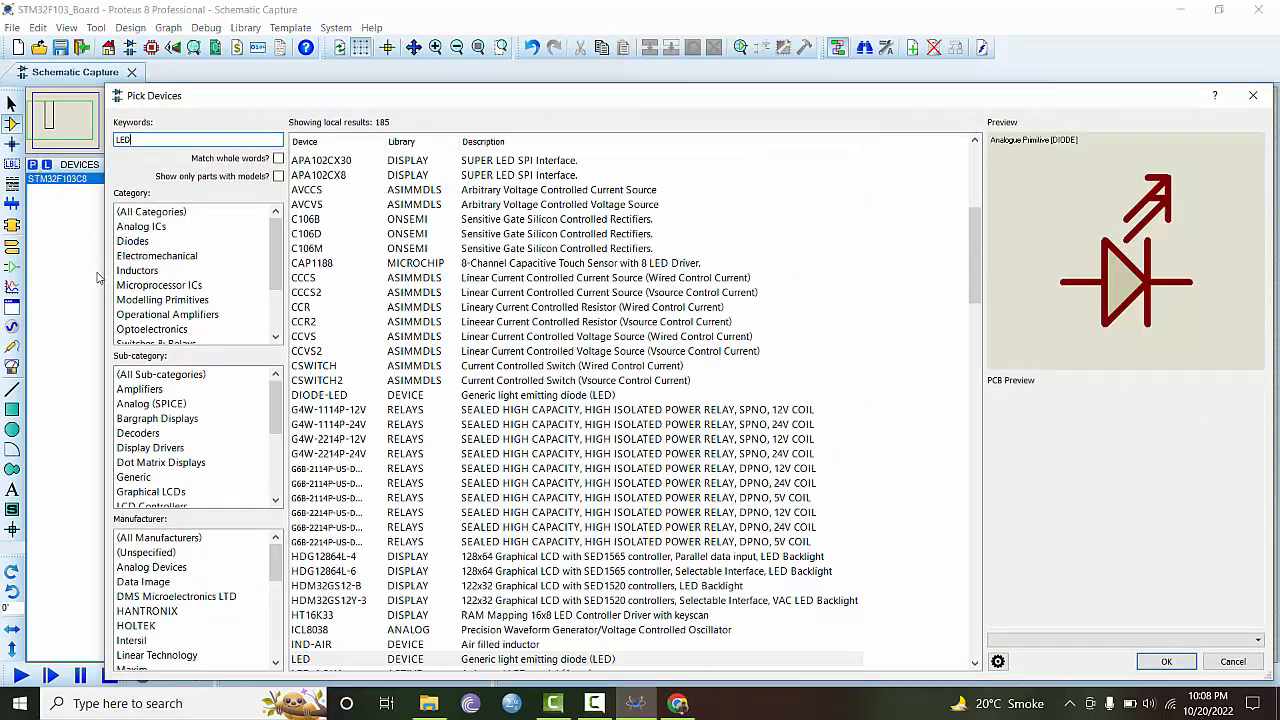
pyautogui.click(151, 329)
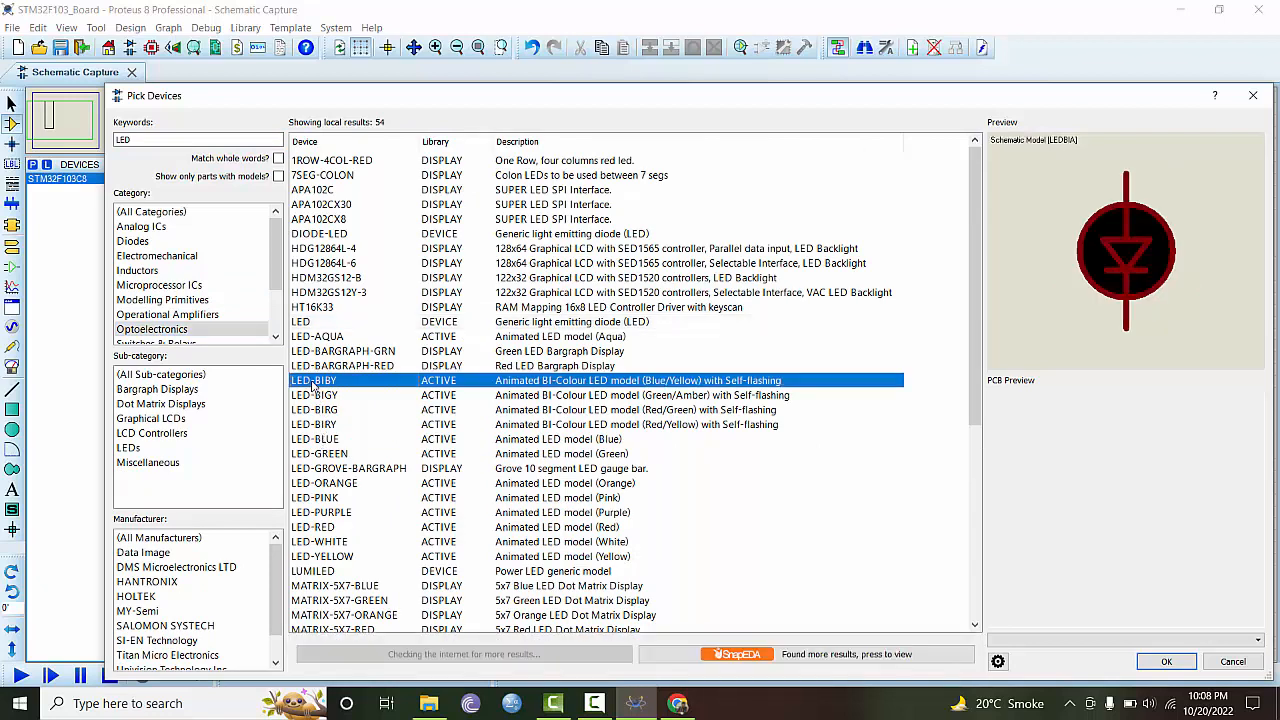
pyautogui.moveTo(798, 474)
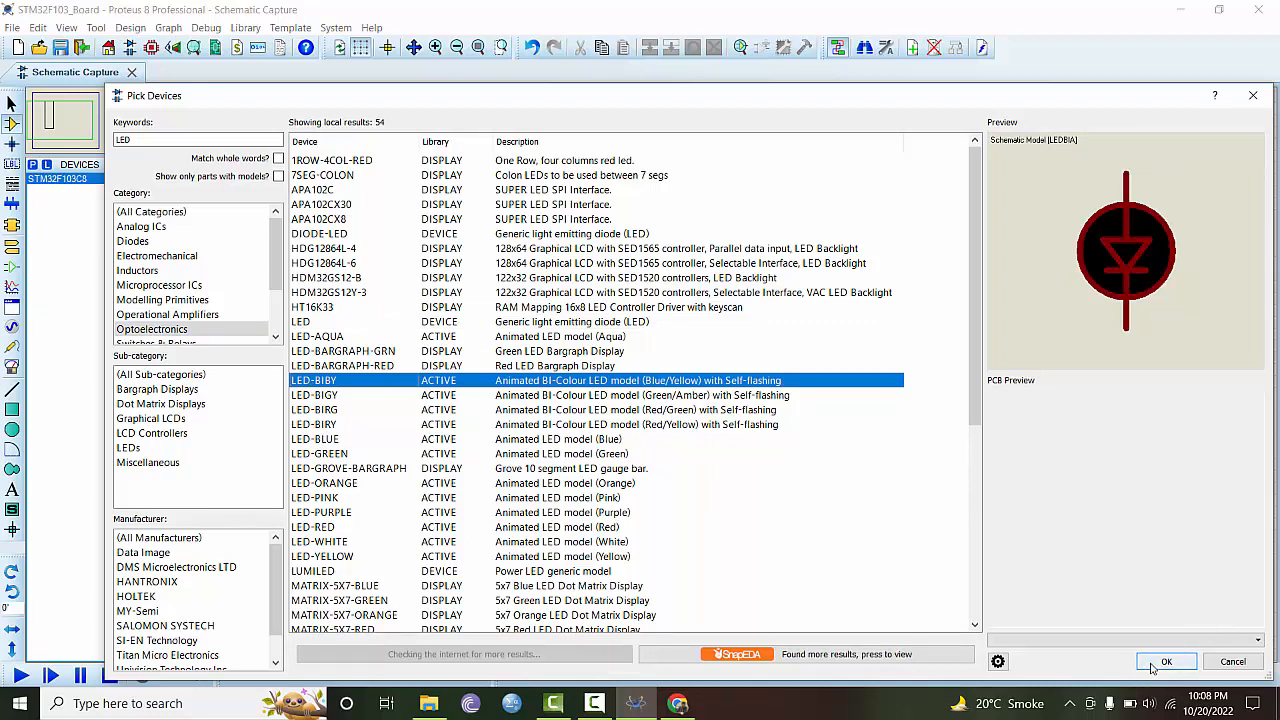
pyautogui.click(1166, 661)
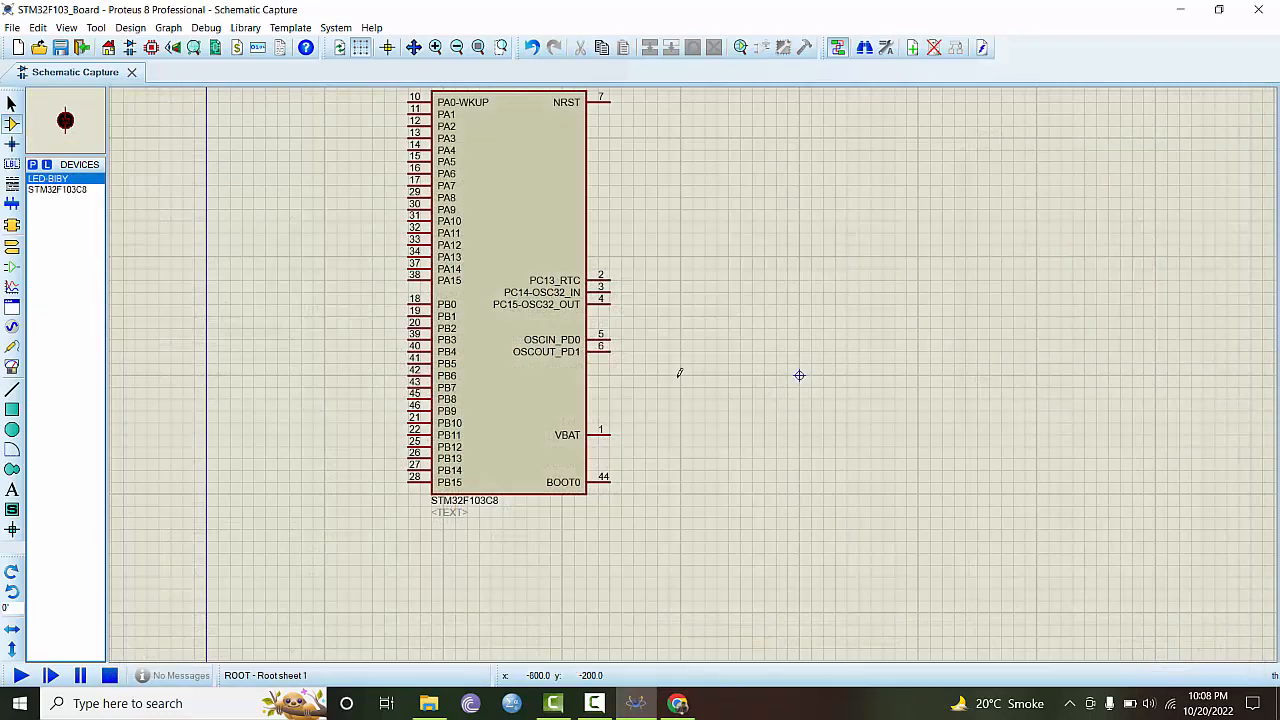
pyautogui.moveTo(715, 370)
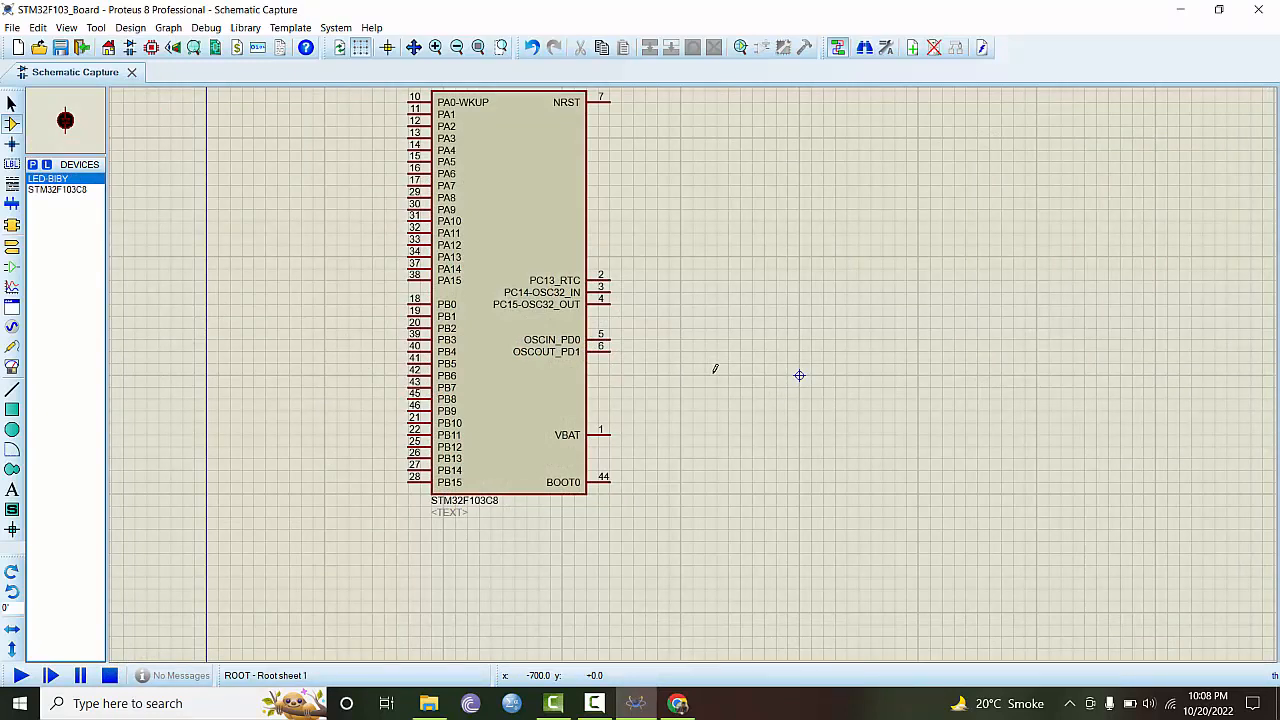
pyautogui.moveTo(715, 324)
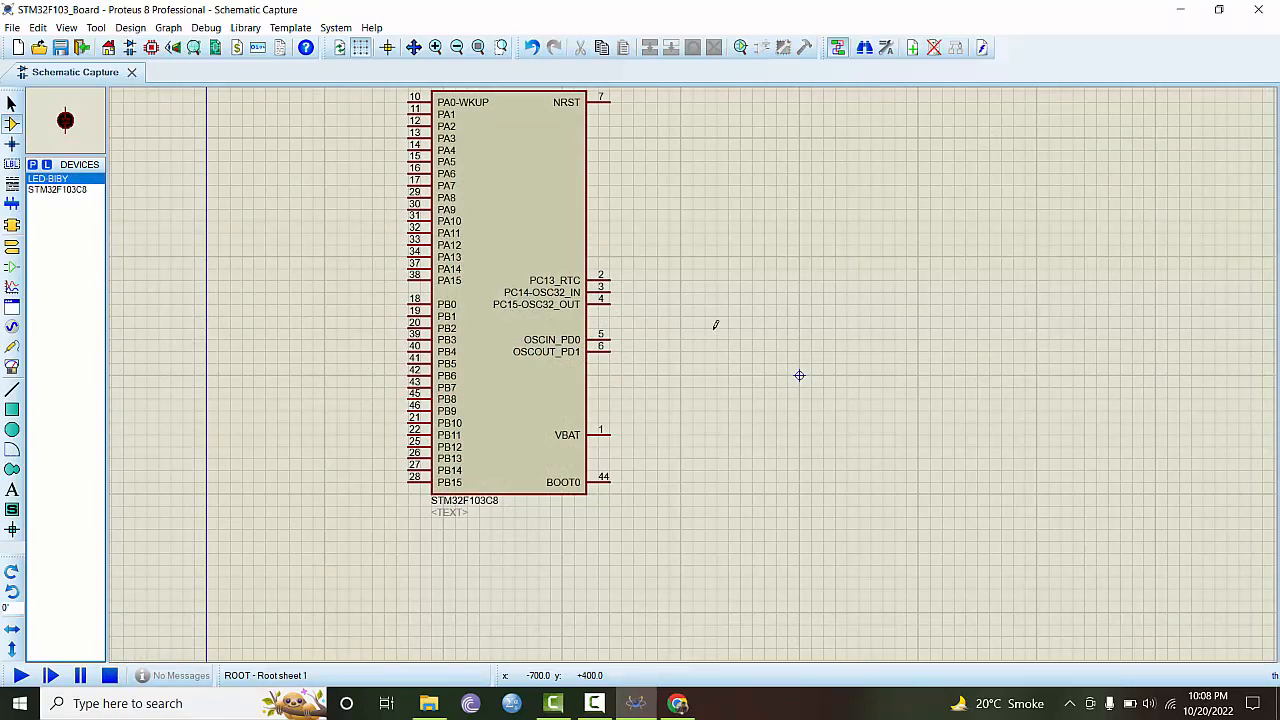
# Step: Place LED D1 right of the STM32F103C8, Y-mirror it, and select it
pyautogui.click(725, 345)
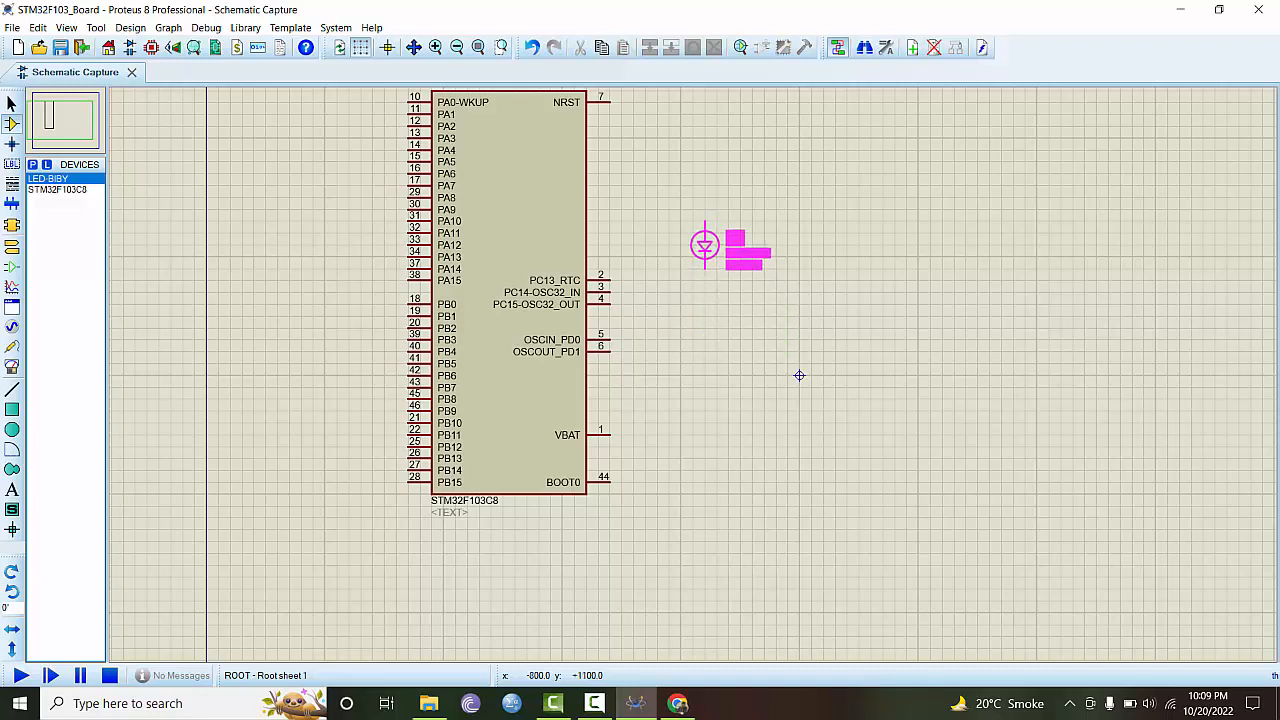
pyautogui.rightClick(705, 247)
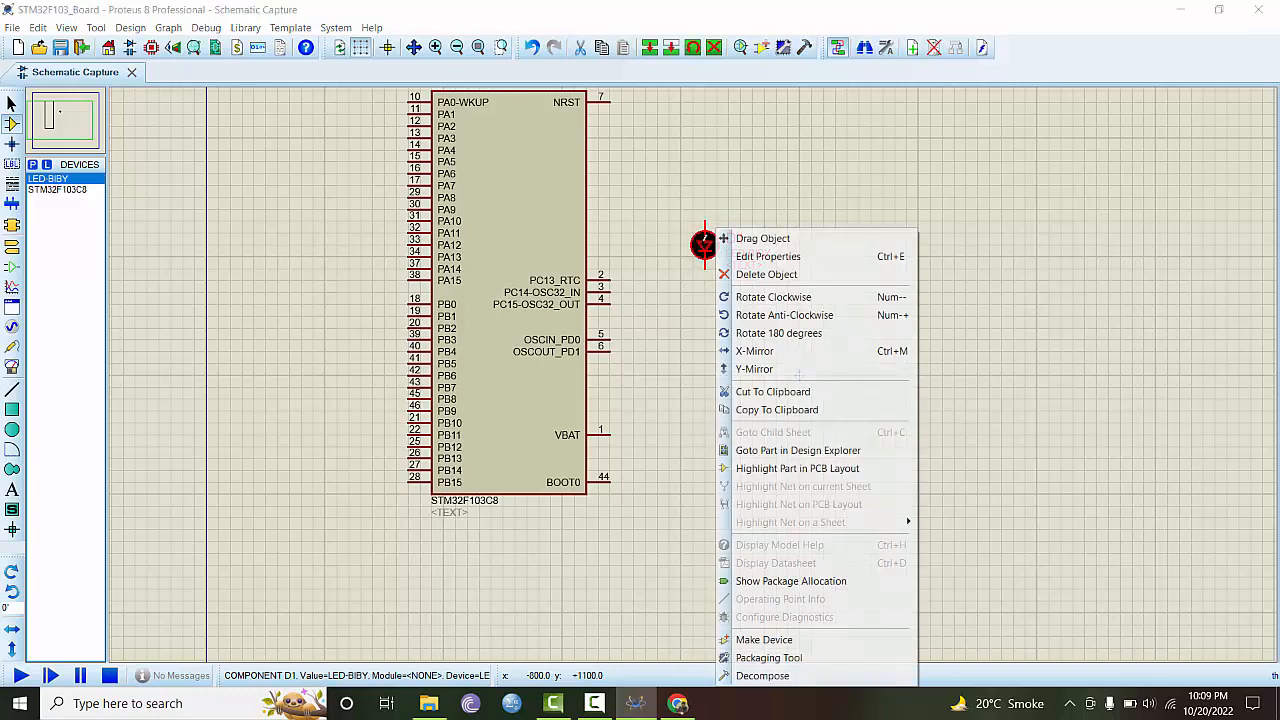
pyautogui.moveTo(773, 297)
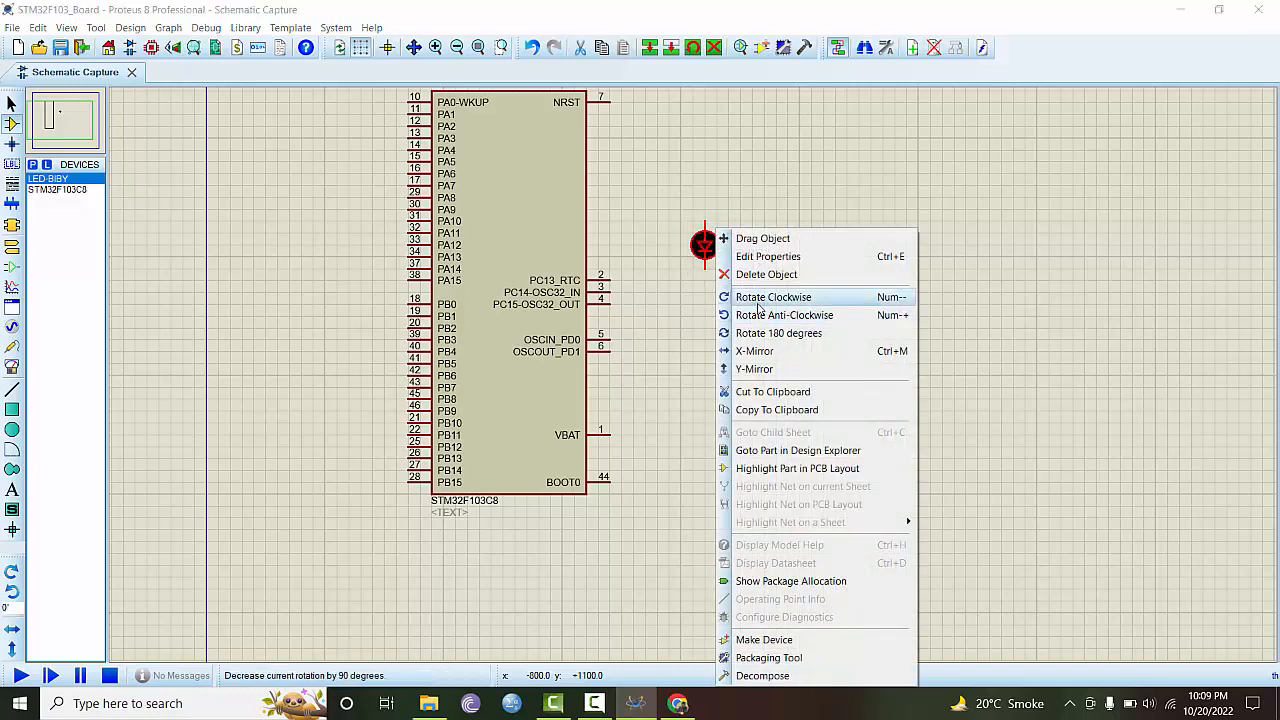
pyautogui.moveTo(785, 315)
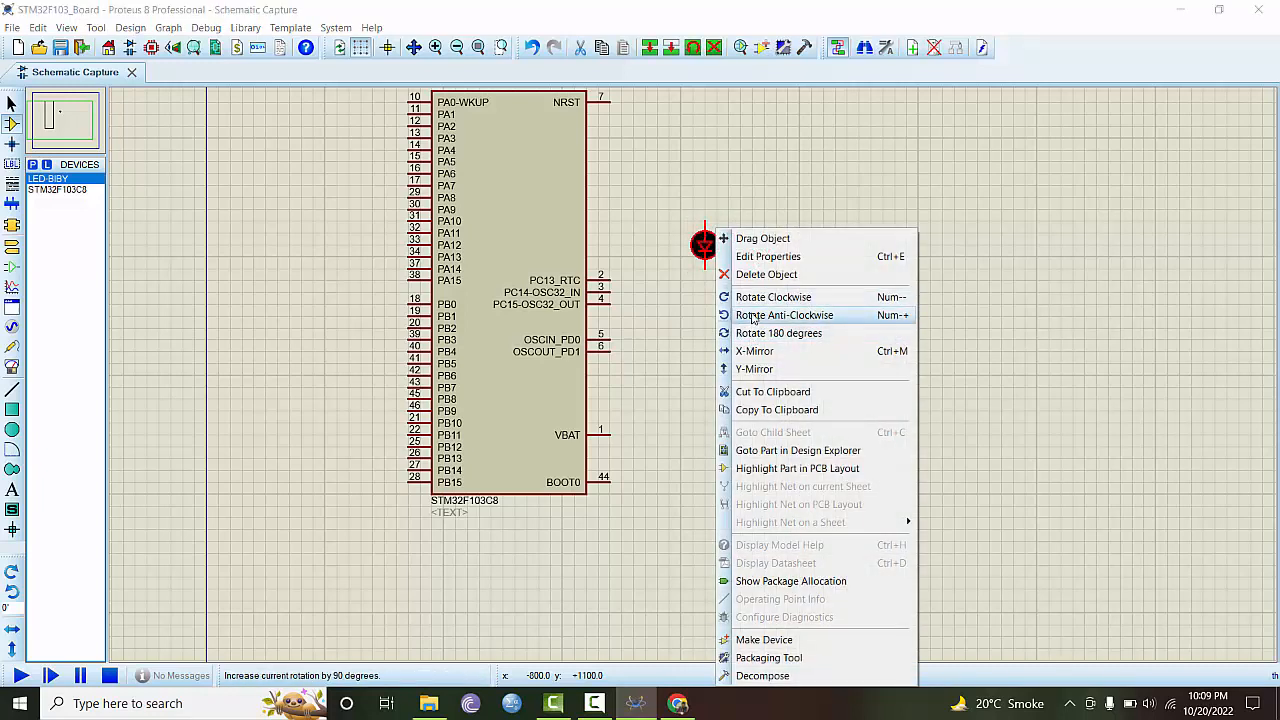
pyautogui.click(754, 369)
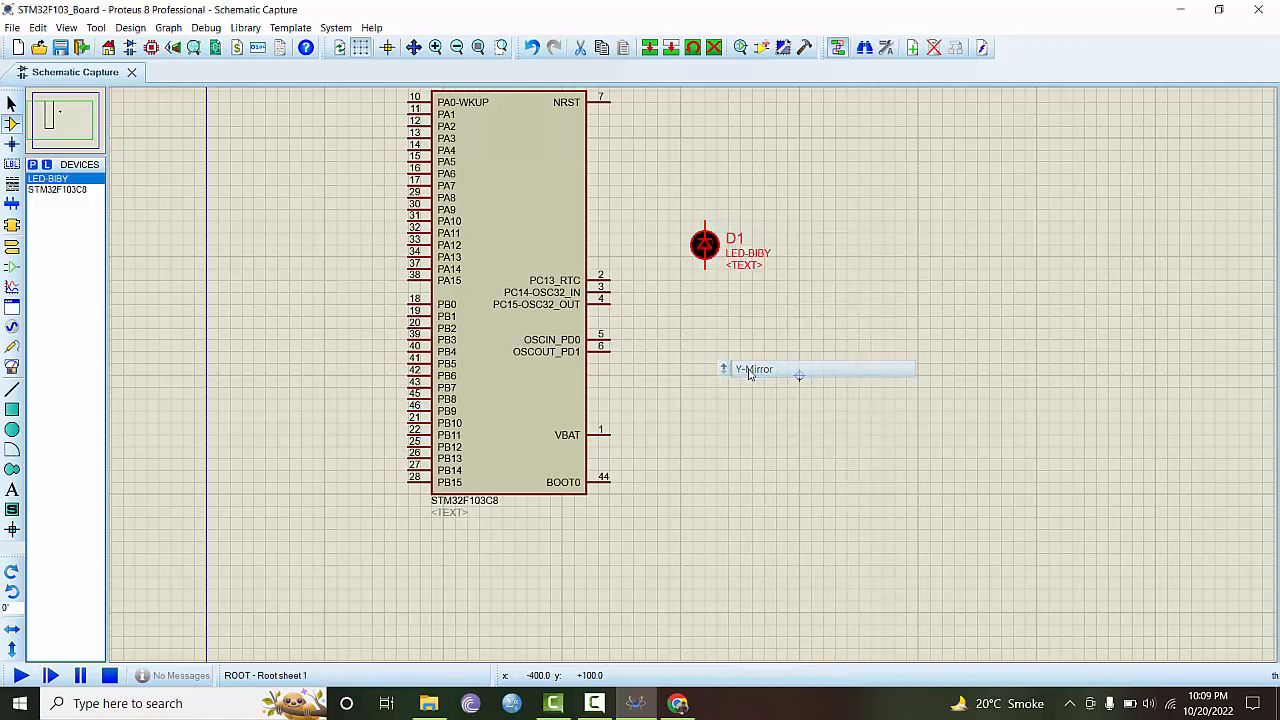
pyautogui.moveTo(799, 375)
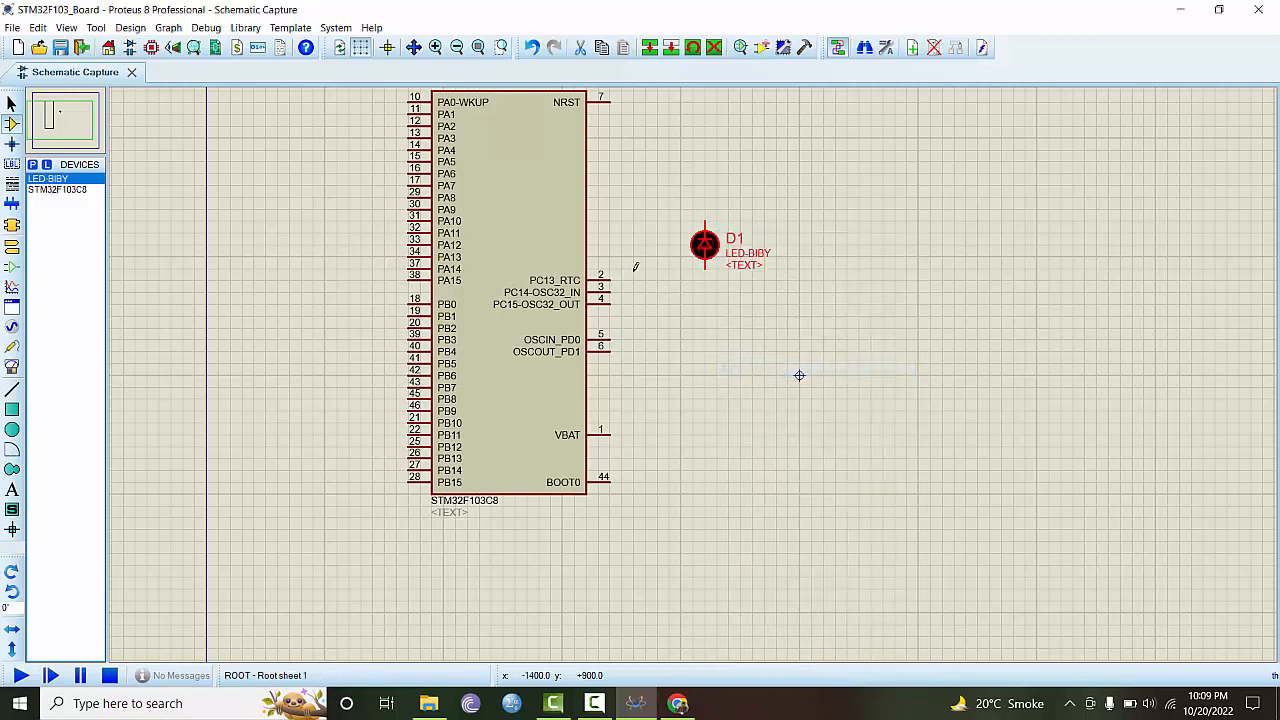
pyautogui.click(705, 245)
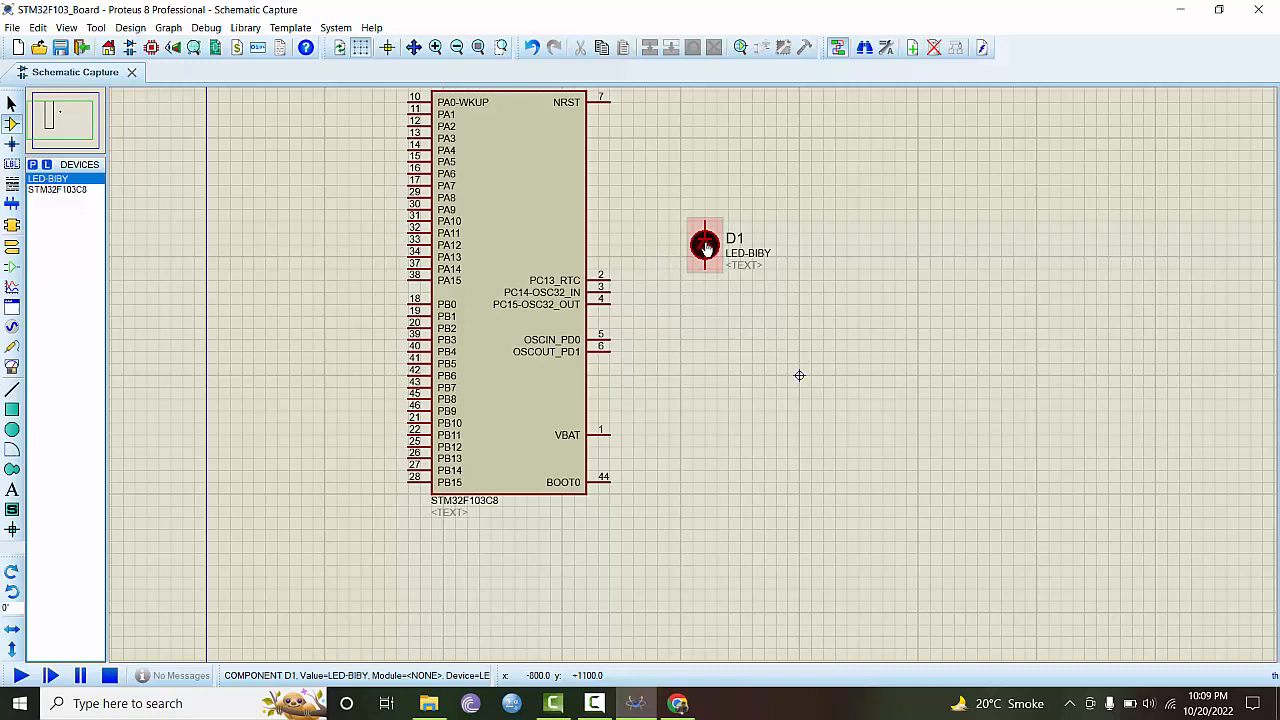
pyautogui.click(705, 245)
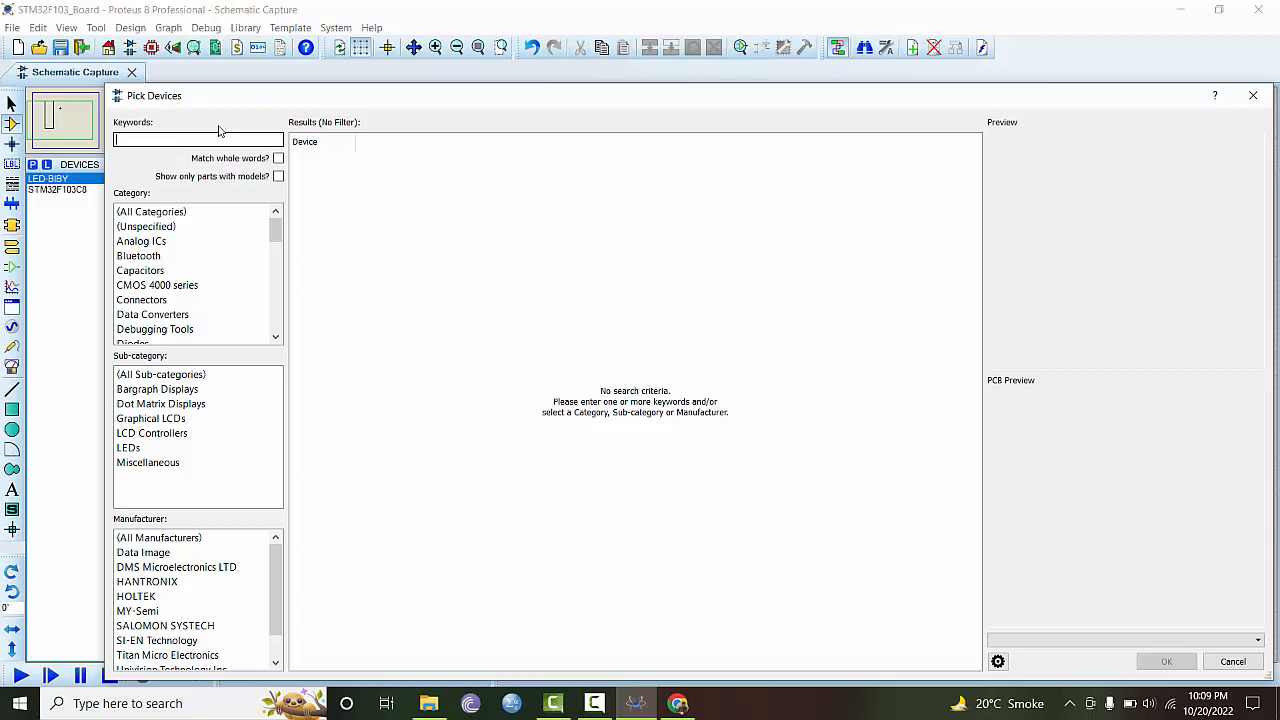
# Step: Add the 1k MINRES1K resistor from Resistors and place it beside PC13_RTC
pyautogui.write('1k')
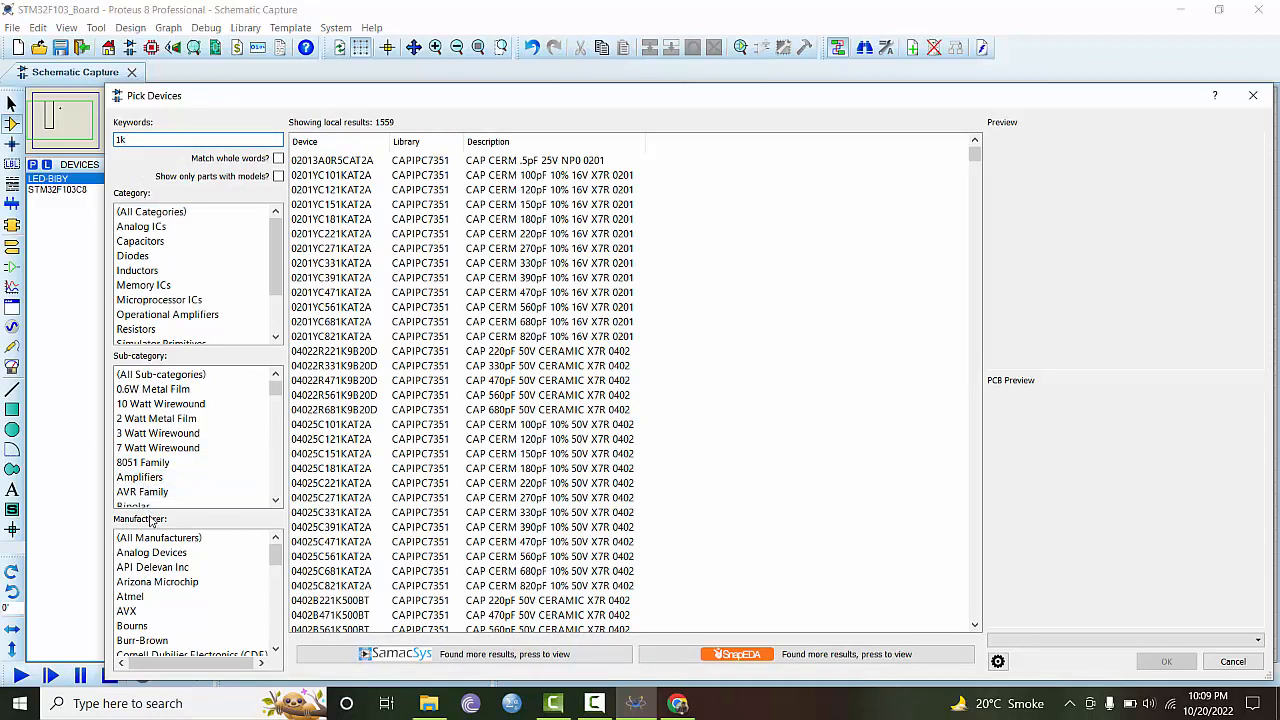
pyautogui.click(136, 329)
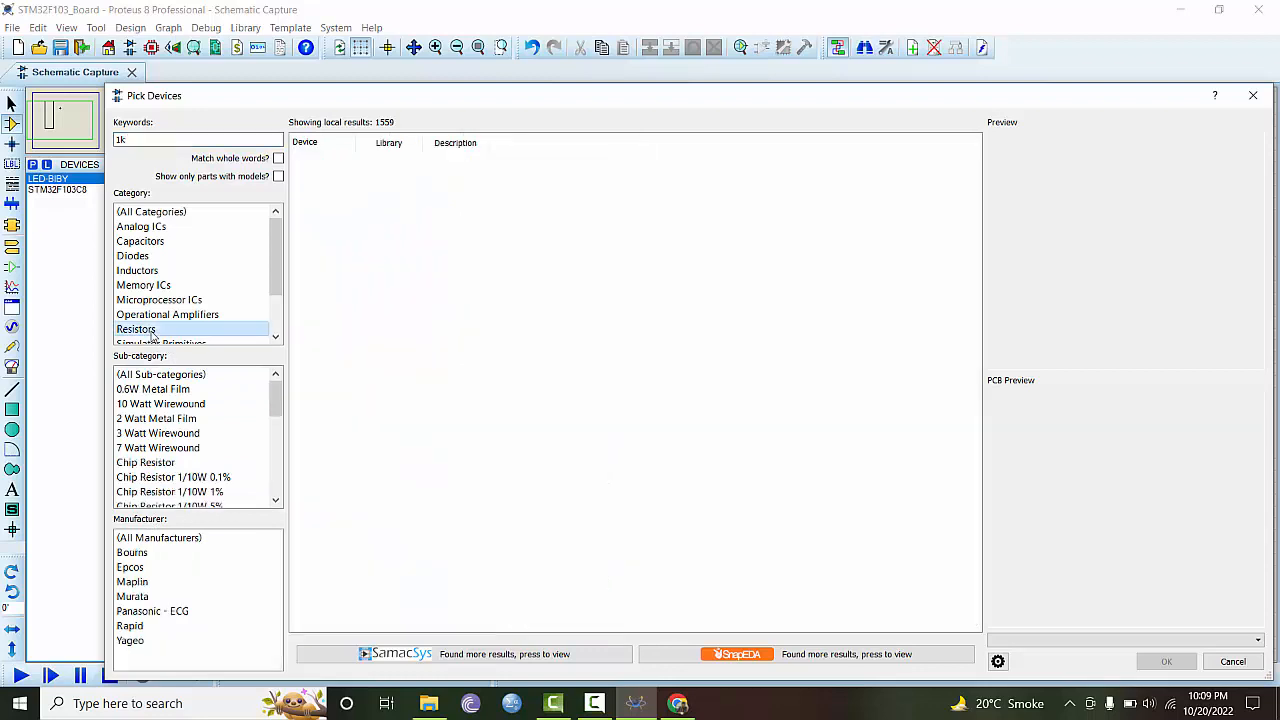
pyautogui.click(136, 329)
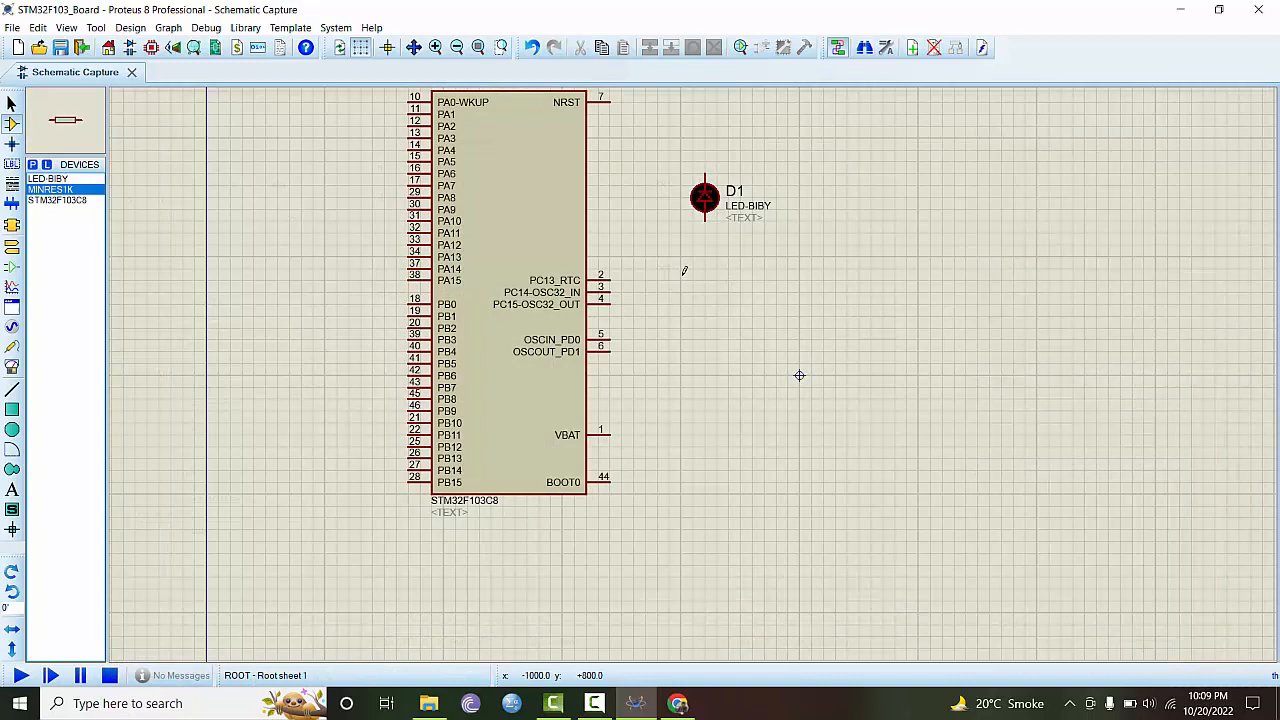
pyautogui.click(685, 285)
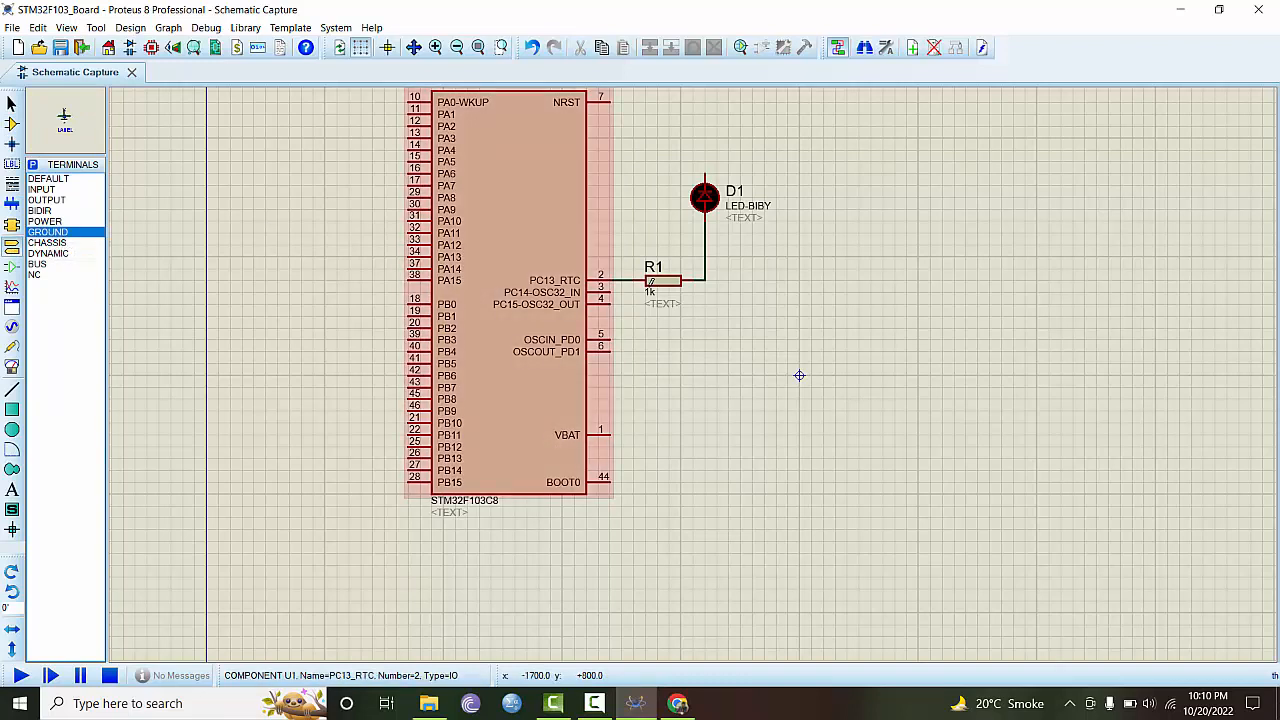
# Step: Flip LED D1 vertically with Y-Mirror and position it beneath R1
pyautogui.click(705, 197)
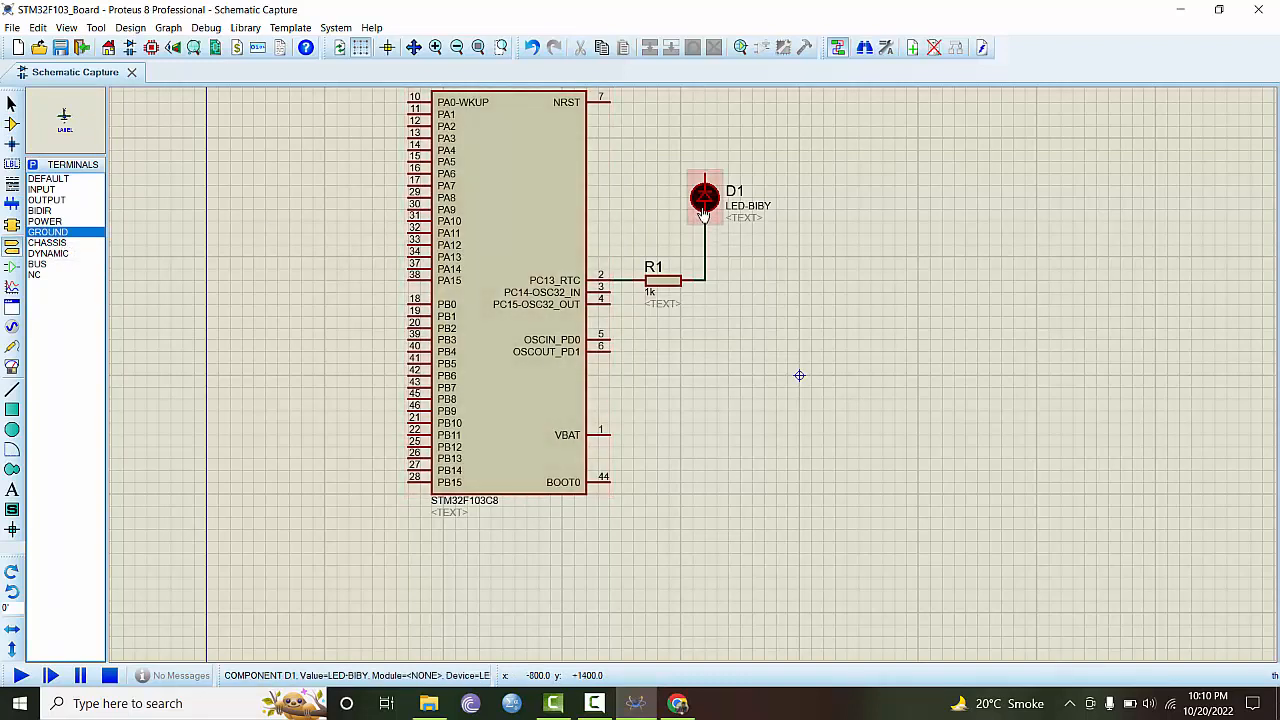
pyautogui.rightClick(705, 197)
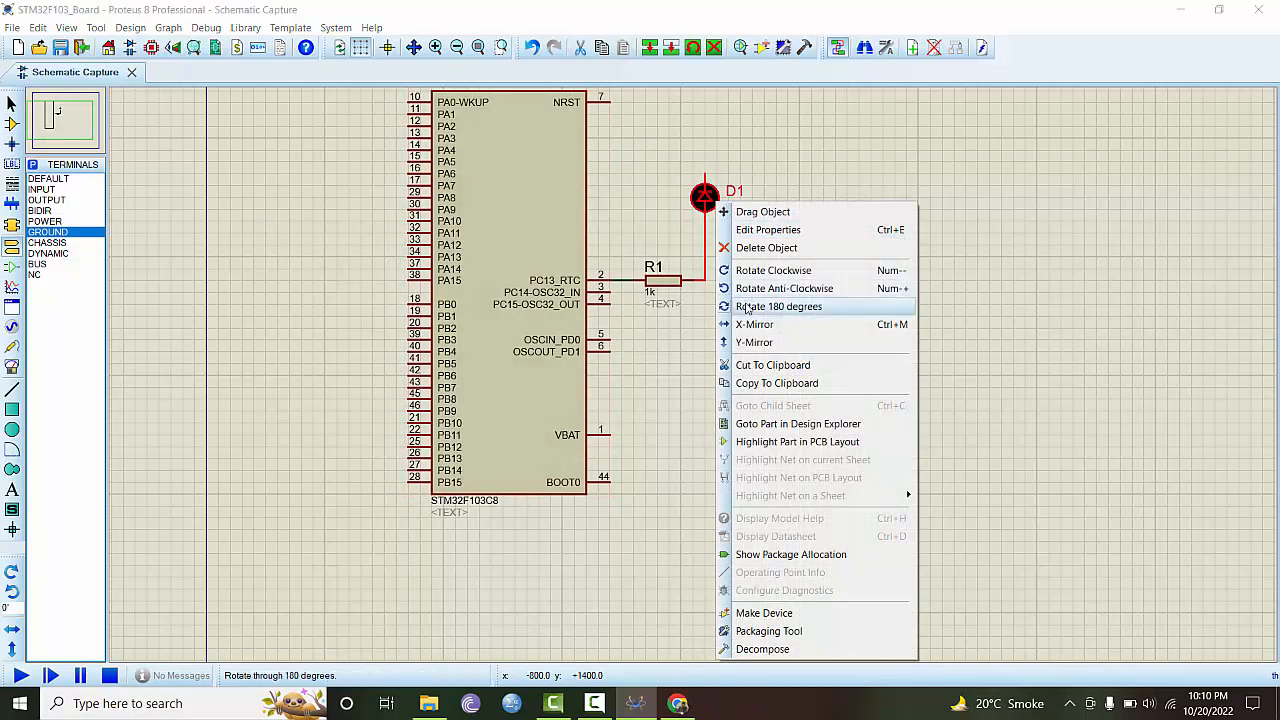
pyautogui.moveTo(754, 342)
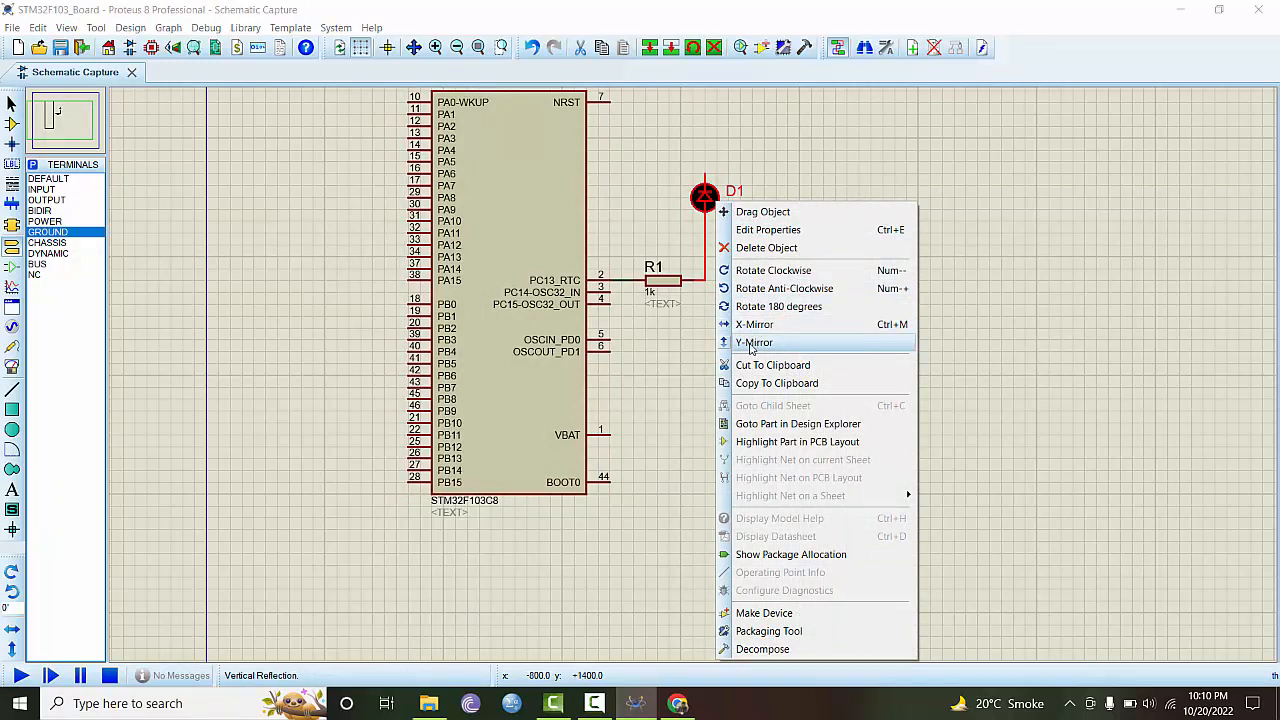
pyautogui.click(754, 342)
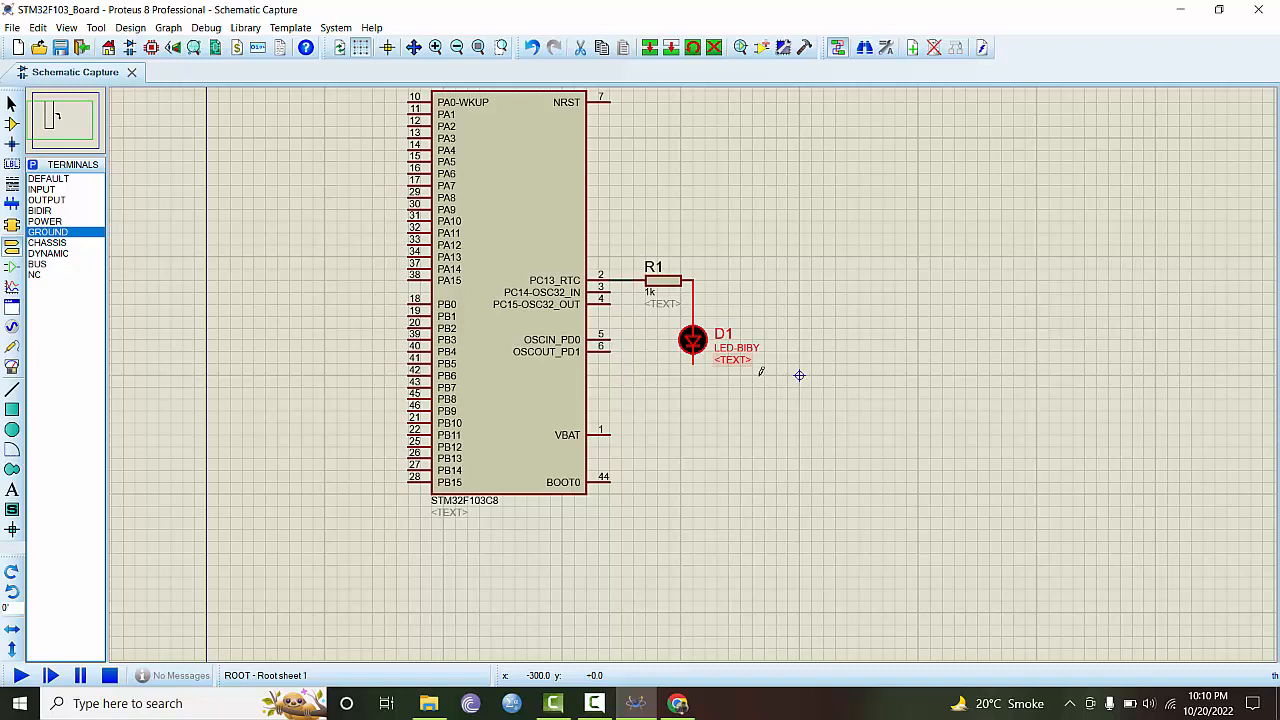
pyautogui.click(680, 400)
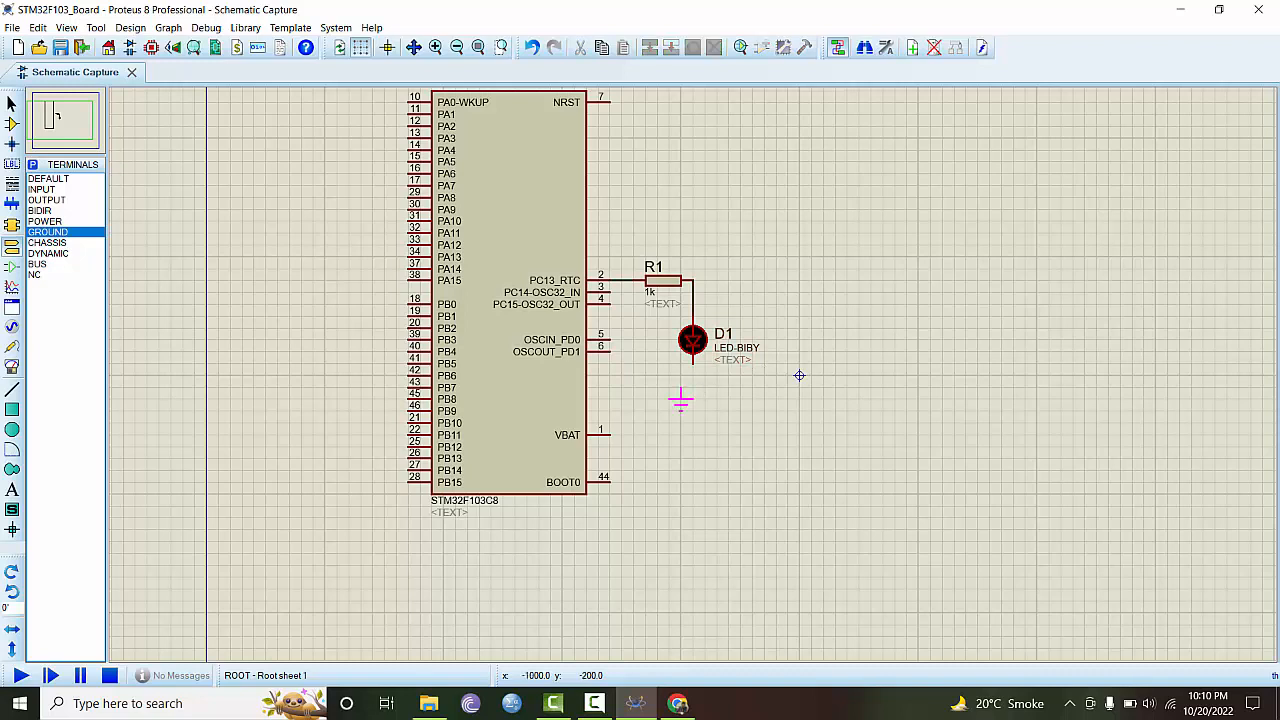
# Step: Place a ground terminal below D1, wire its lower lead, then choose POWER
pyautogui.click(681, 400)
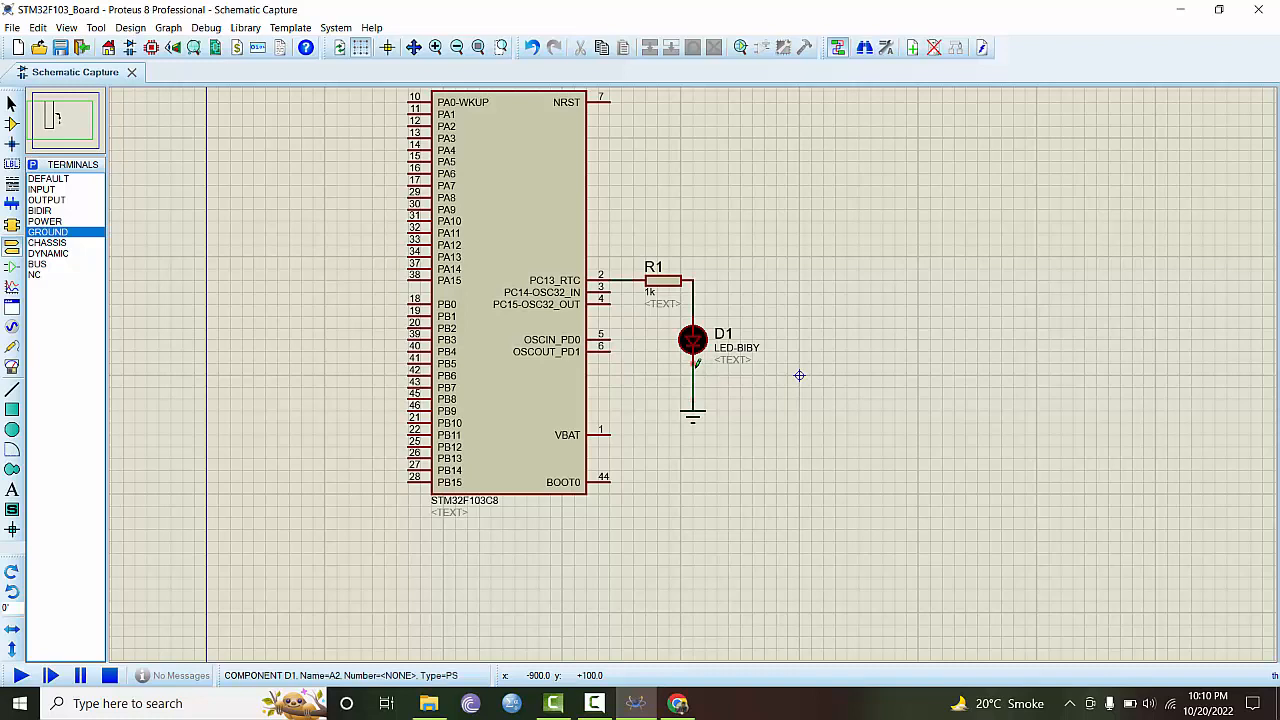
pyautogui.click(800, 376)
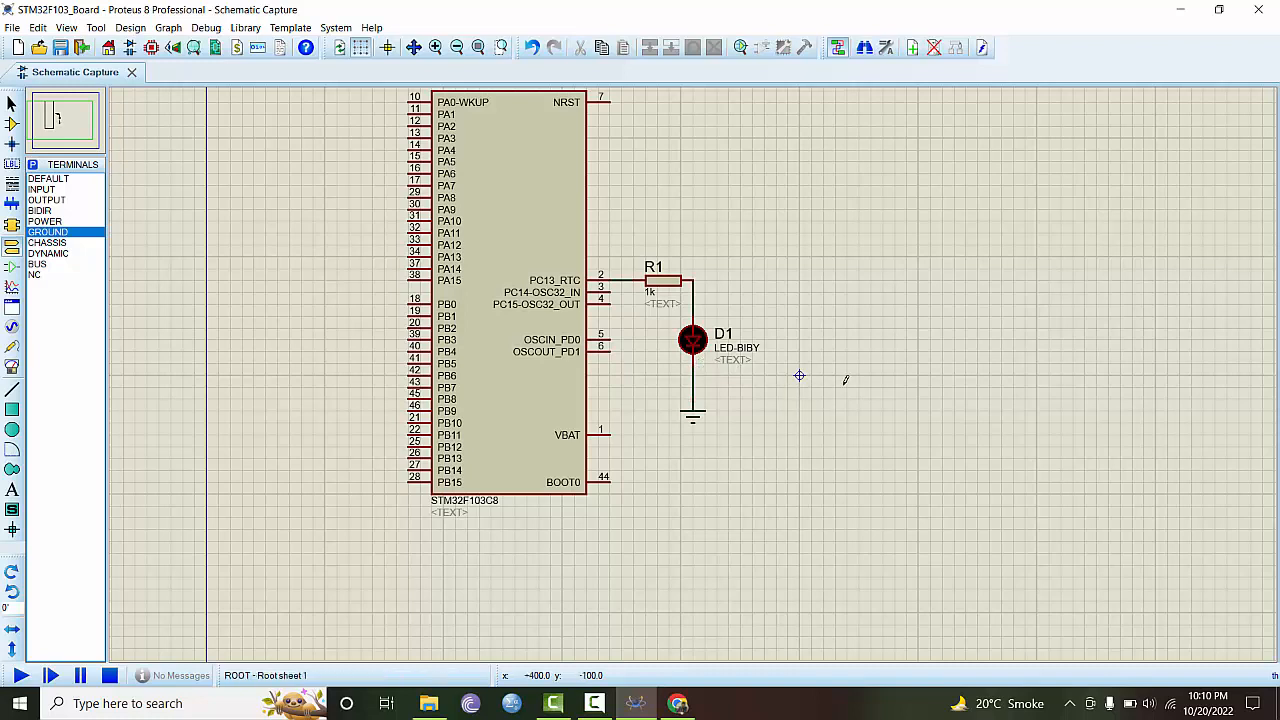
pyautogui.click(508, 235)
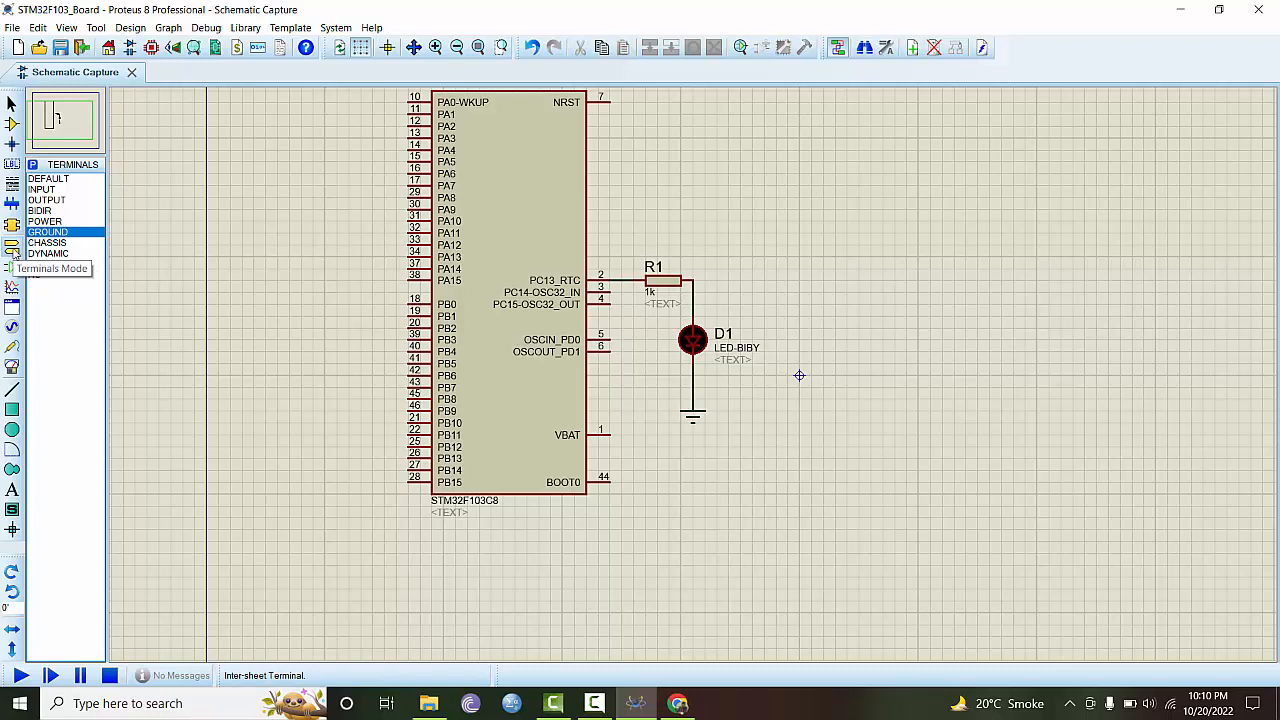
pyautogui.click(45, 221)
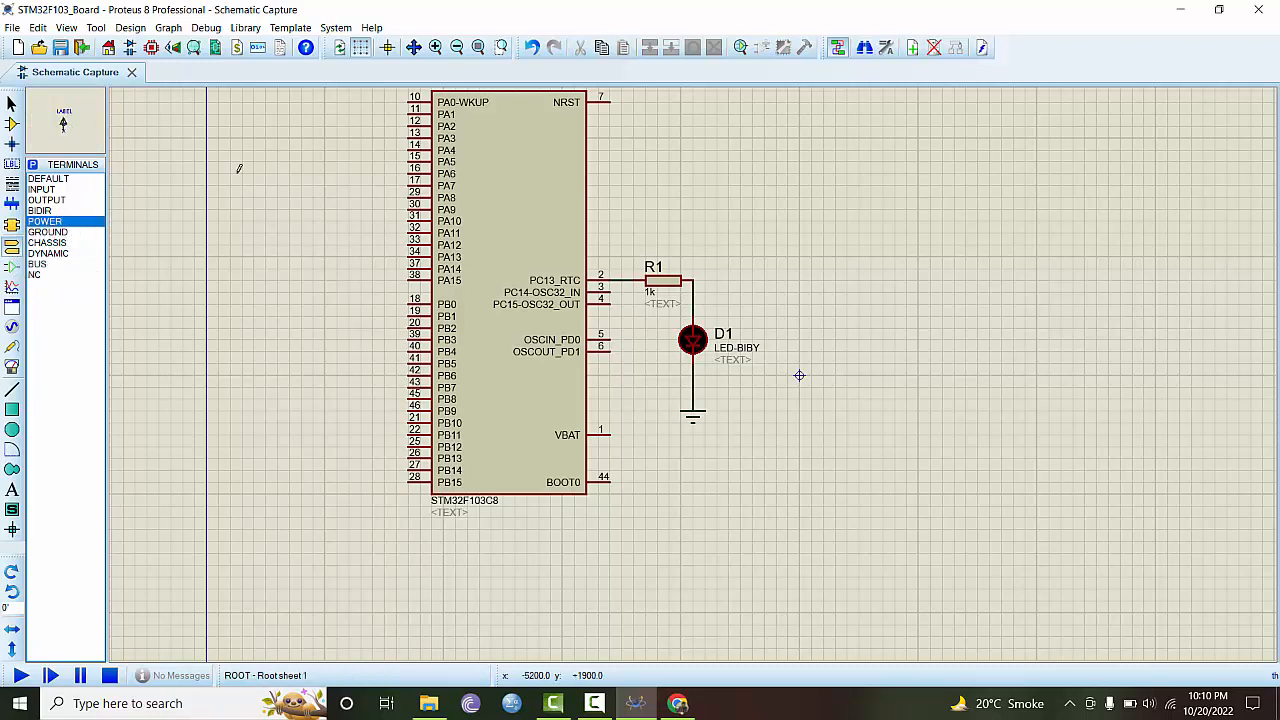
pyautogui.click(510, 230)
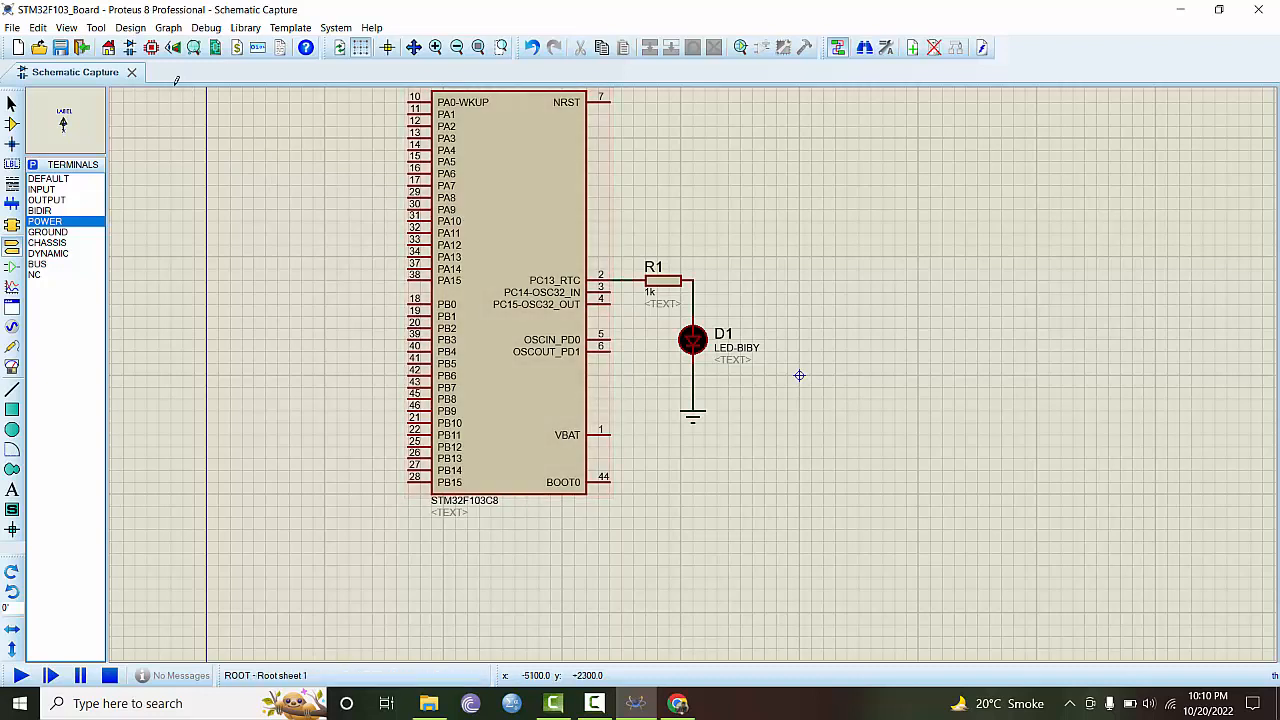
# Step: Configure power rails: VSSA on GND, VDDA on VCC/VDD at 3.3 V
pyautogui.click(130, 27)
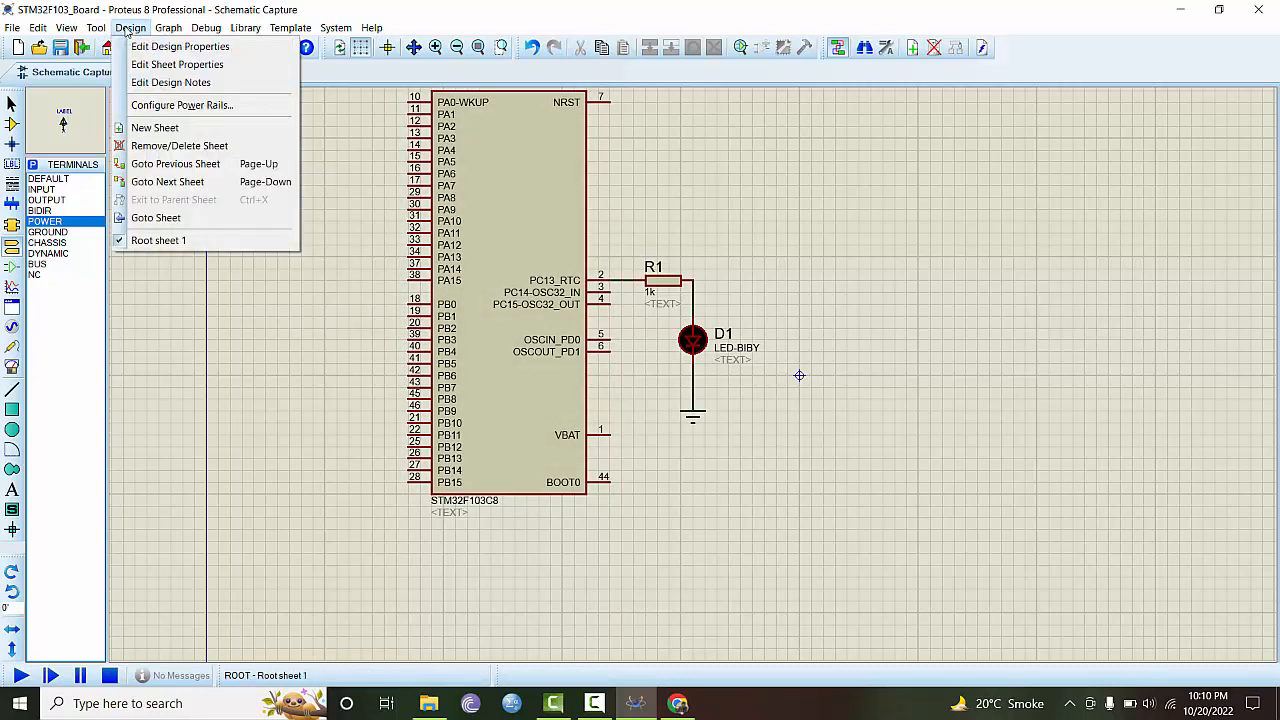
pyautogui.moveTo(182, 105)
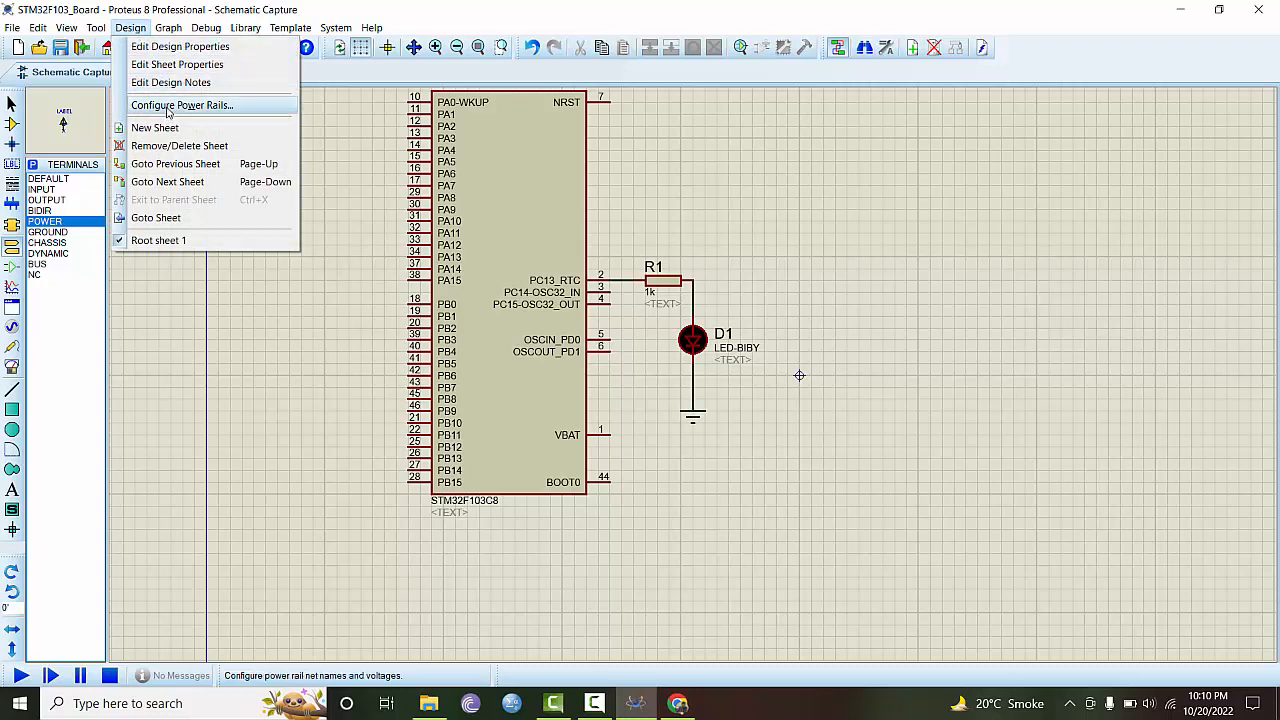
pyautogui.click(181, 104)
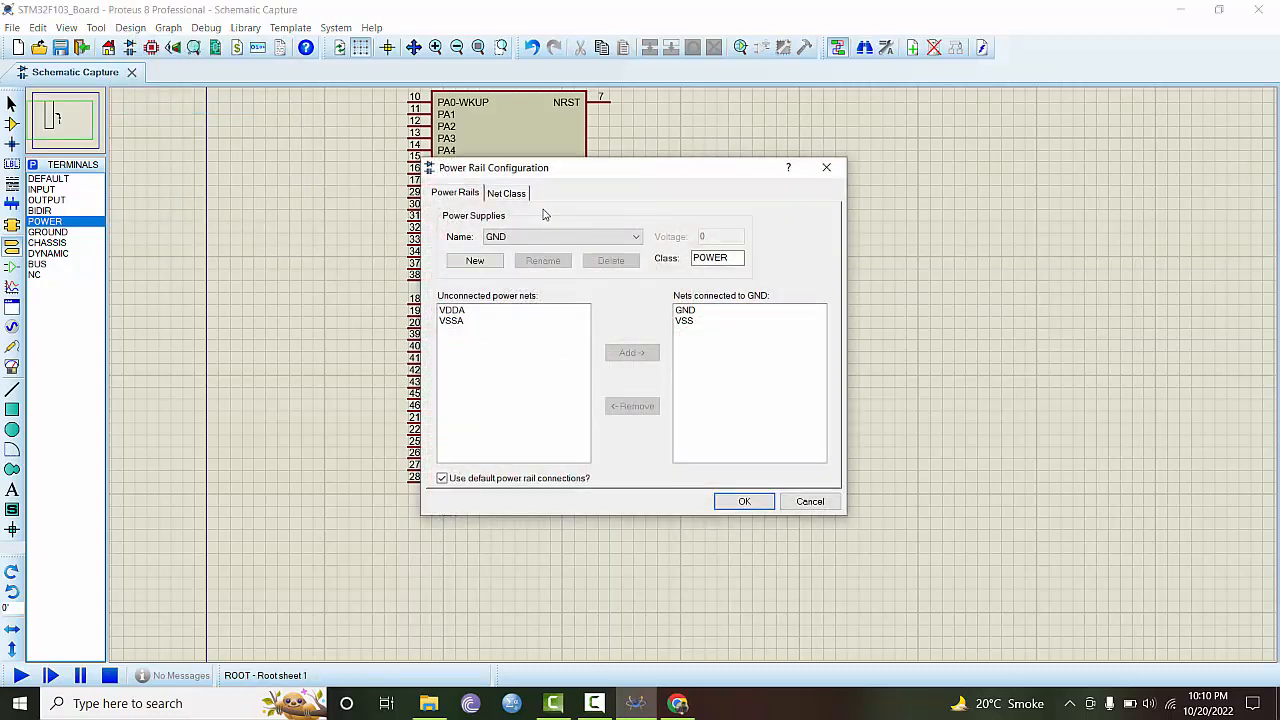
pyautogui.moveTo(458, 320)
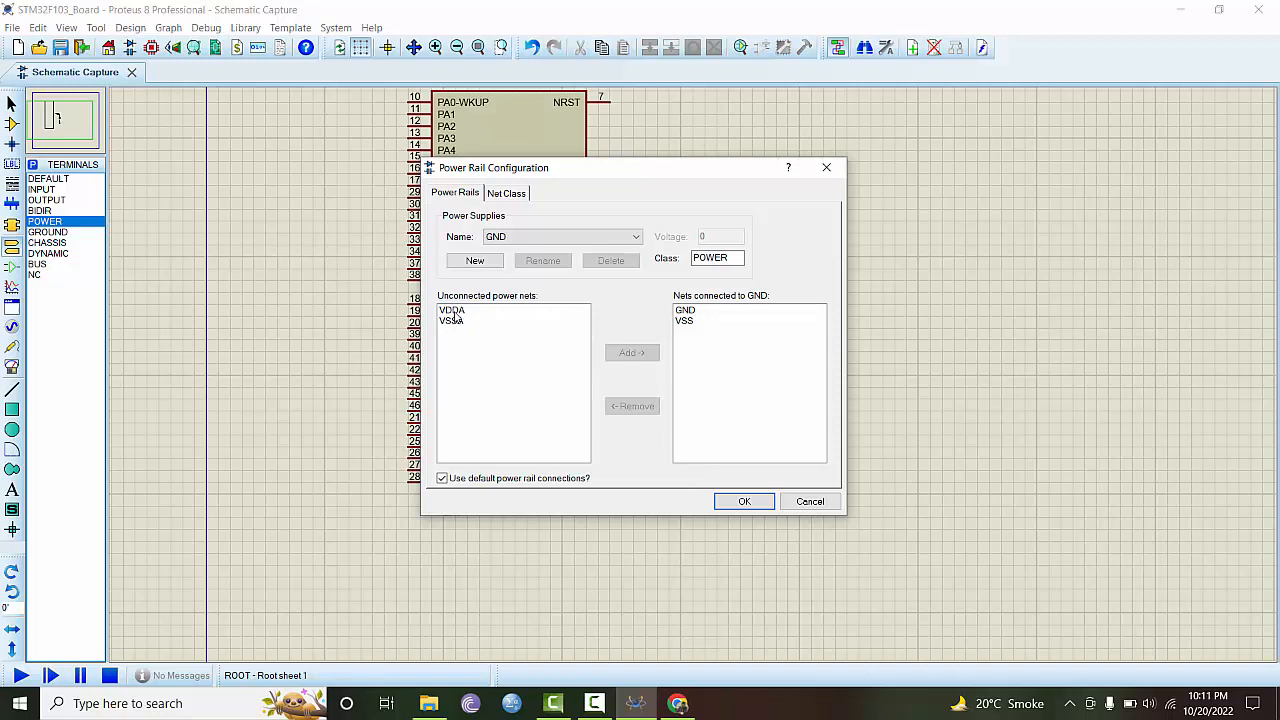
pyautogui.moveTo(456, 320)
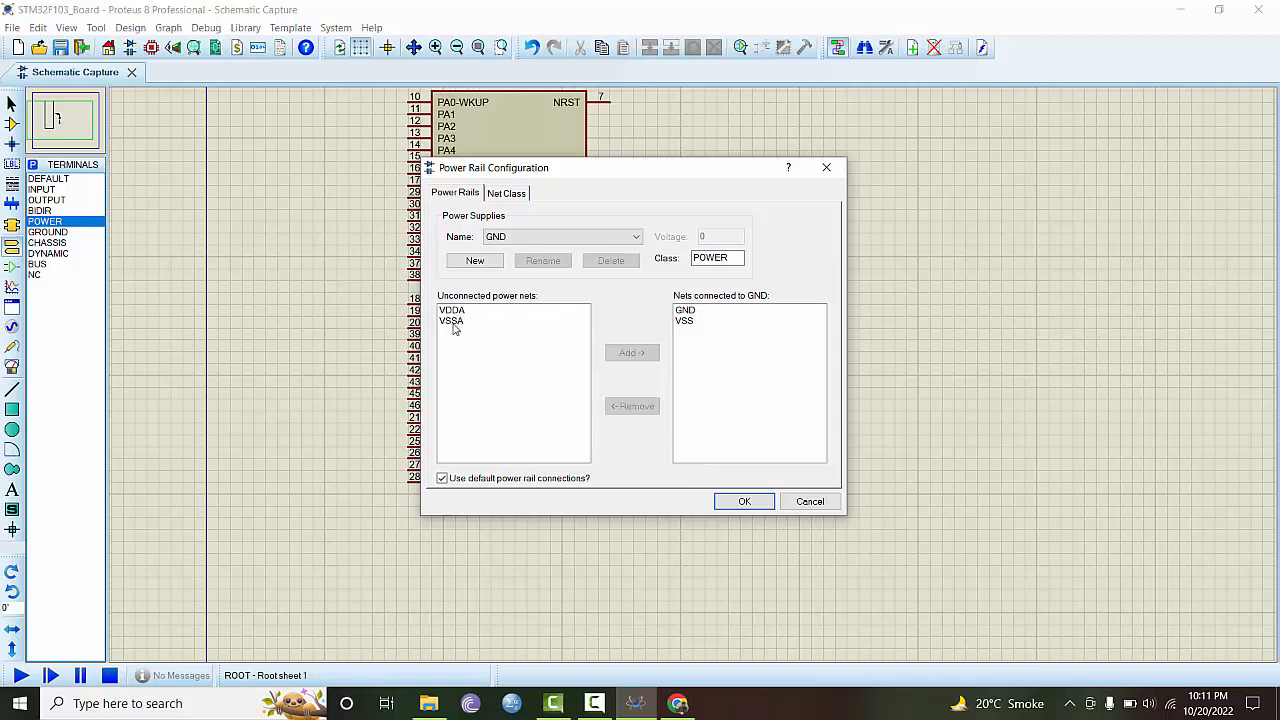
pyautogui.click(451, 321)
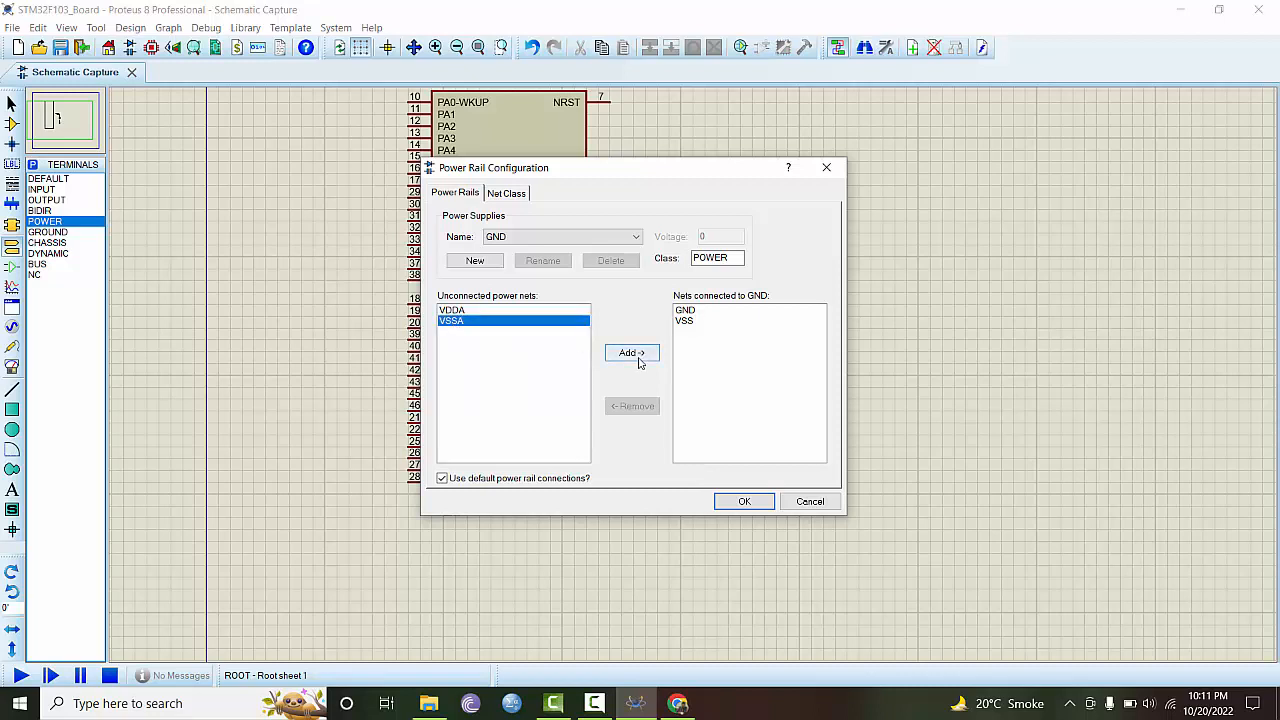
pyautogui.click(631, 352)
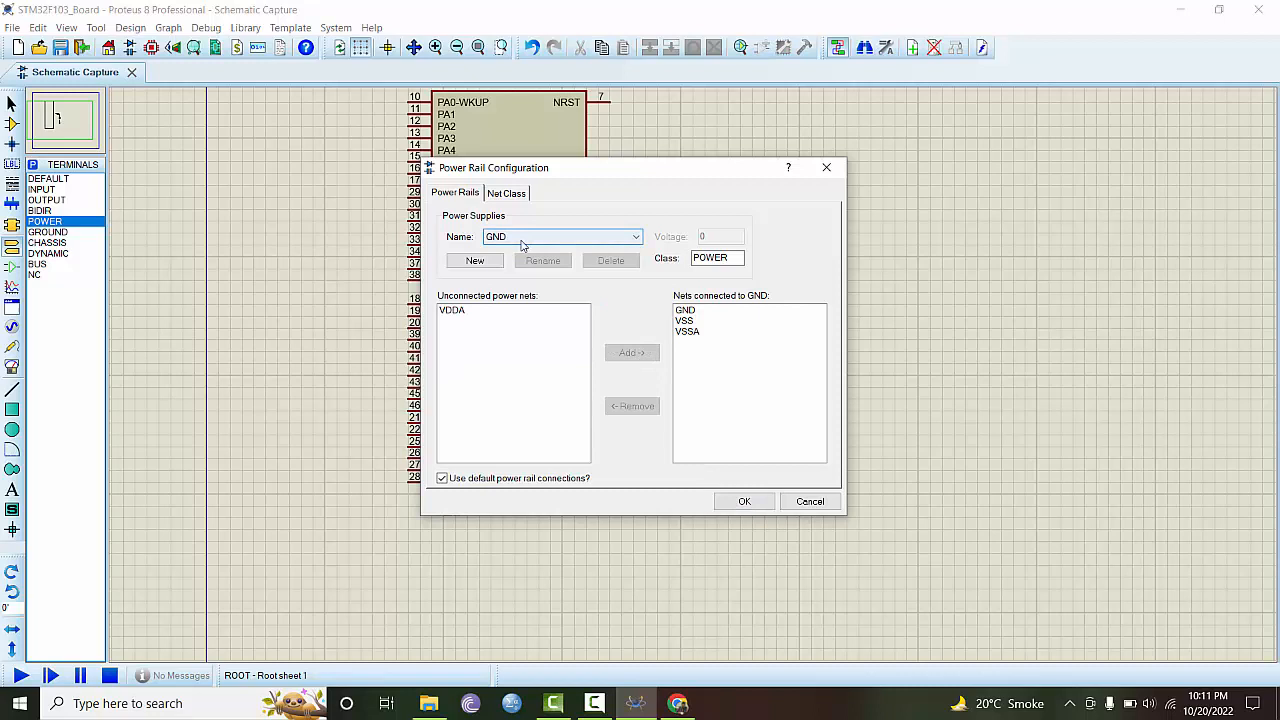
pyautogui.click(636, 237)
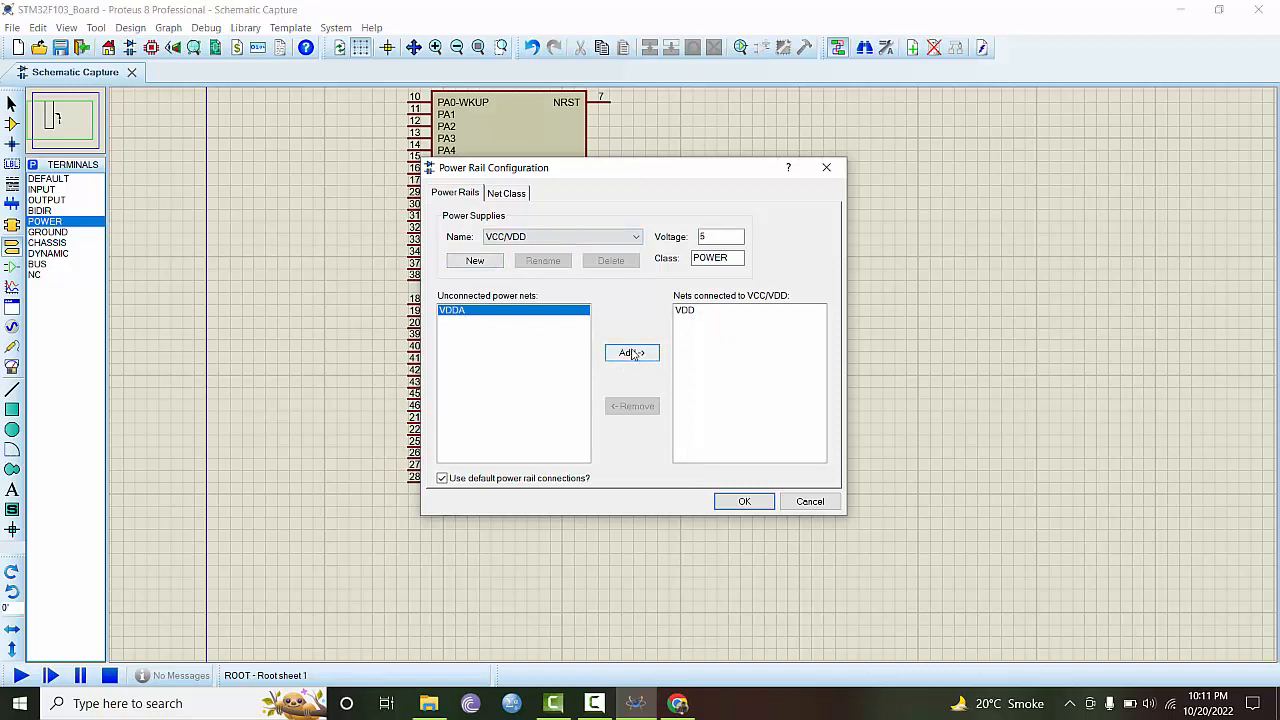
pyautogui.click(631, 352)
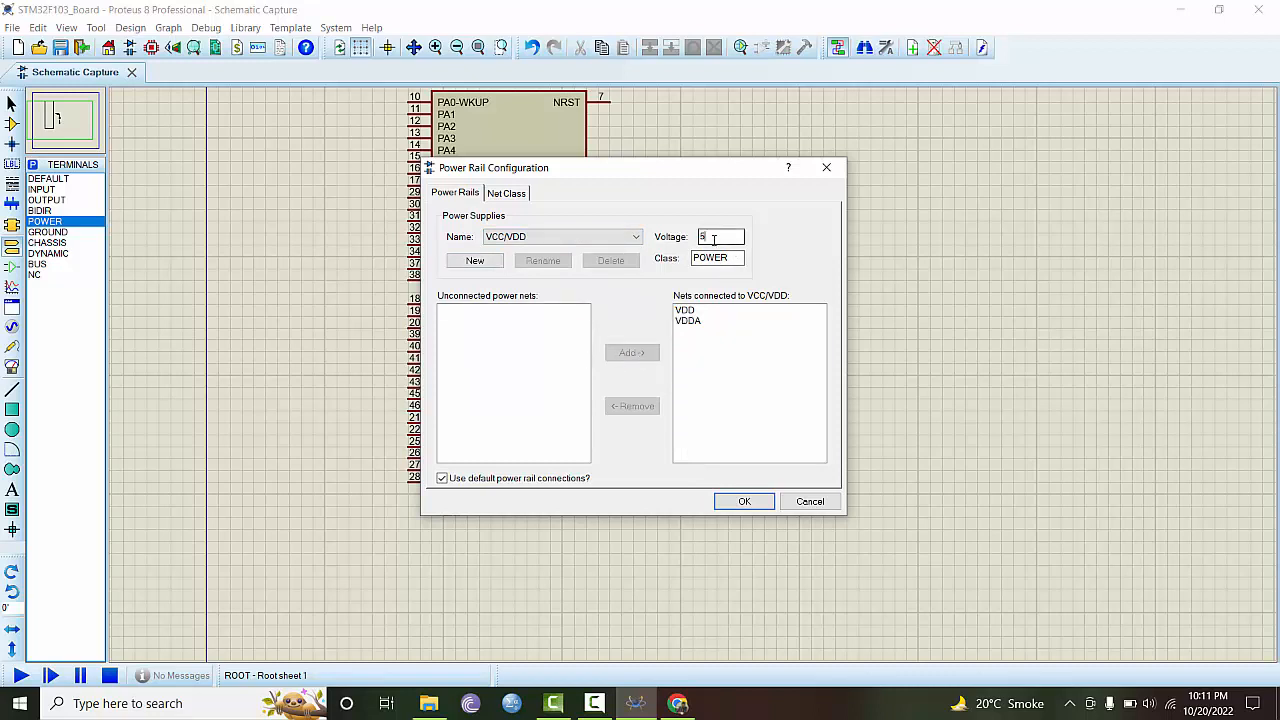
pyautogui.write('3.3')
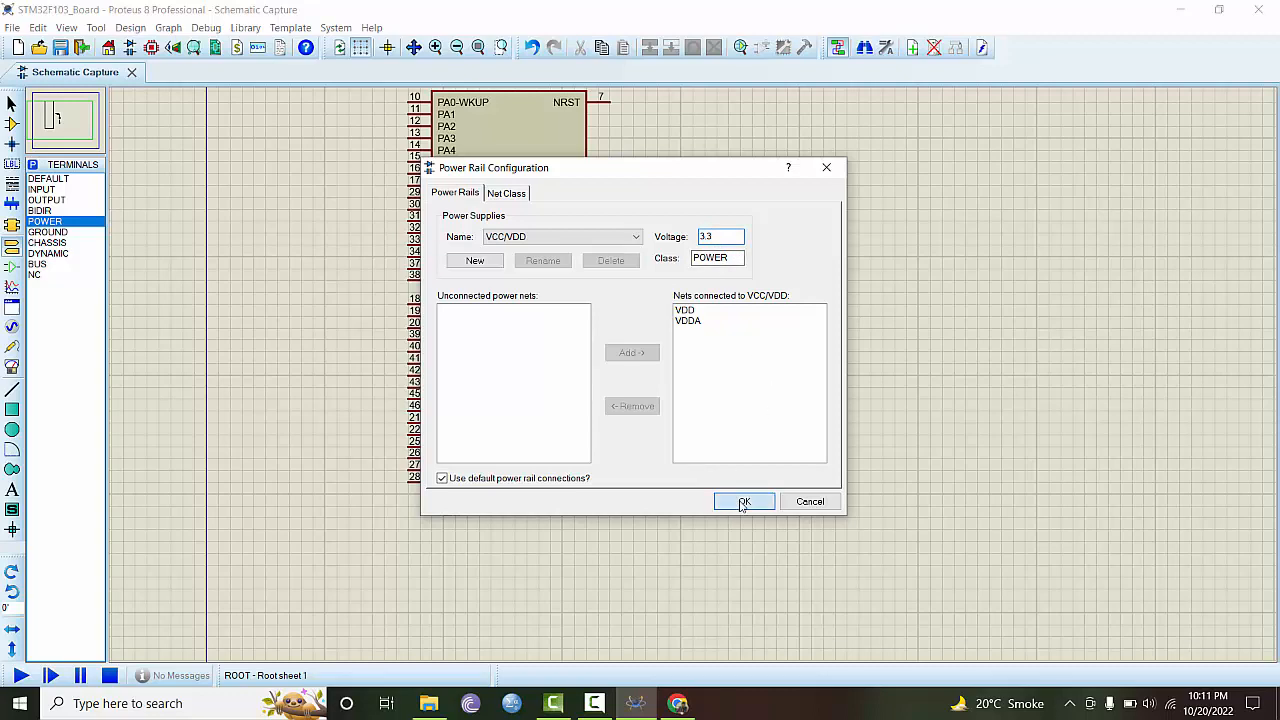
pyautogui.click(744, 501)
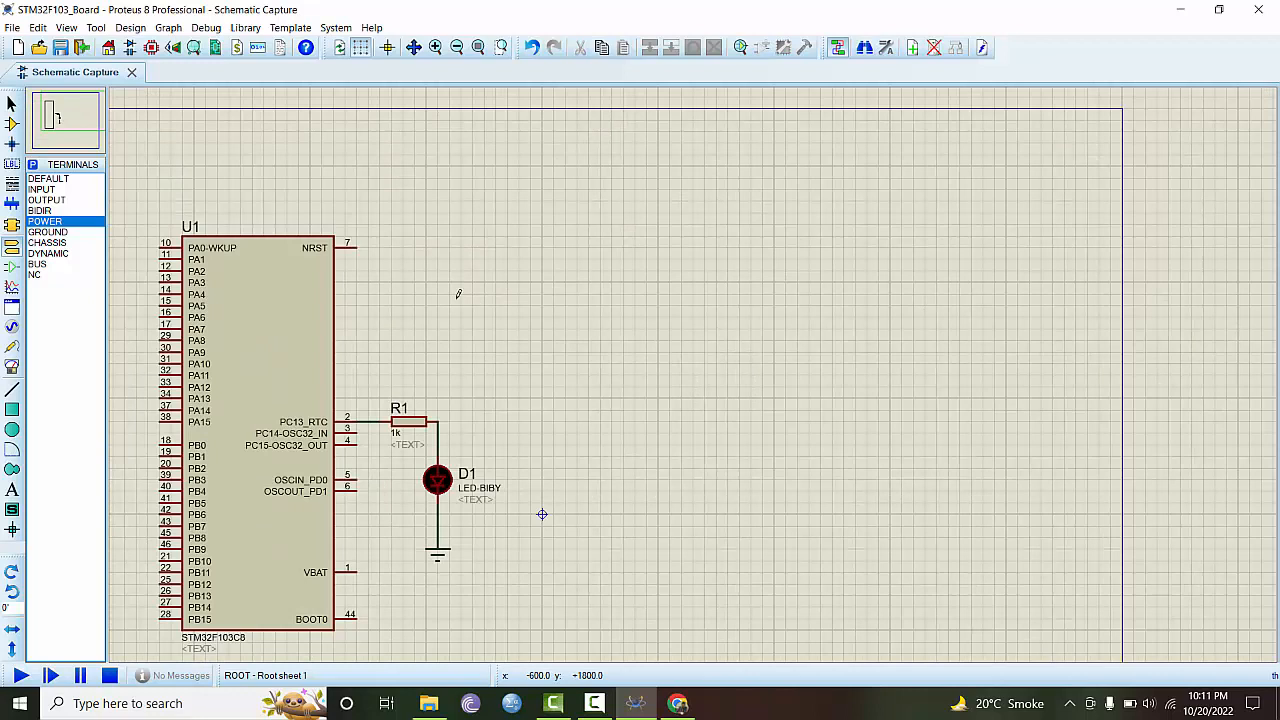
pyautogui.moveTo(395, 213)
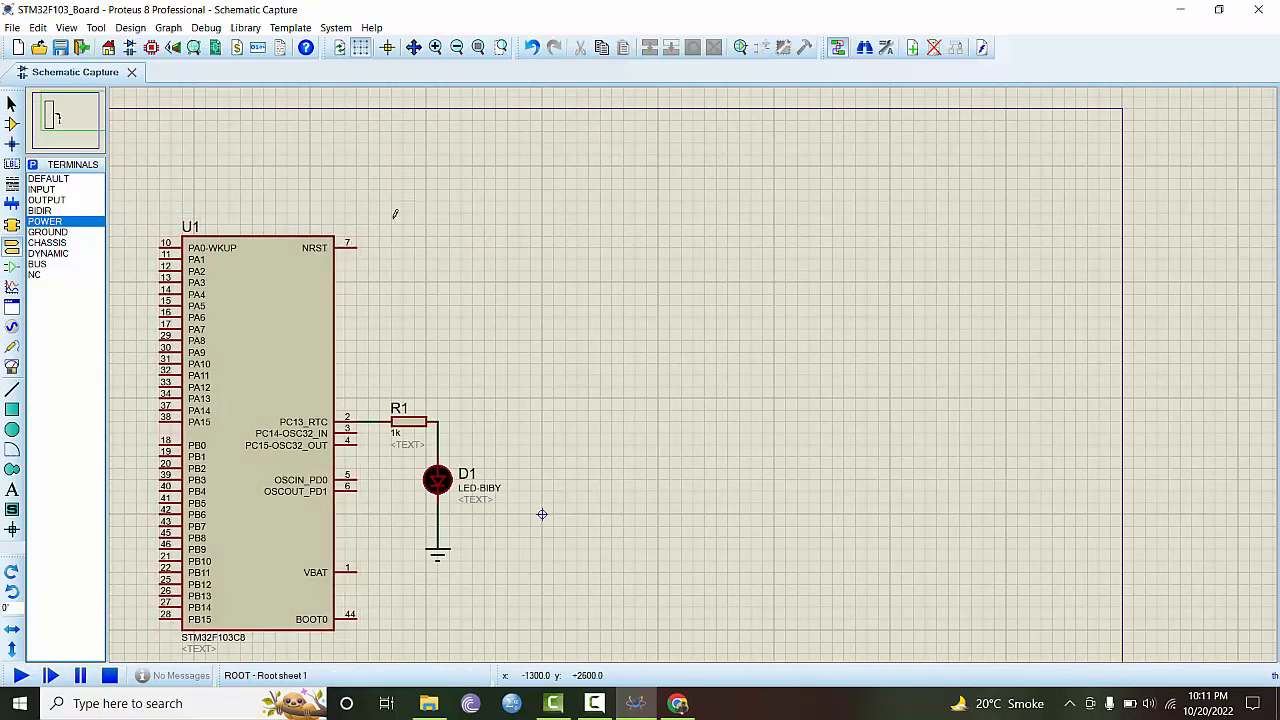
pyautogui.moveTo(391, 223)
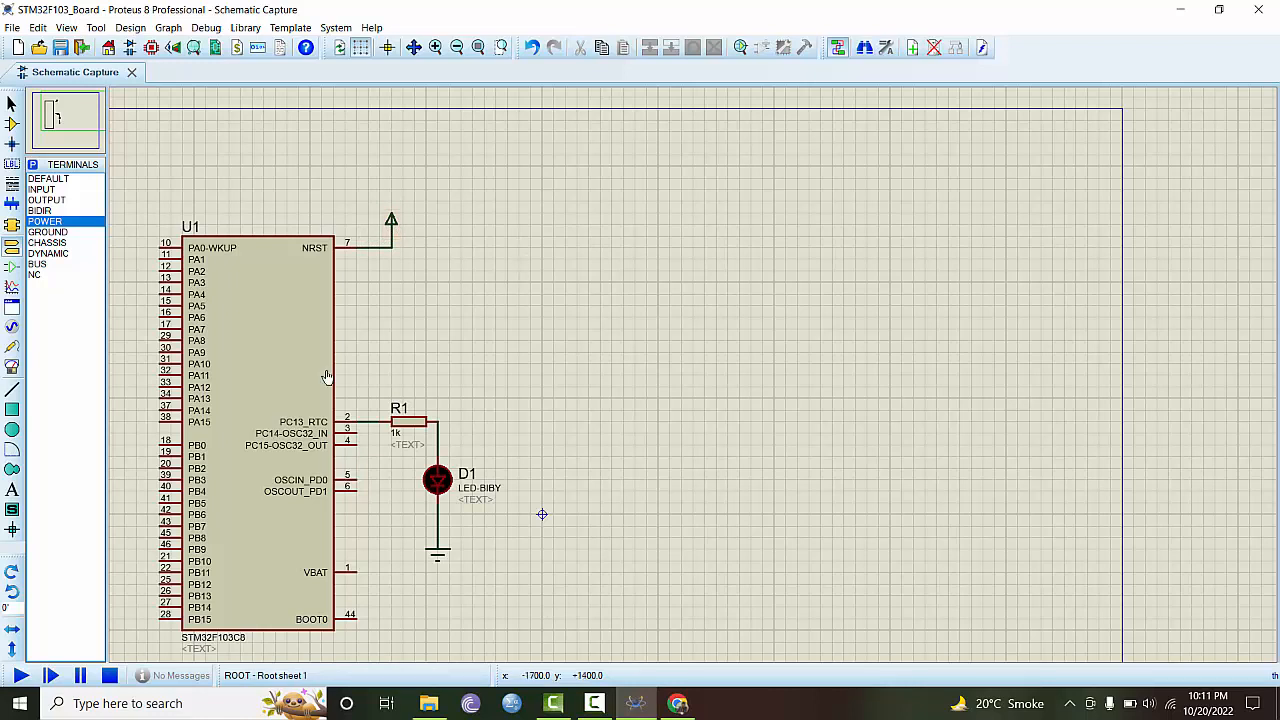
pyautogui.moveTo(547, 268)
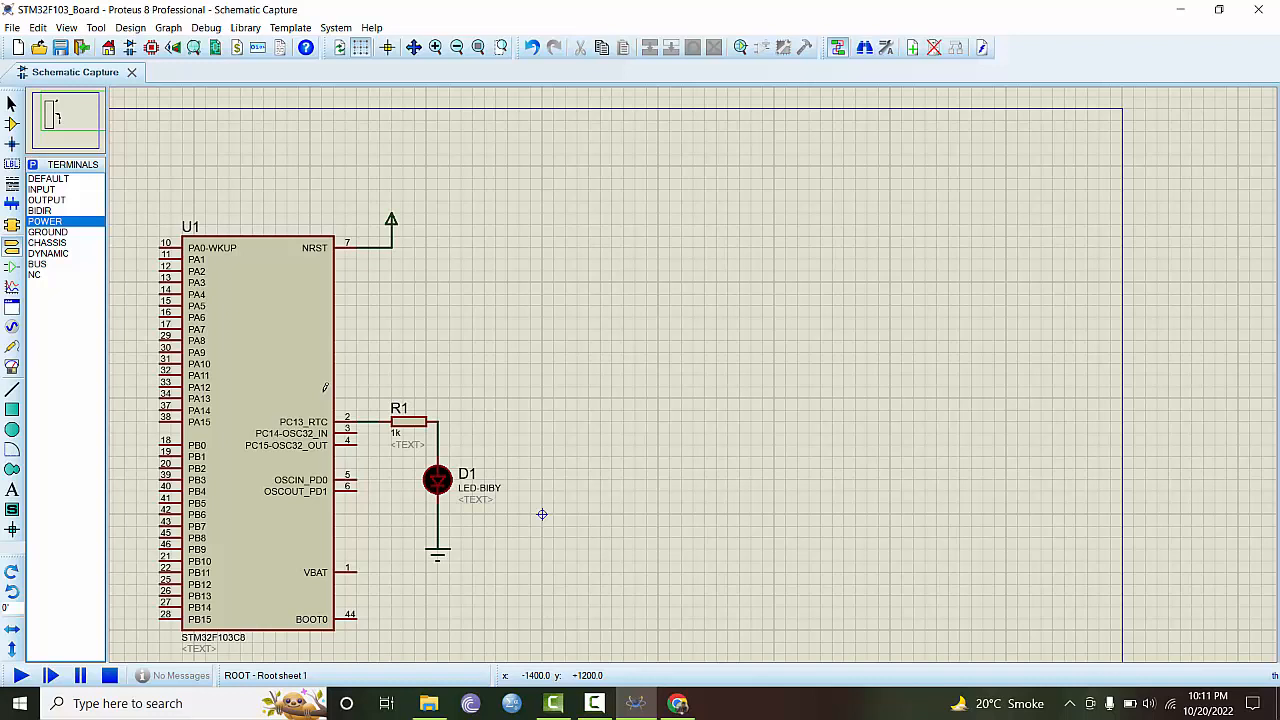
# Step: Set U1's program file to Hello_world.hex from the project's Debug folder
pyautogui.doubleClick(260, 435)
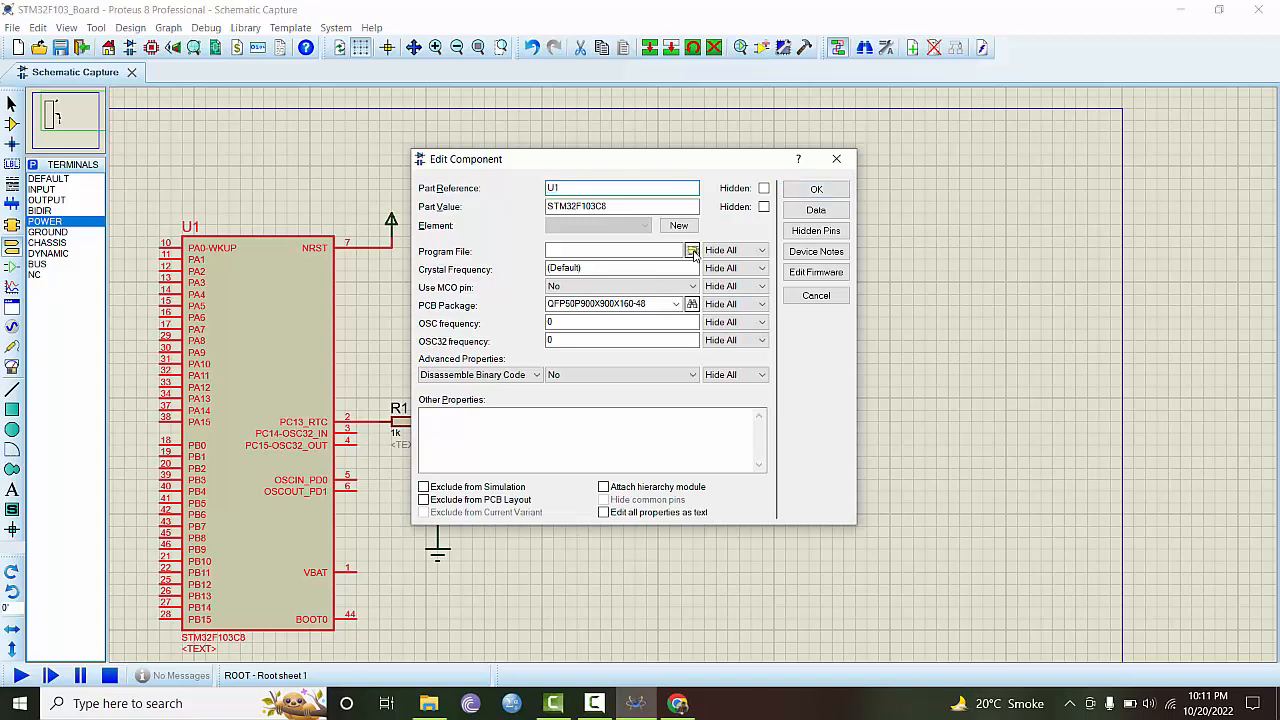
pyautogui.click(692, 250)
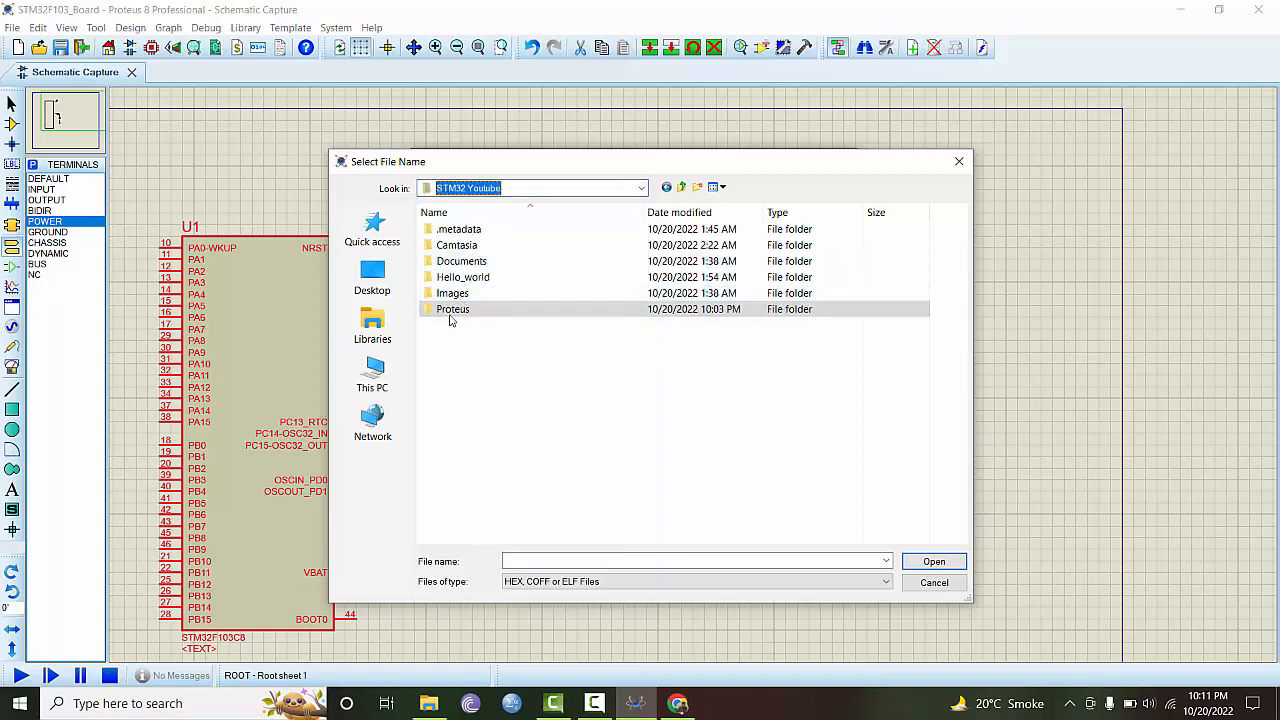
pyautogui.doubleClick(463, 277)
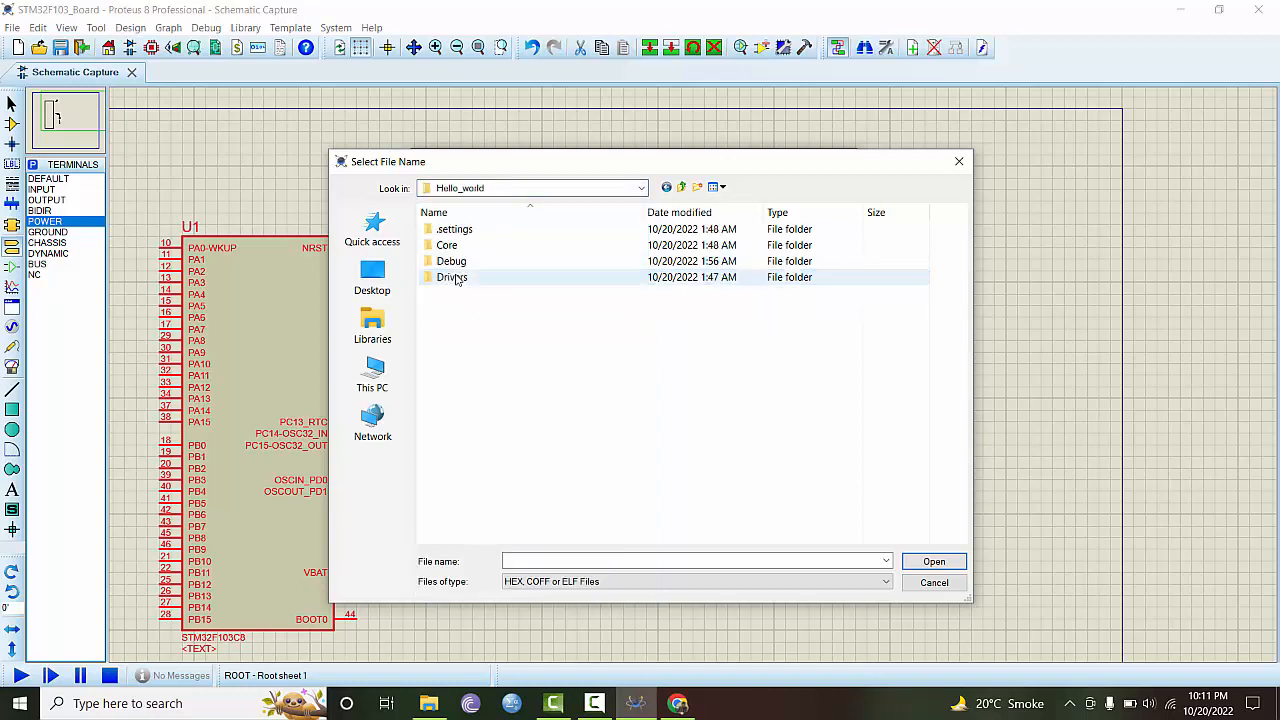
pyautogui.doubleClick(451, 261)
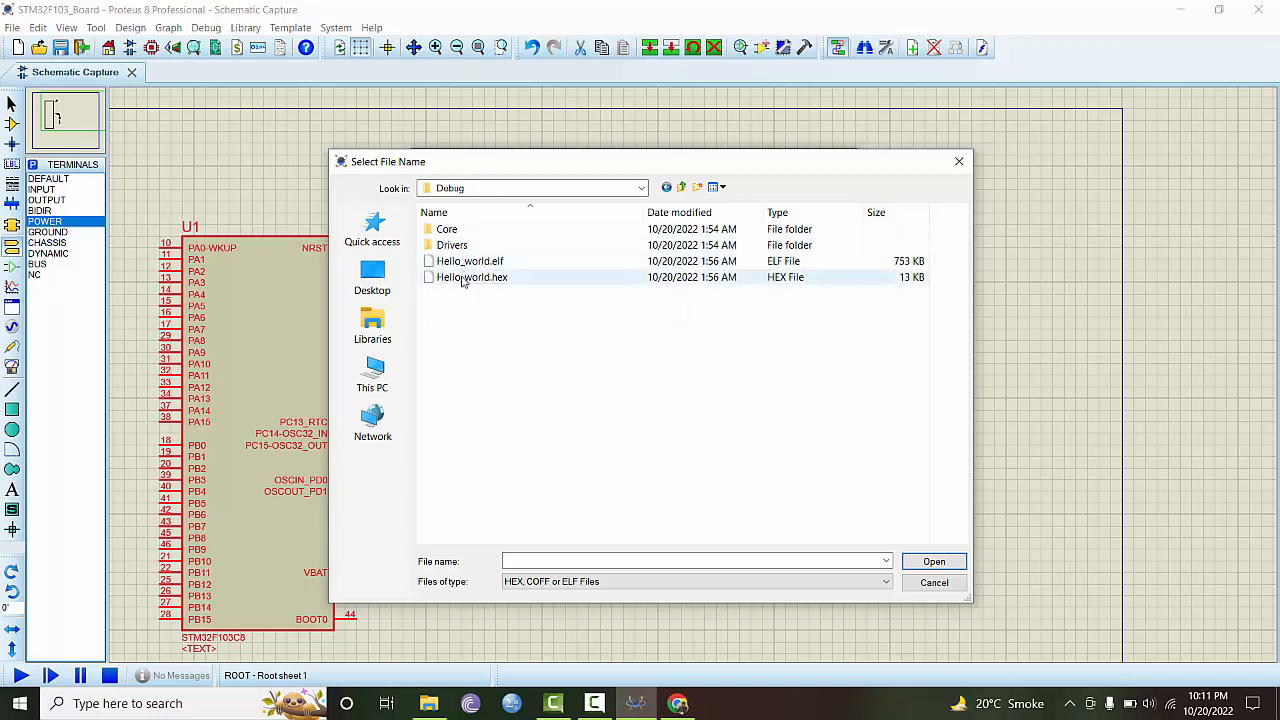
pyautogui.click(472, 277)
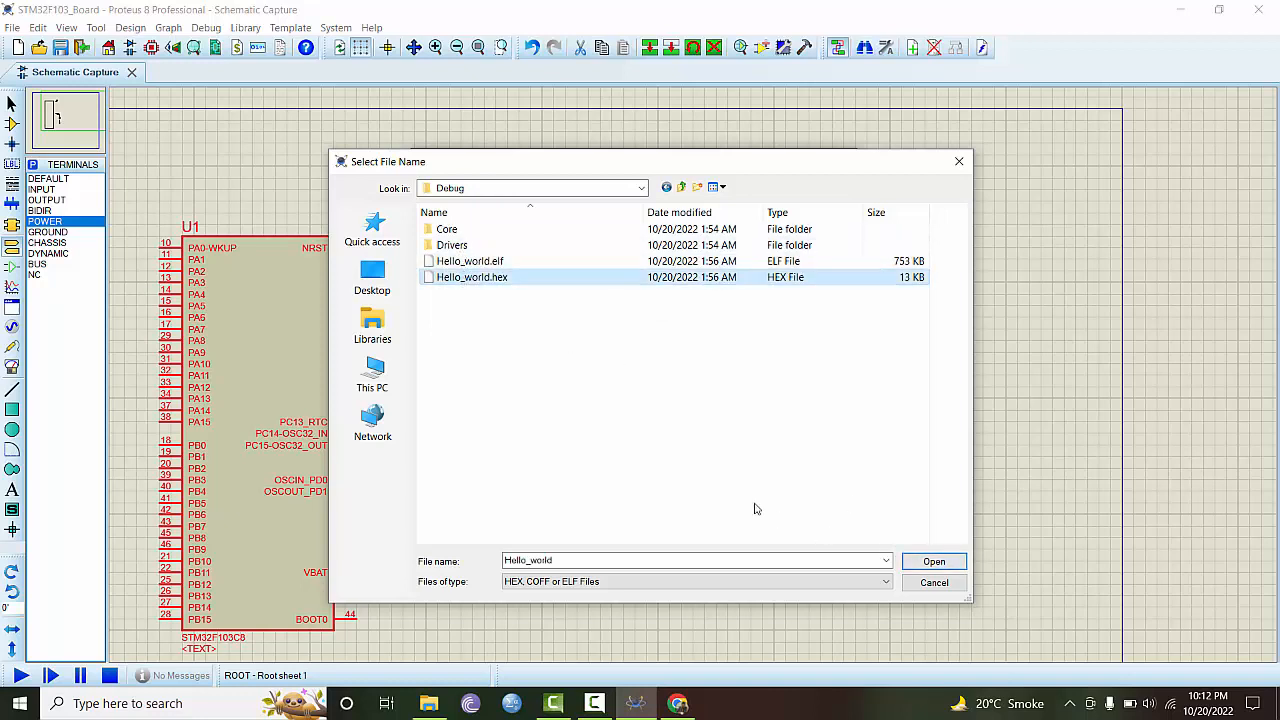
pyautogui.moveTo(500, 285)
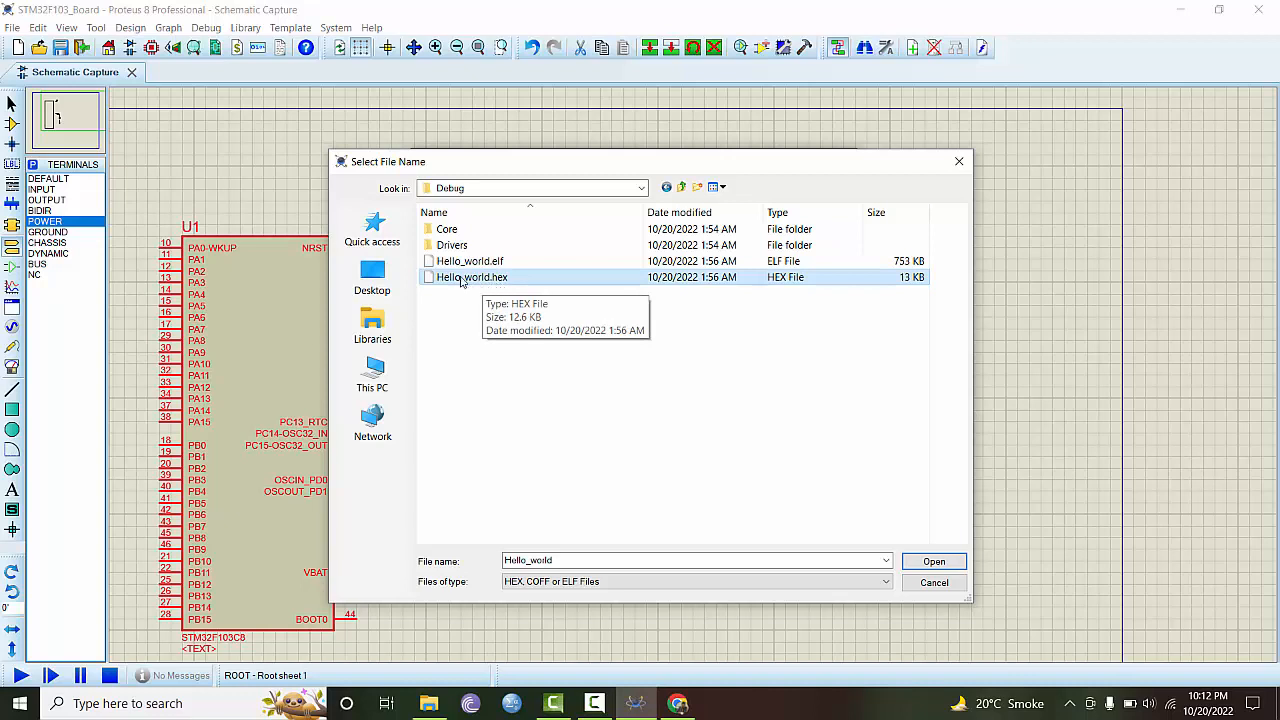
pyautogui.moveTo(517, 263)
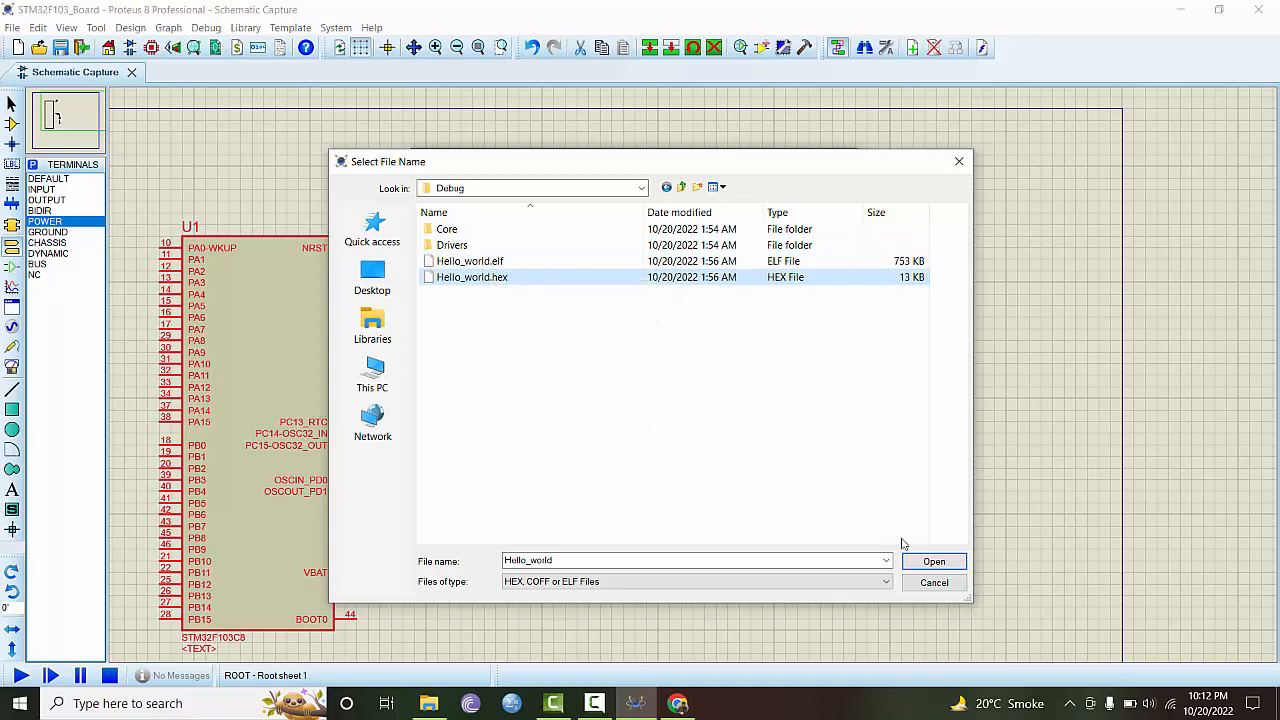
pyautogui.click(933, 560)
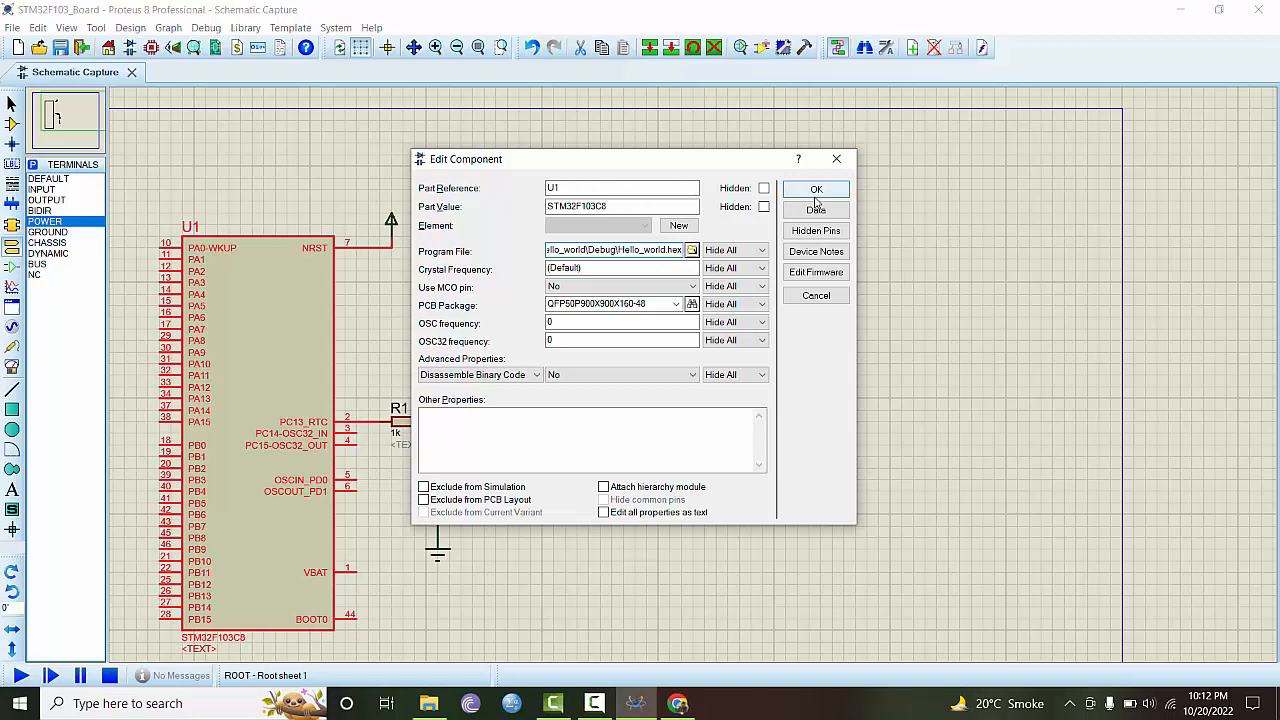
pyautogui.click(815, 189)
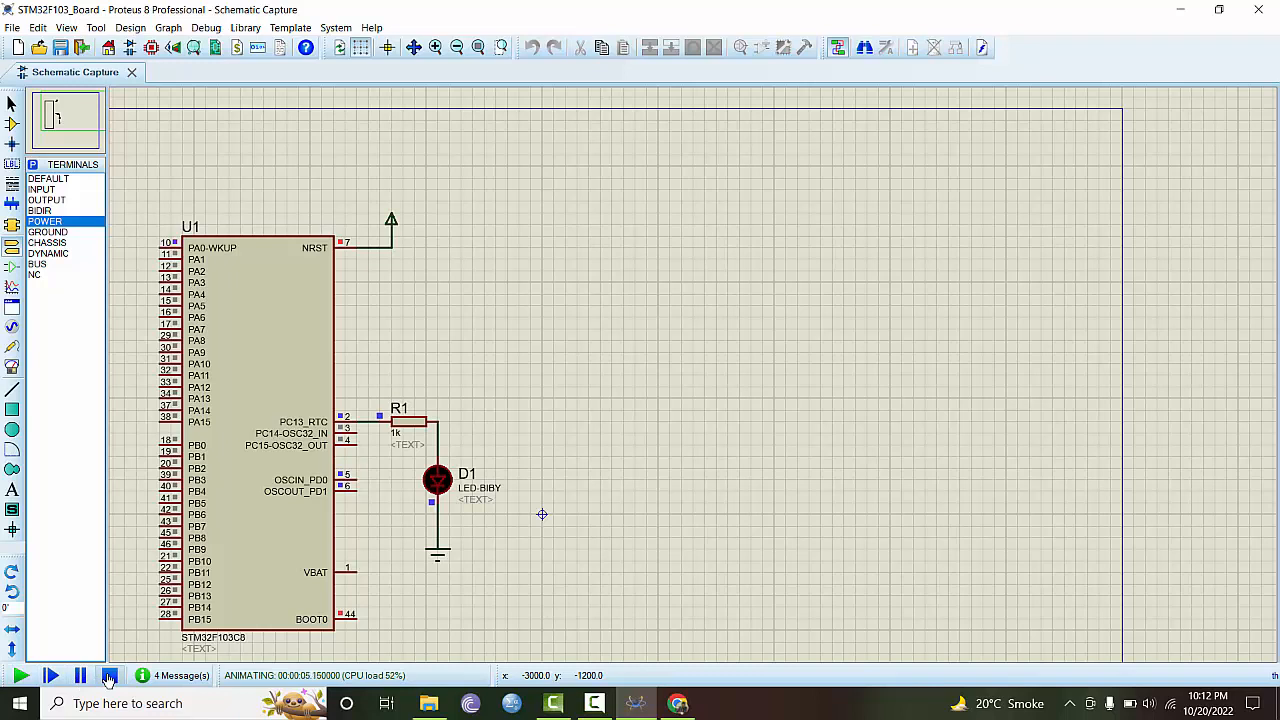
# Step: Stop the running simulation and select resistor R1
pyautogui.click(108, 676)
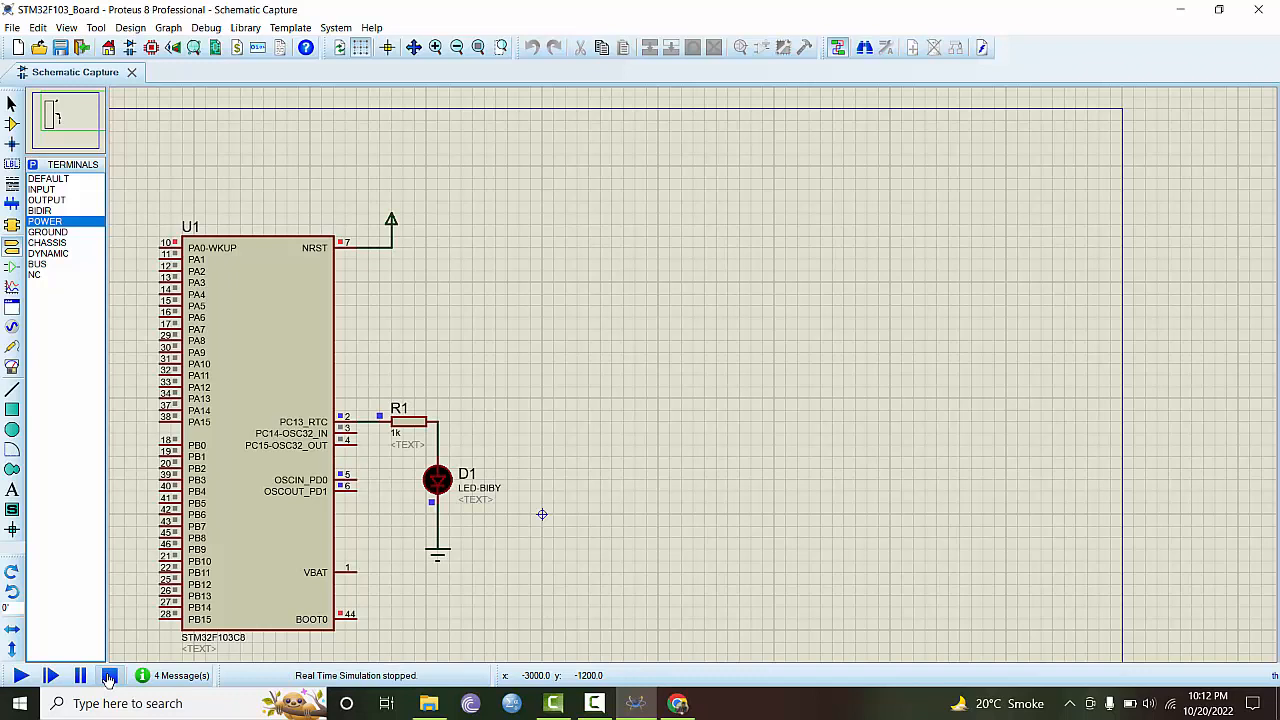
pyautogui.click(108, 676)
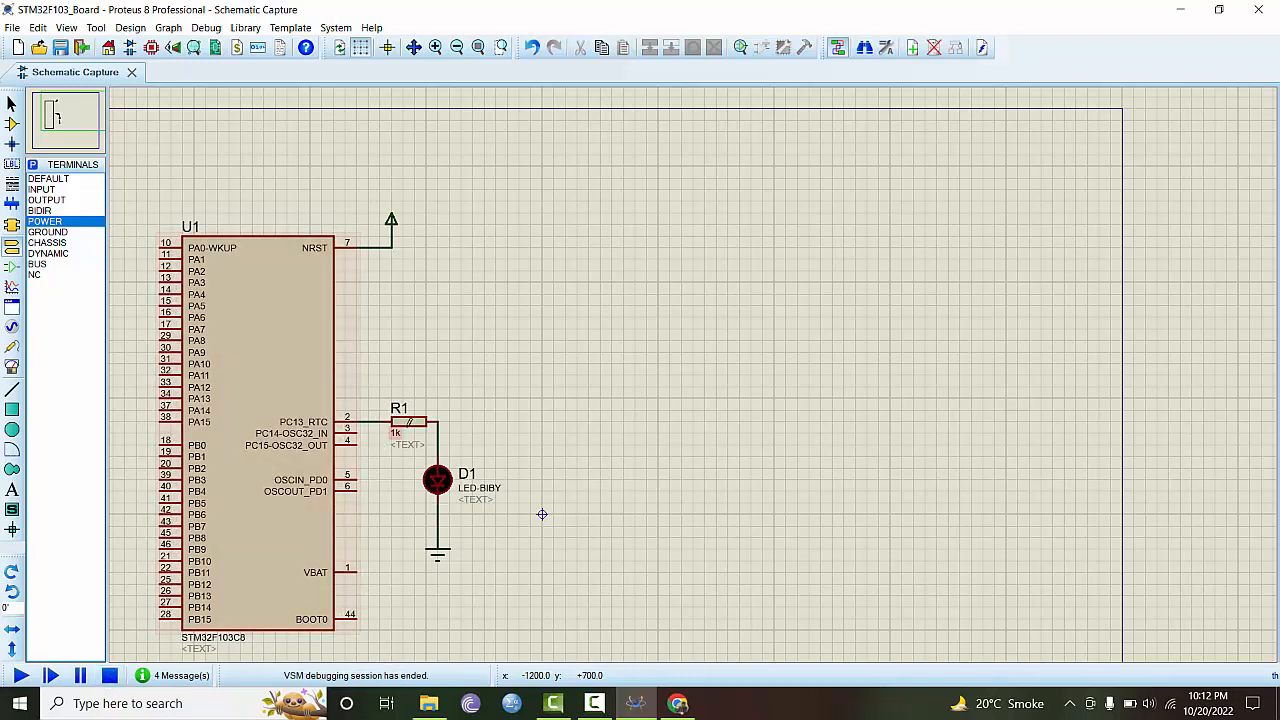
pyautogui.click(408, 422)
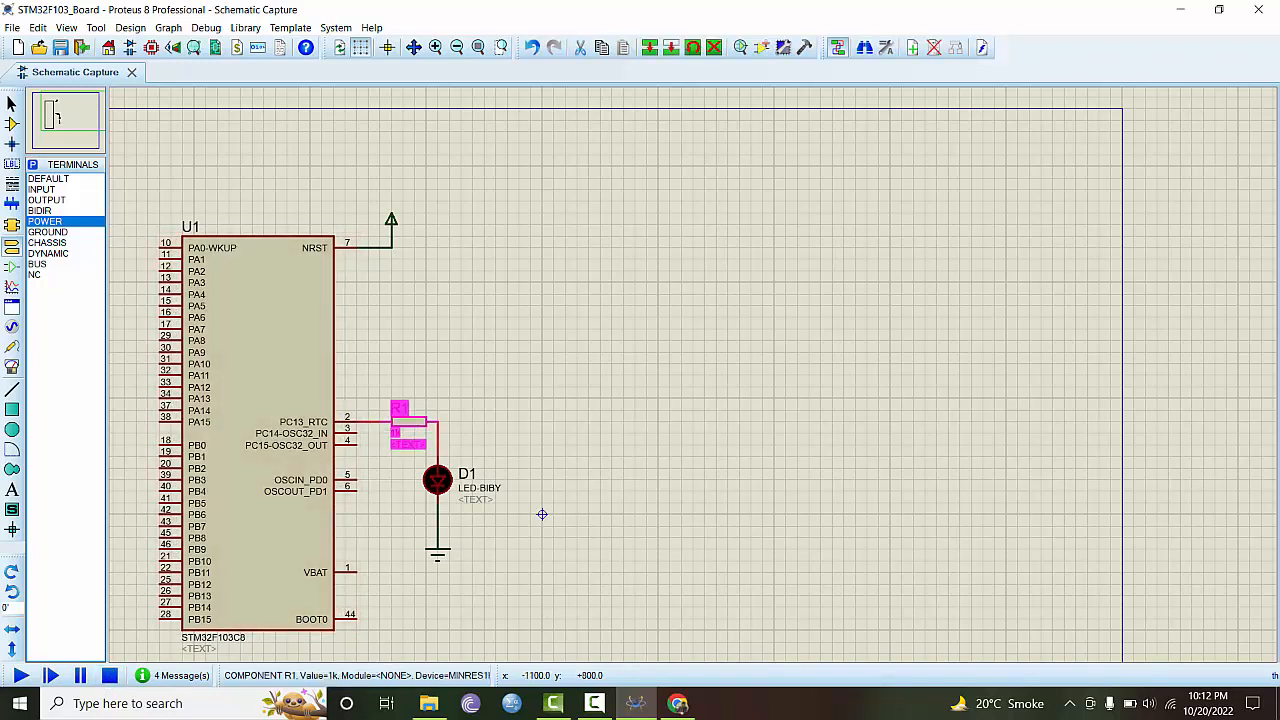
# Step: Change R1's resistance from 1k to 220R, then run and stop the simulation
pyautogui.doubleClick(400, 418)
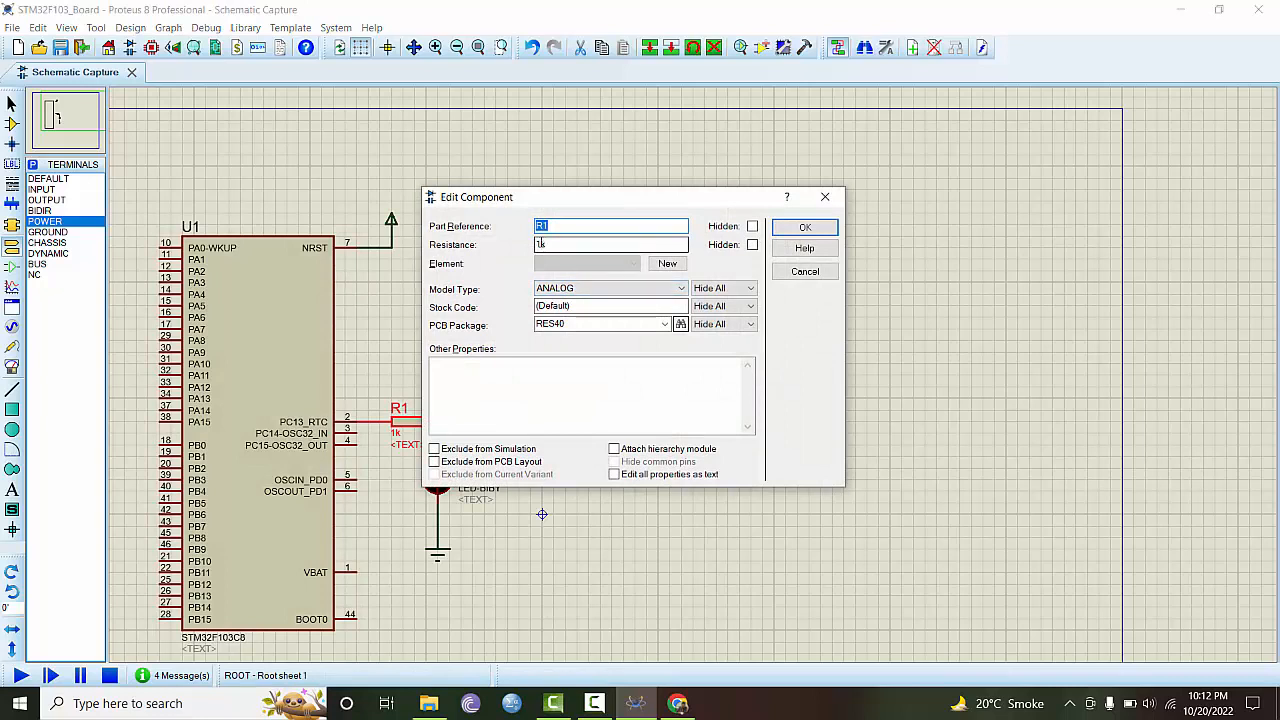
pyautogui.click(610, 244)
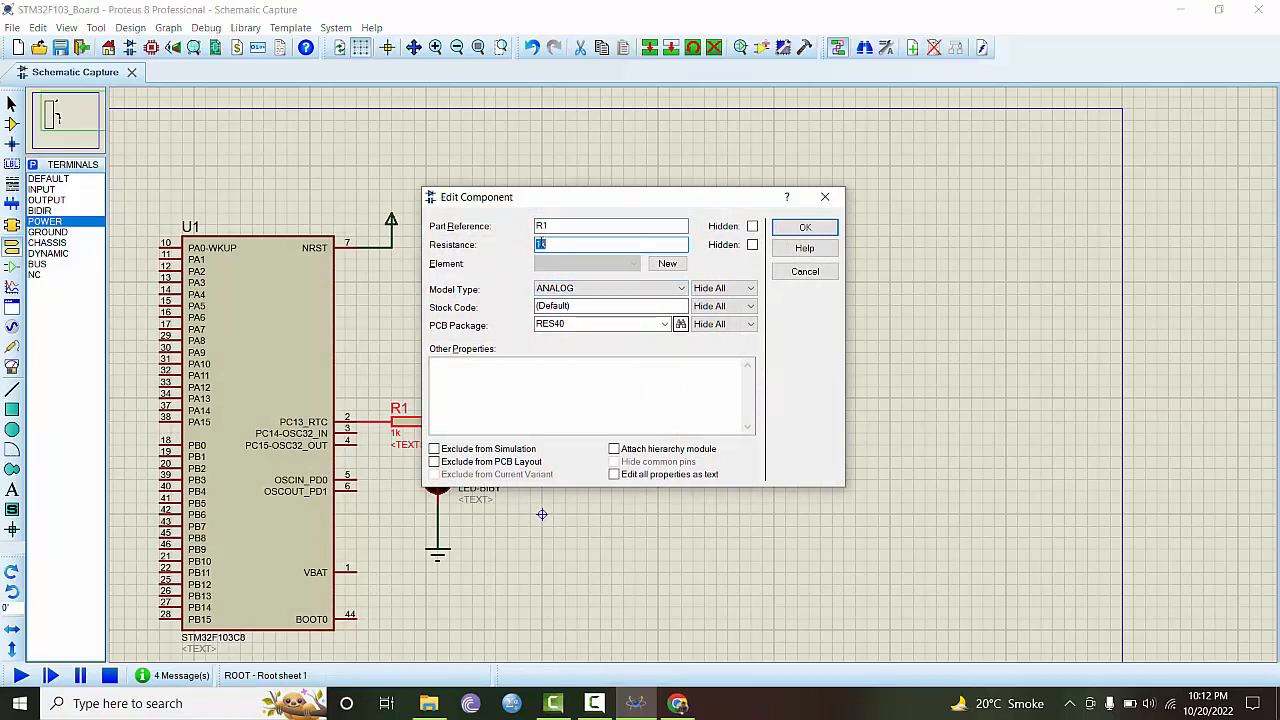
pyautogui.write('220R')
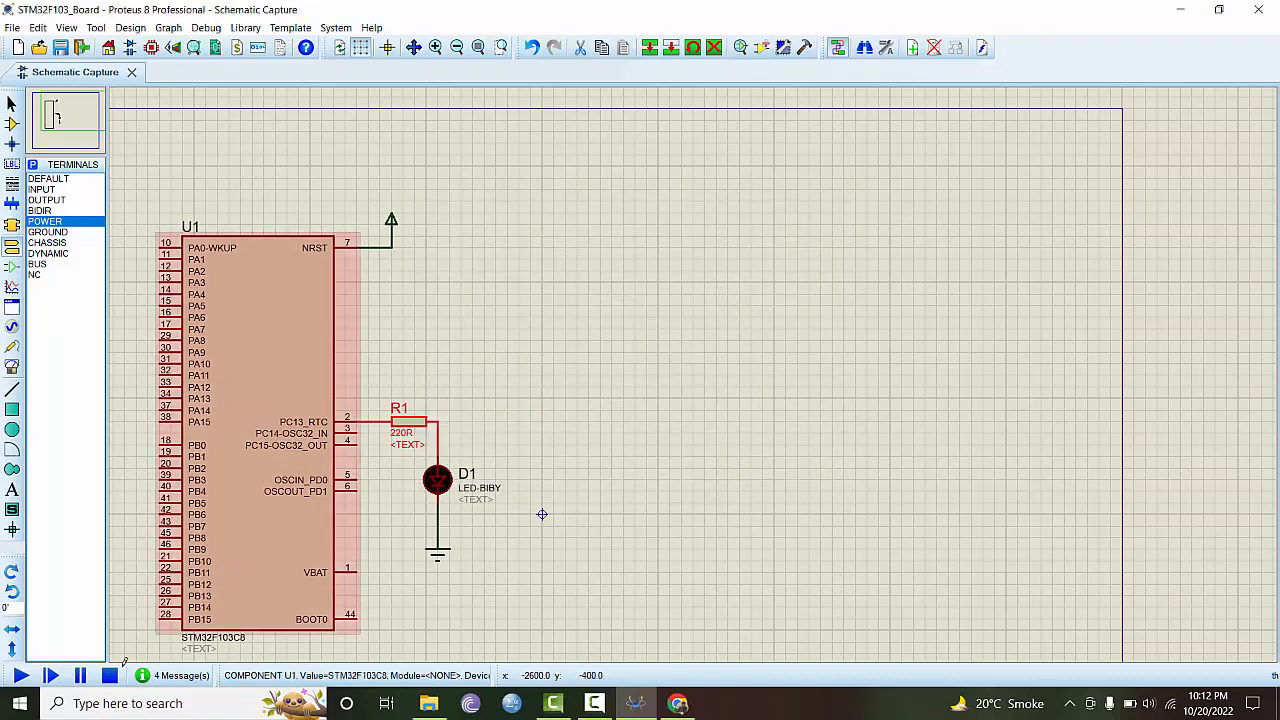
pyautogui.click(22, 675)
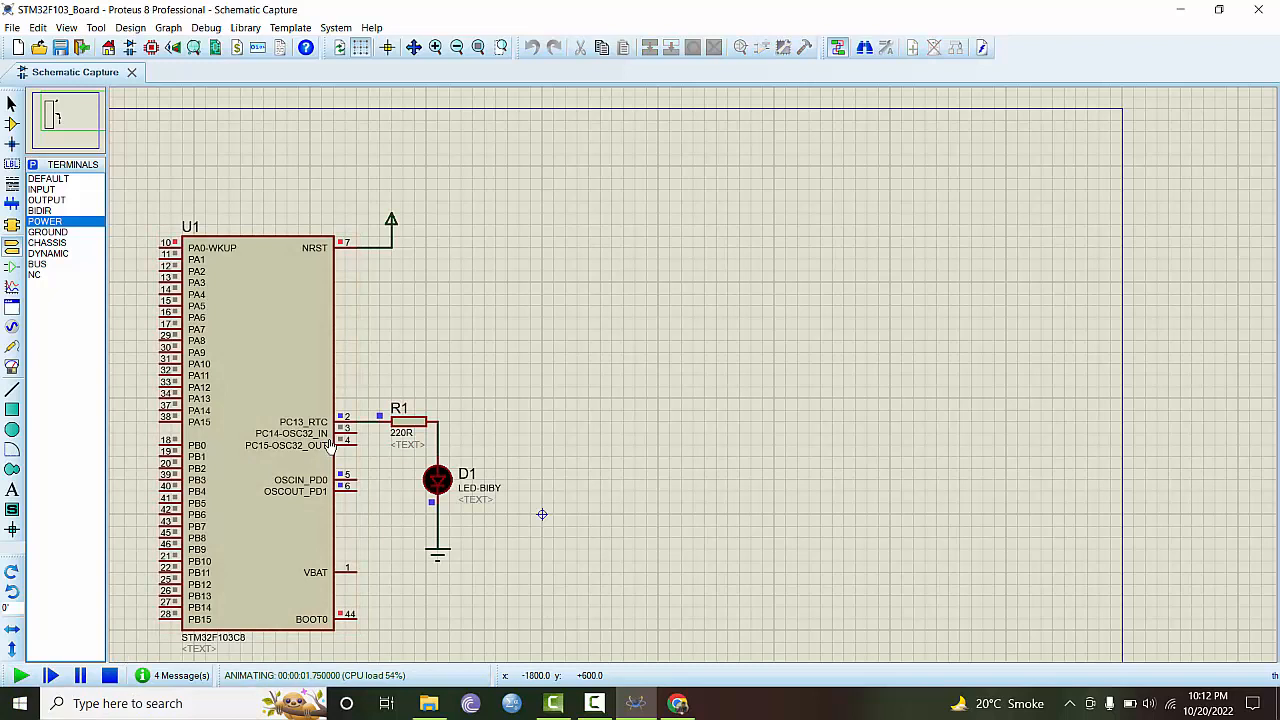
pyautogui.click(108, 676)
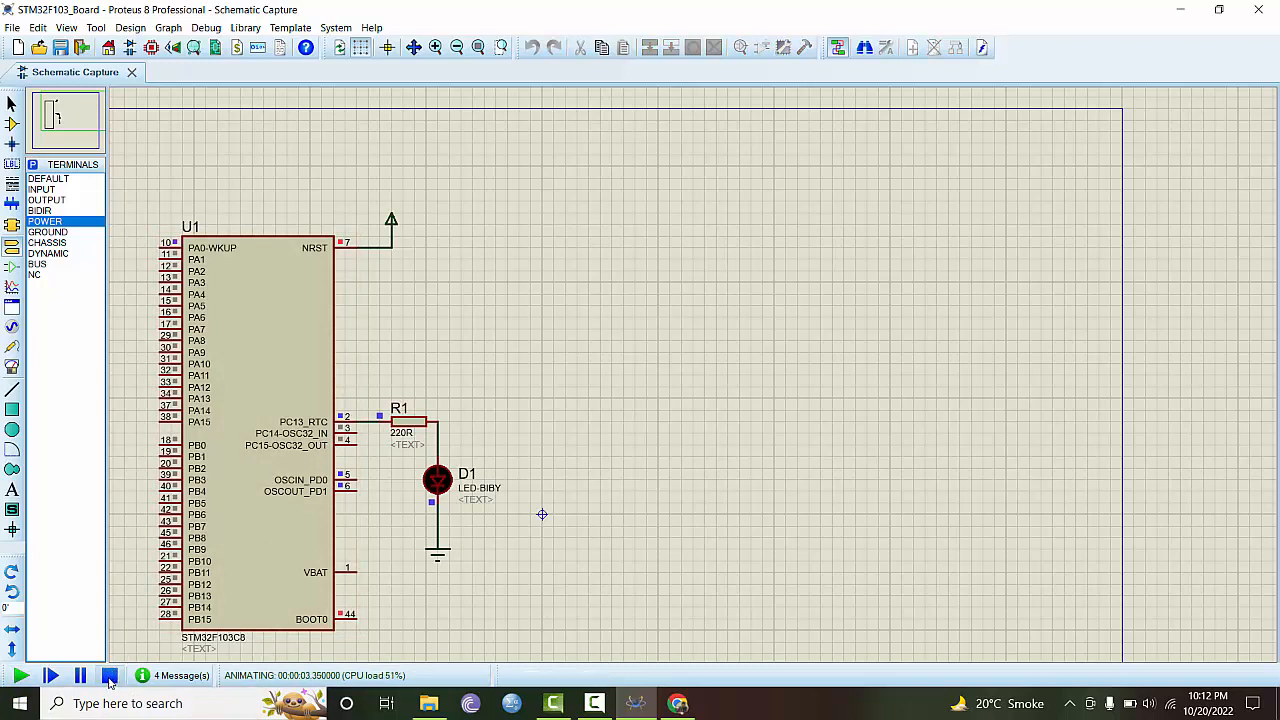
pyautogui.click(108, 675)
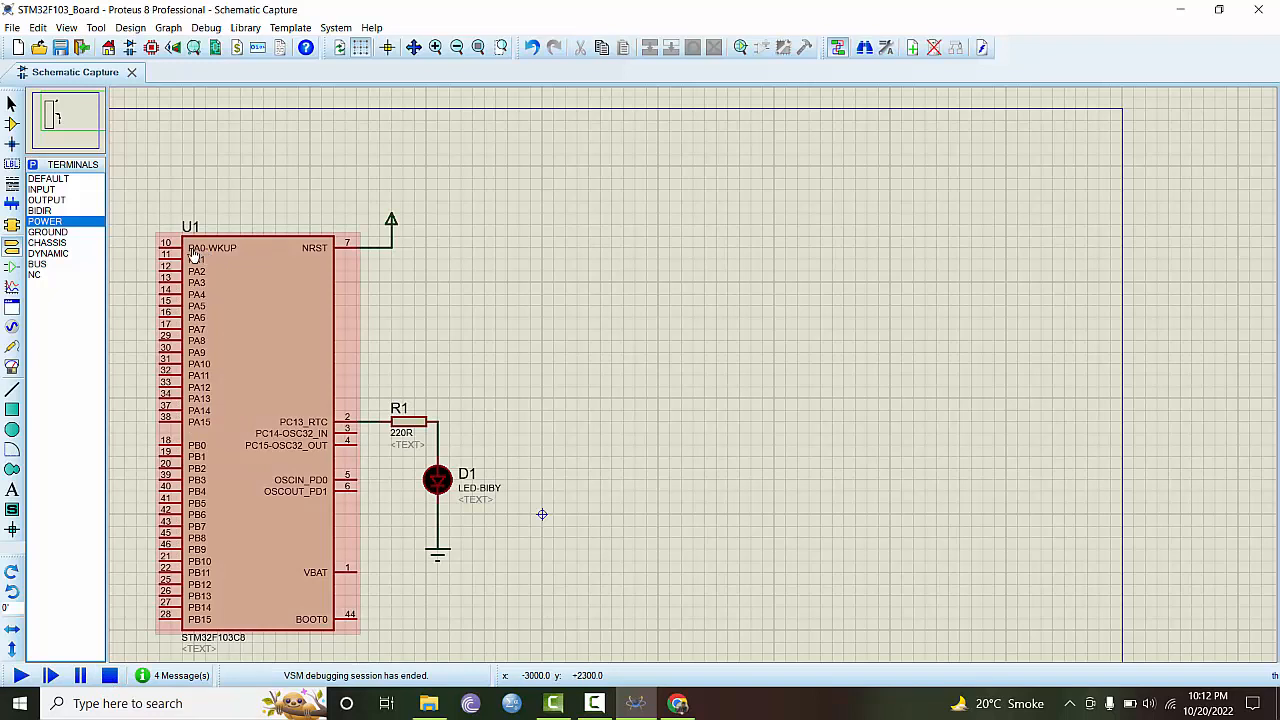
# Step: Wire PA0-WKUP to R1, run the simulation to light the LED, then stop
pyautogui.click(436, 480)
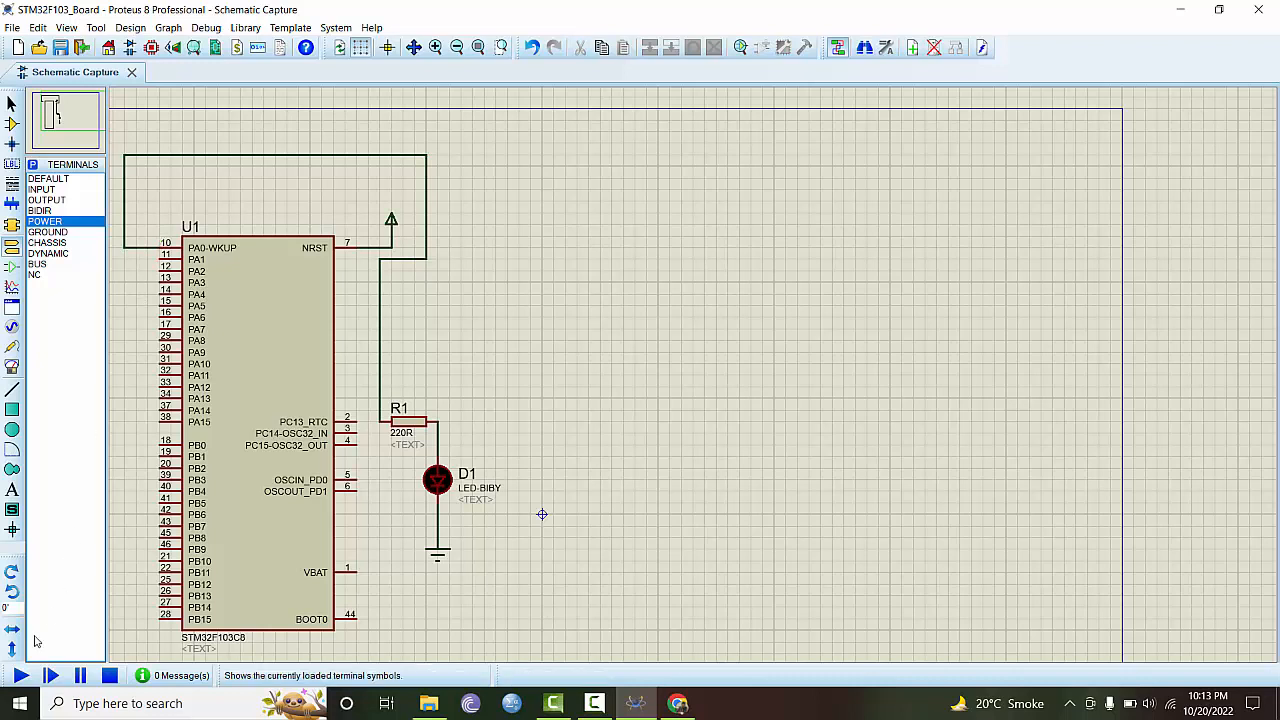
pyautogui.click(22, 675)
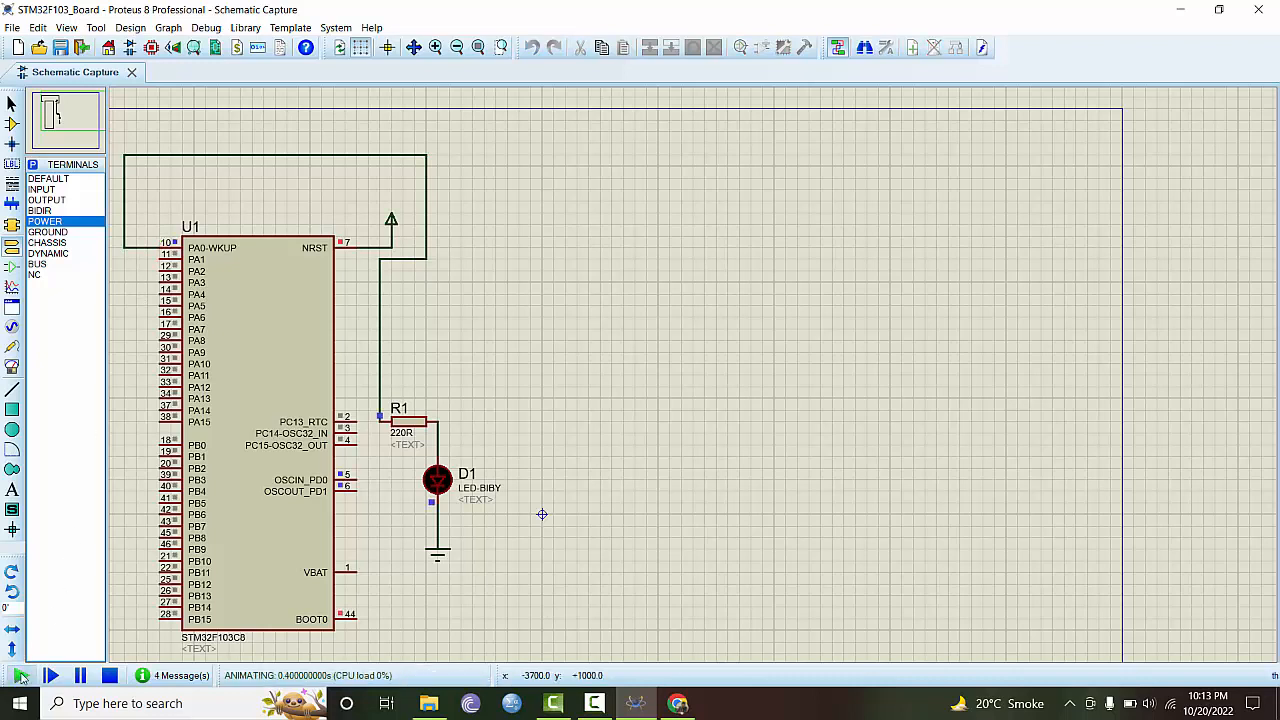
pyautogui.click(51, 675)
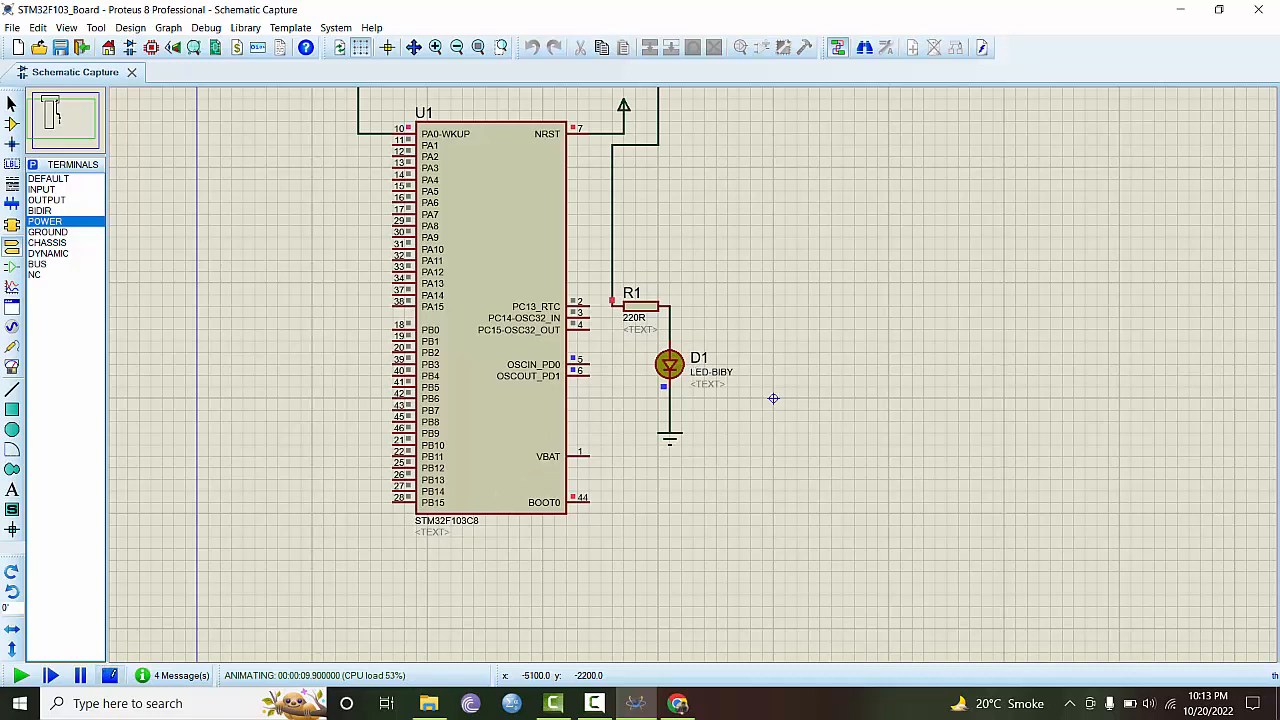
pyautogui.click(108, 675)
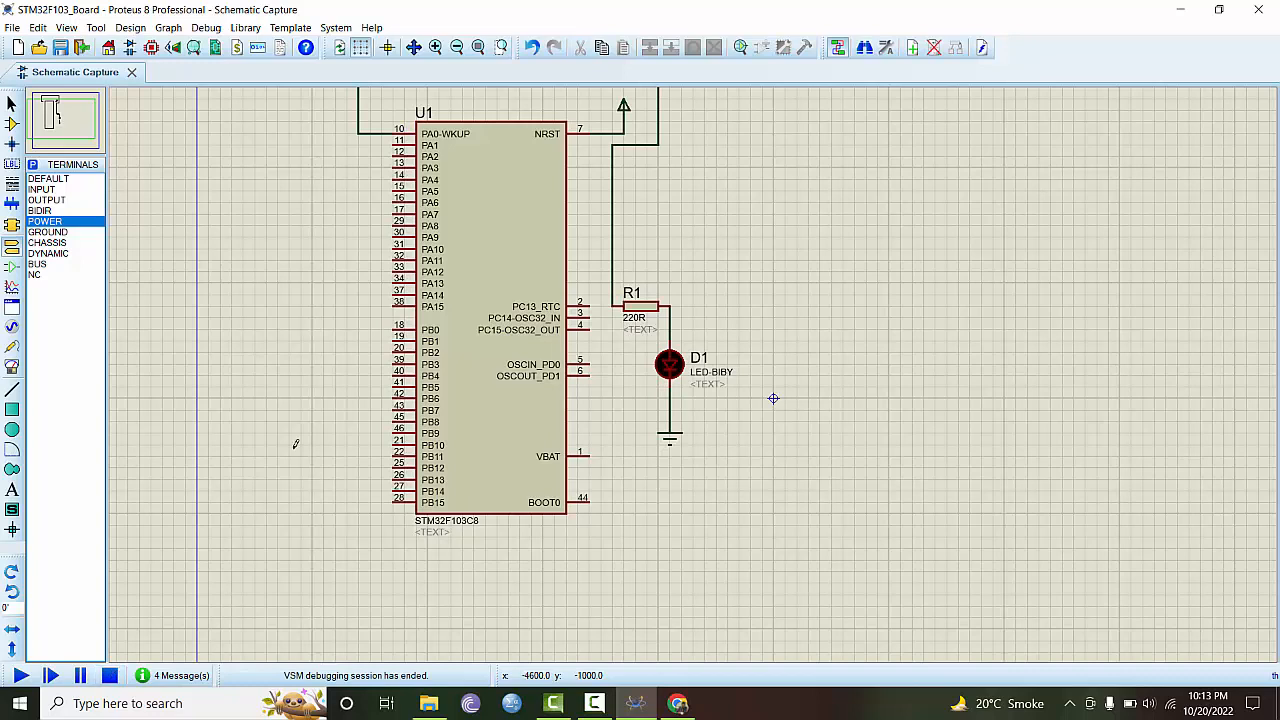
pyautogui.click(490, 320)
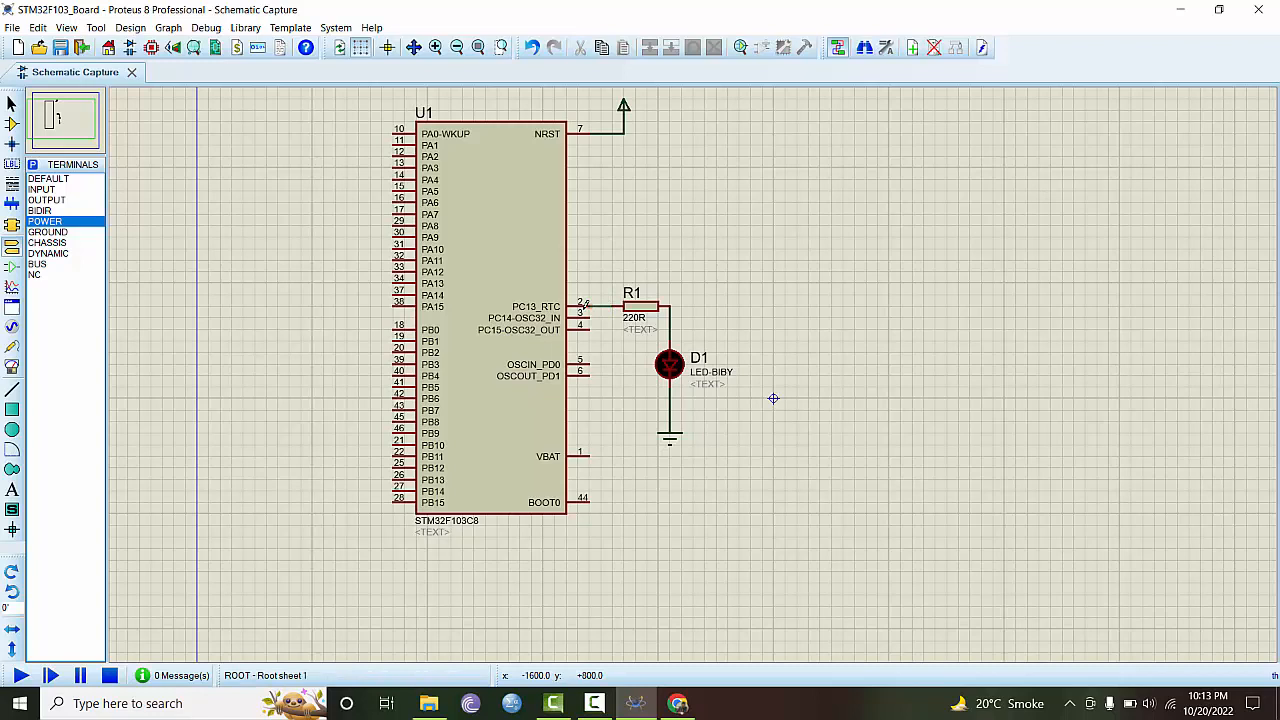
pyautogui.moveTo(623, 416)
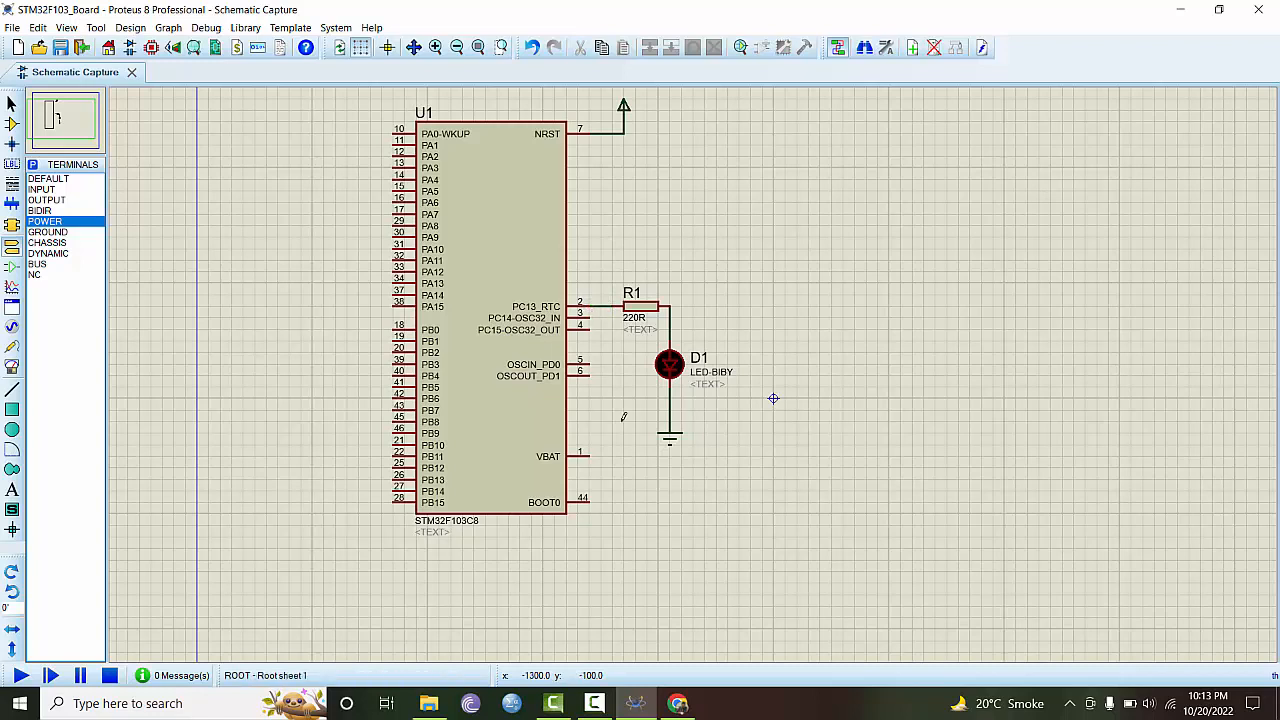
pyautogui.moveTo(670, 375)
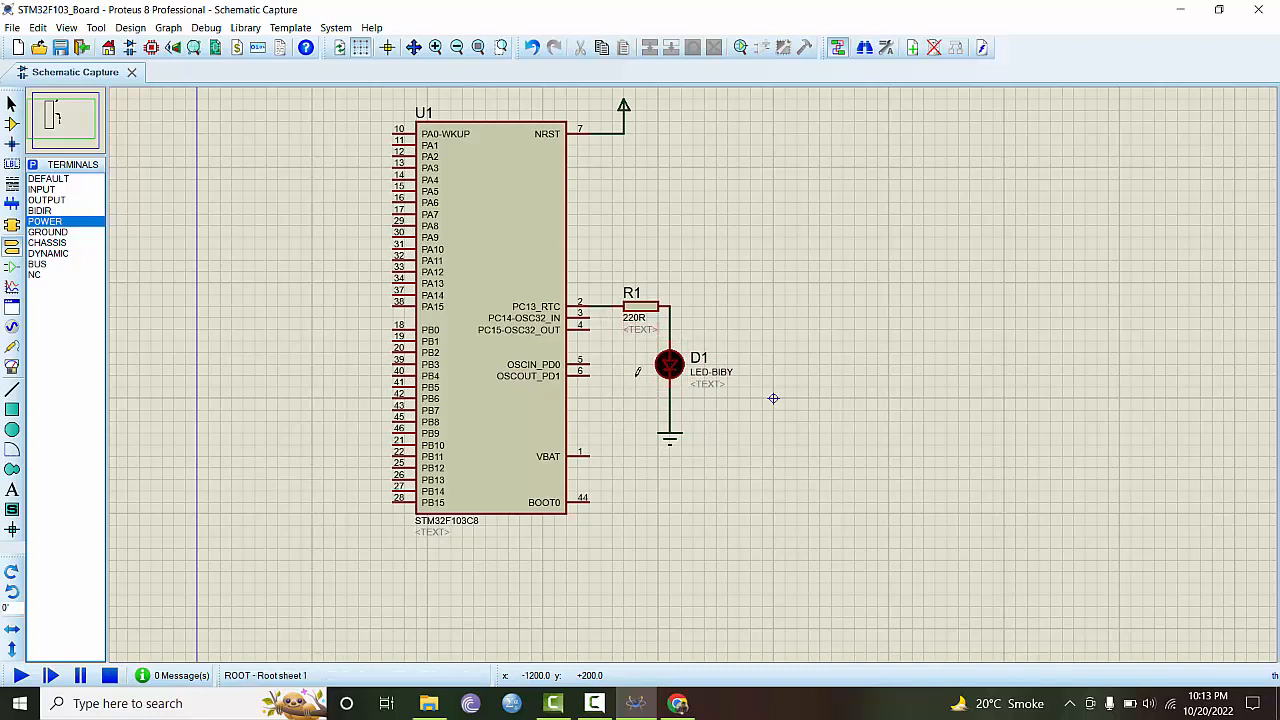
pyautogui.moveTo(350, 512)
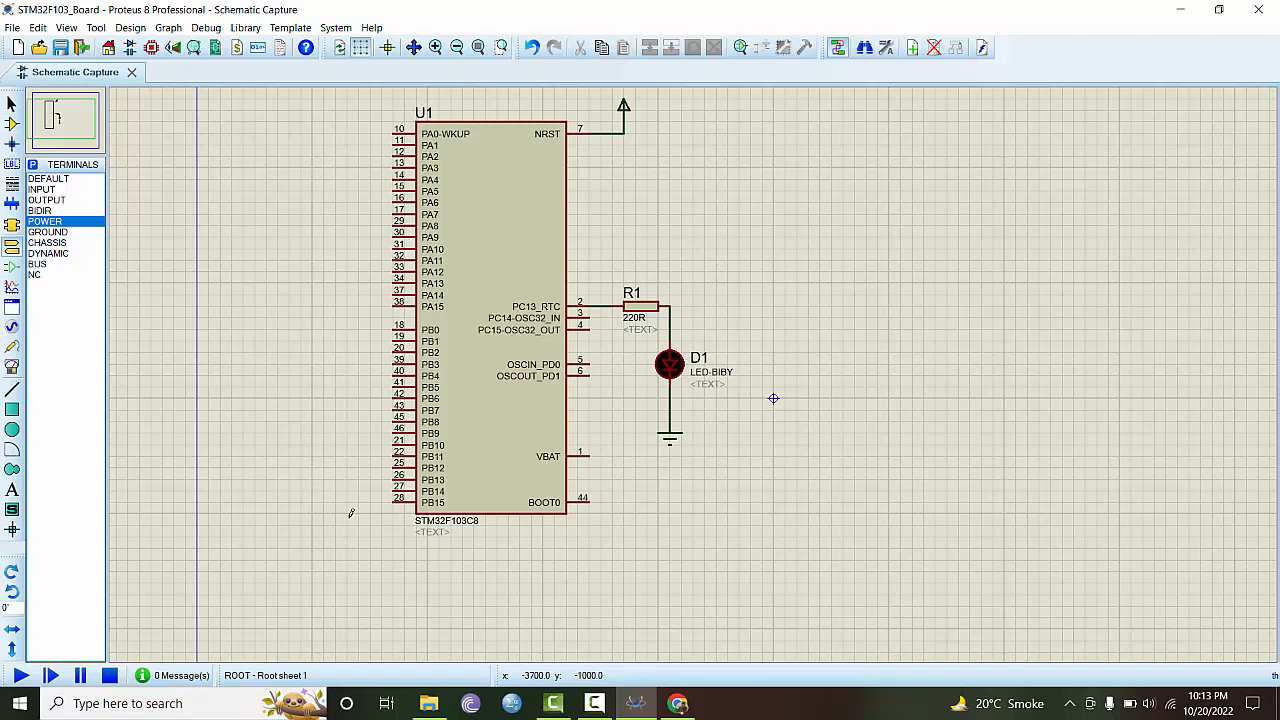
pyautogui.moveTo(120, 278)
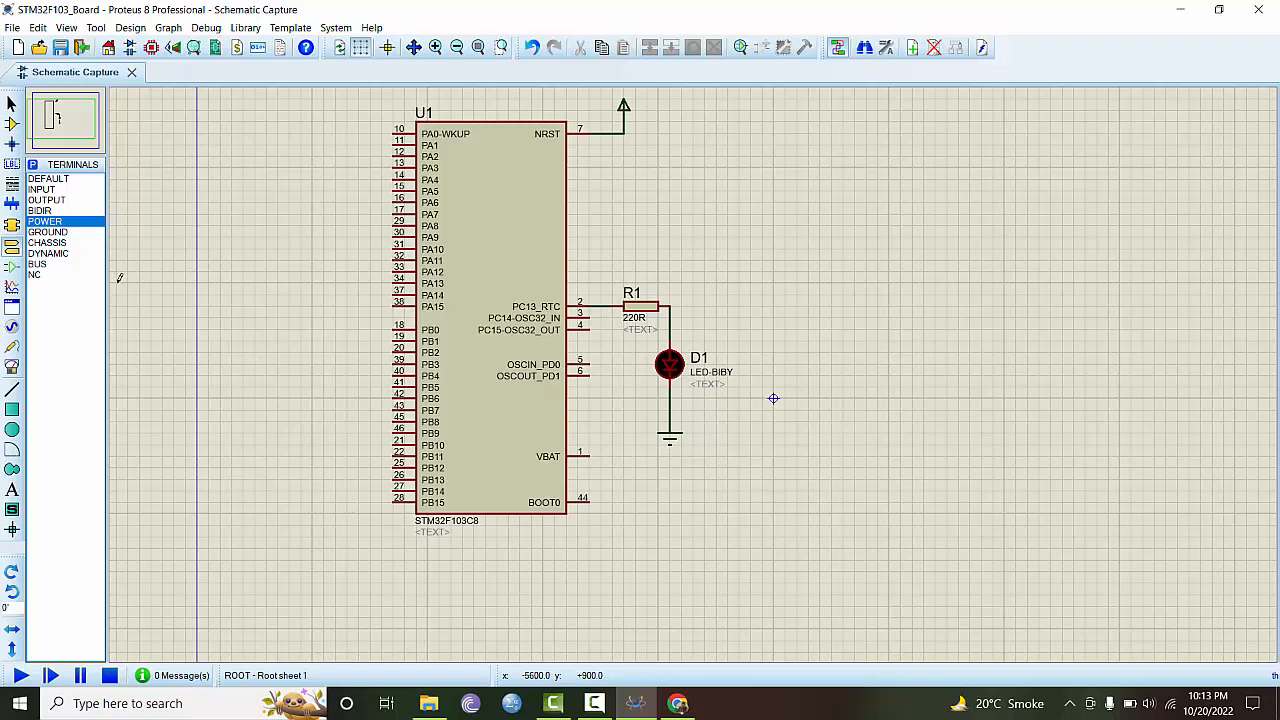
pyautogui.moveTo(227, 527)
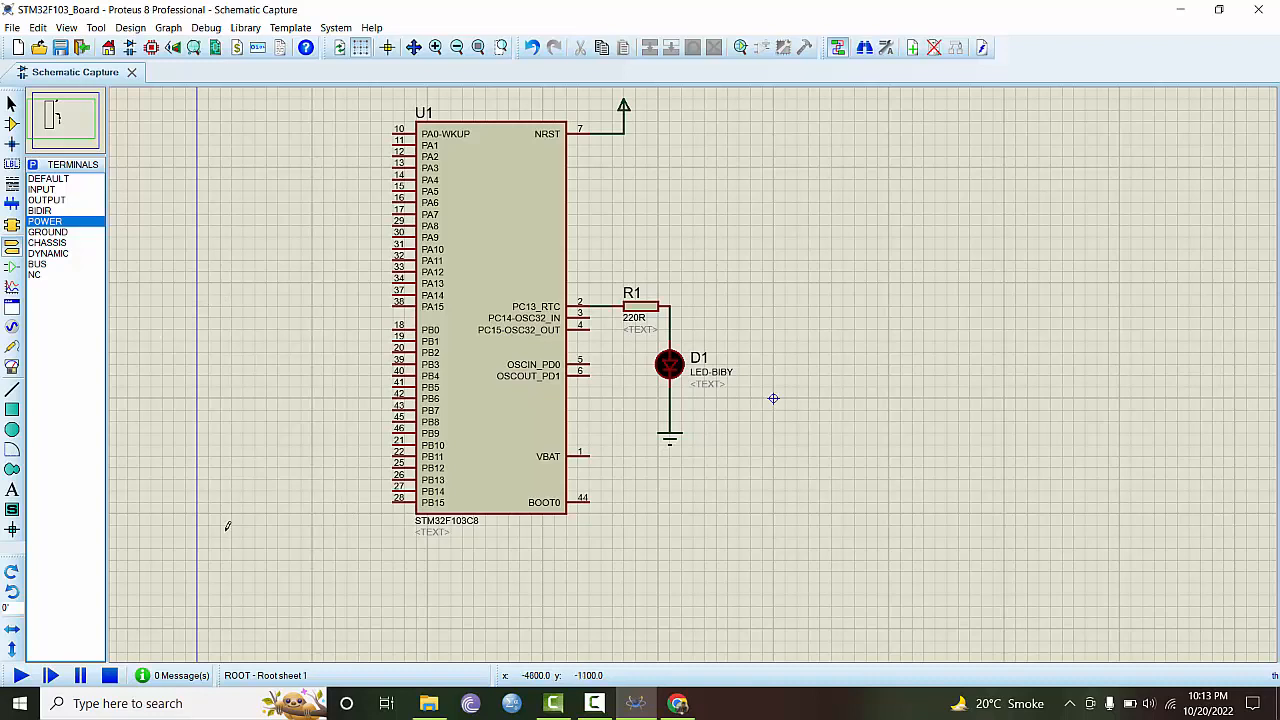
pyautogui.moveTo(301, 544)
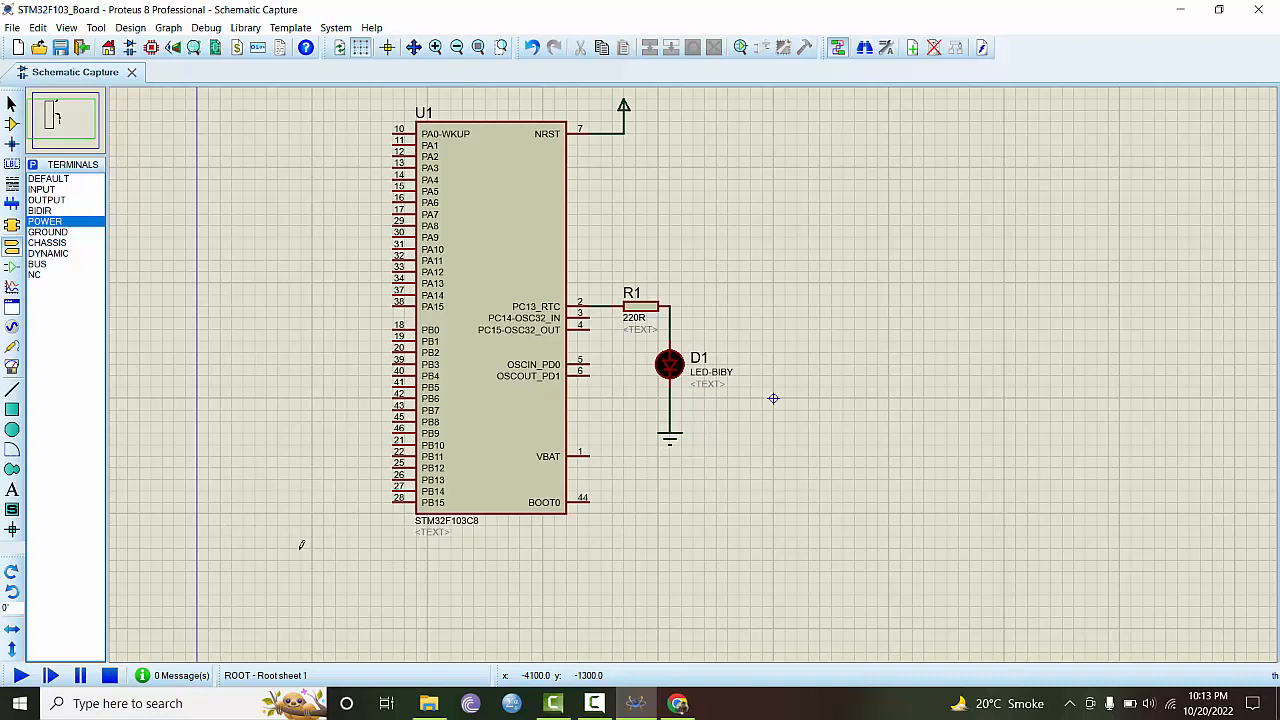
pyautogui.moveTo(502, 540)
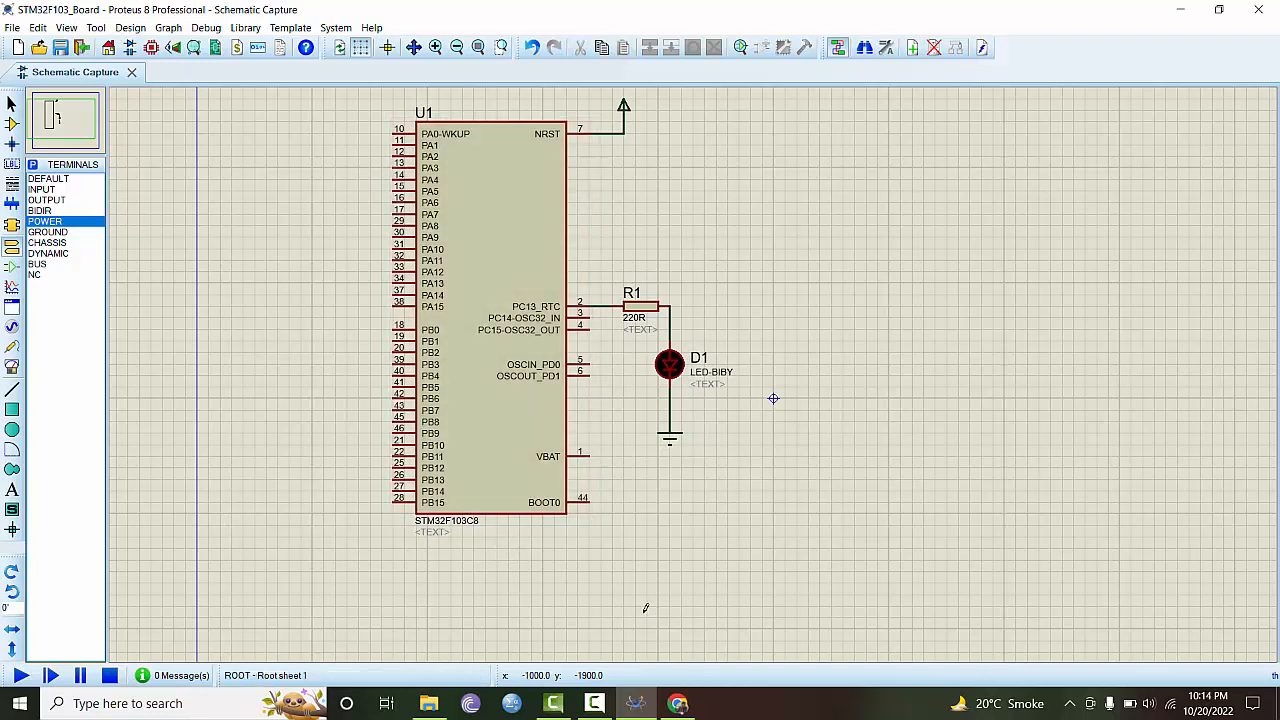
pyautogui.moveTo(593, 583)
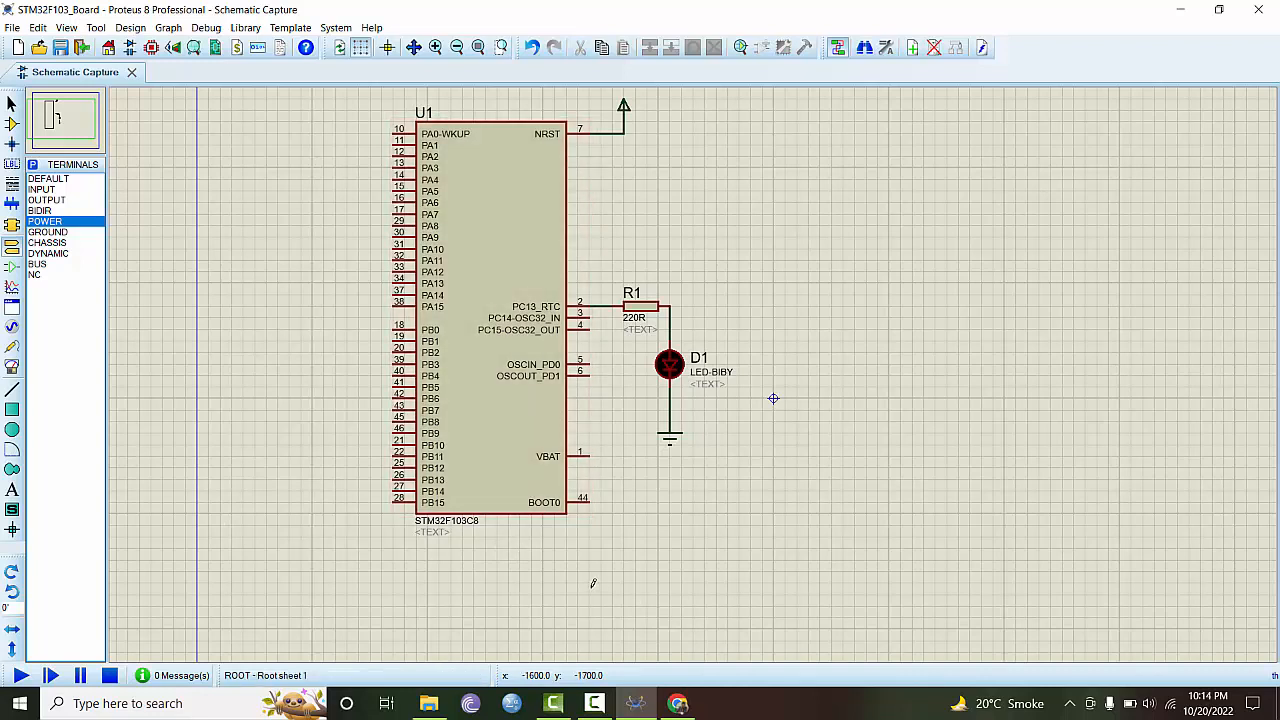